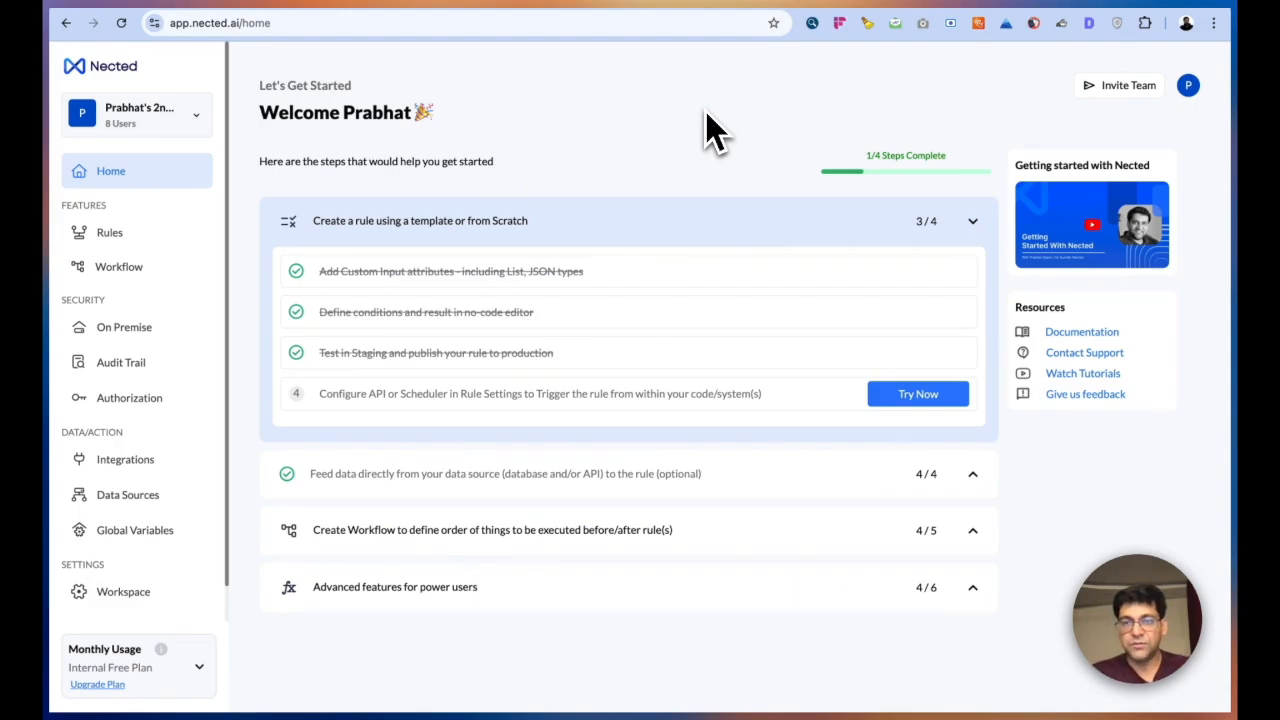
- Browse the integrations catalogue and review the REST API connector's authentication options
left_click(125, 459)
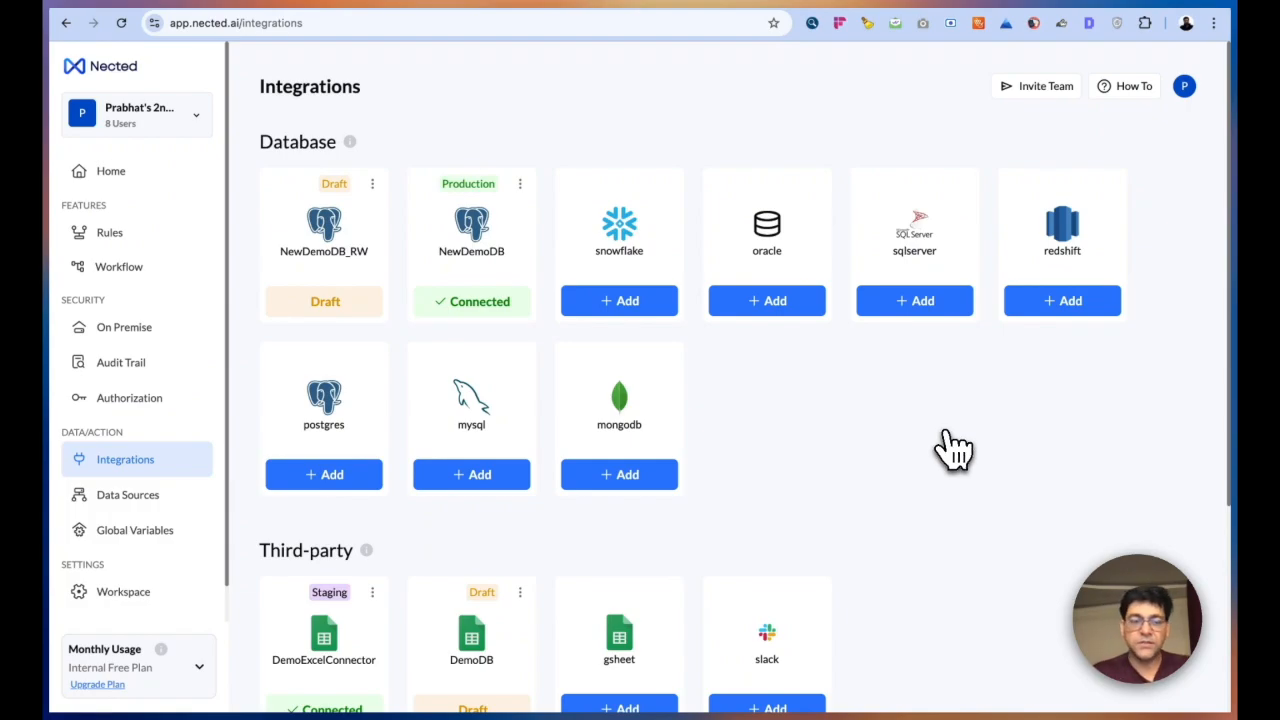
scroll("down", 3)
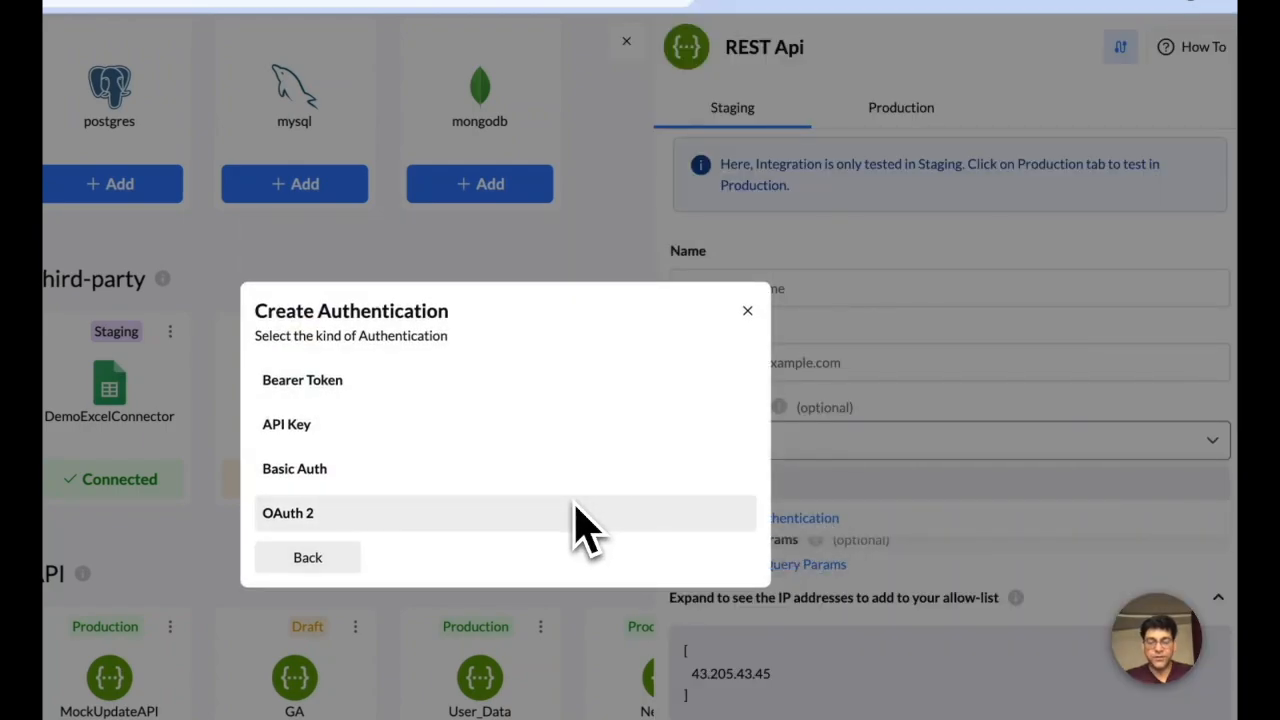
left_click(747, 310)
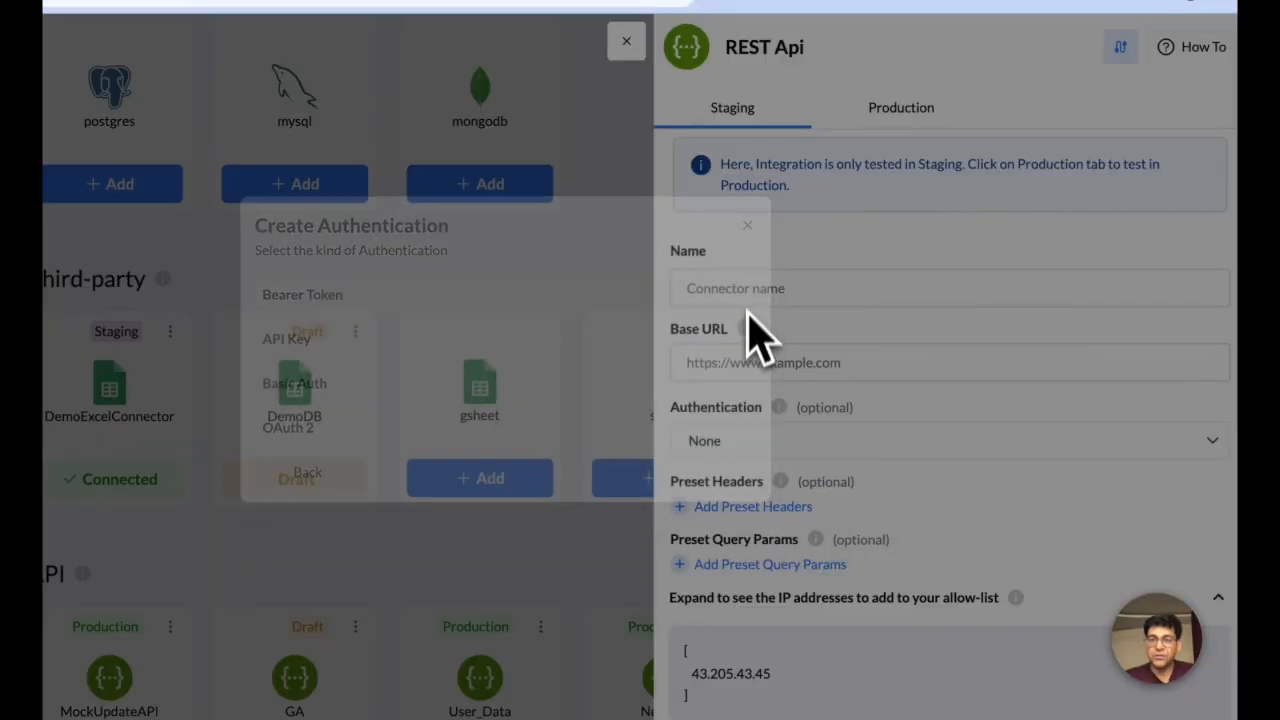
left_click(624, 41)
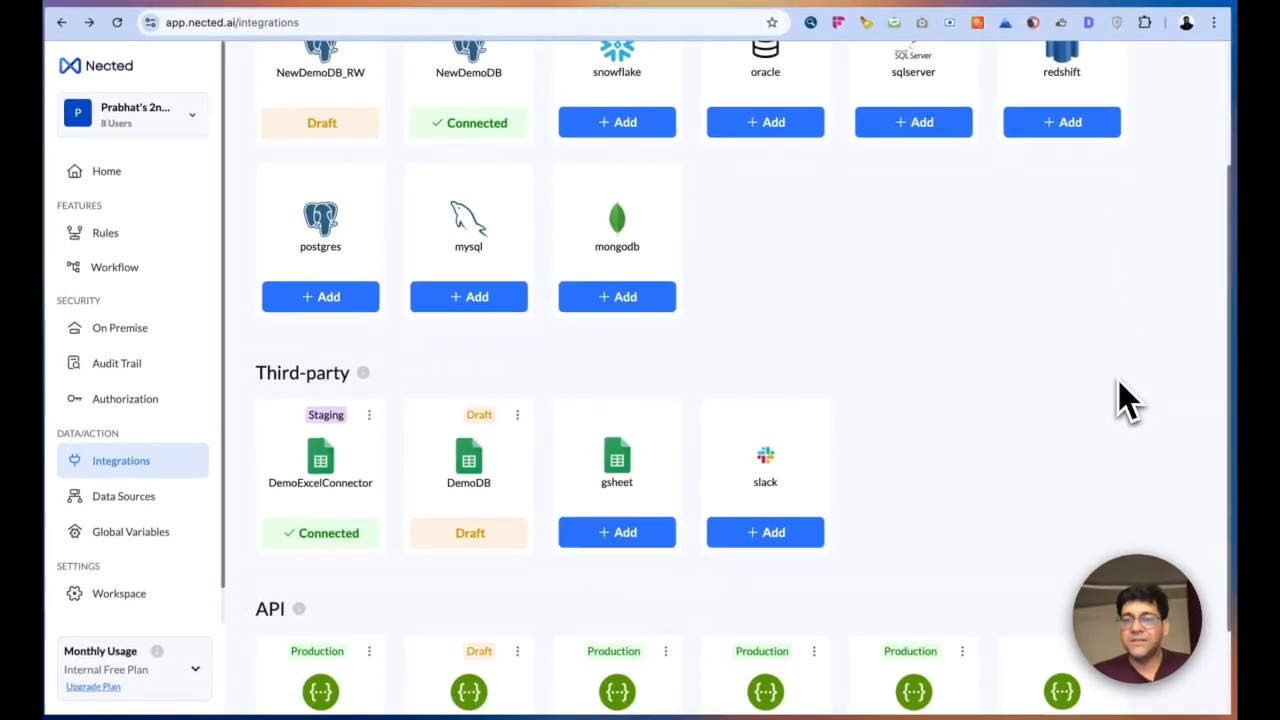
scroll("down", 3)
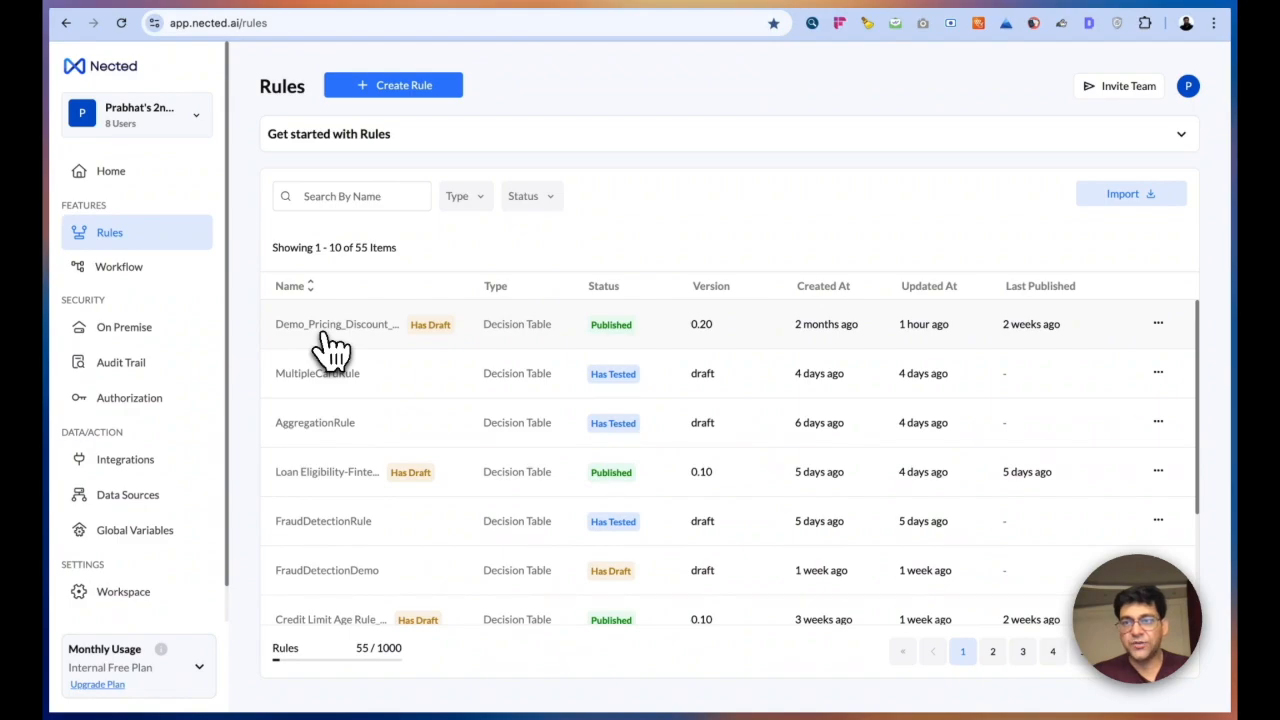
- In the demo pricing discount rule, add a Numeric 'pincode' input (value 123456) and save
left_click(337, 324)
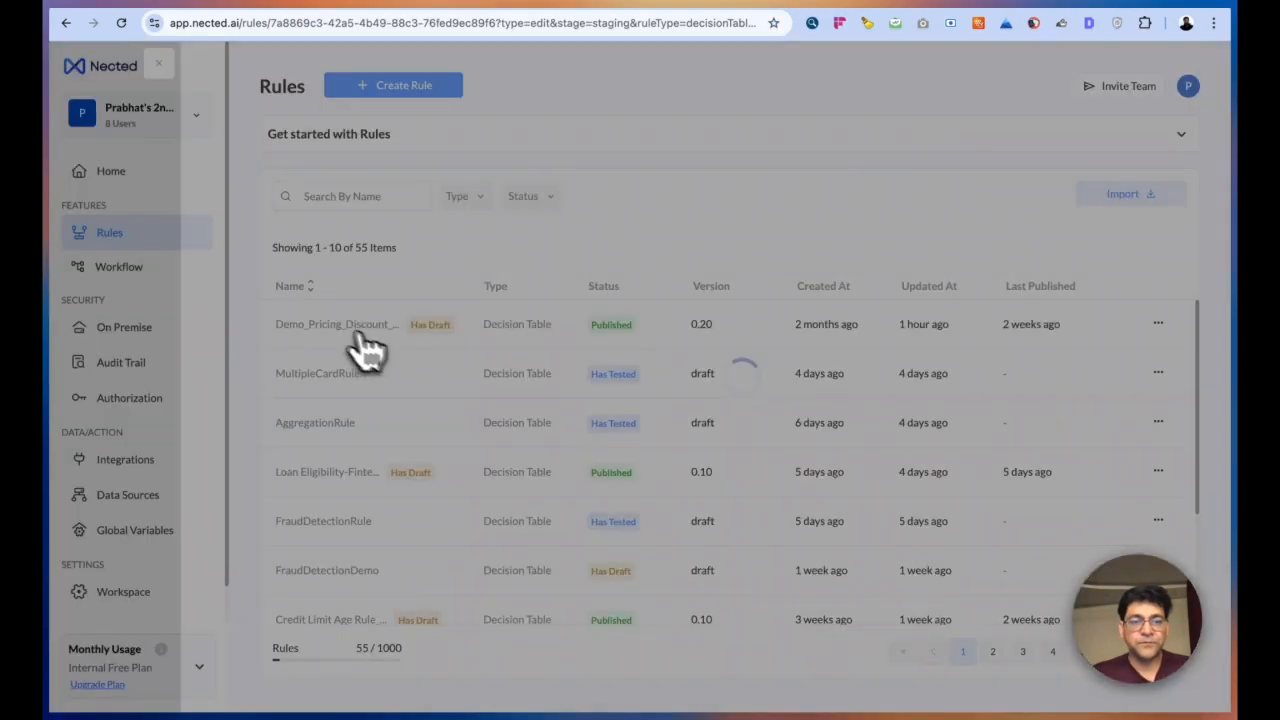
left_click(335, 324)
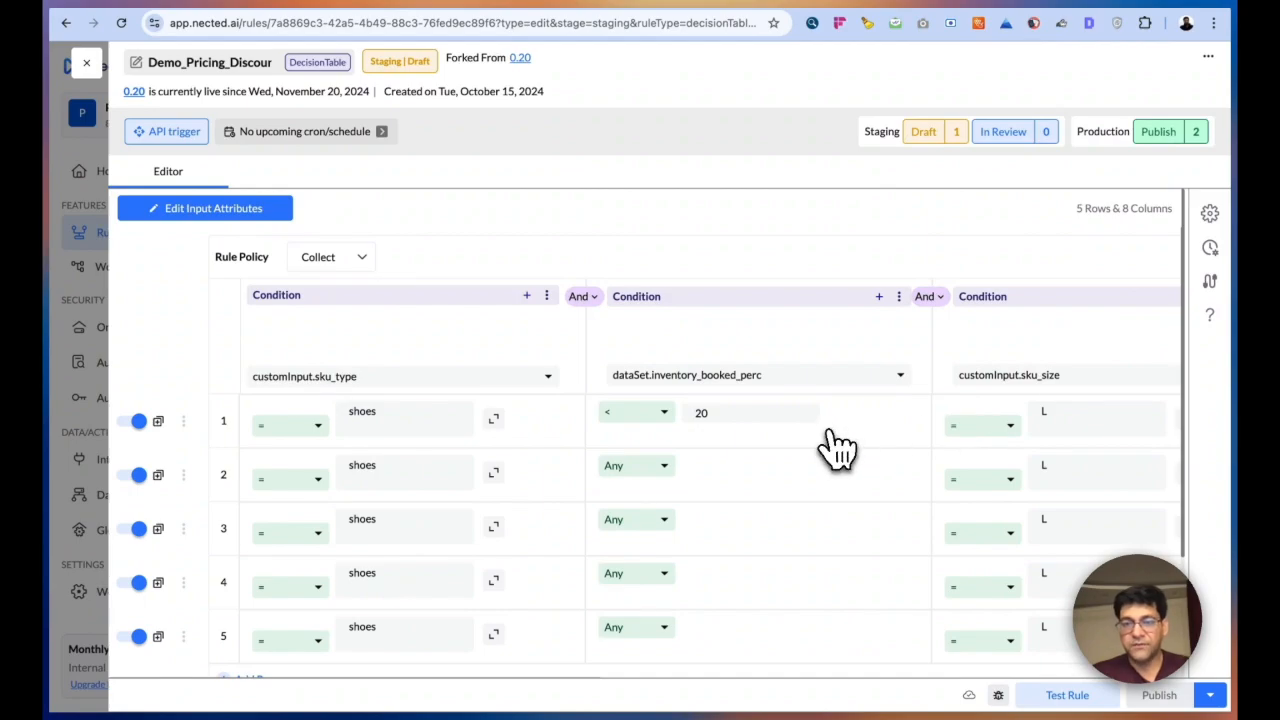
left_click(204, 208)
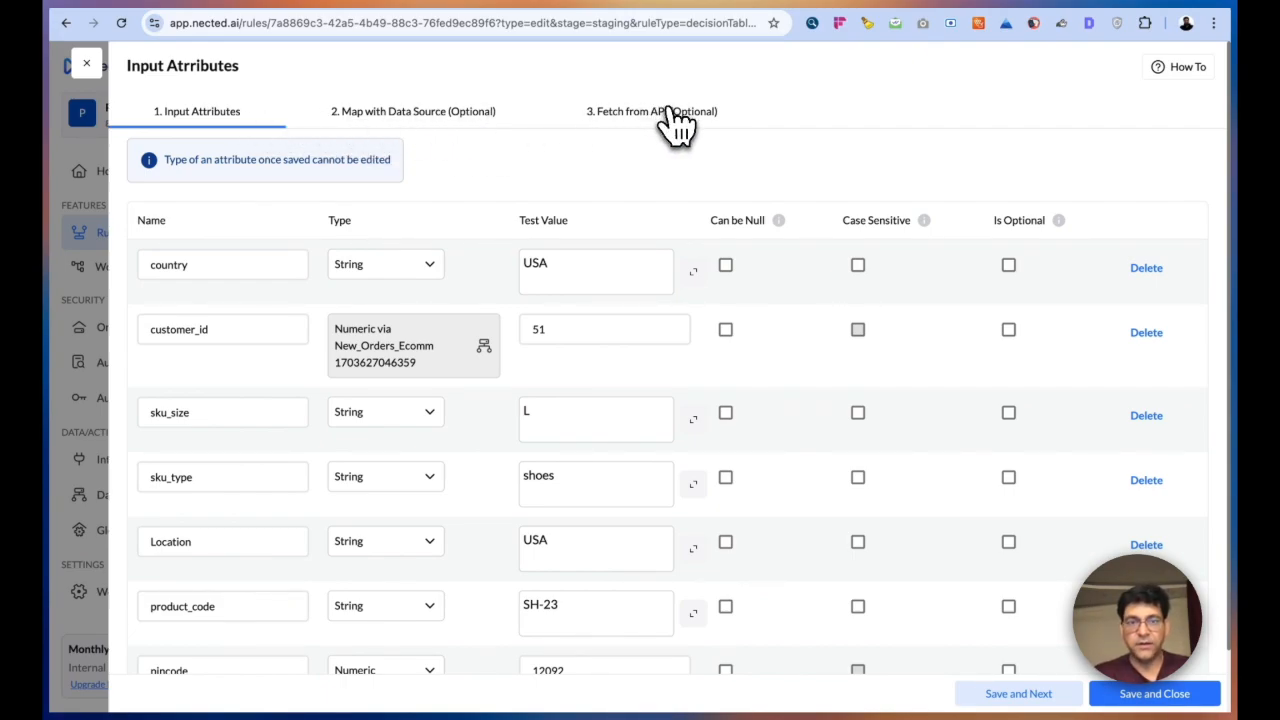
scroll("down", 3)
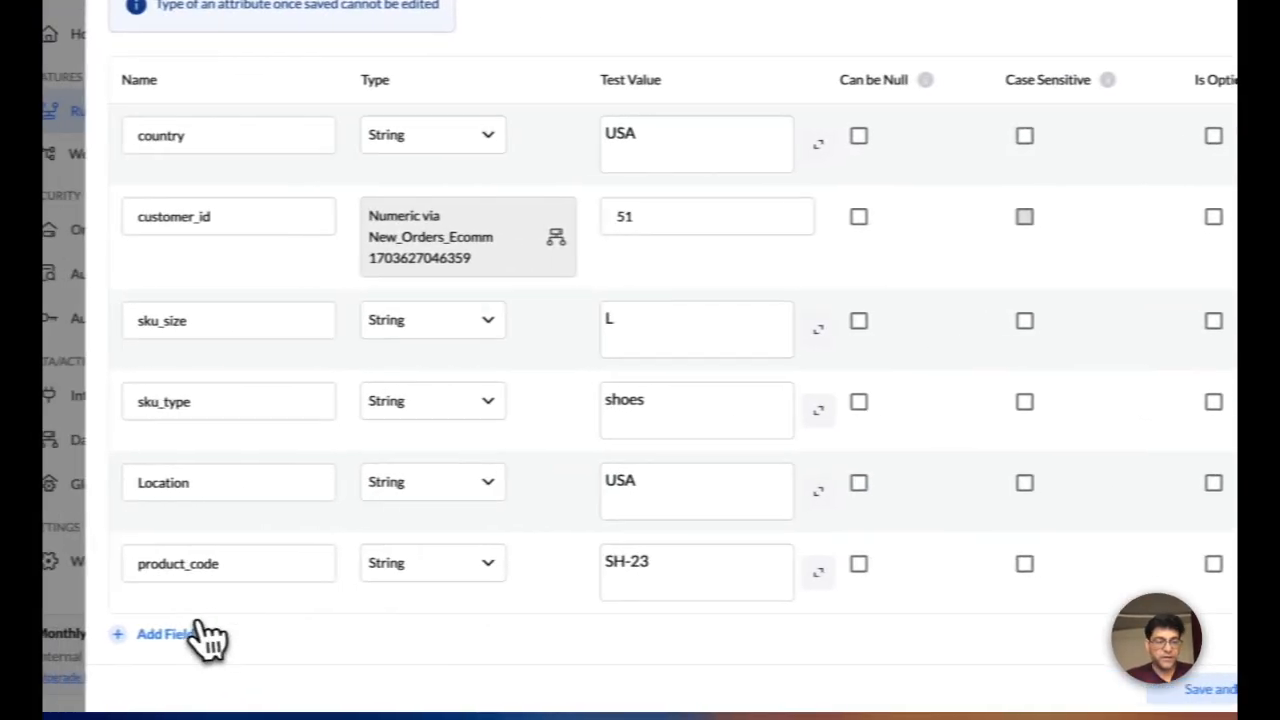
type("pon")
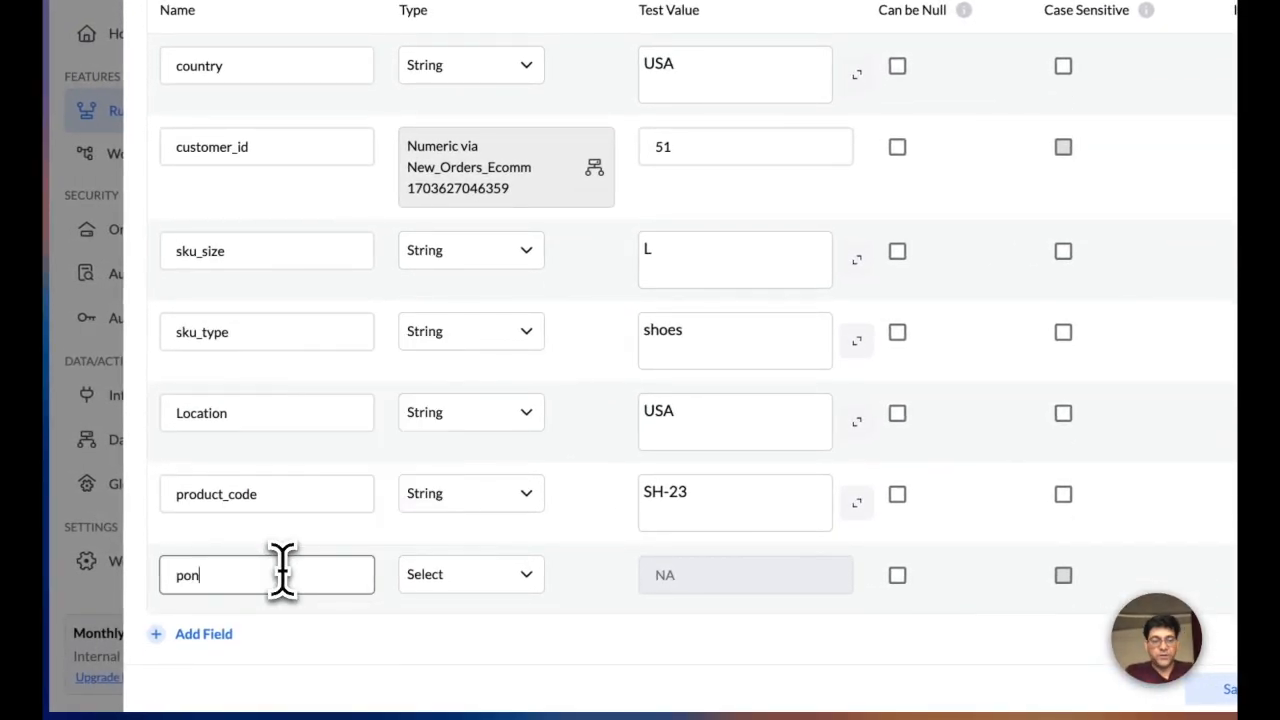
type("pincode")
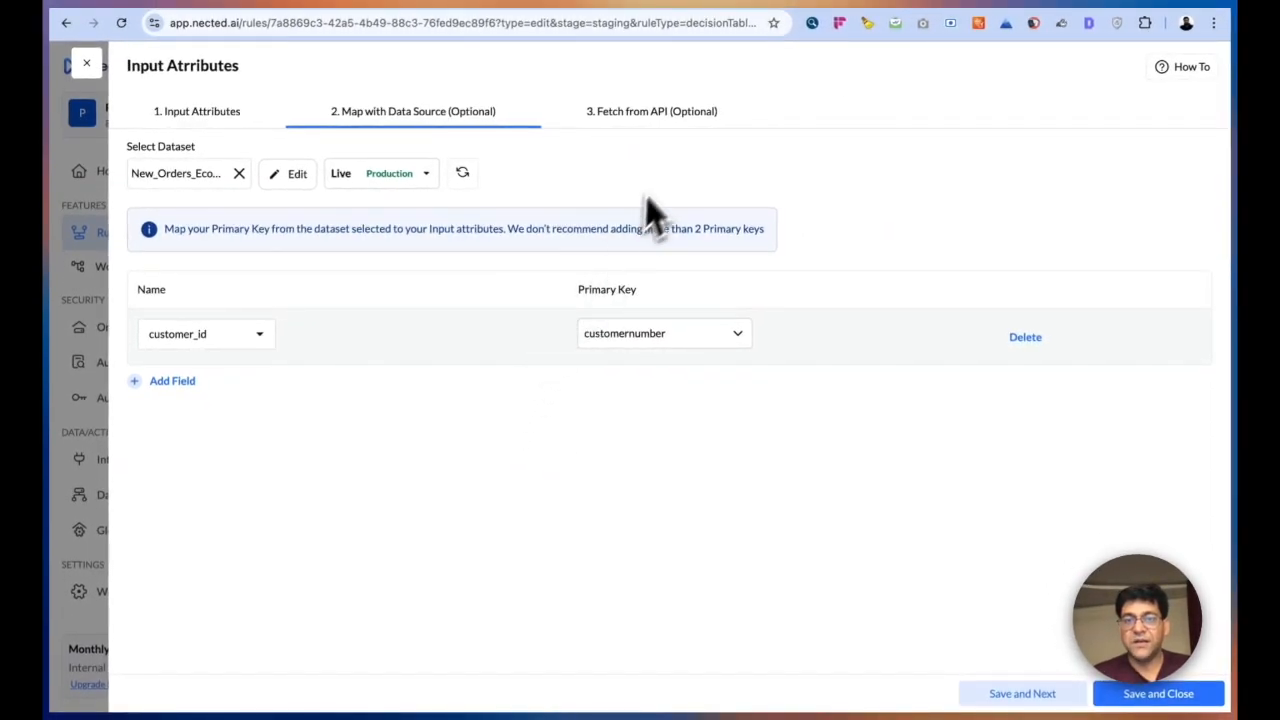
left_click(656, 111)
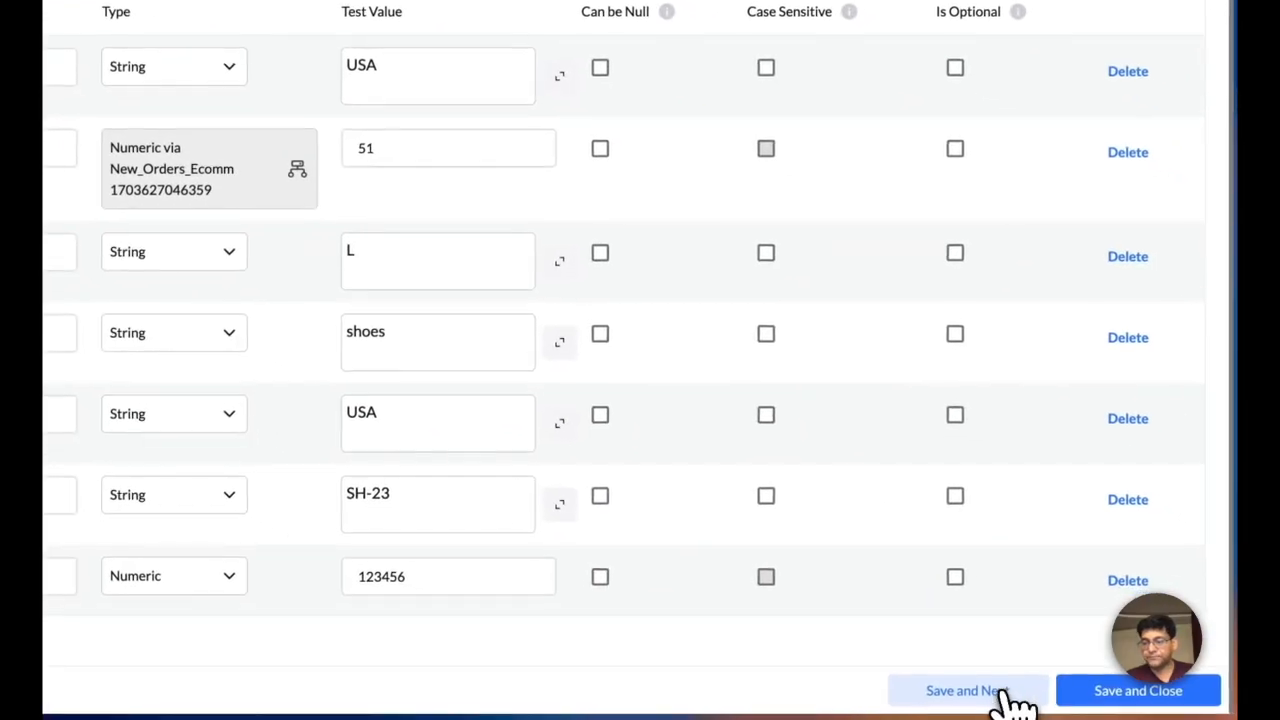
left_click(969, 690)
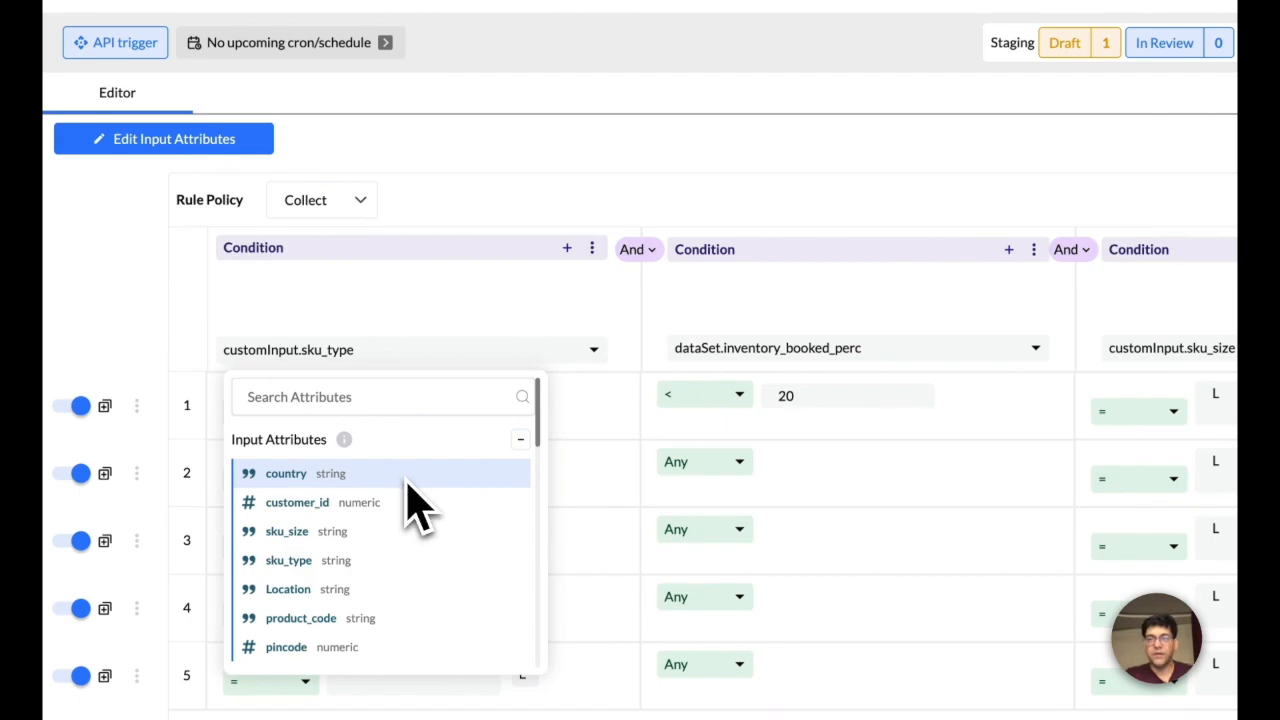
left_click(380, 397)
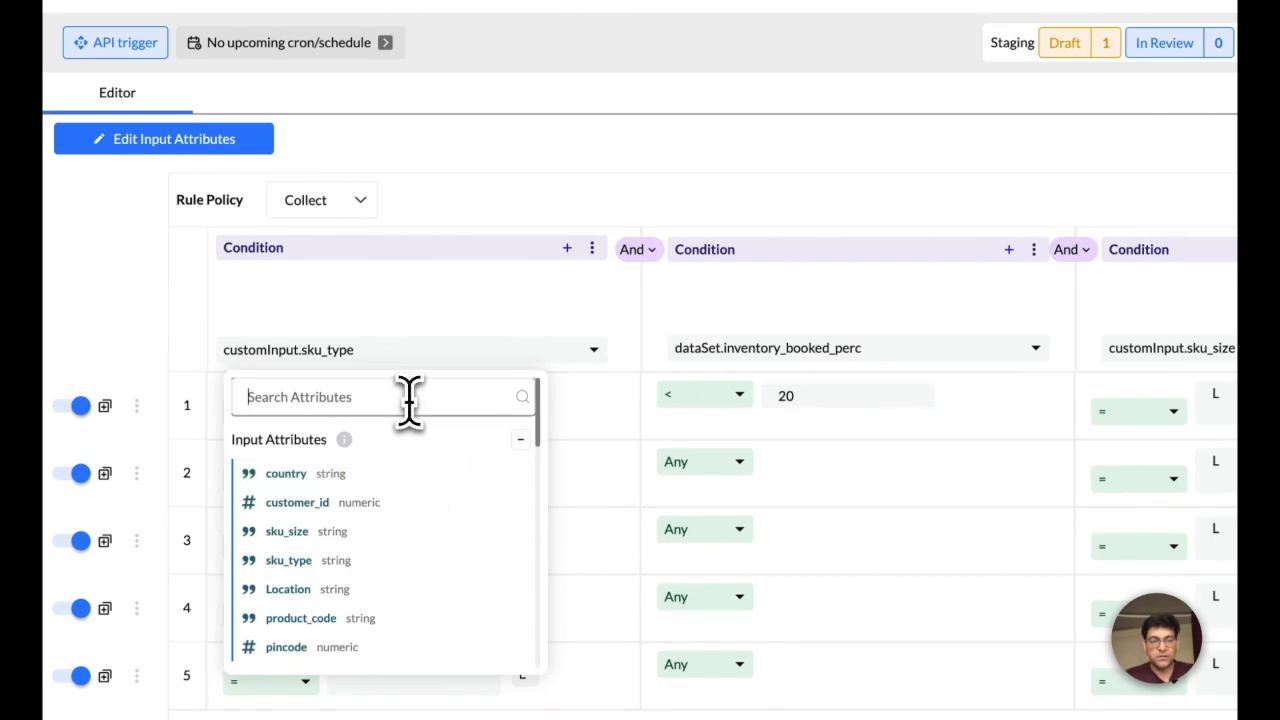
type("sku")
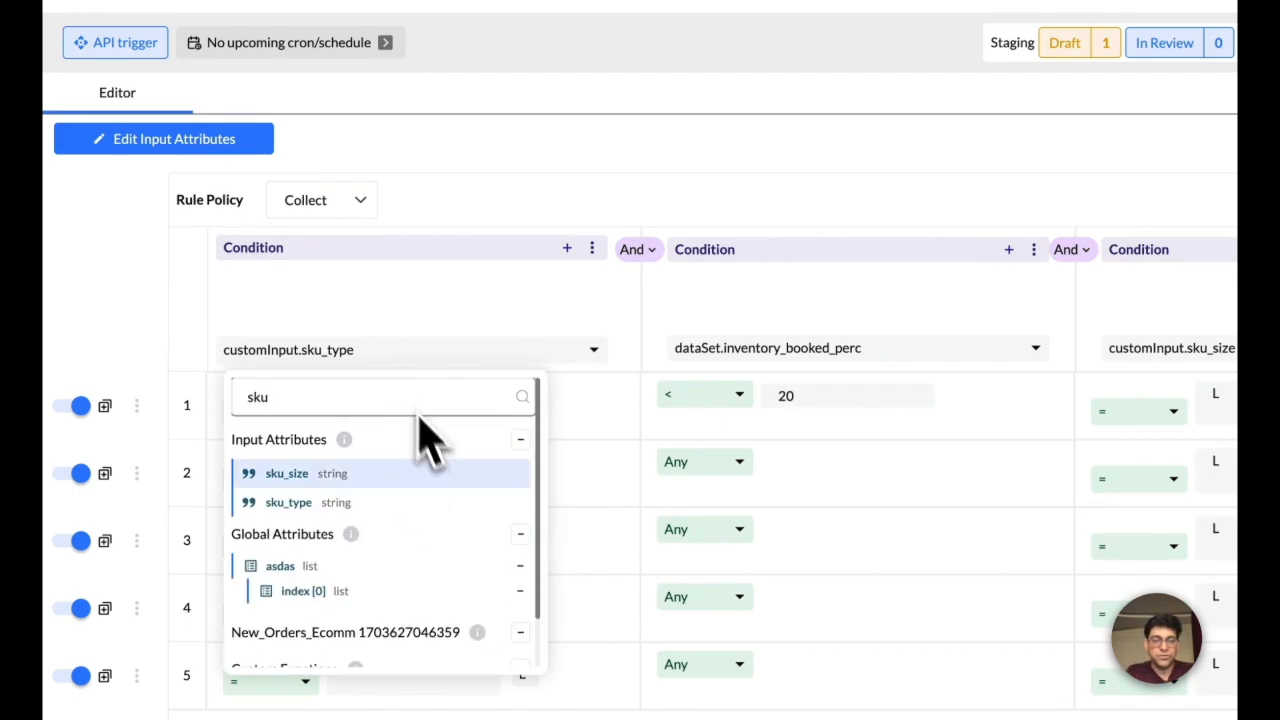
mouse_move(410, 517)
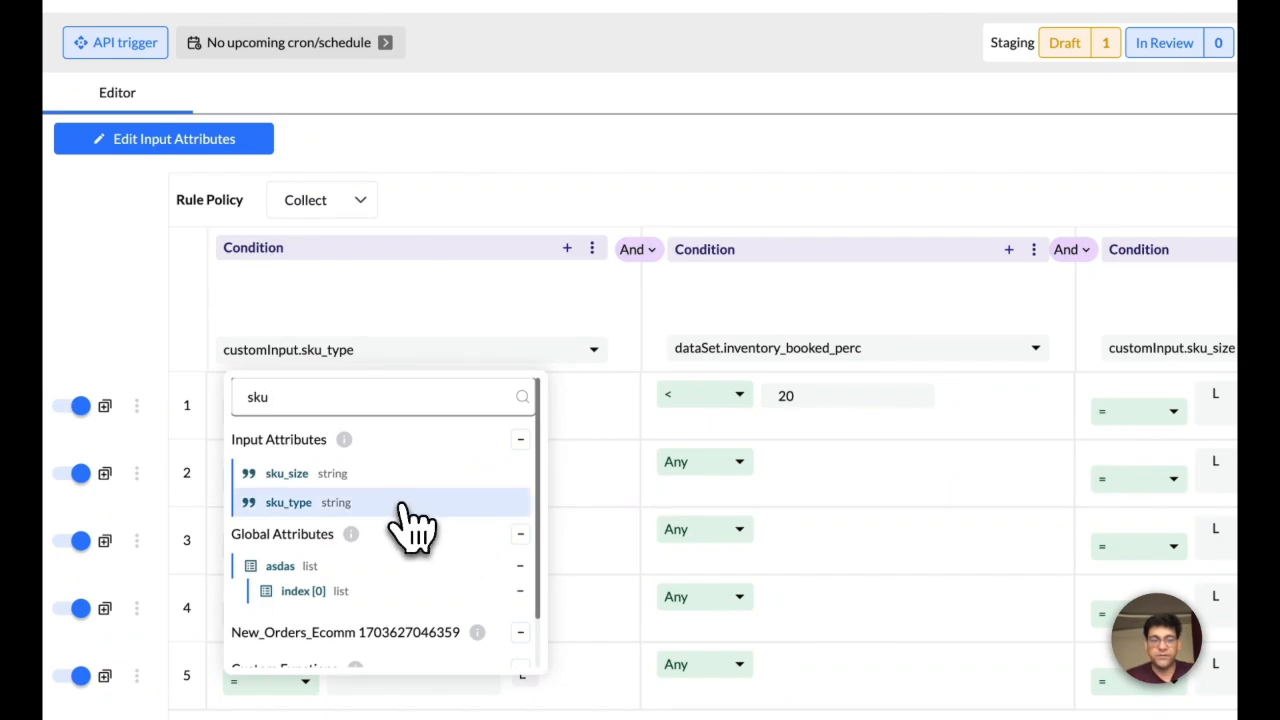
left_click(288, 502)
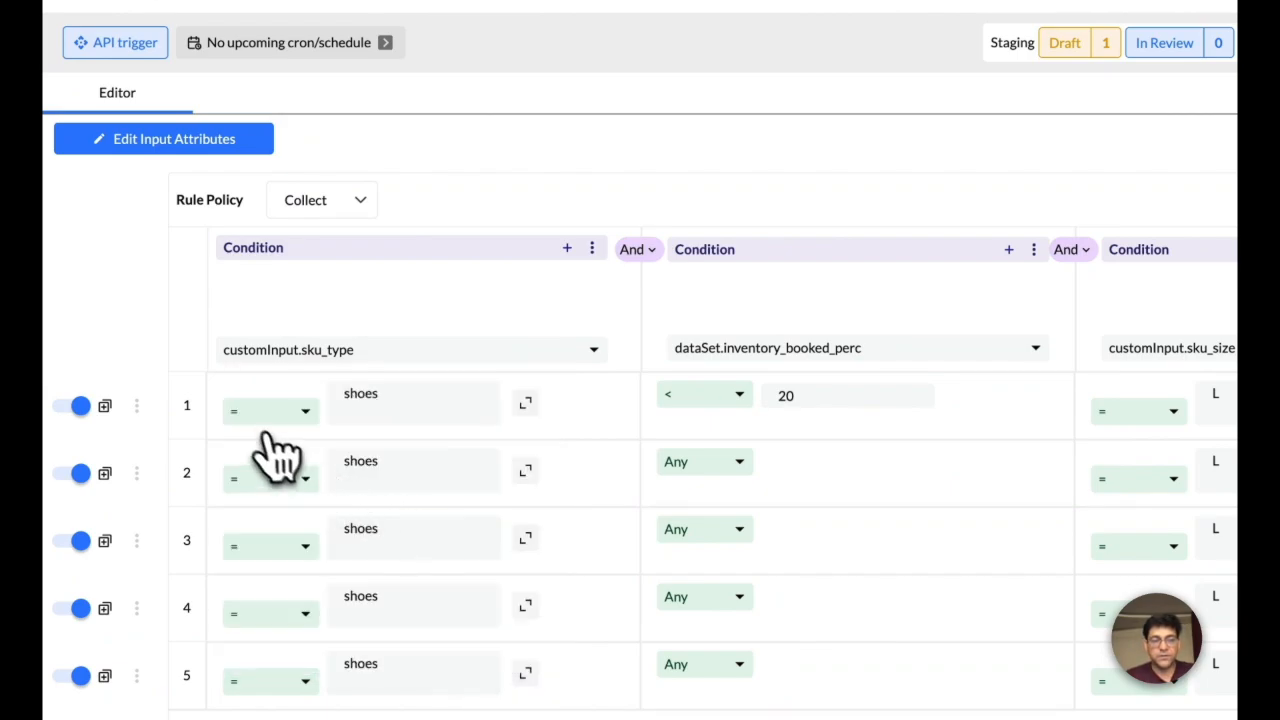
left_click(270, 411)
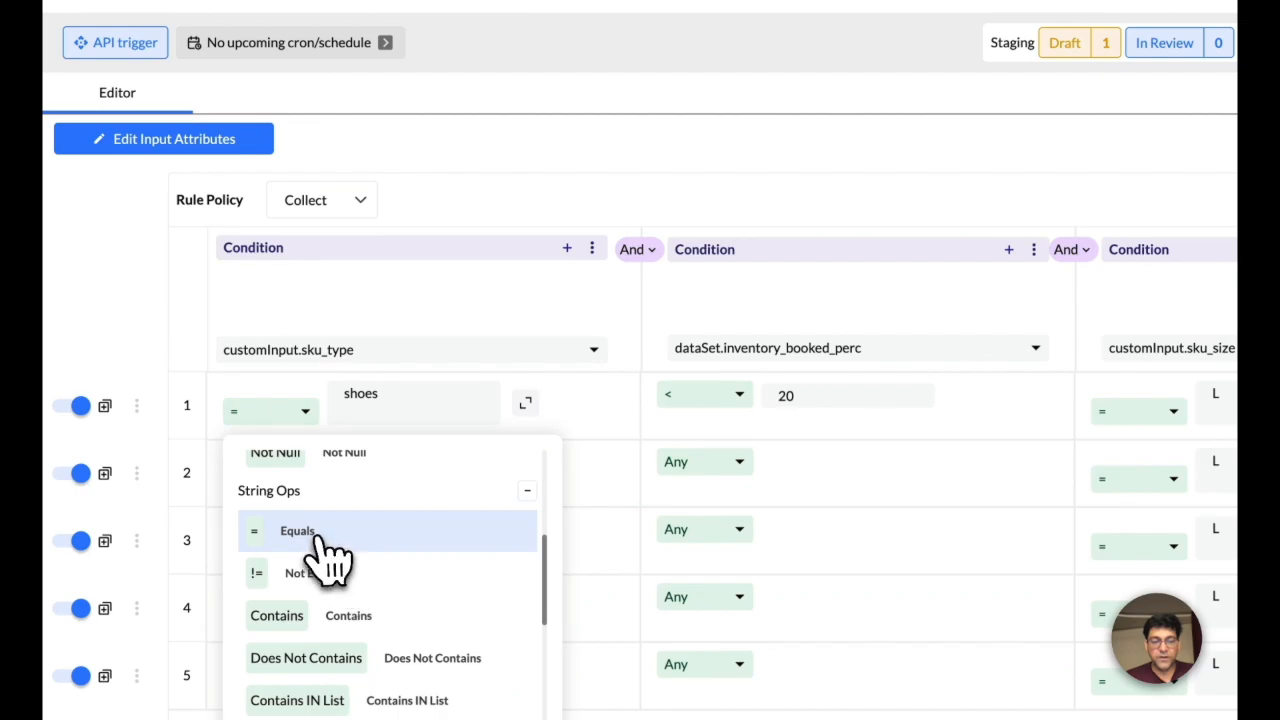
left_click(297, 531)
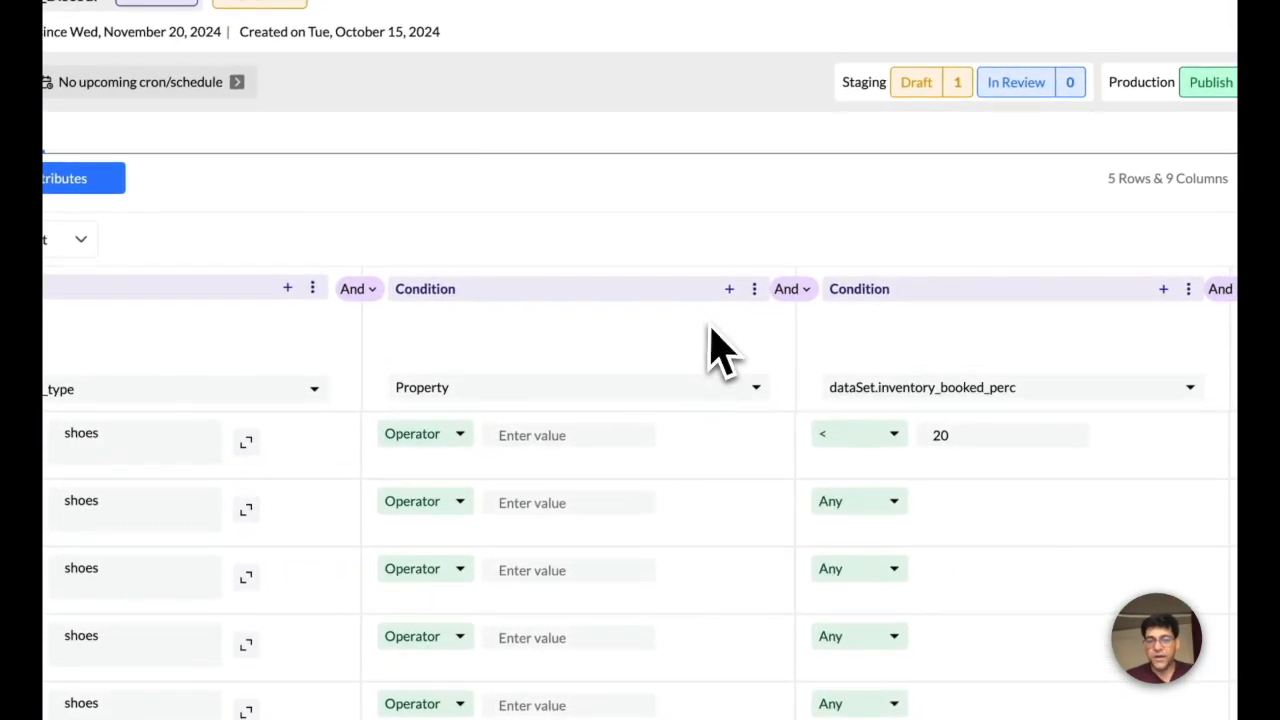
left_click(728, 289)
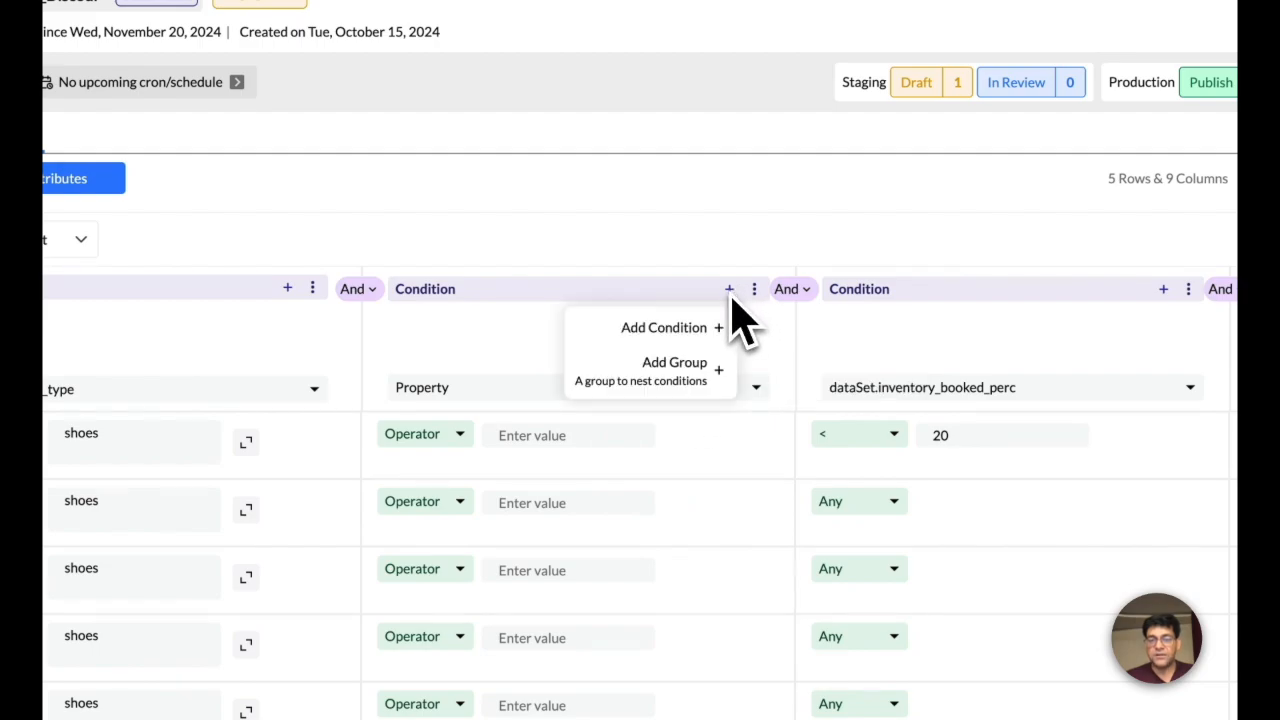
left_click(674, 362)
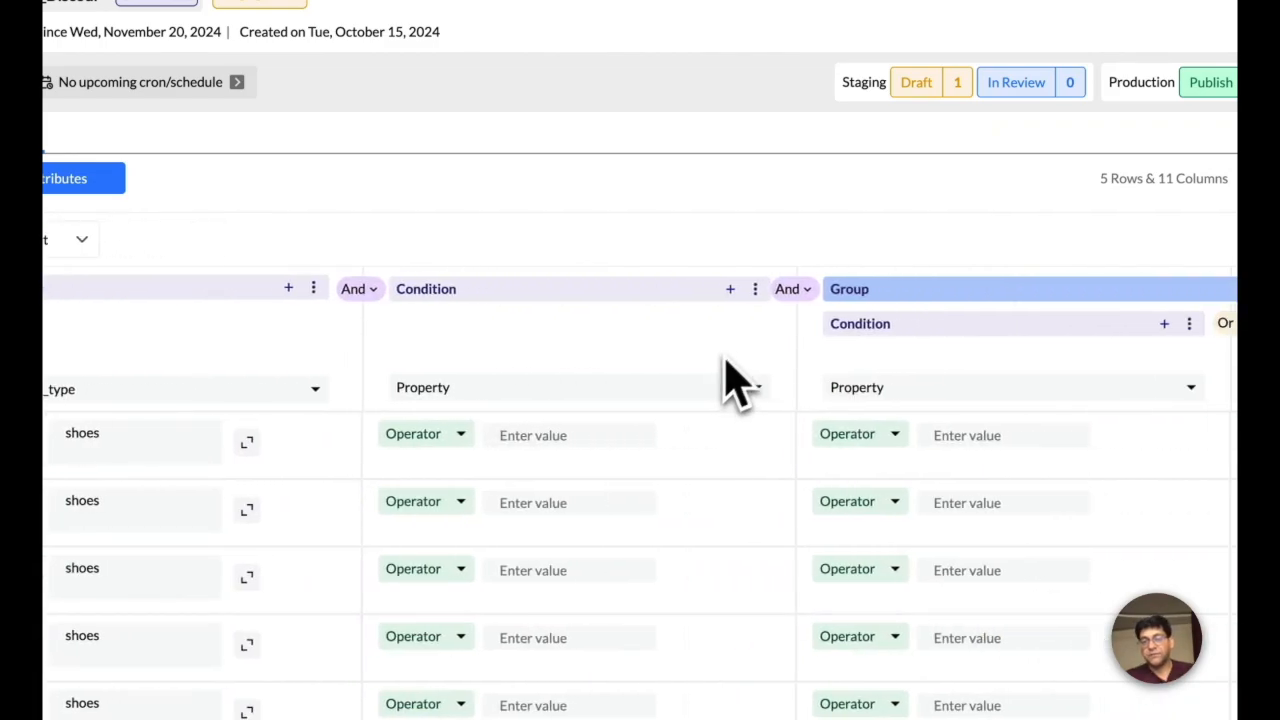
left_click(755, 289)
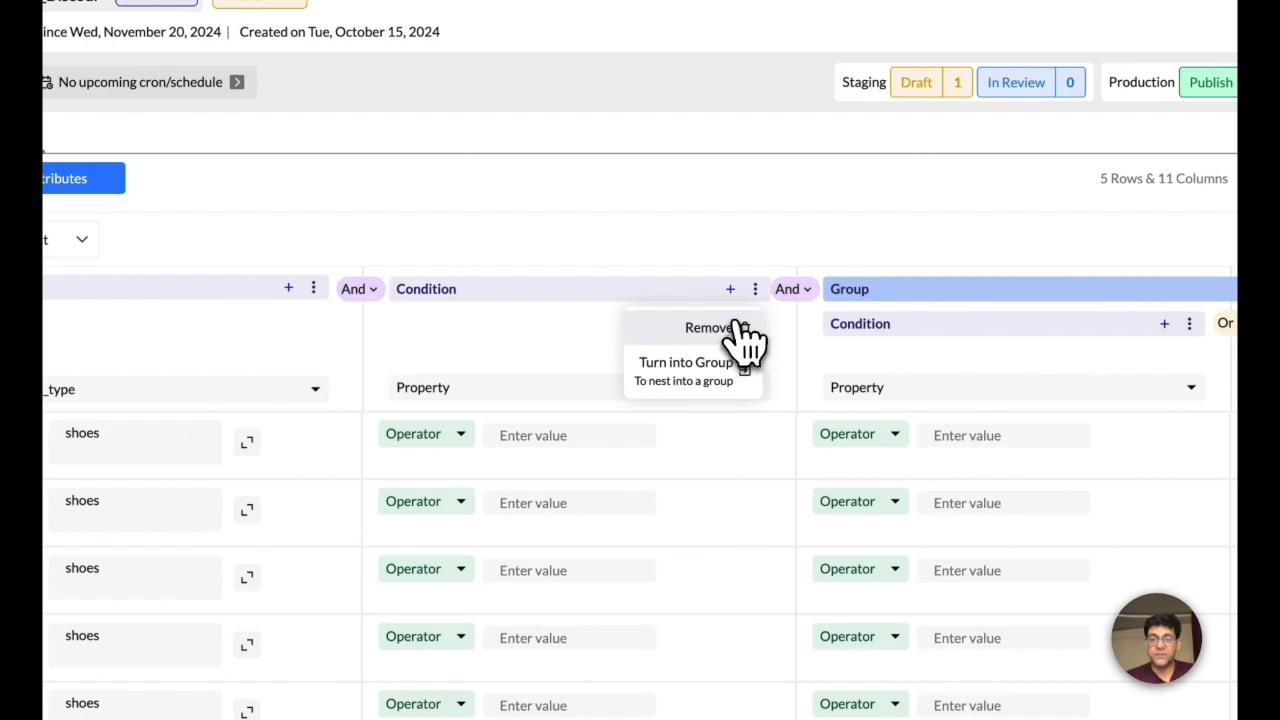
left_click(684, 363)
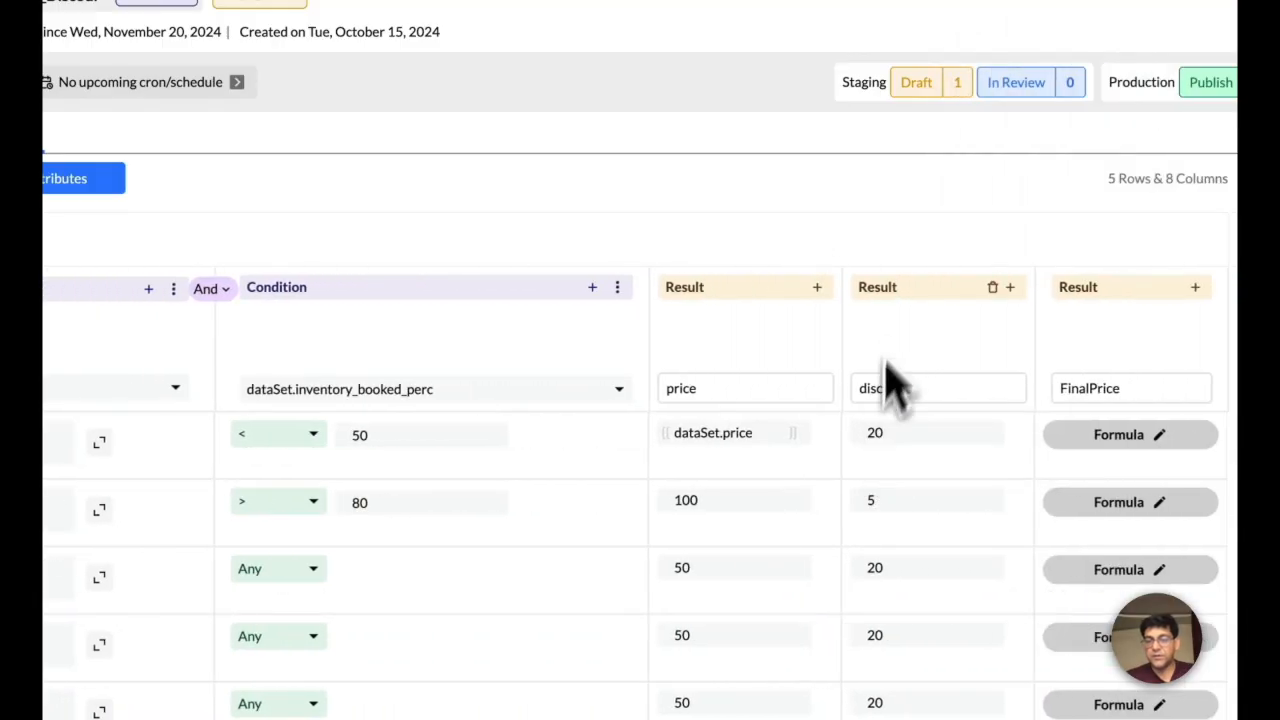
left_click(812, 287)
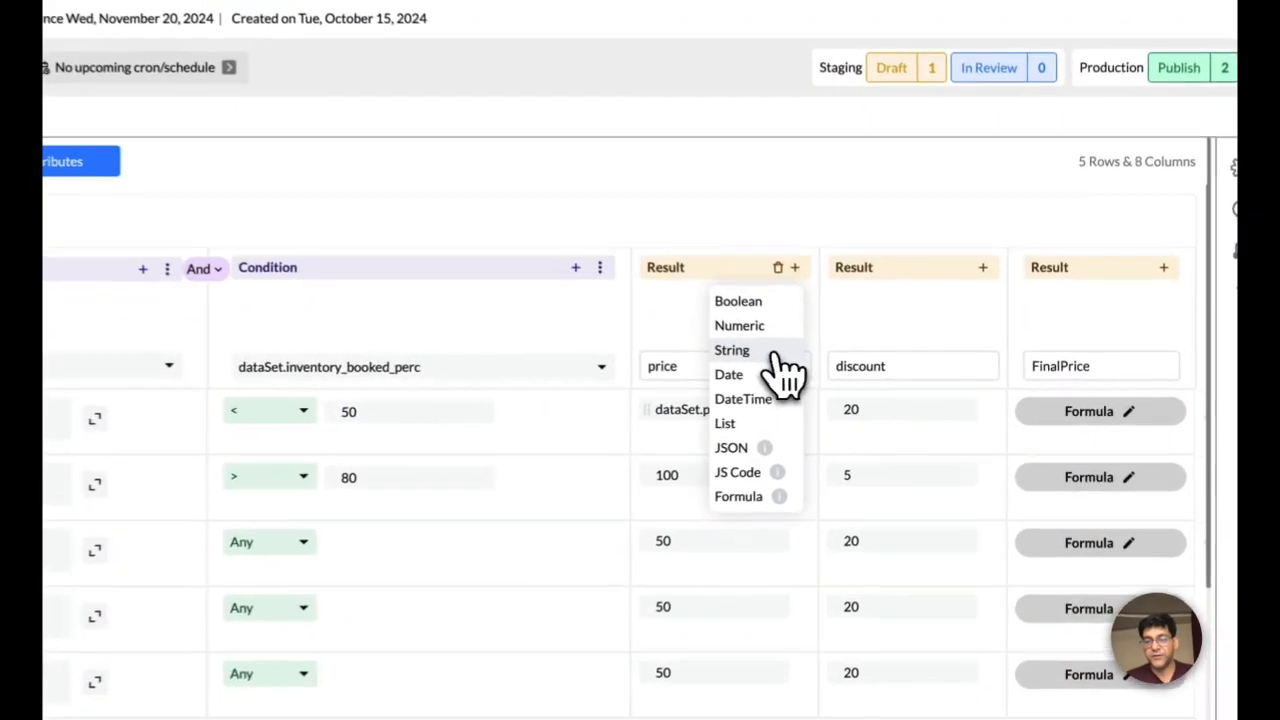
left_click(732, 349)
type("Message")
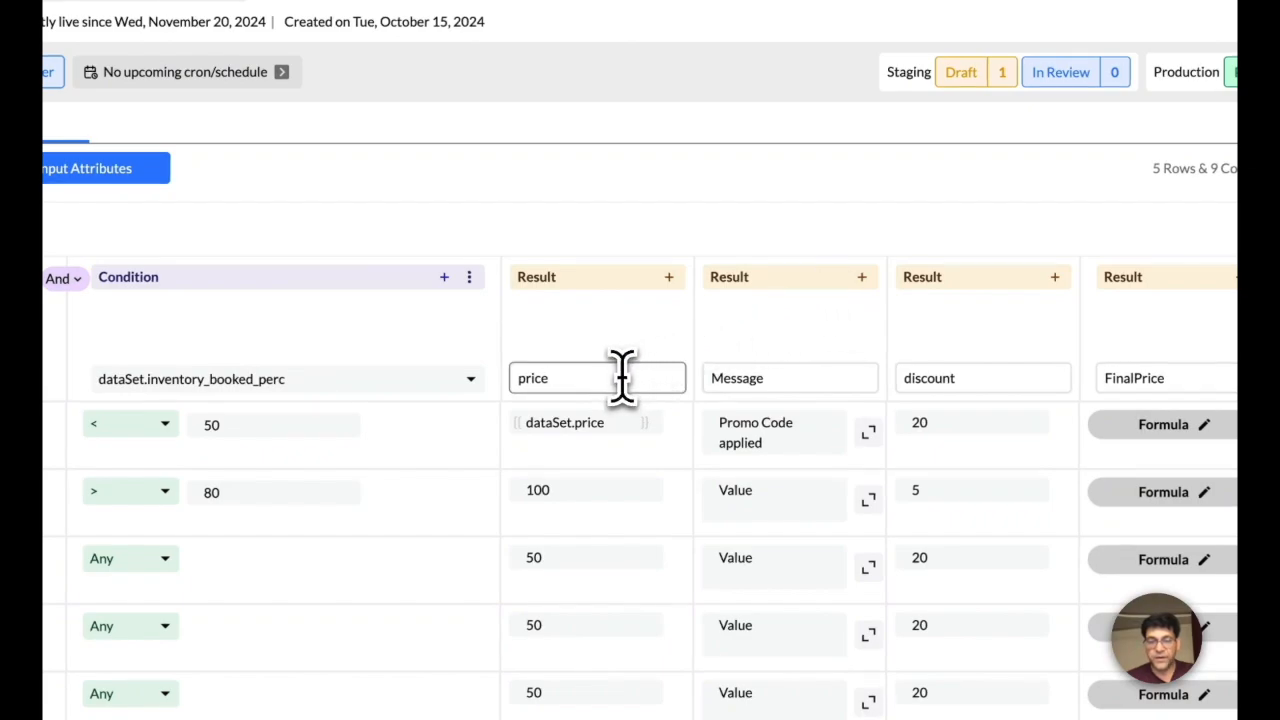
mouse_move(650, 285)
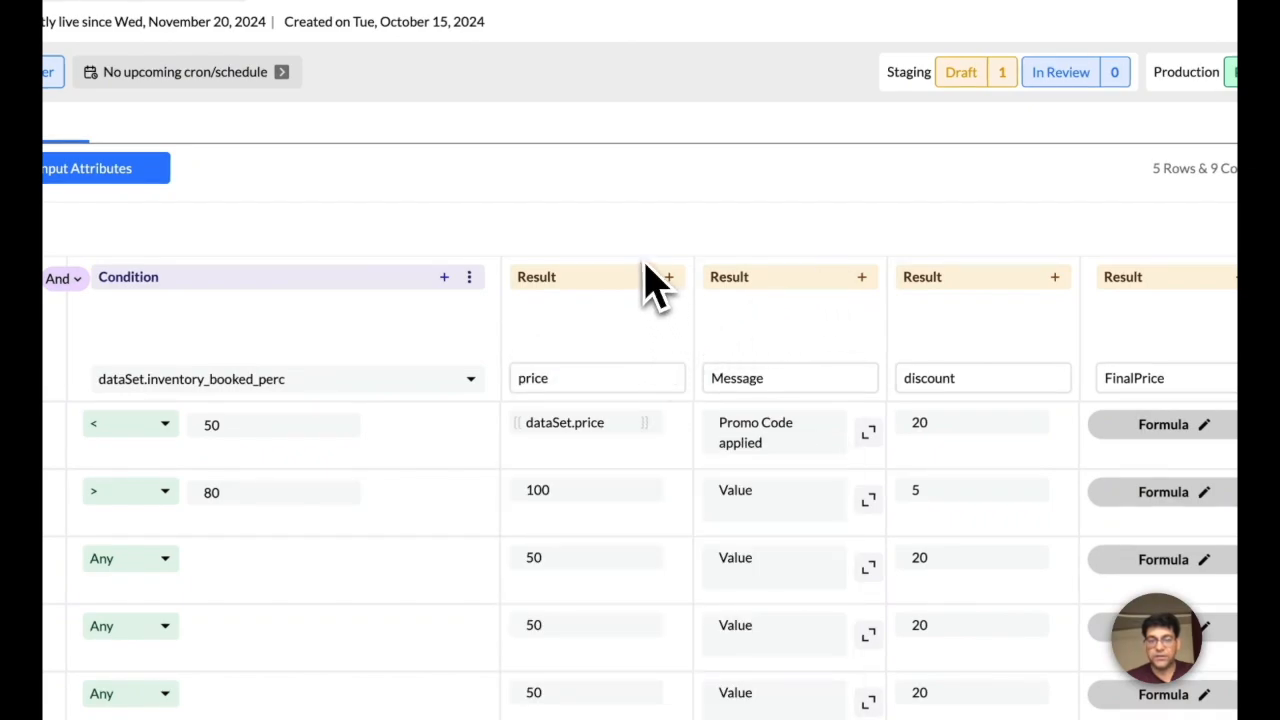
left_click(535, 489)
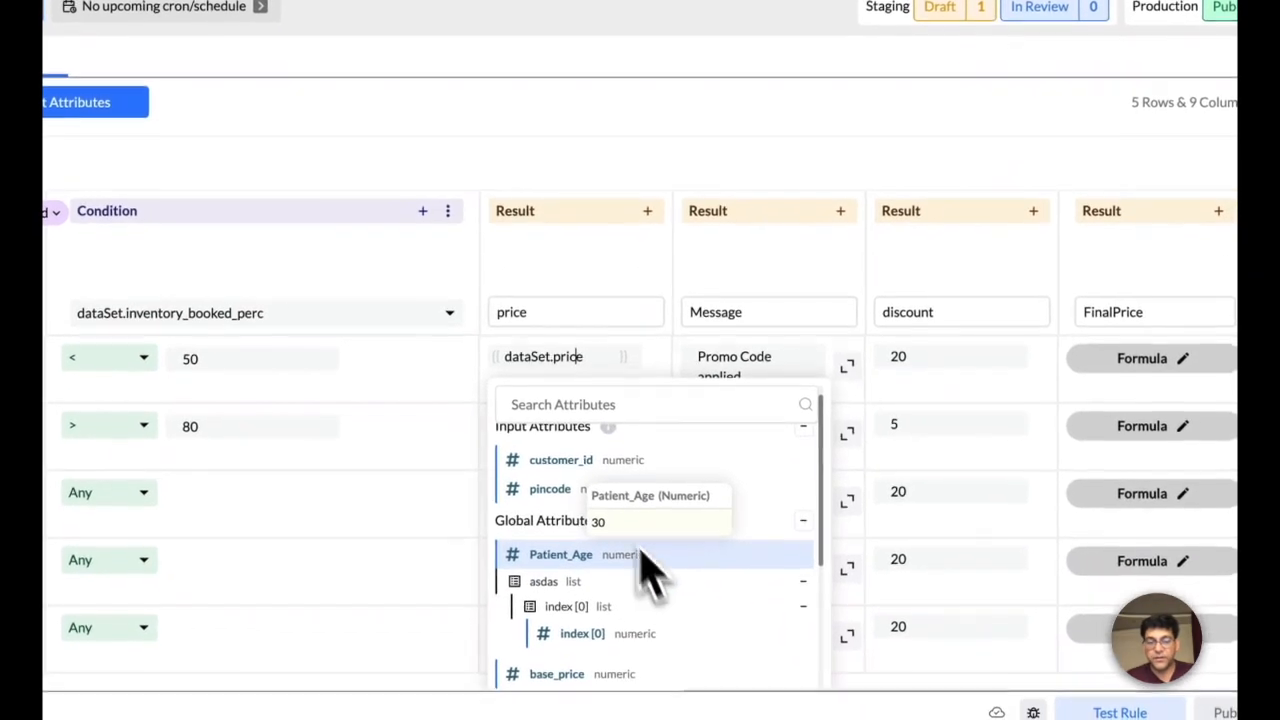
type("r")
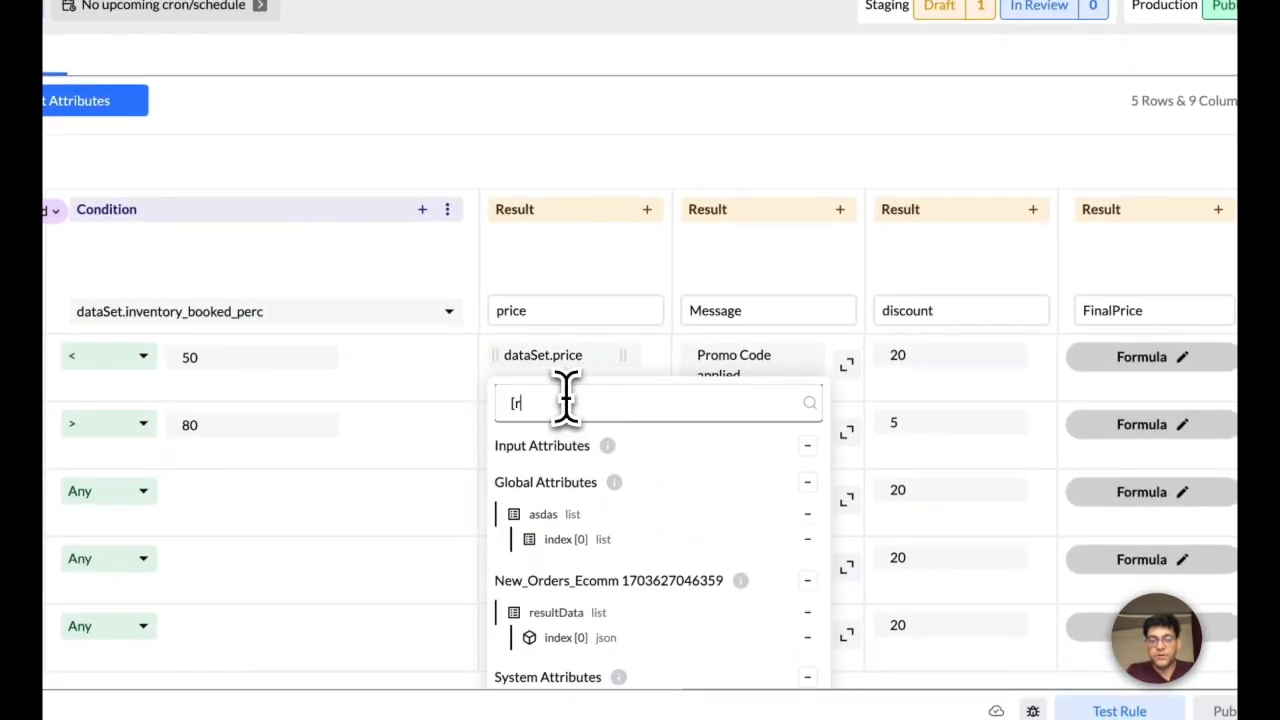
type("price")
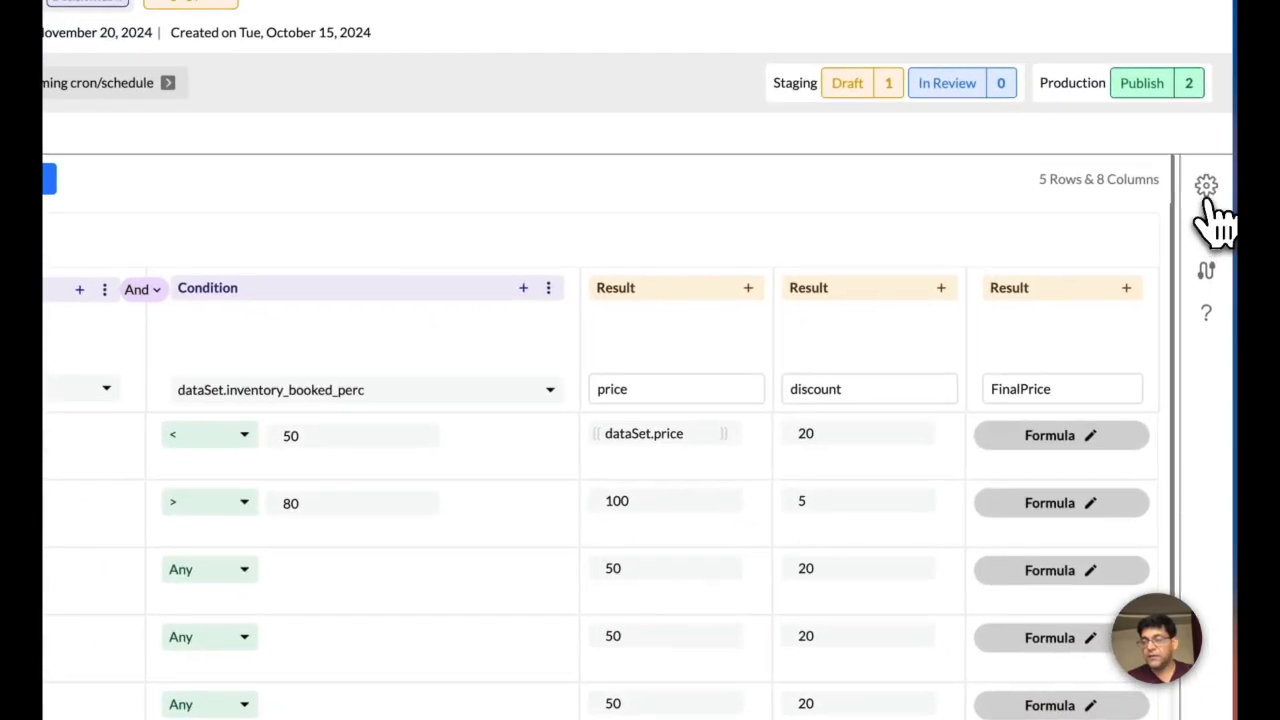
- View the rule's API trigger details and the scheduling options in the settings panel
left_click(1207, 186)
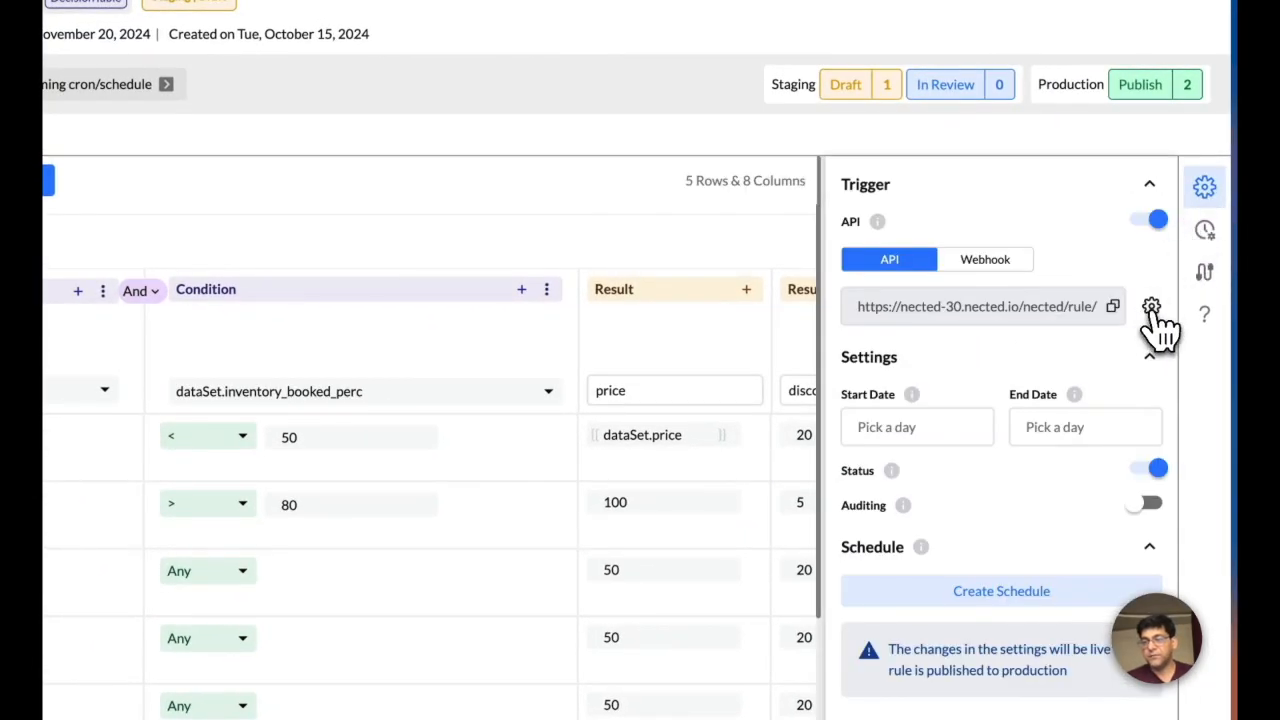
left_click(1157, 306)
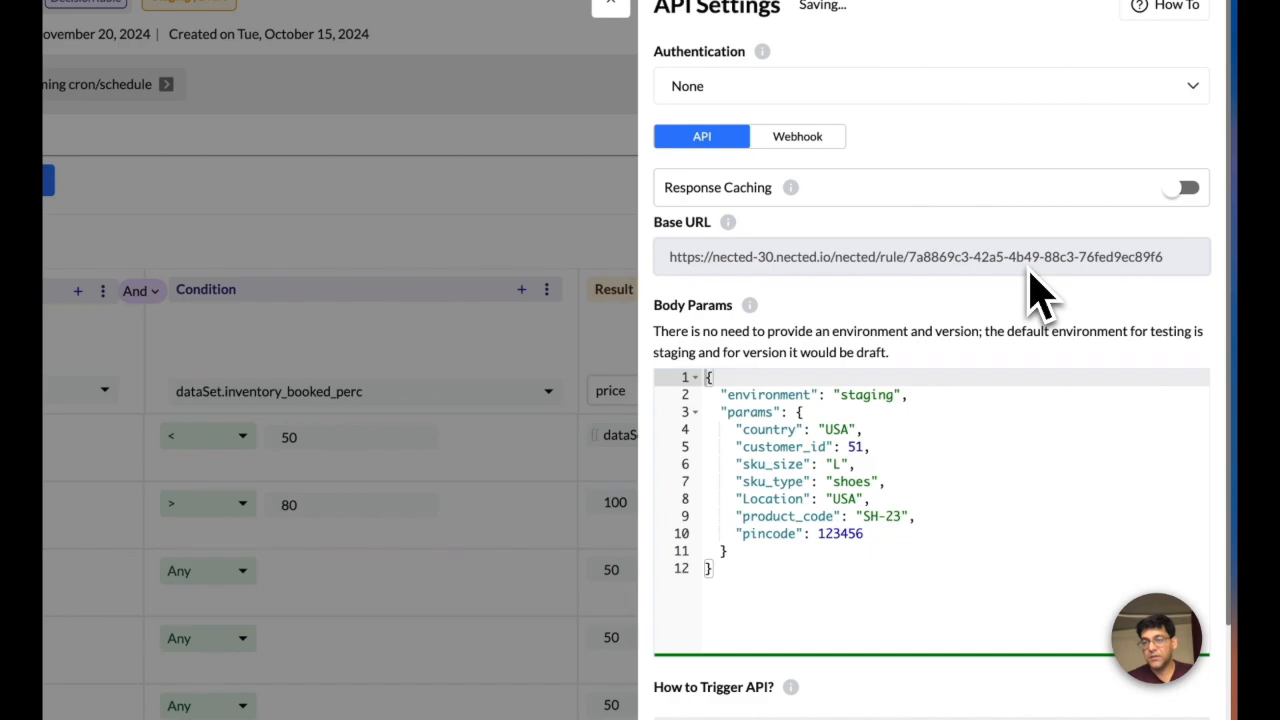
left_click_drag(738, 429, 865, 533)
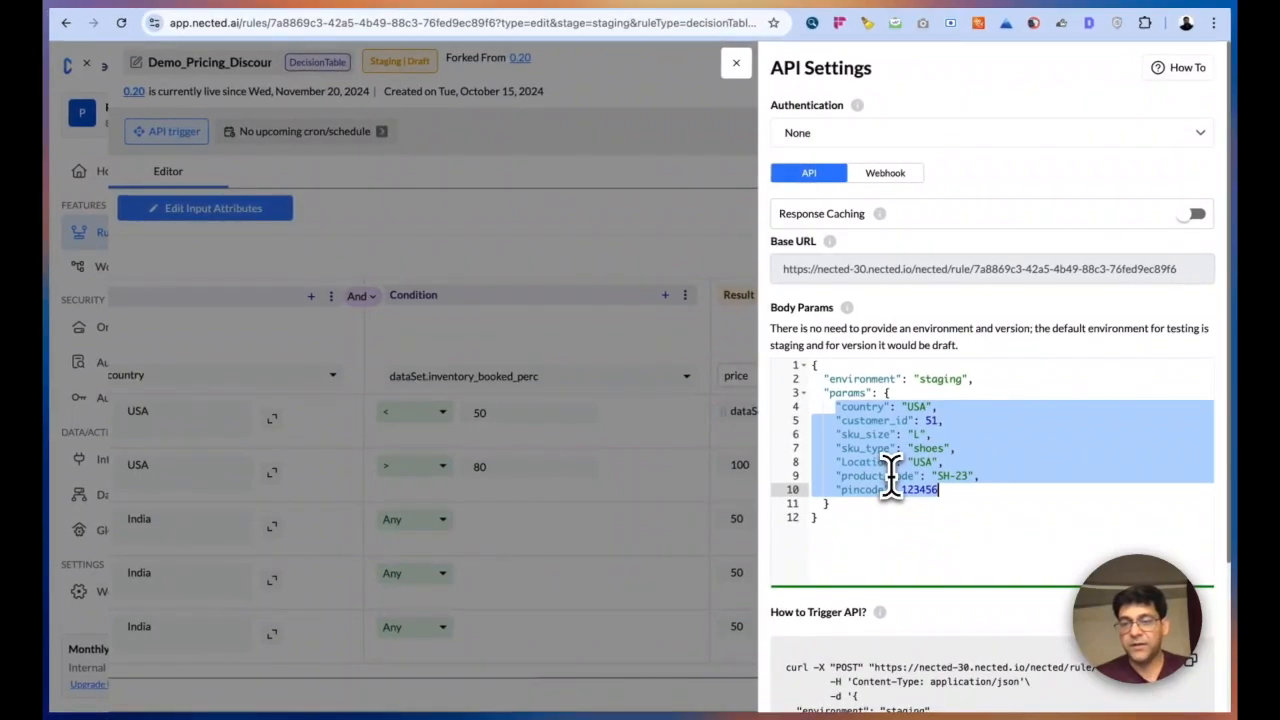
mouse_move(880, 180)
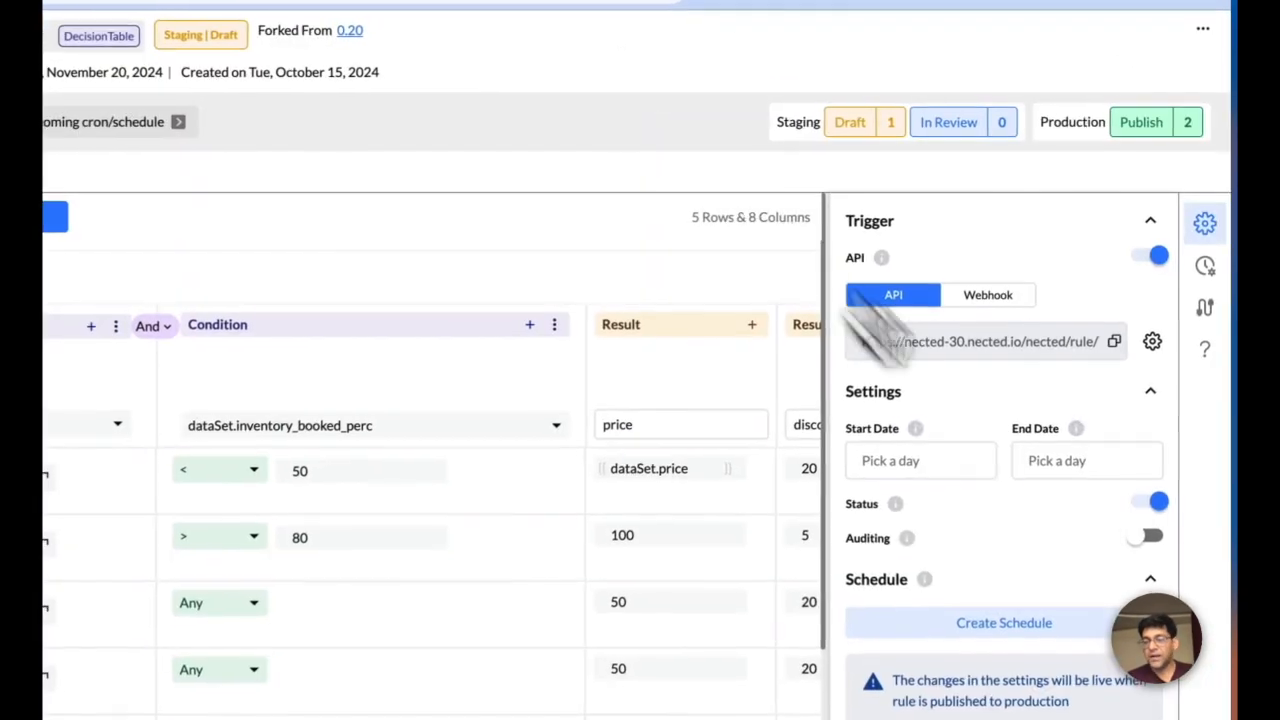
left_click(1004, 623)
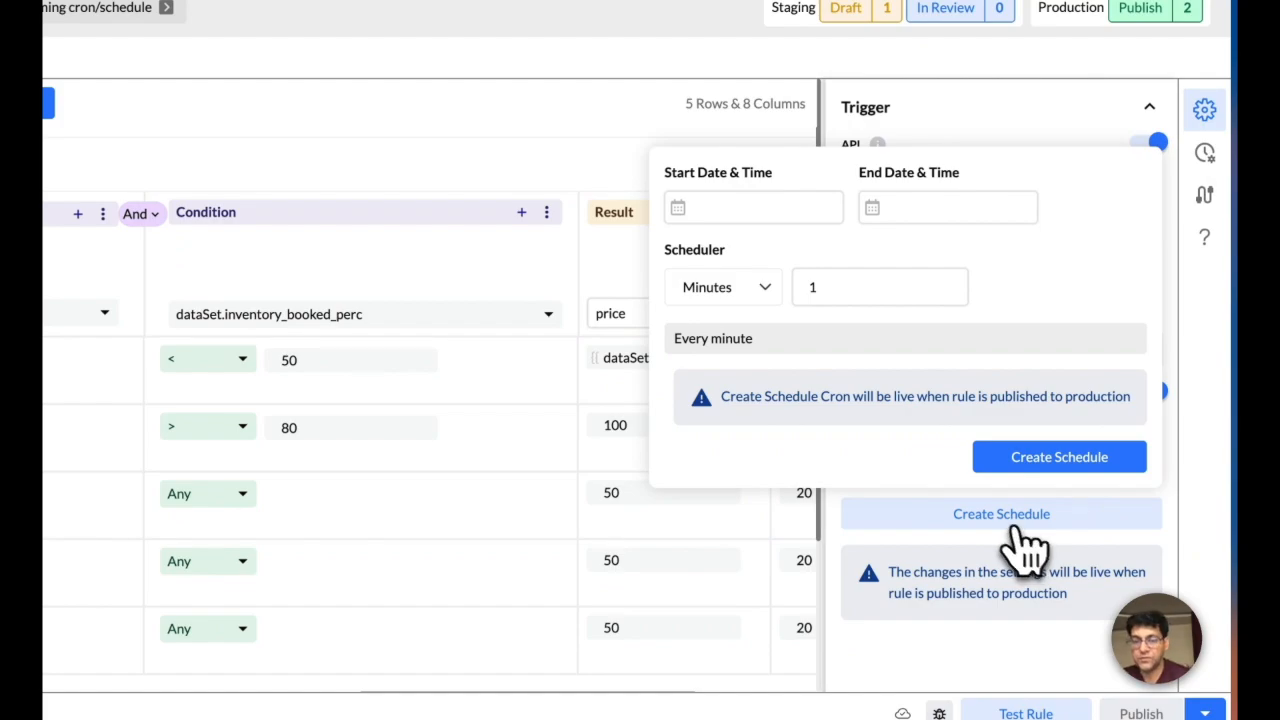
mouse_move(1013, 318)
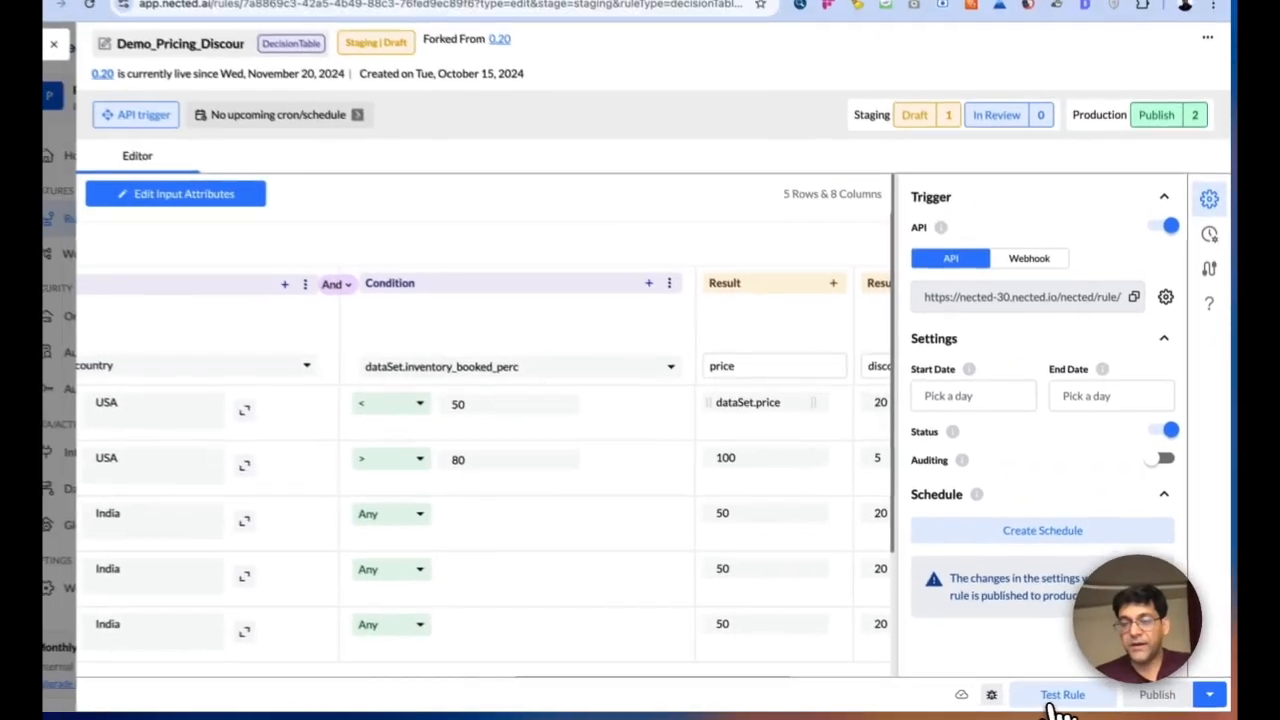
- Test the pricing rule, getting price 1031, discount 20 and FinalPrice 20620
left_click(1063, 695)
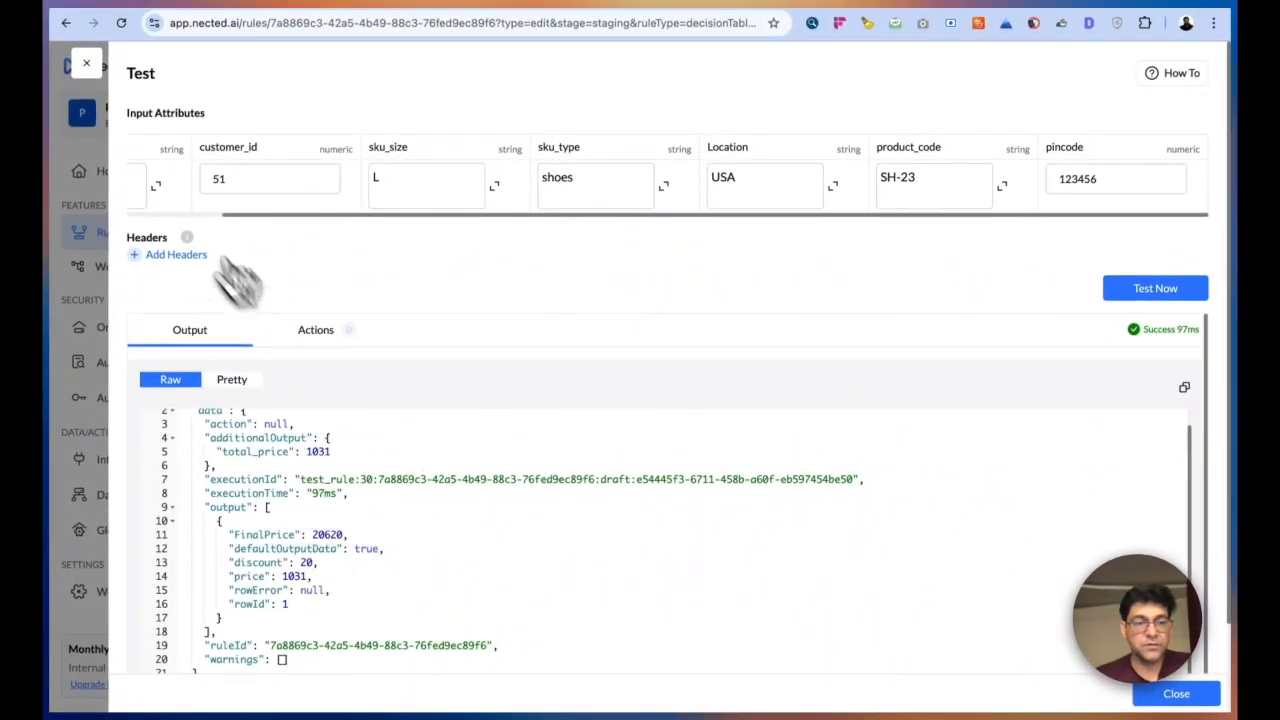
mouse_move(1195, 360)
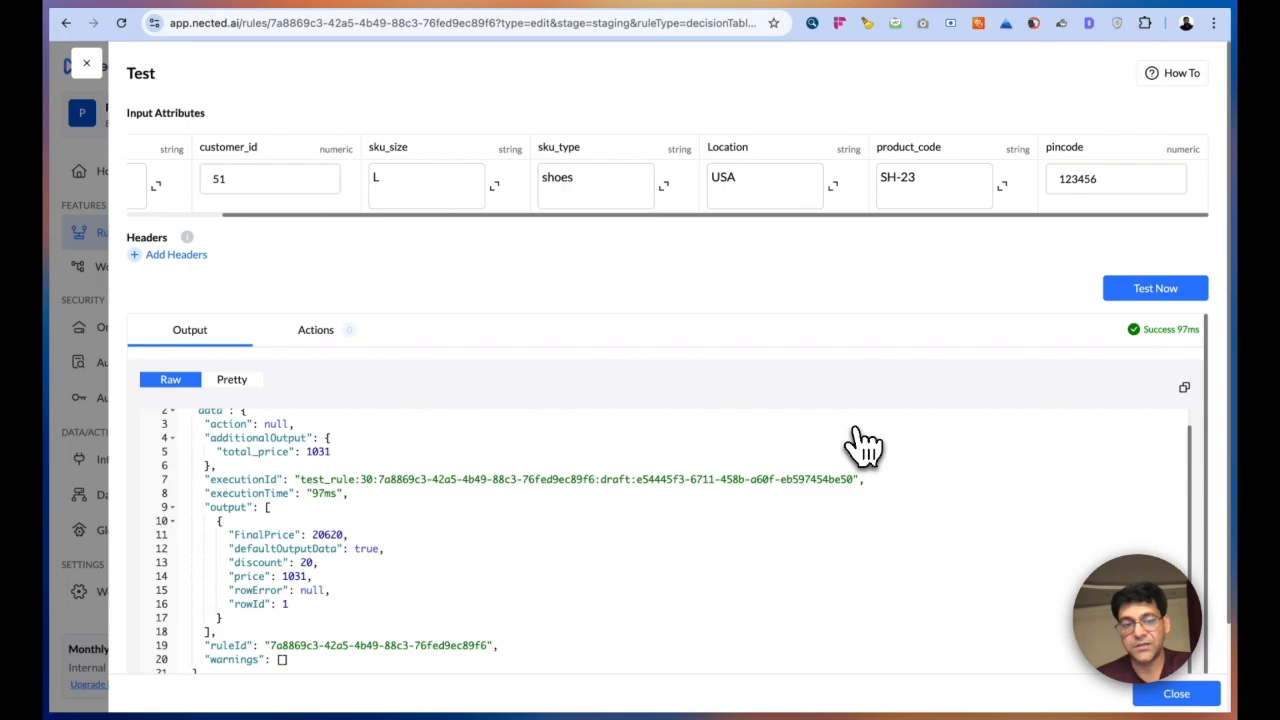
mouse_move(360, 295)
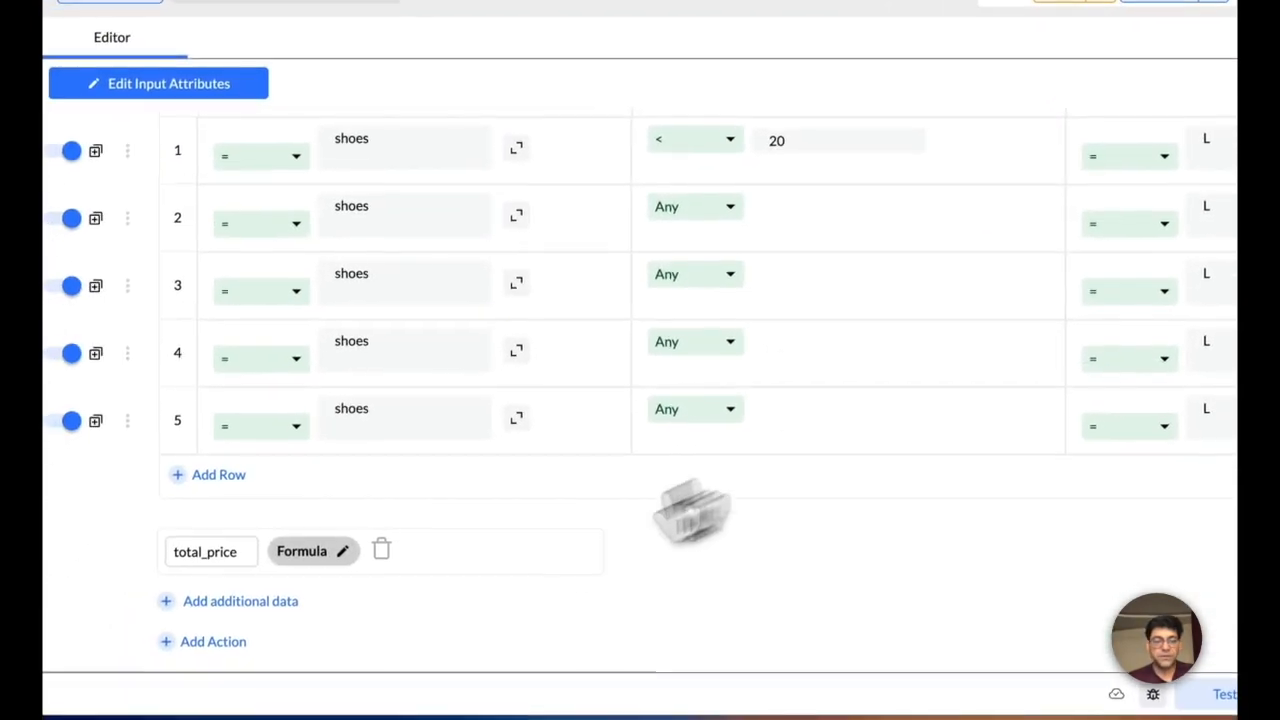
- Add a NewAPI REST action that POSTs JSON to /users/{customer_id}
left_click(212, 642)
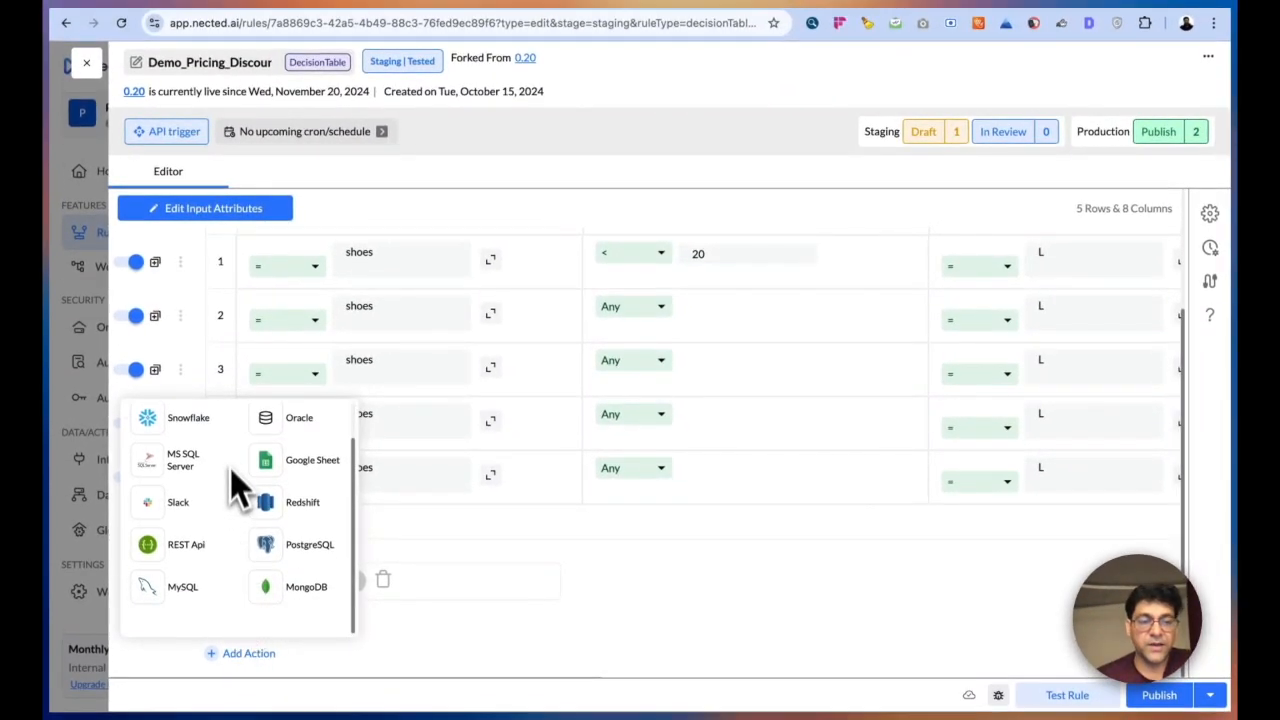
mouse_move(265, 615)
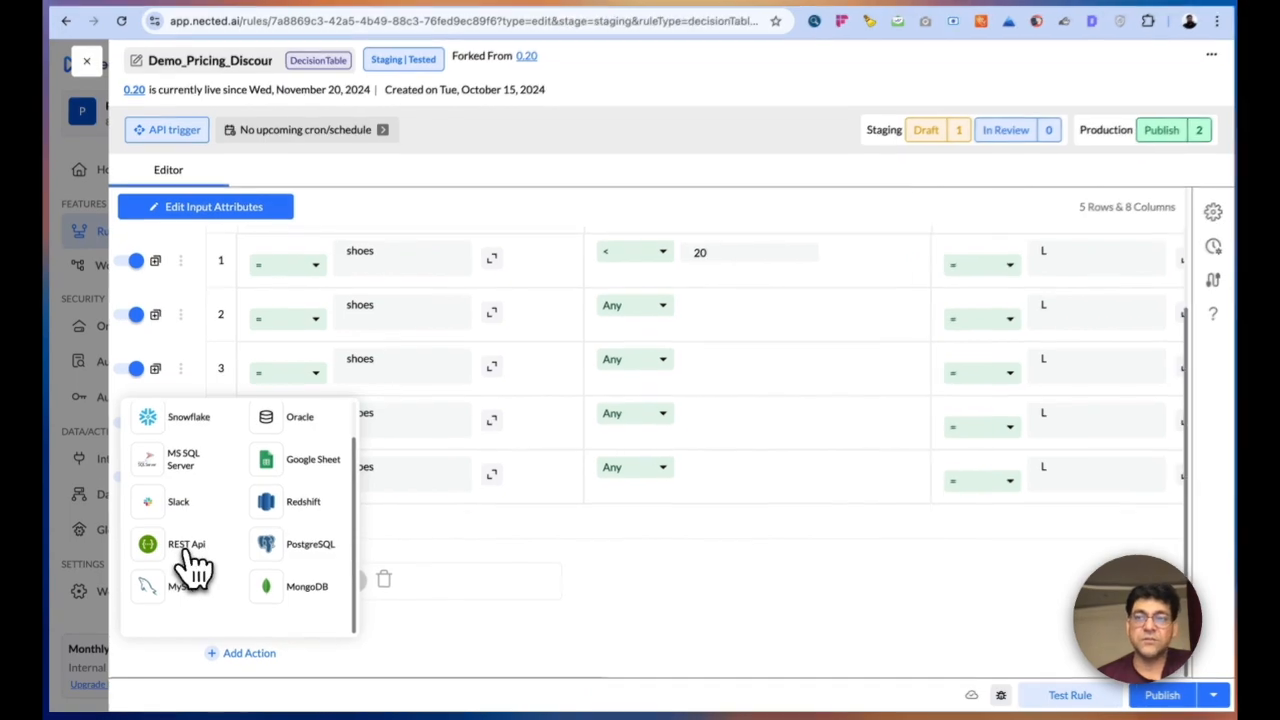
left_click(186, 544)
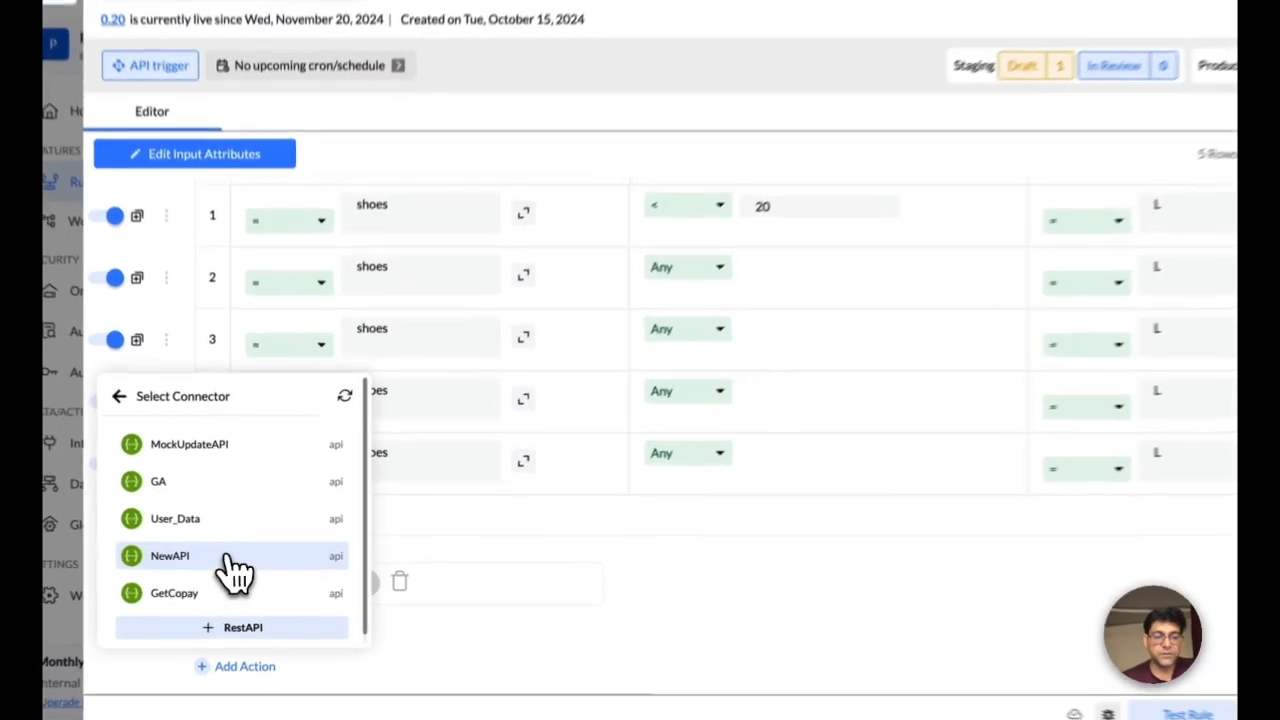
left_click(169, 556)
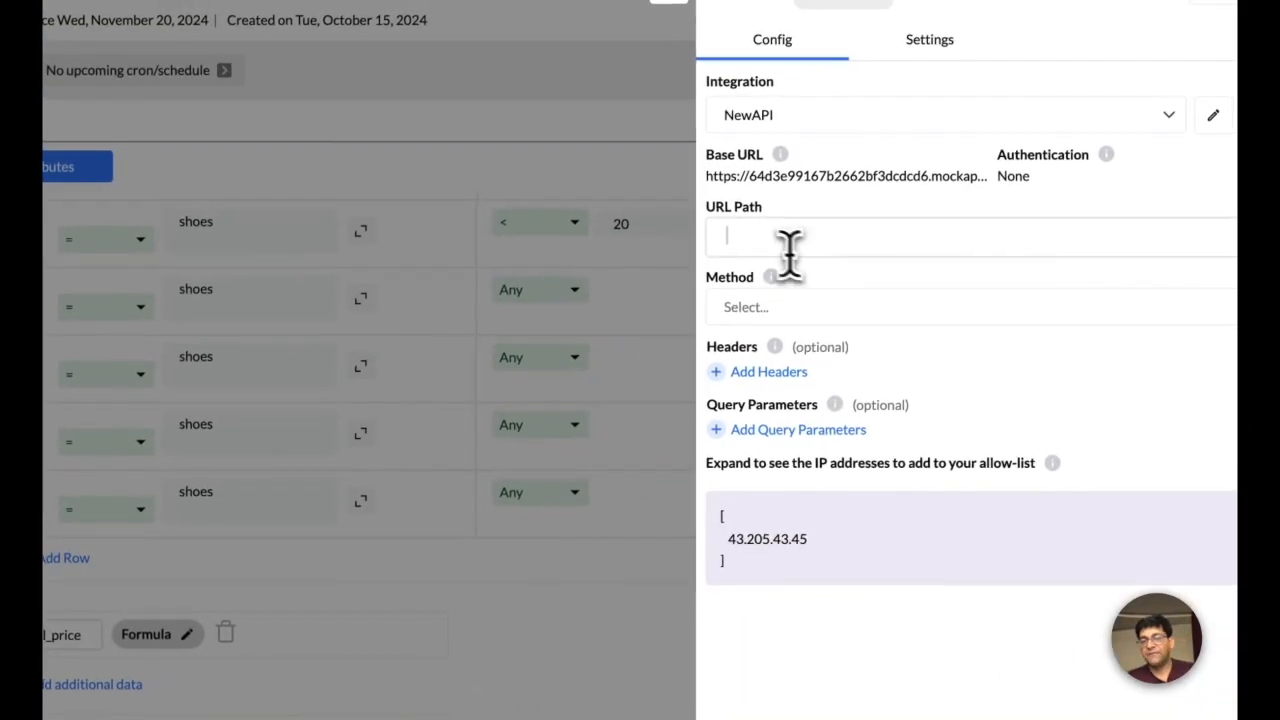
type("/users/cu")
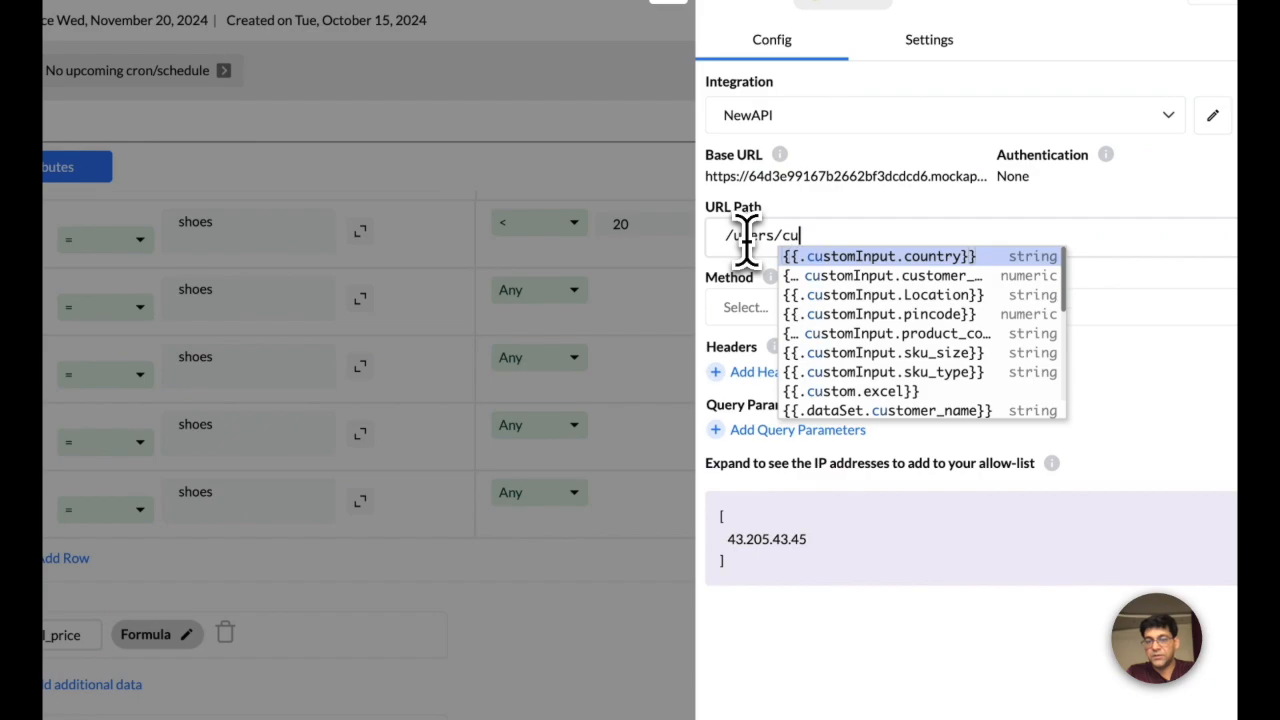
left_click(884, 275)
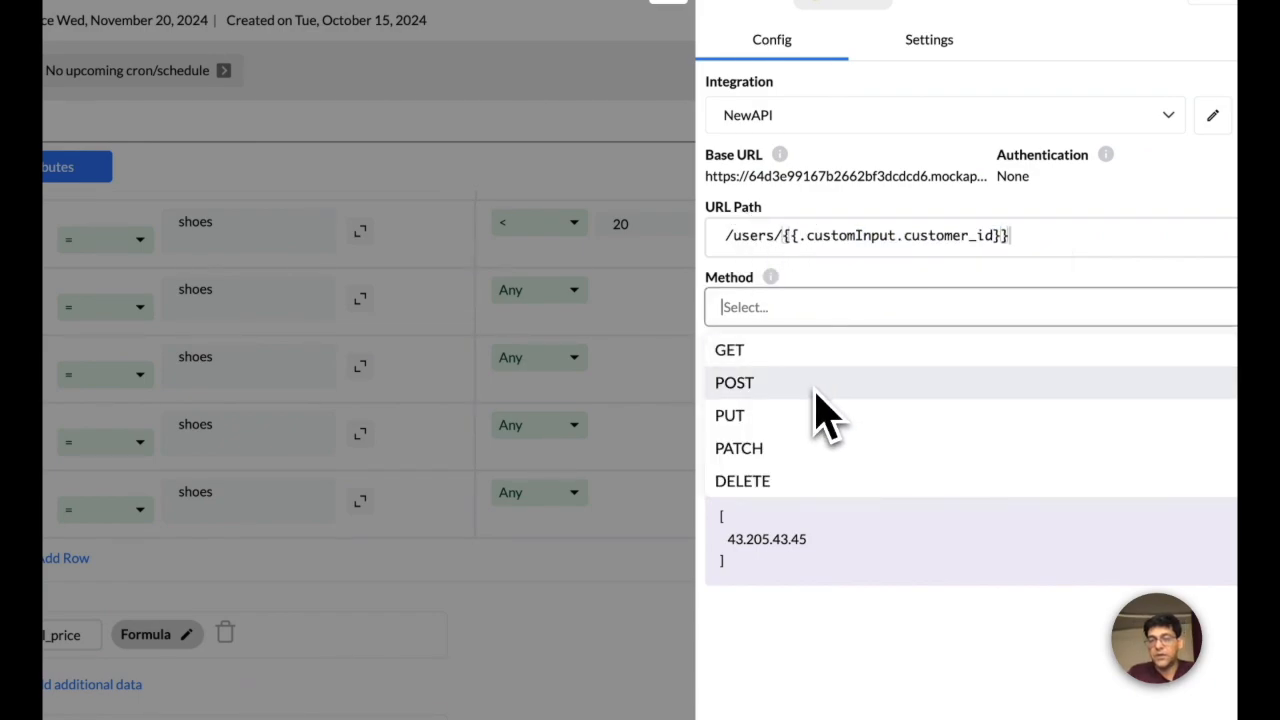
left_click(734, 383)
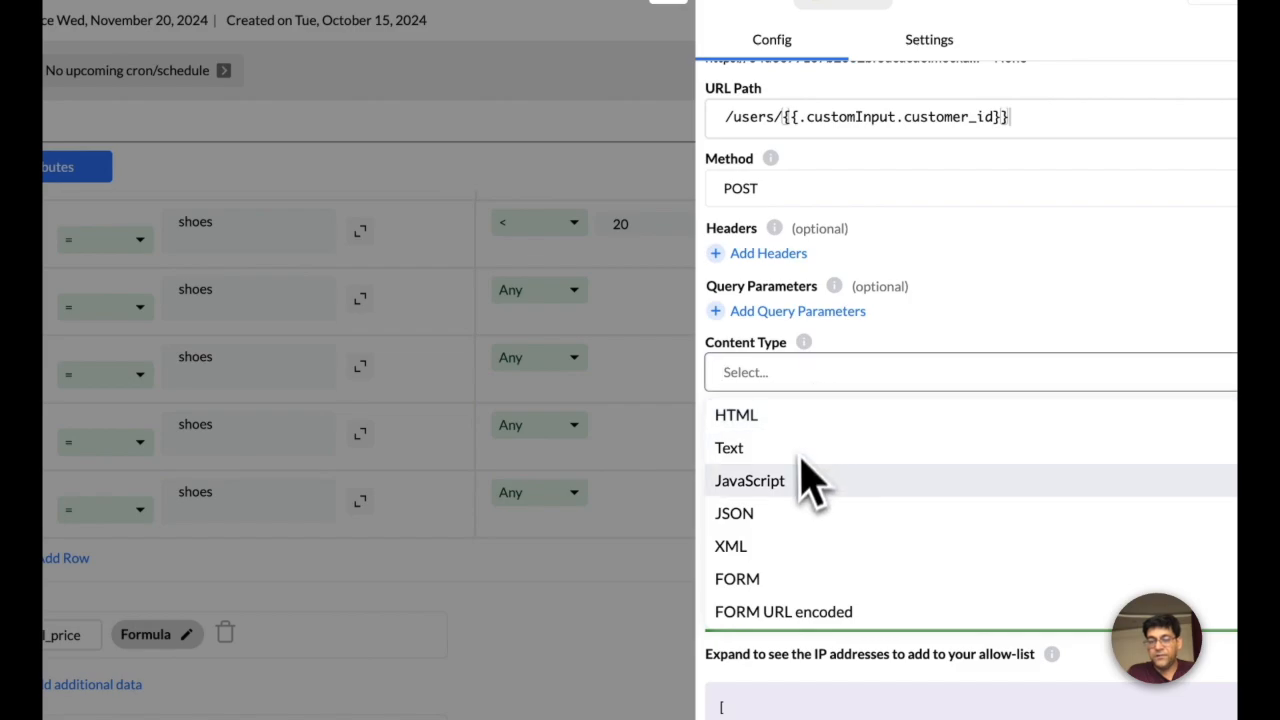
left_click(733, 513)
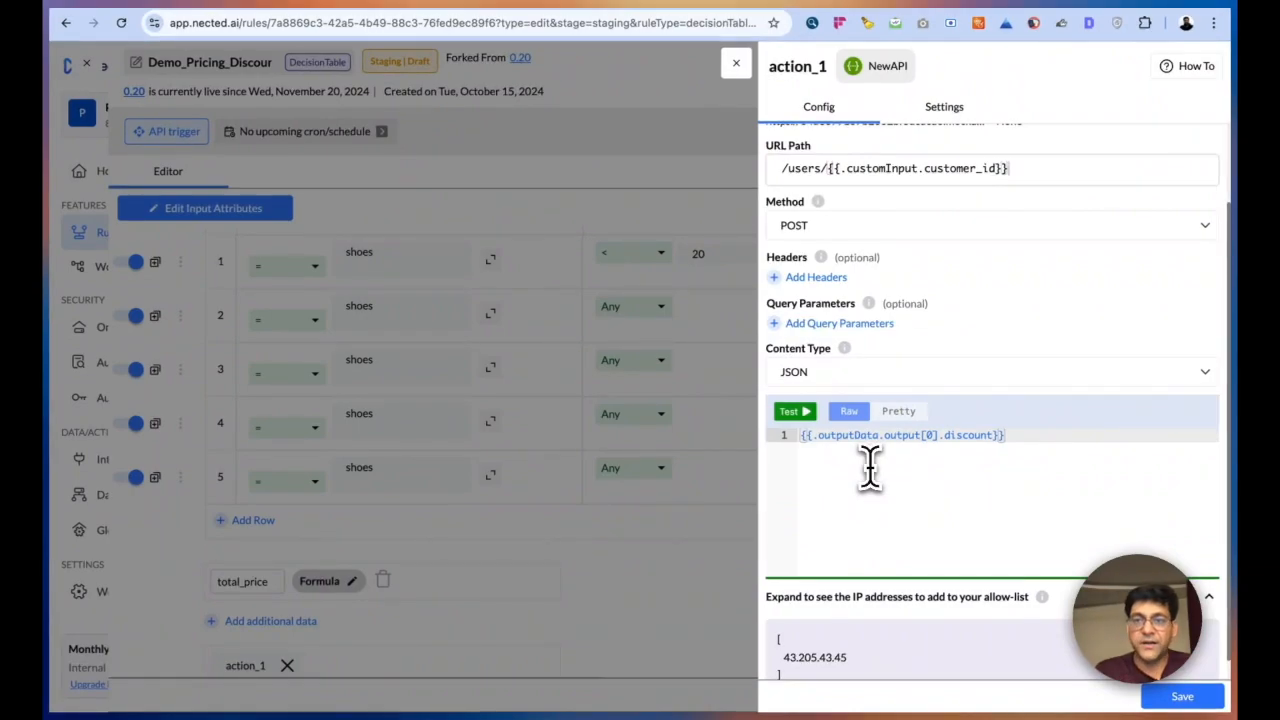
mouse_move(990, 535)
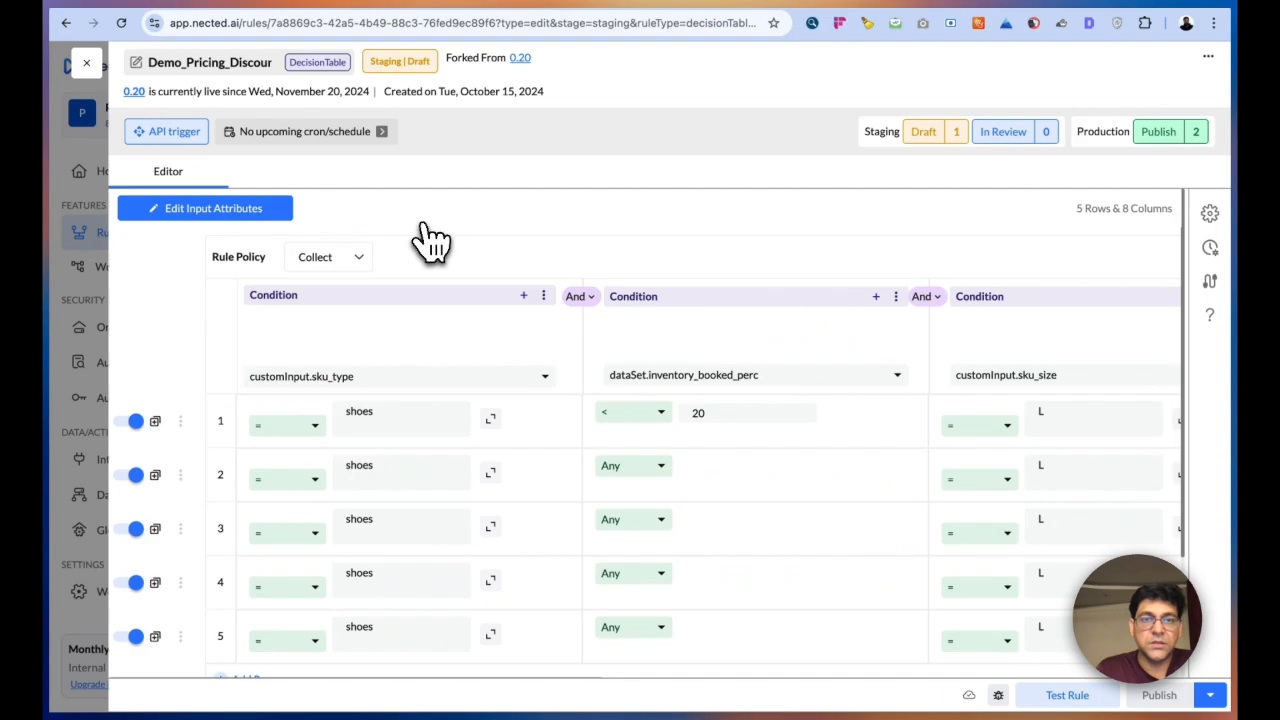
mouse_move(460, 390)
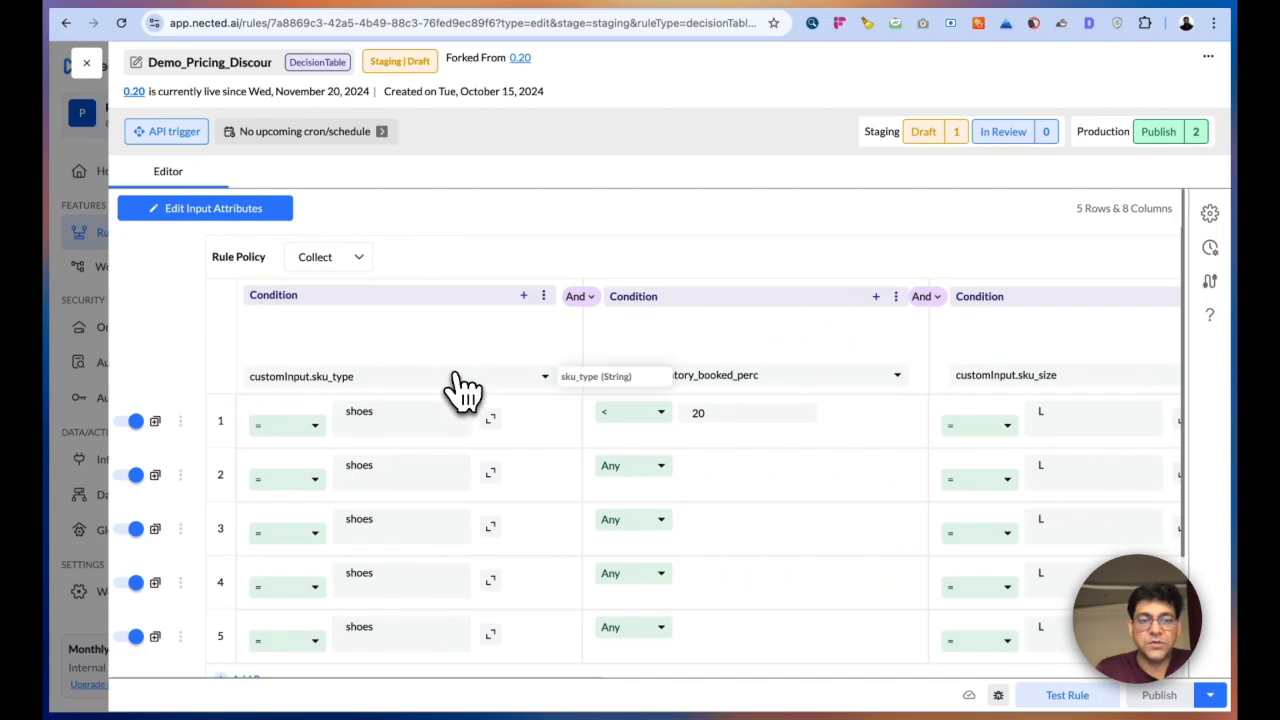
left_click(204, 208)
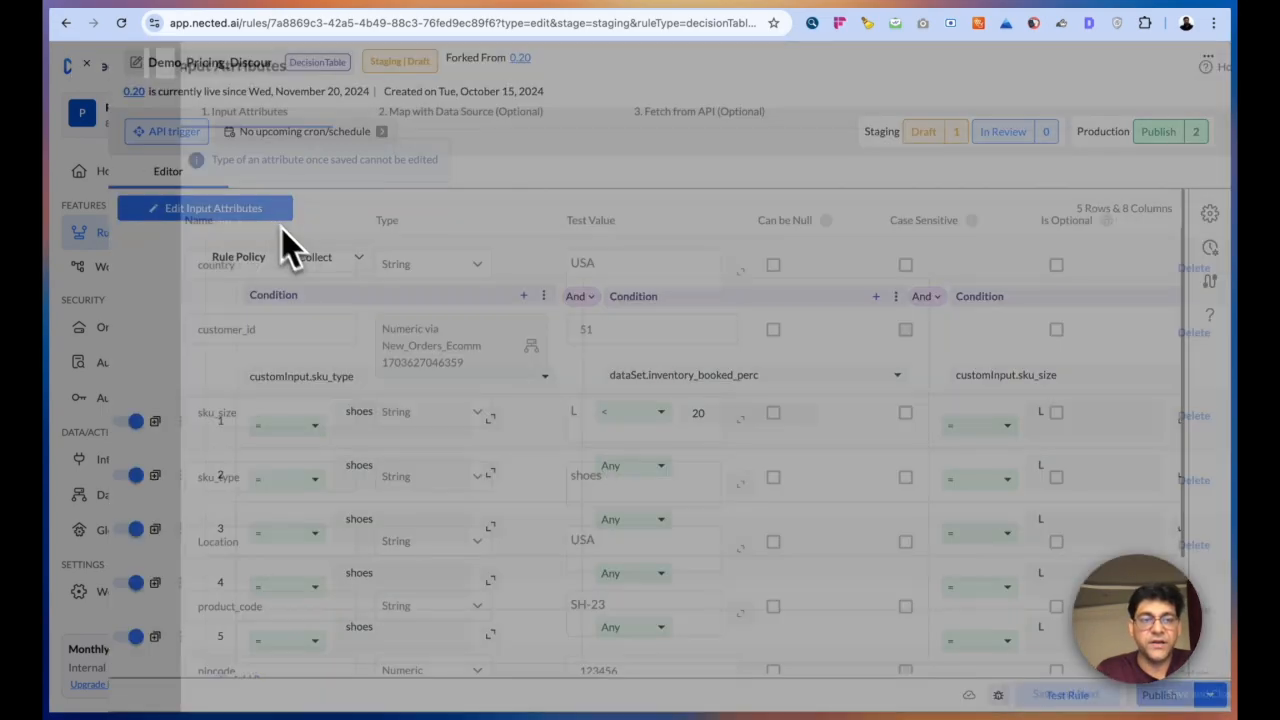
left_click(205, 208)
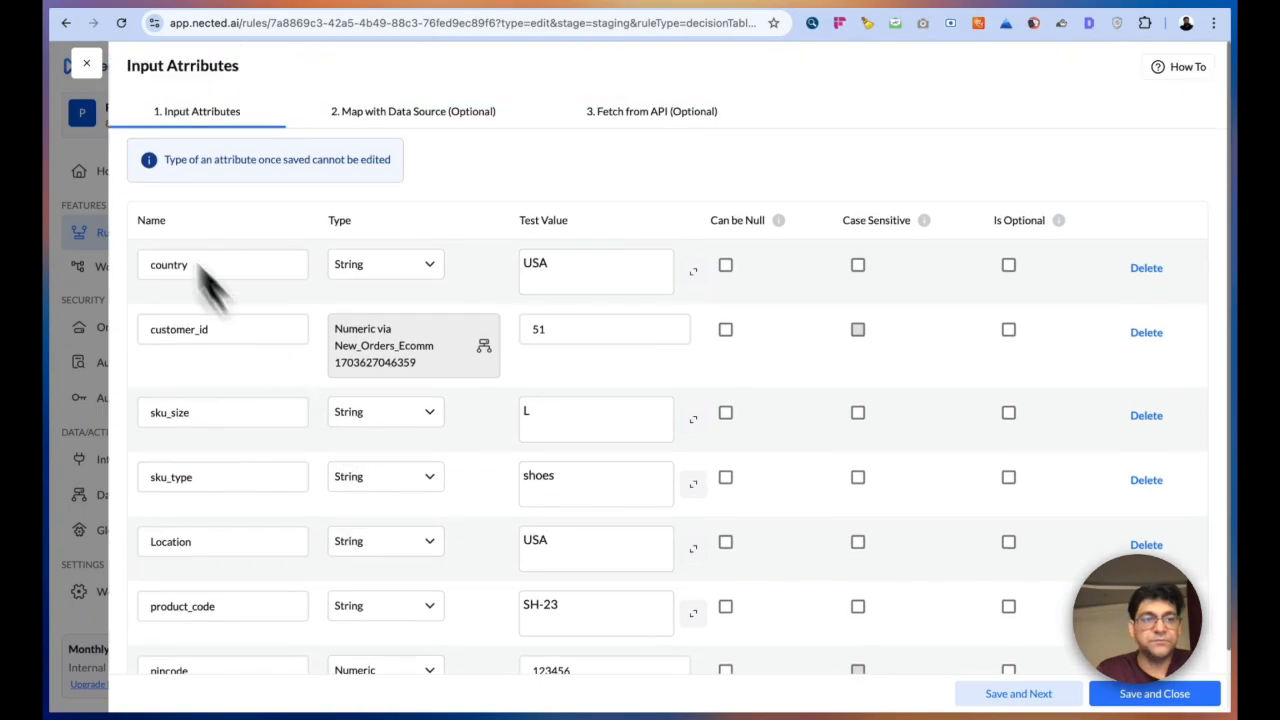
left_click(84, 68)
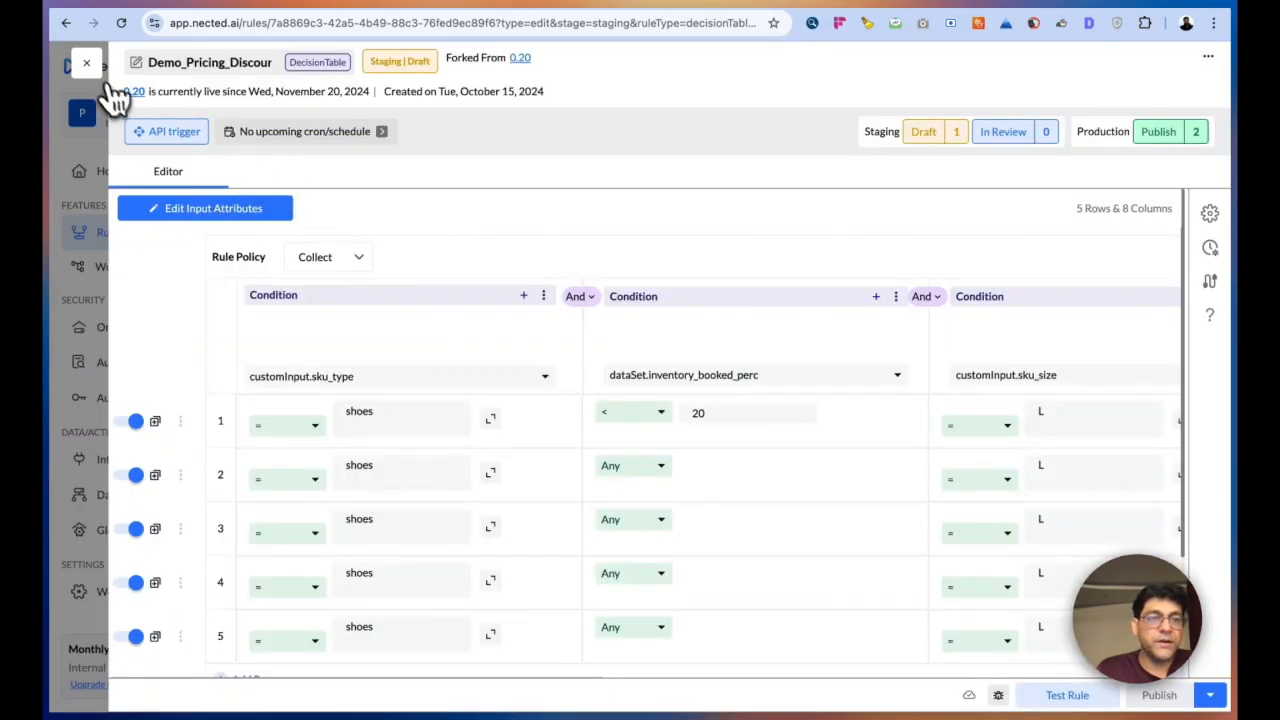
- Open the NewDemoDB PostgreSQL connection details from the integrations list
left_click(125, 459)
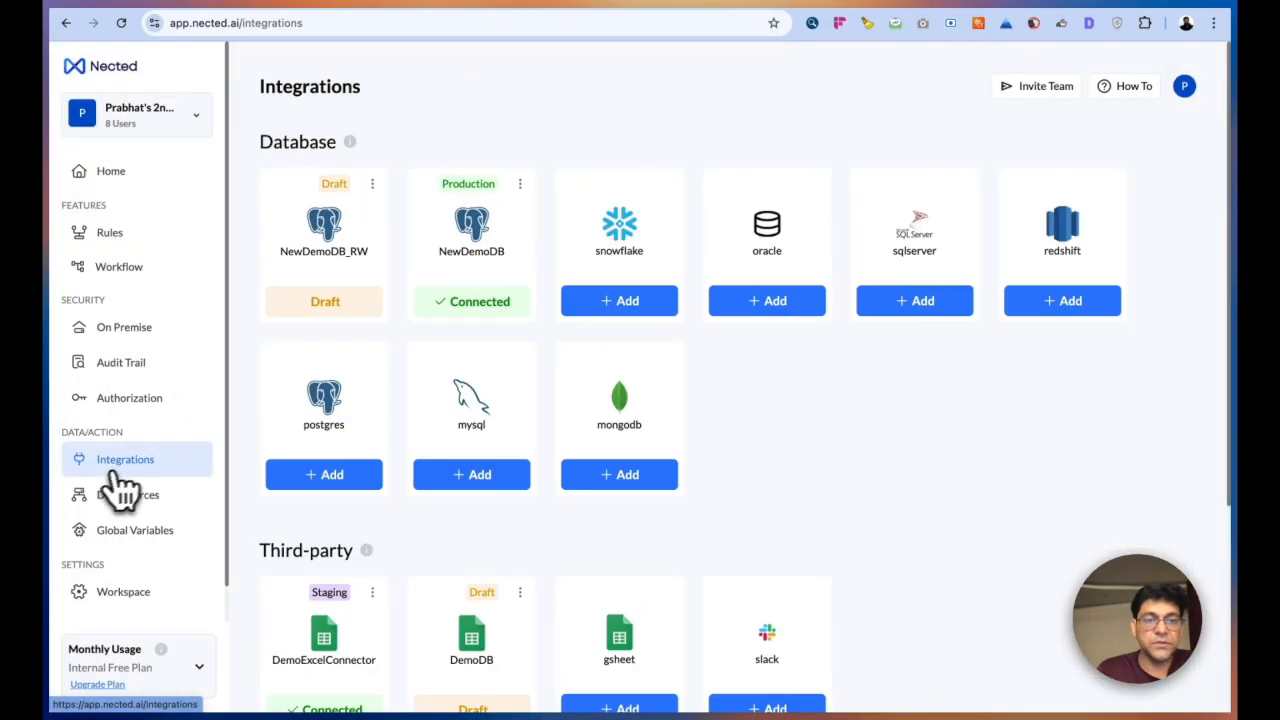
left_click(472, 301)
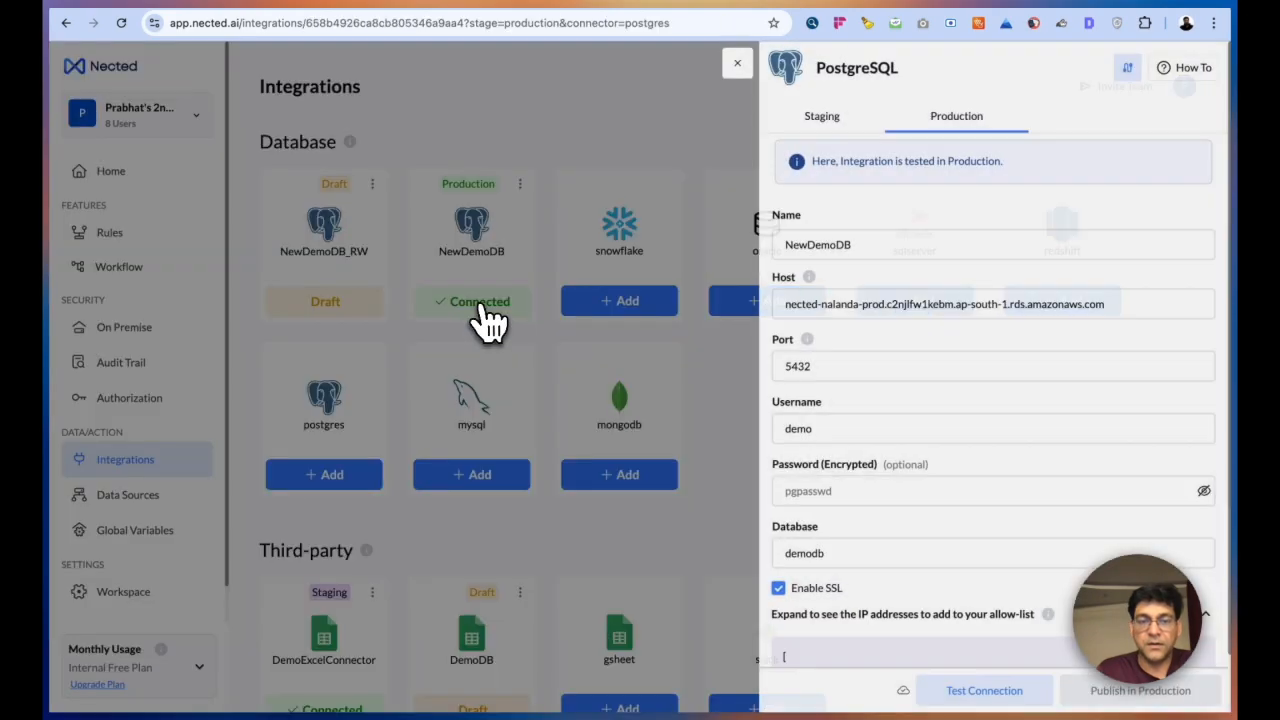
mouse_move(965, 400)
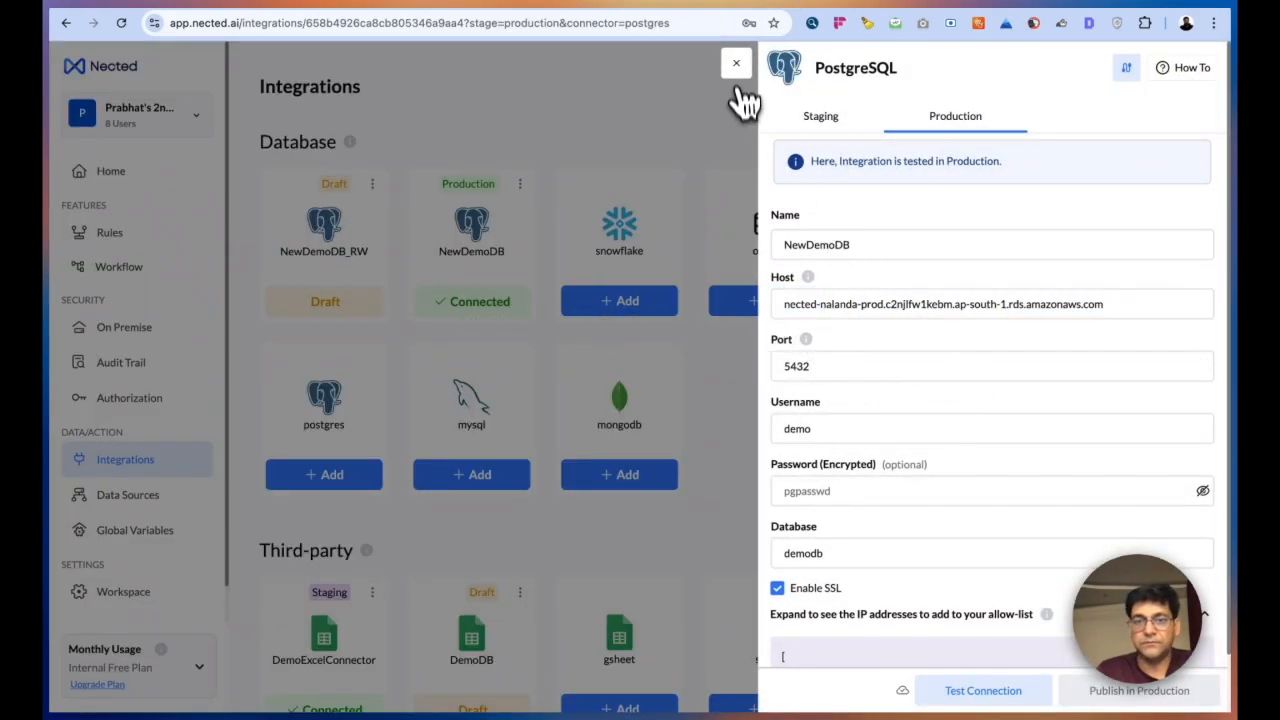
left_click(735, 63)
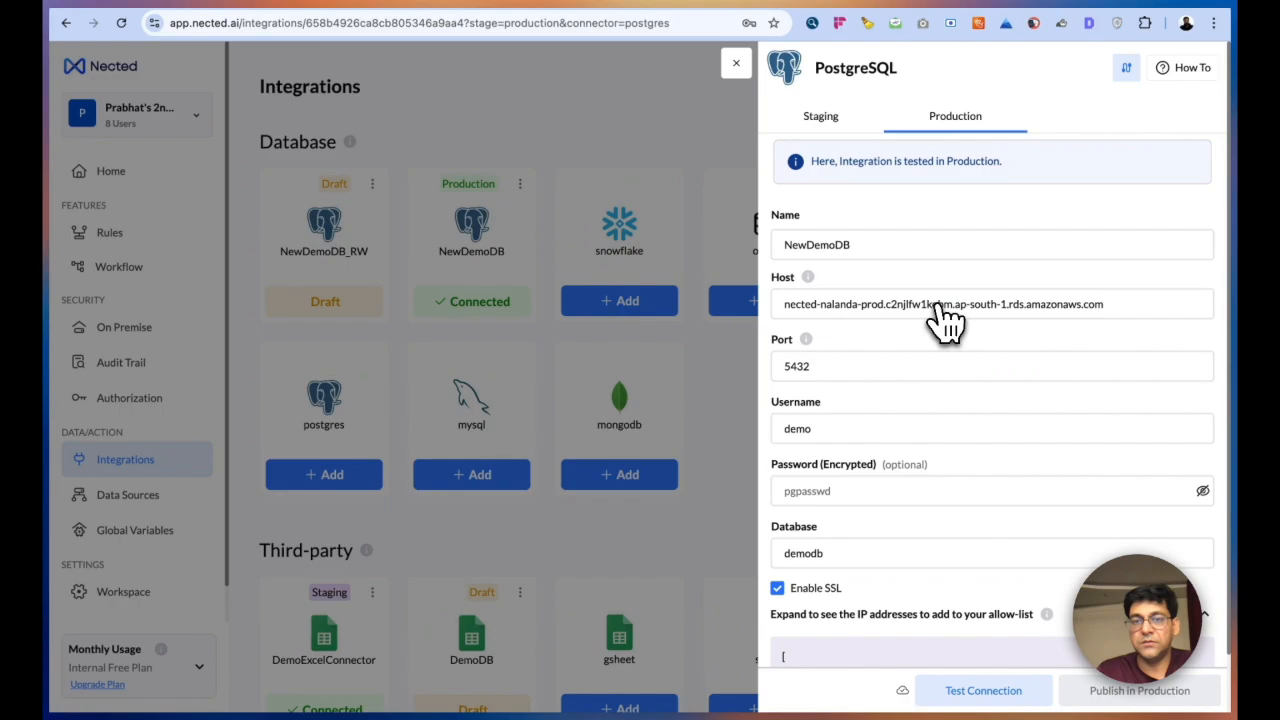
left_click(736, 63)
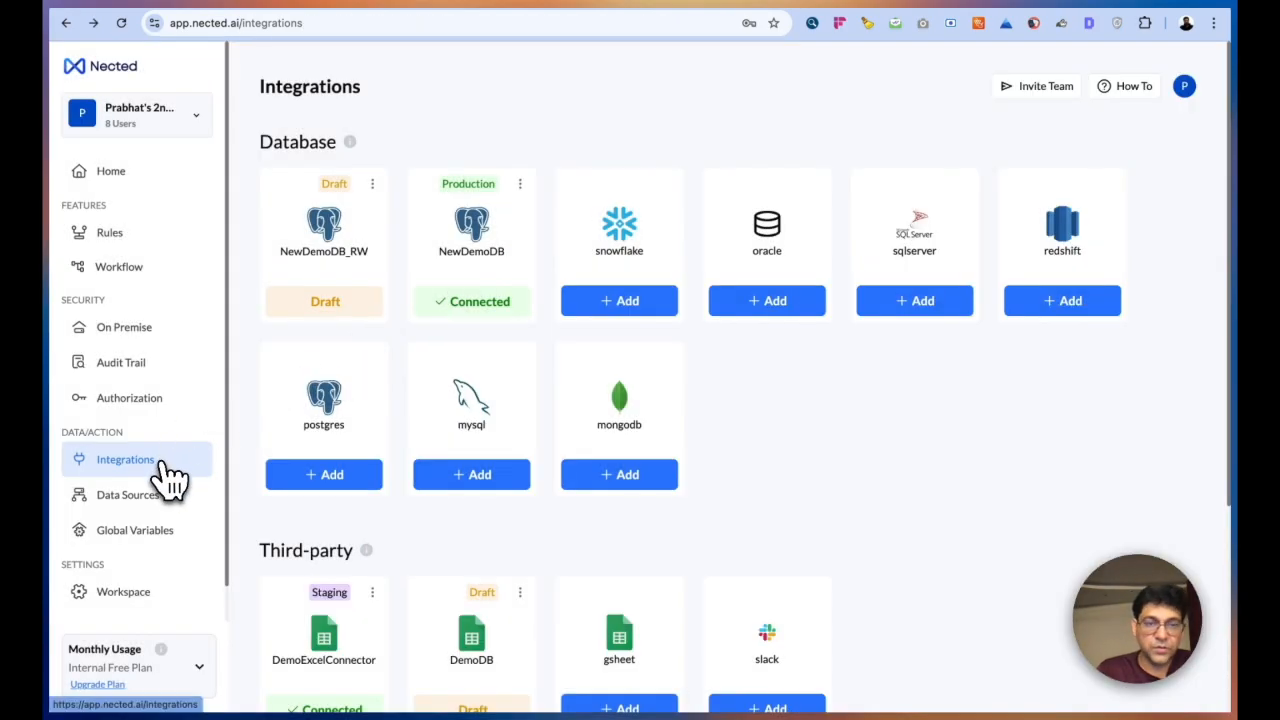
mouse_move(488, 305)
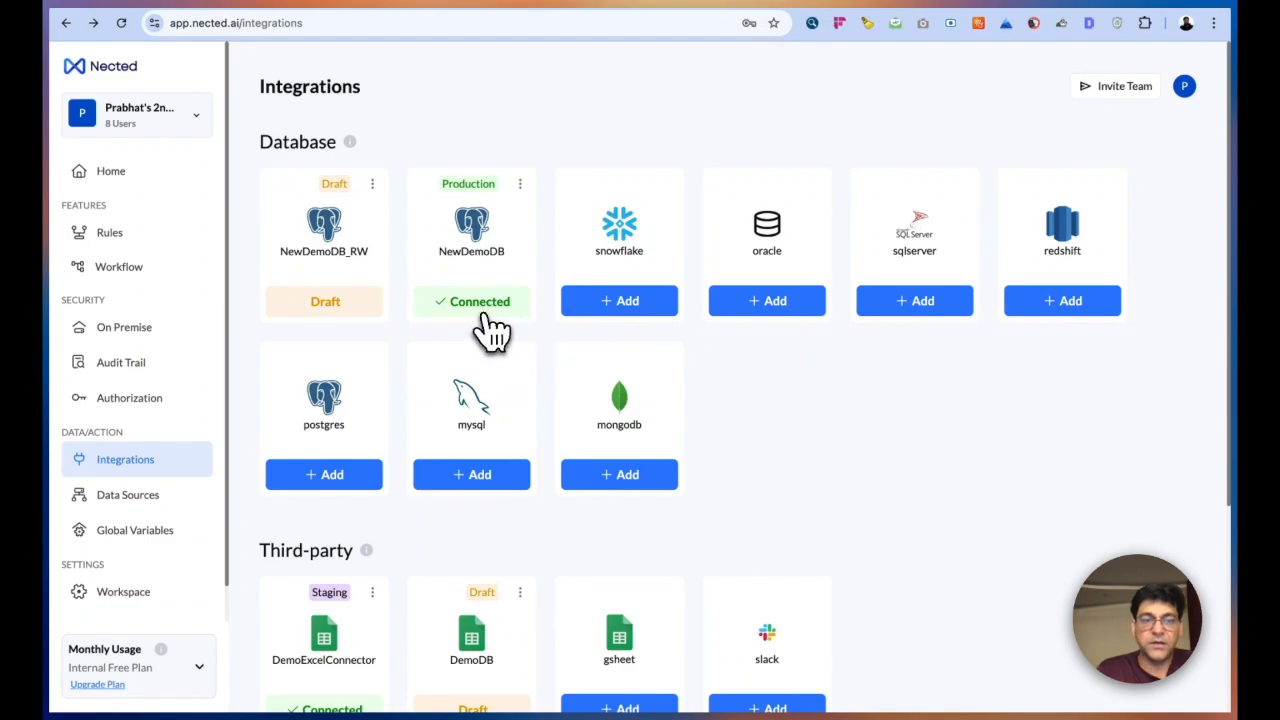
left_click(471, 301)
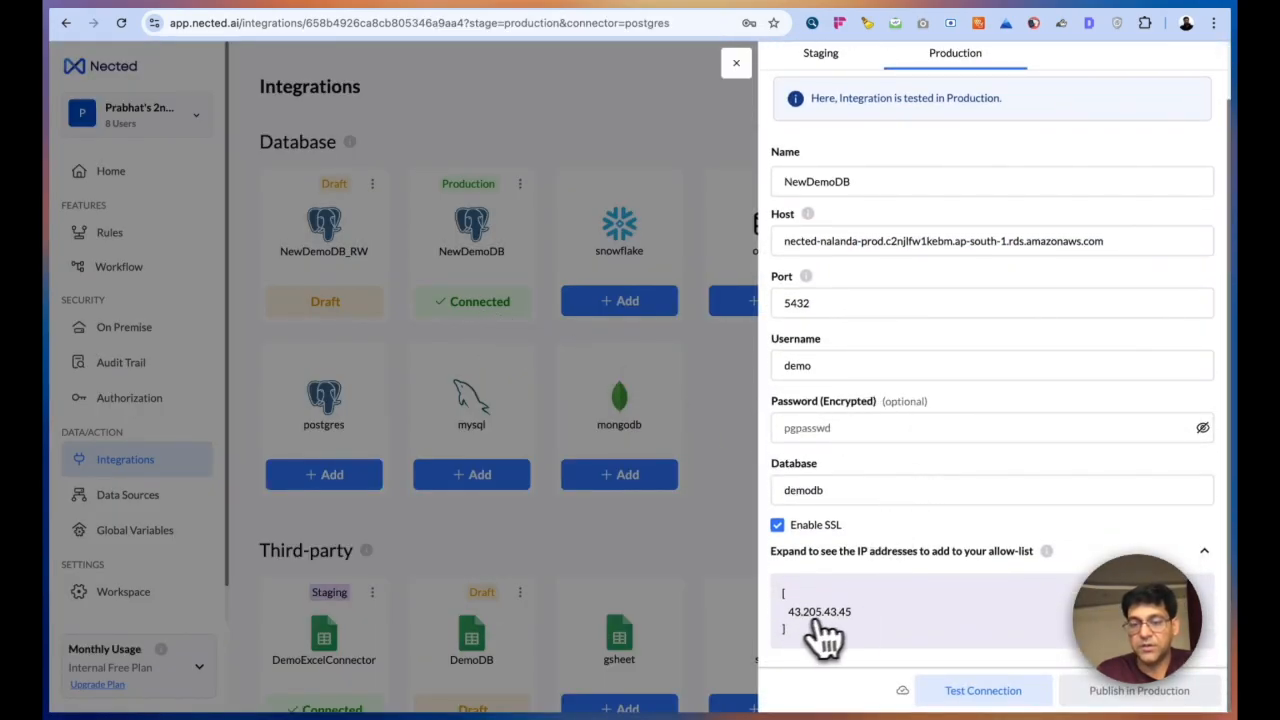
mouse_move(800, 635)
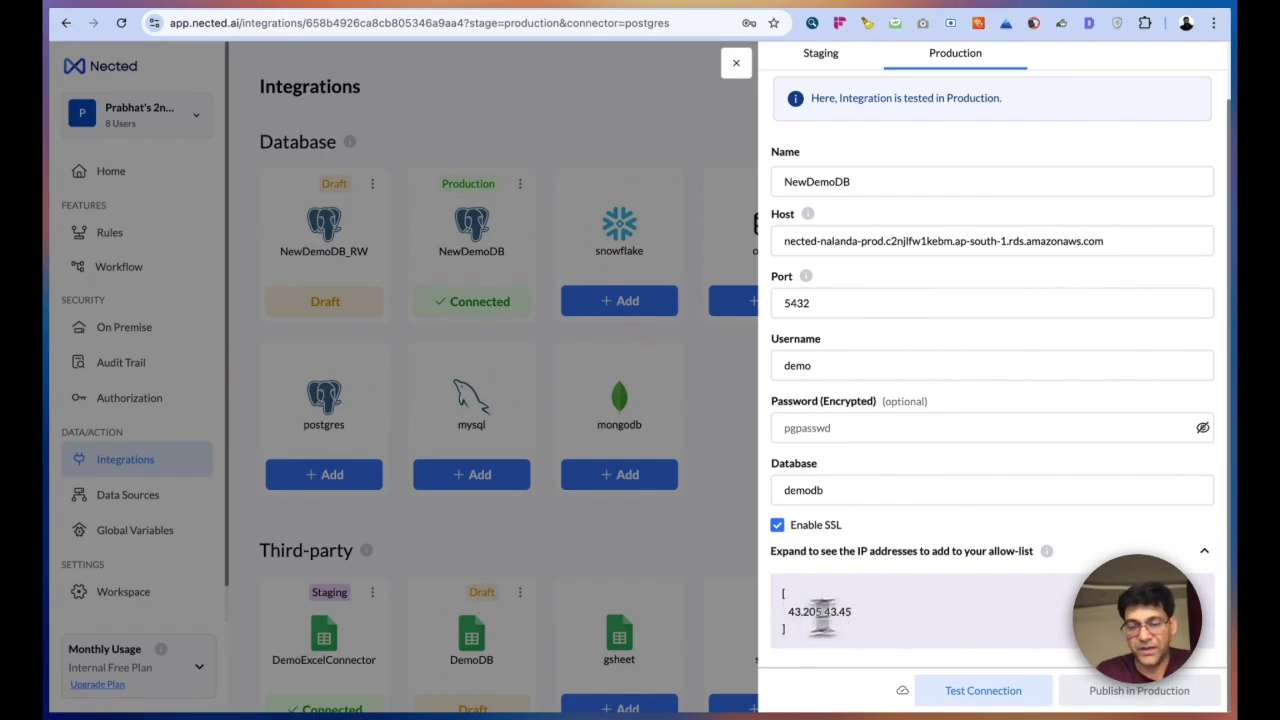
- Select the allow-listed IP, test the connection successfully, and close the panel
double_click(816, 612)
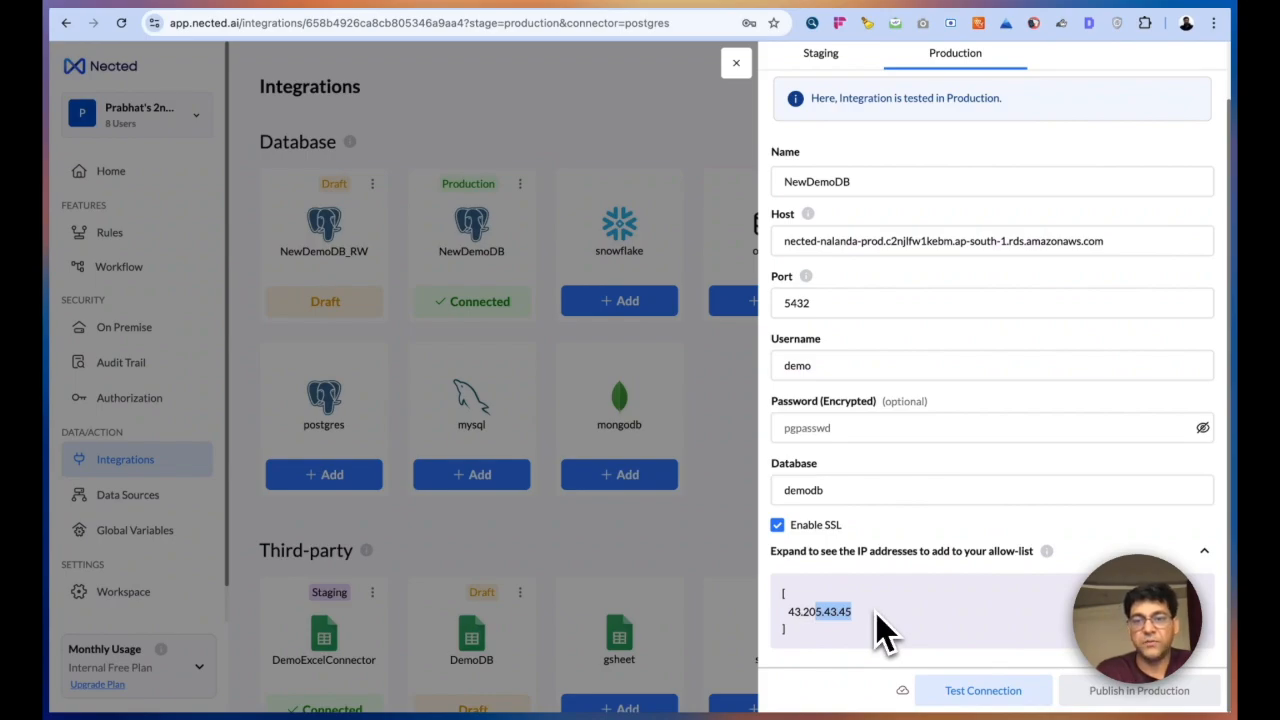
mouse_move(835, 475)
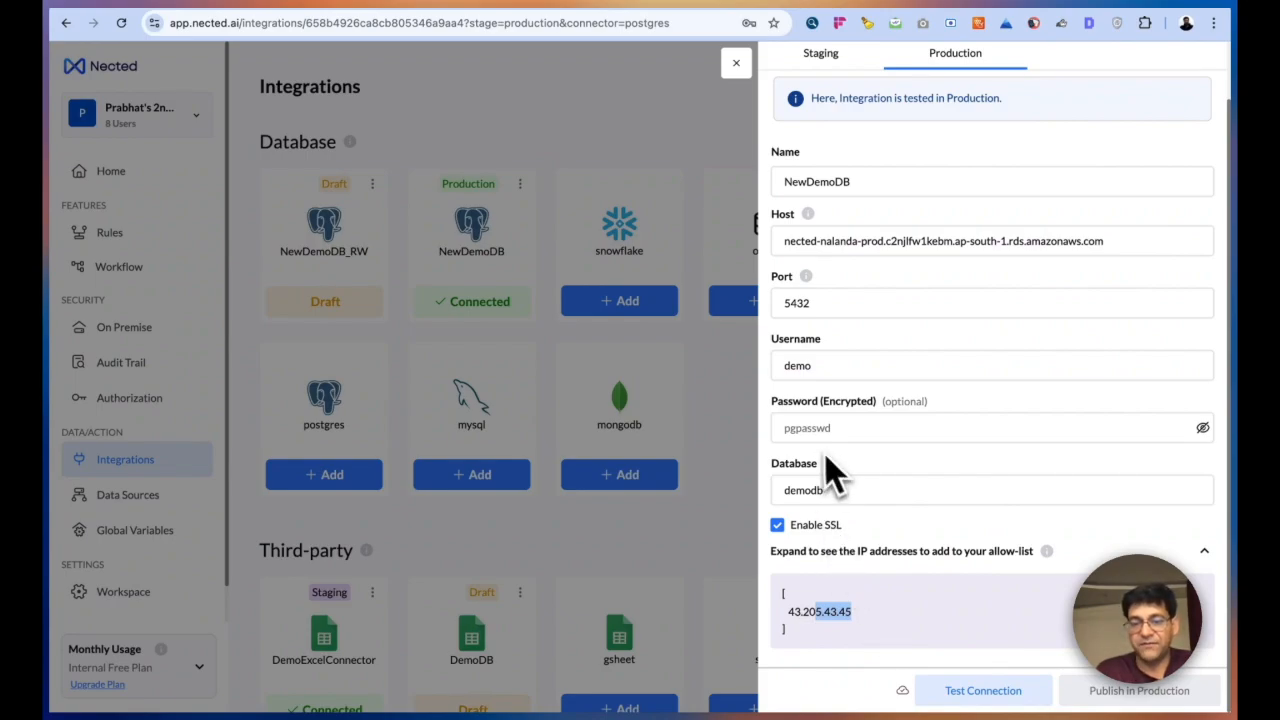
mouse_move(982, 690)
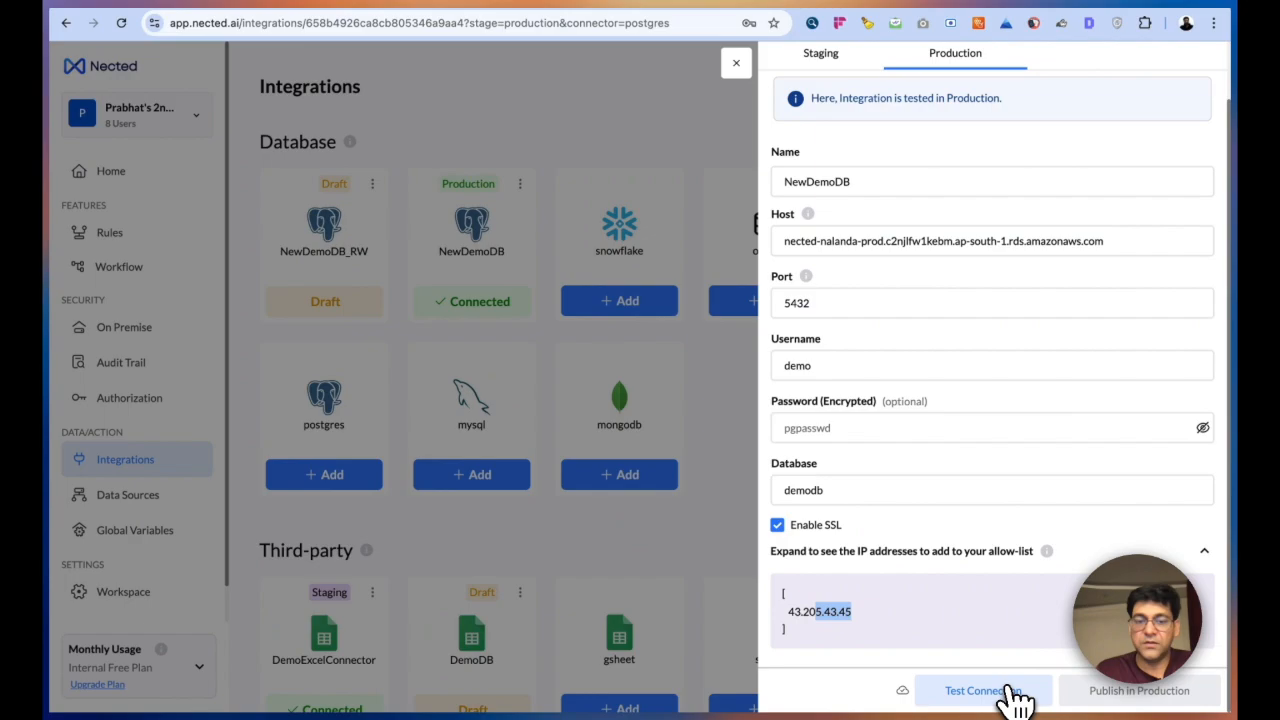
left_click(984, 690)
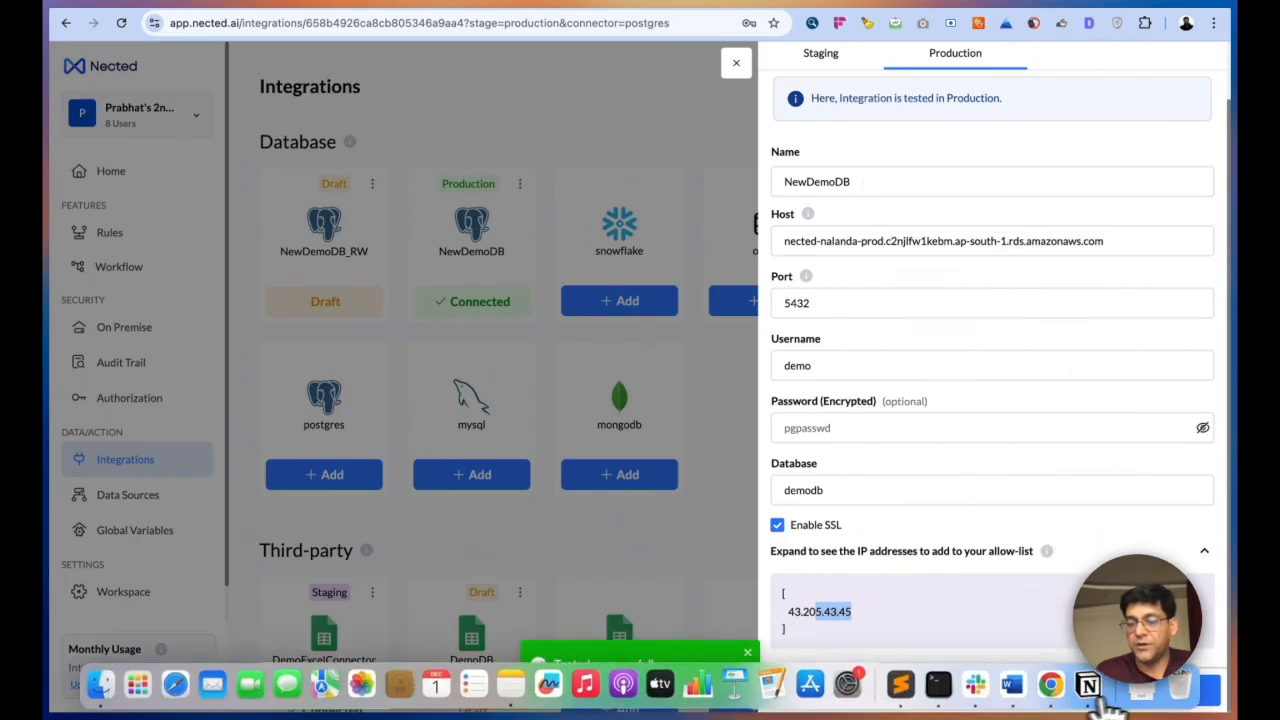
left_click(820, 53)
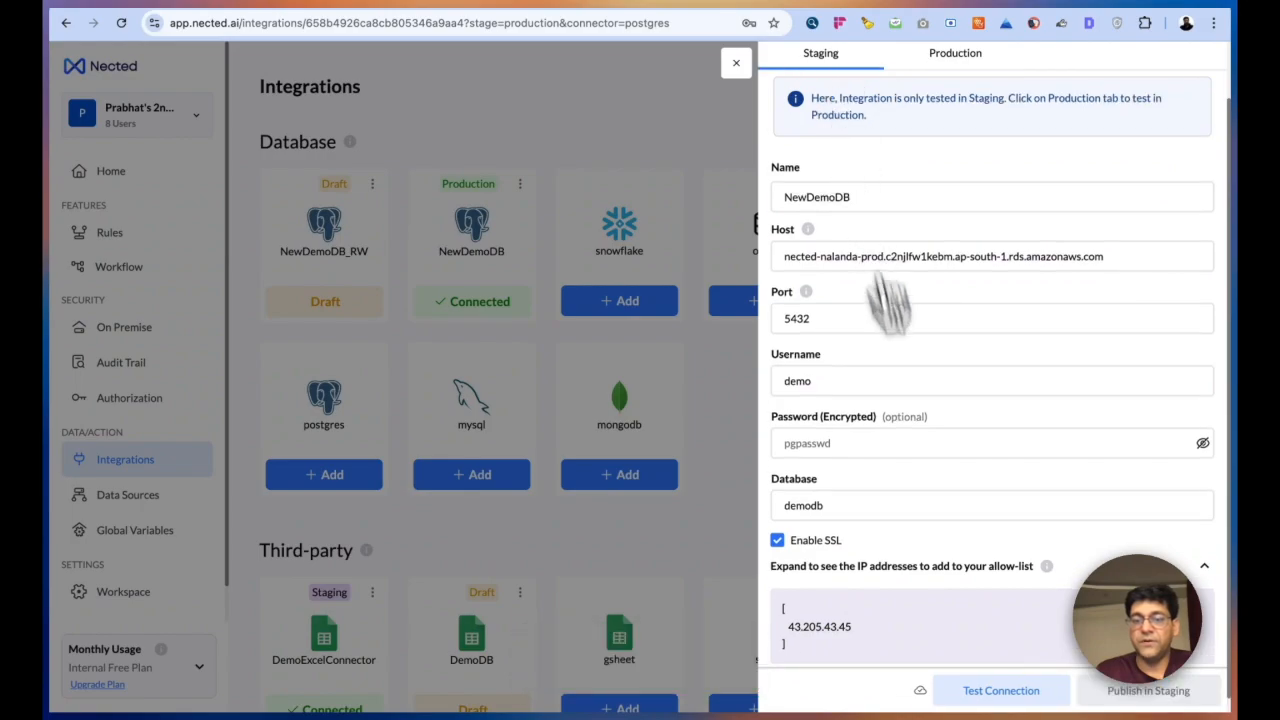
left_click(1001, 690)
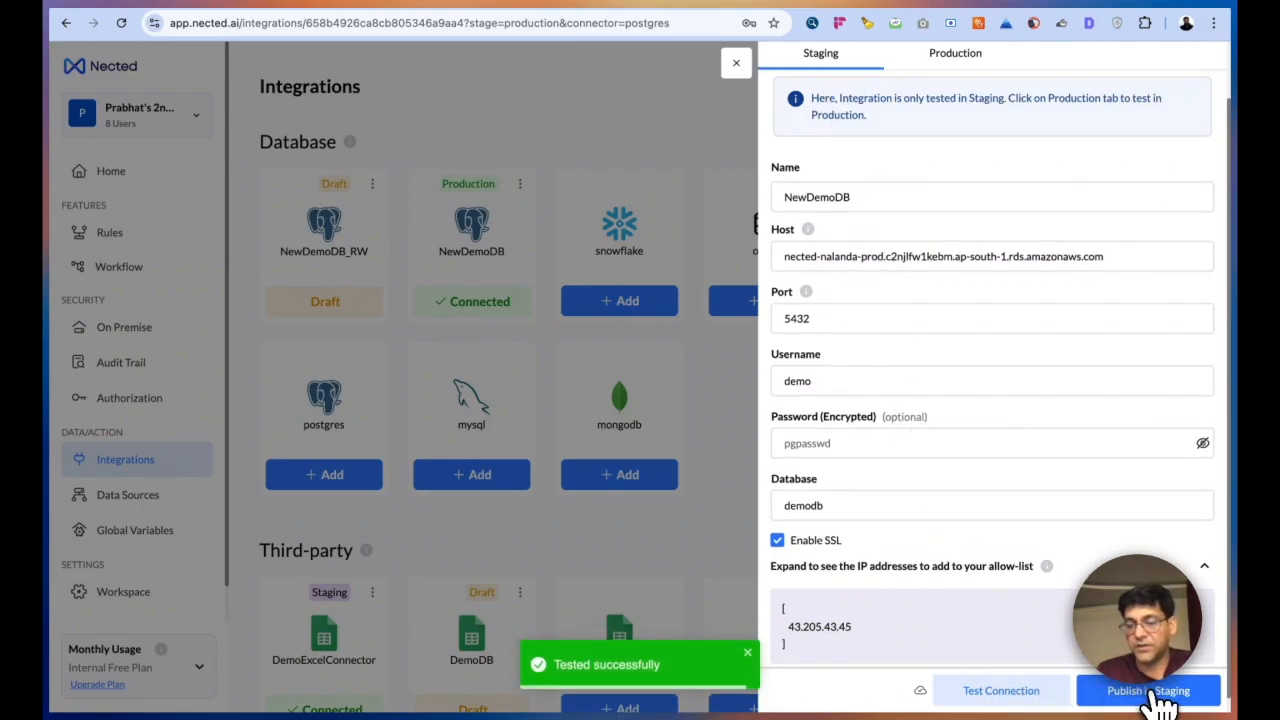
mouse_move(755, 670)
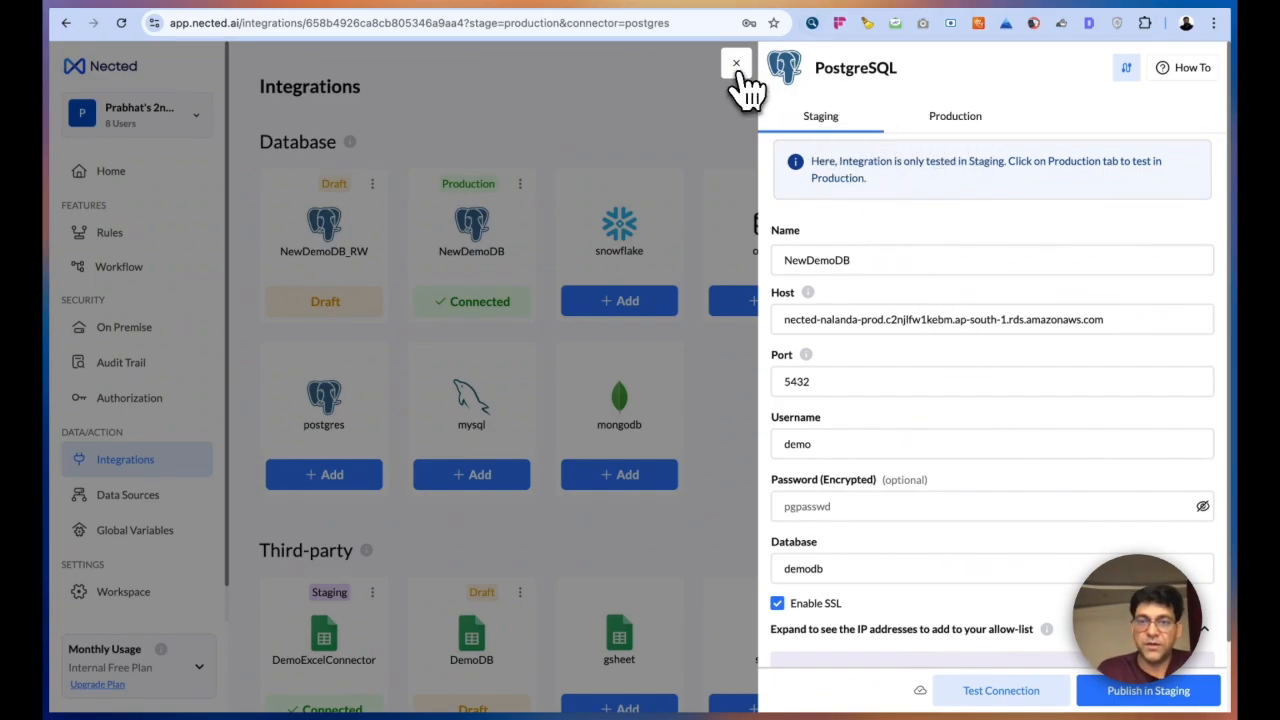
left_click(731, 62)
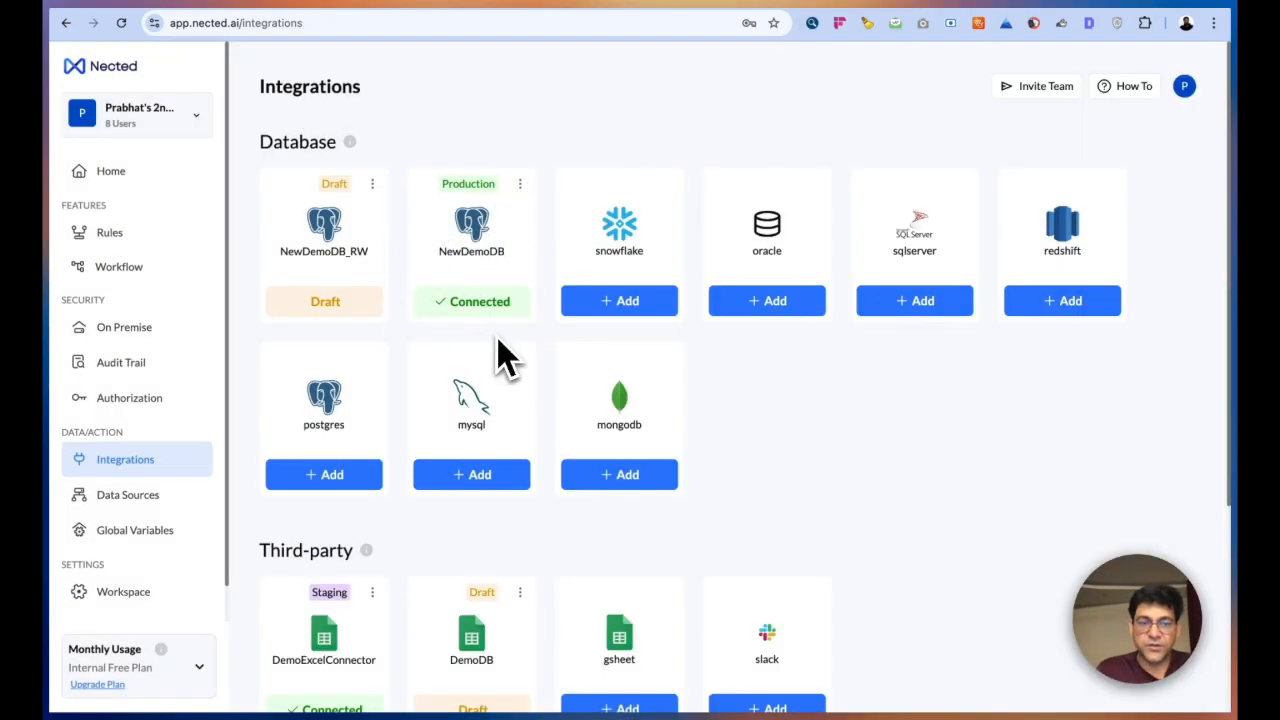
- Open the New_Orders_Ecomm dataset from Data Sources and preview its query's order rows
left_click(128, 495)
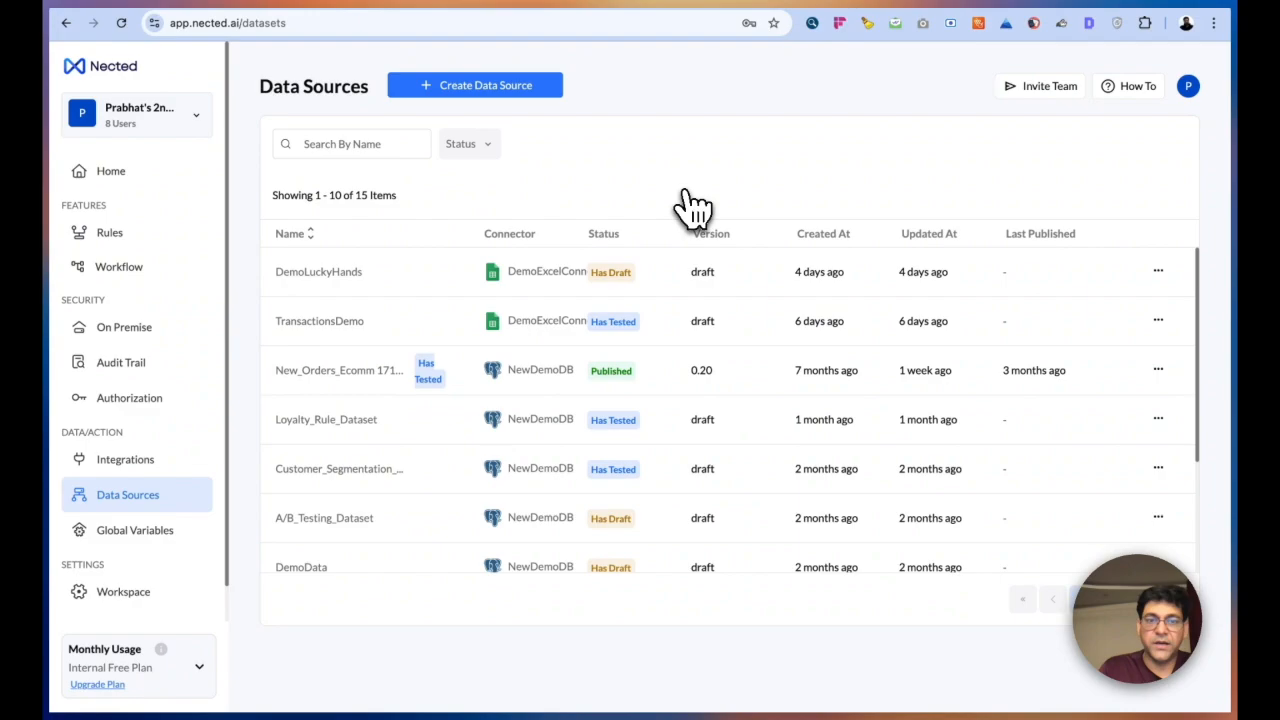
mouse_move(487, 130)
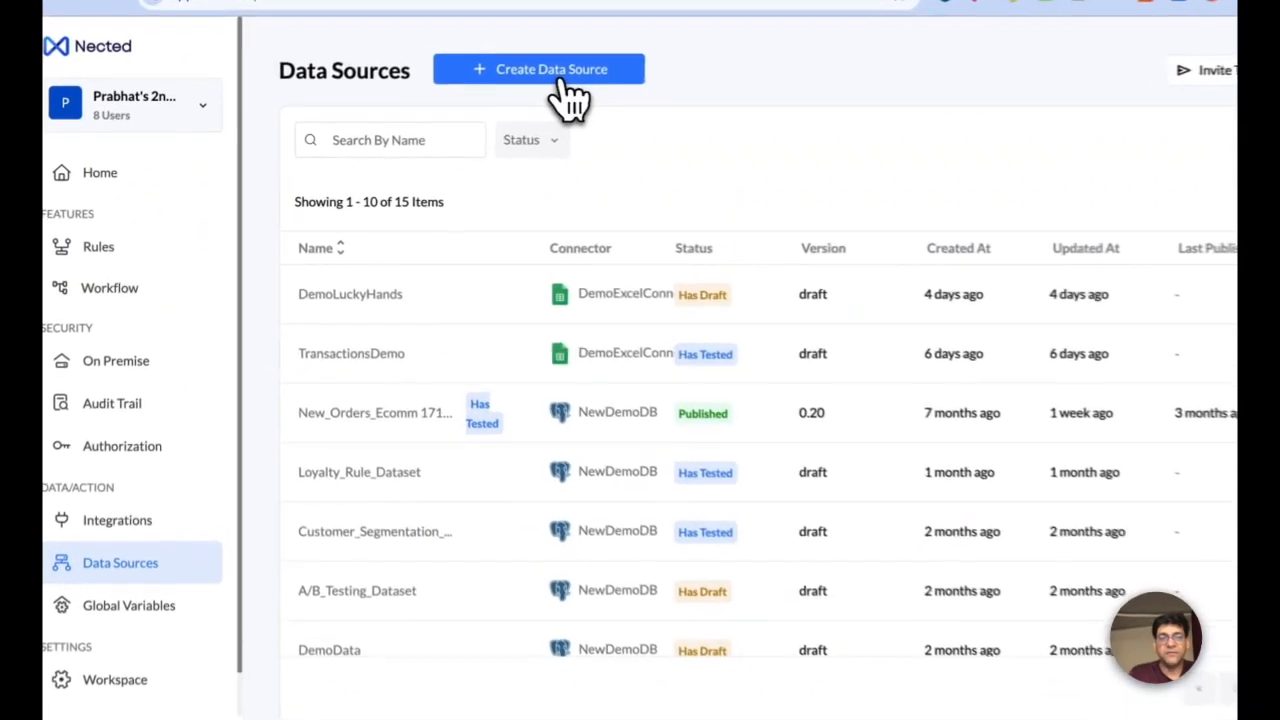
left_click(538, 68)
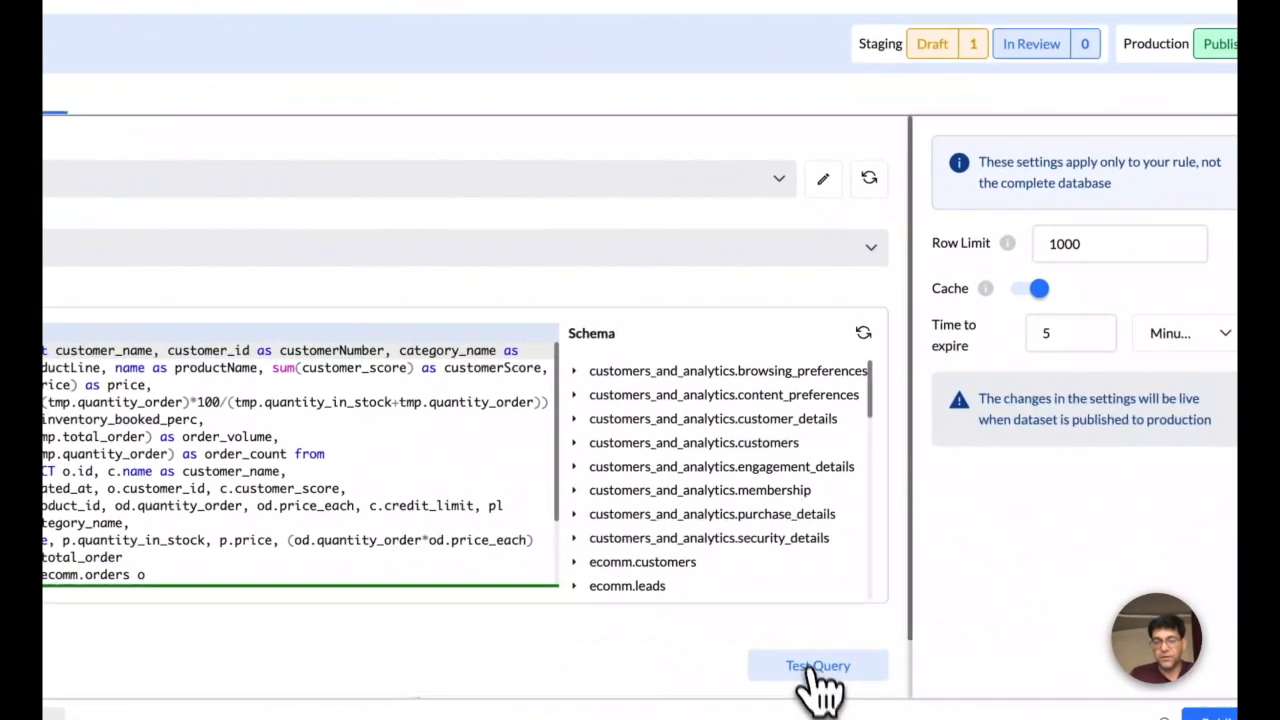
left_click(818, 665)
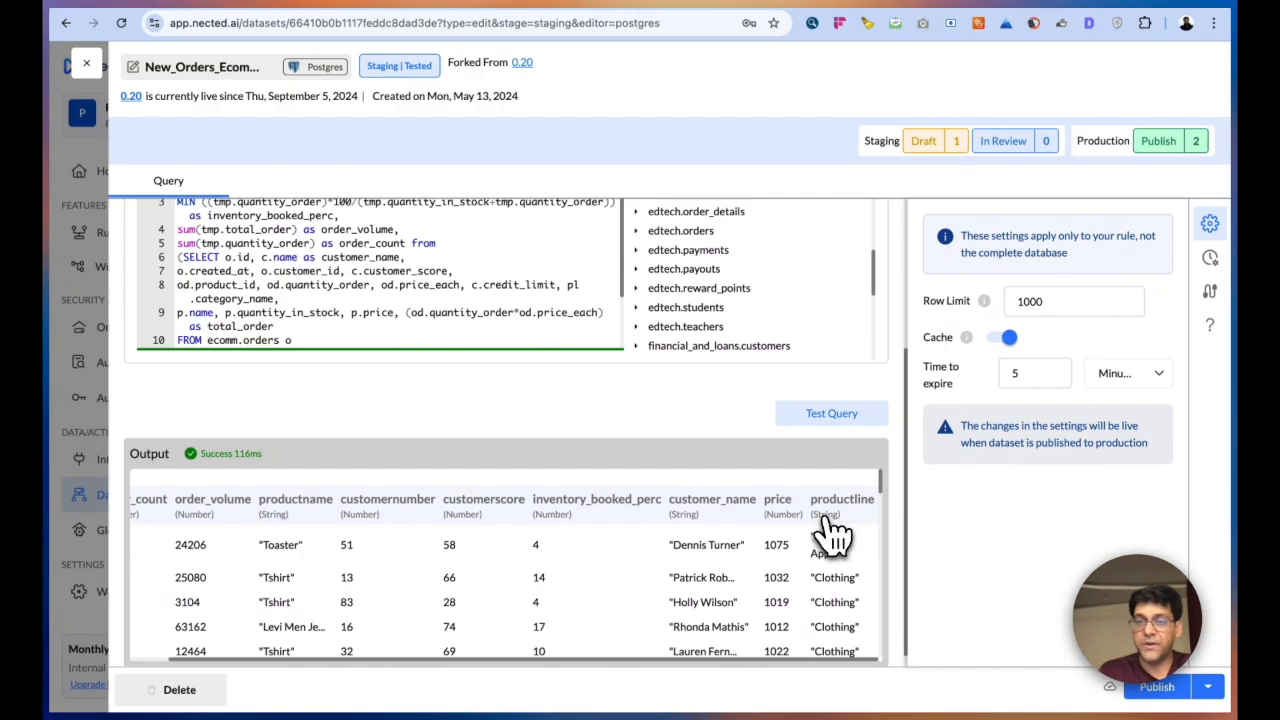
mouse_move(825, 535)
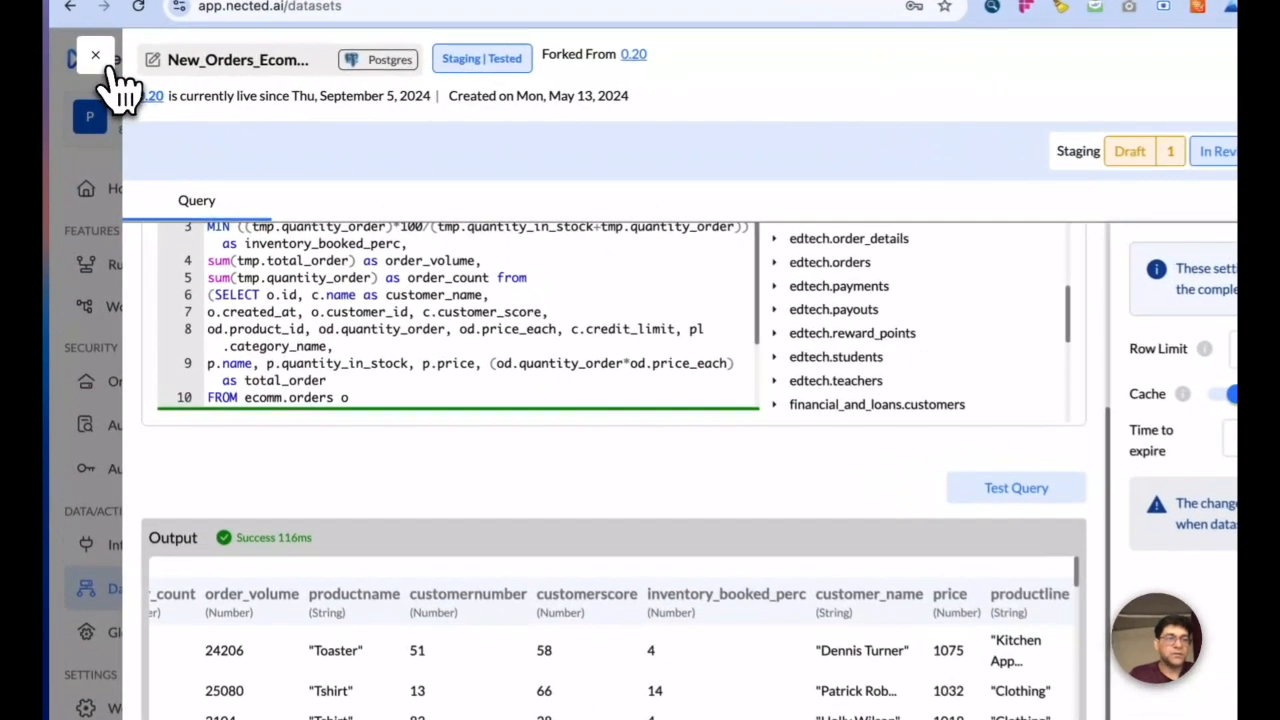
- Map customer_id to the New_Orders_Ecomm dataset with customernumber as primary key, and save
left_click(95, 54)
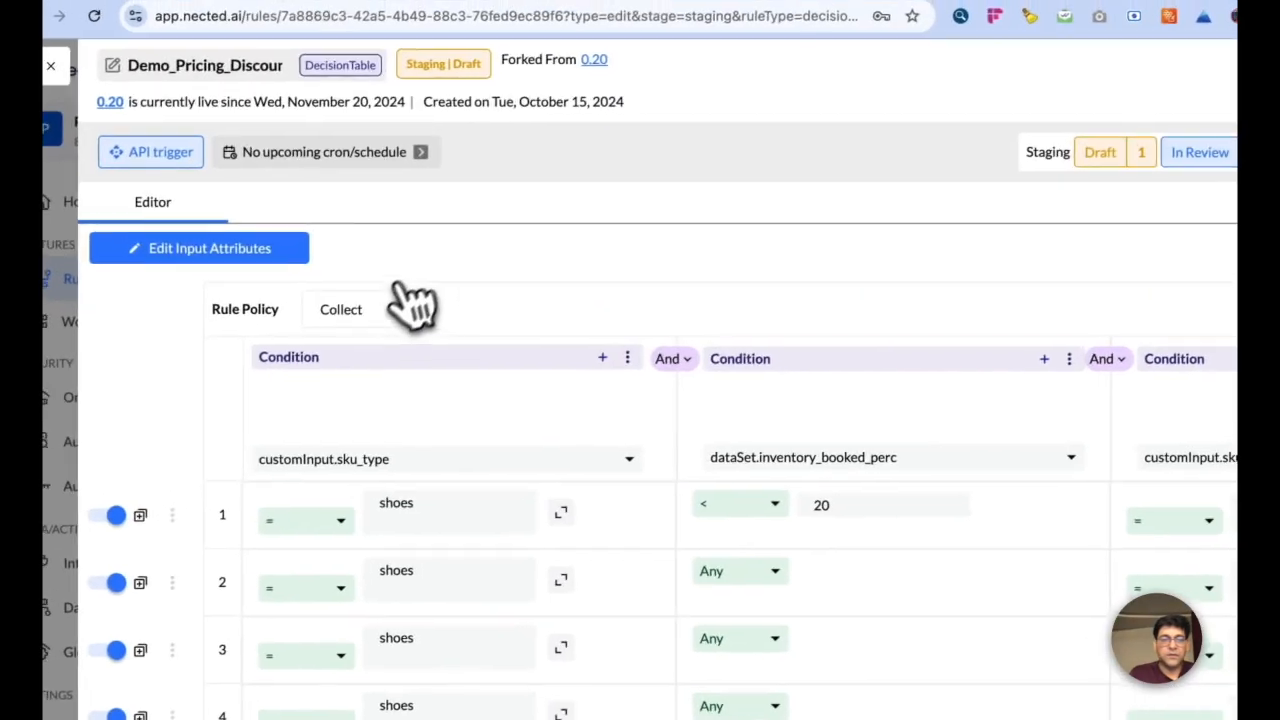
left_click(199, 248)
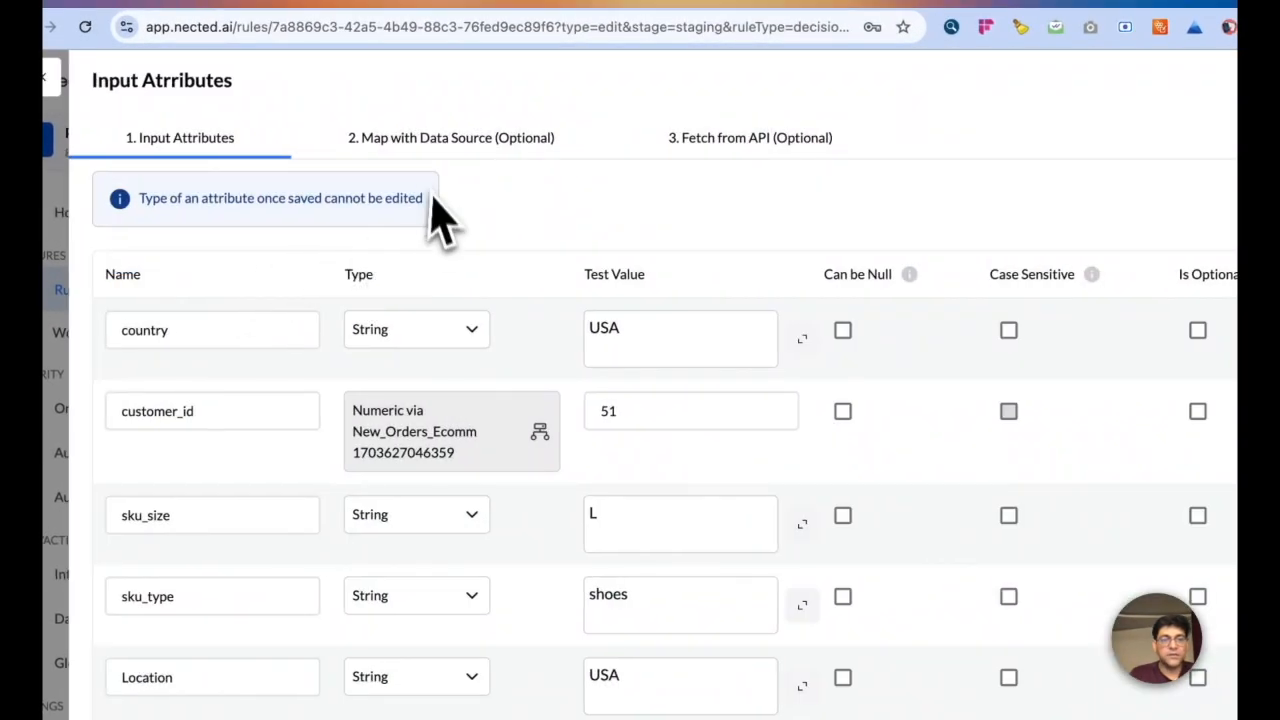
mouse_move(466, 165)
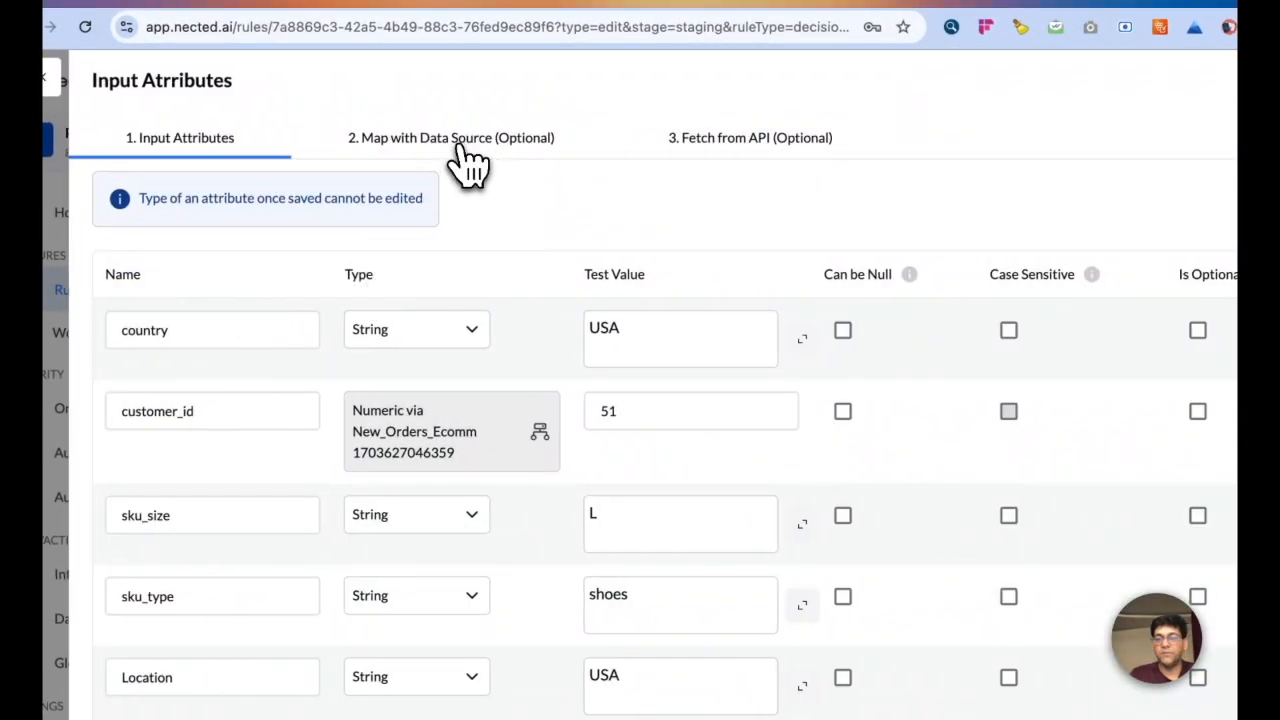
left_click(448, 137)
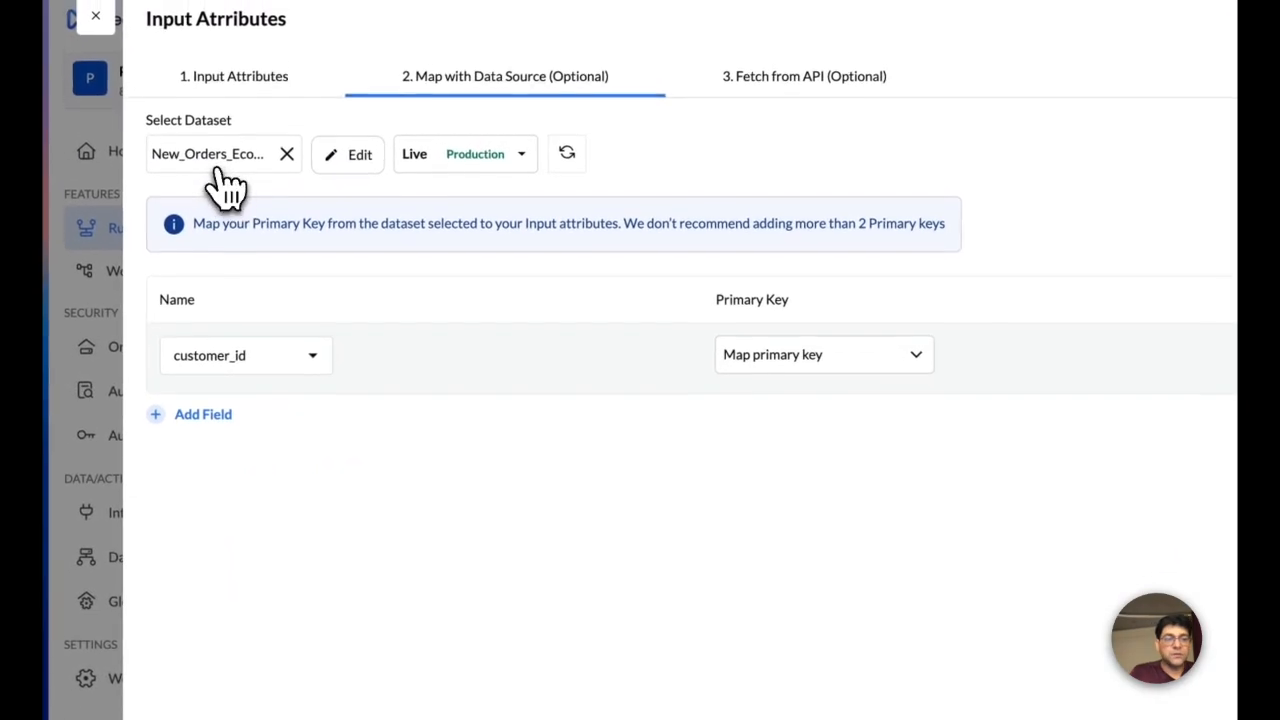
left_click(210, 154)
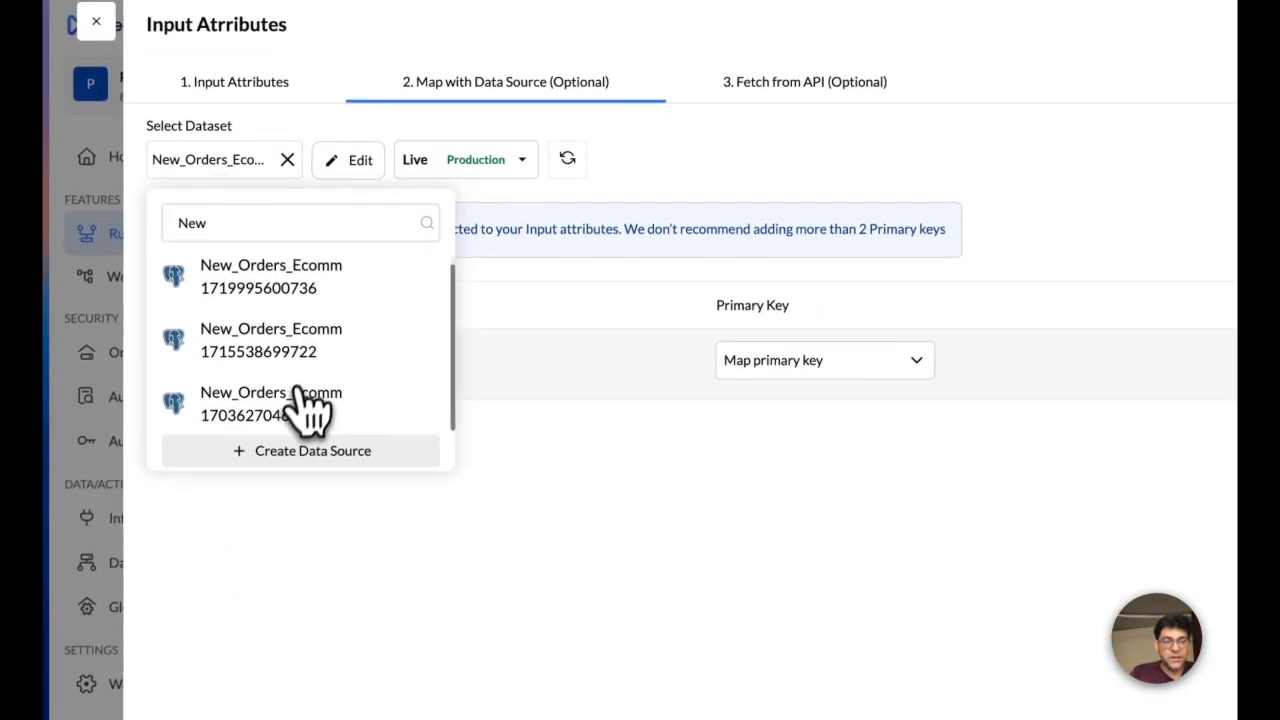
left_click(271, 405)
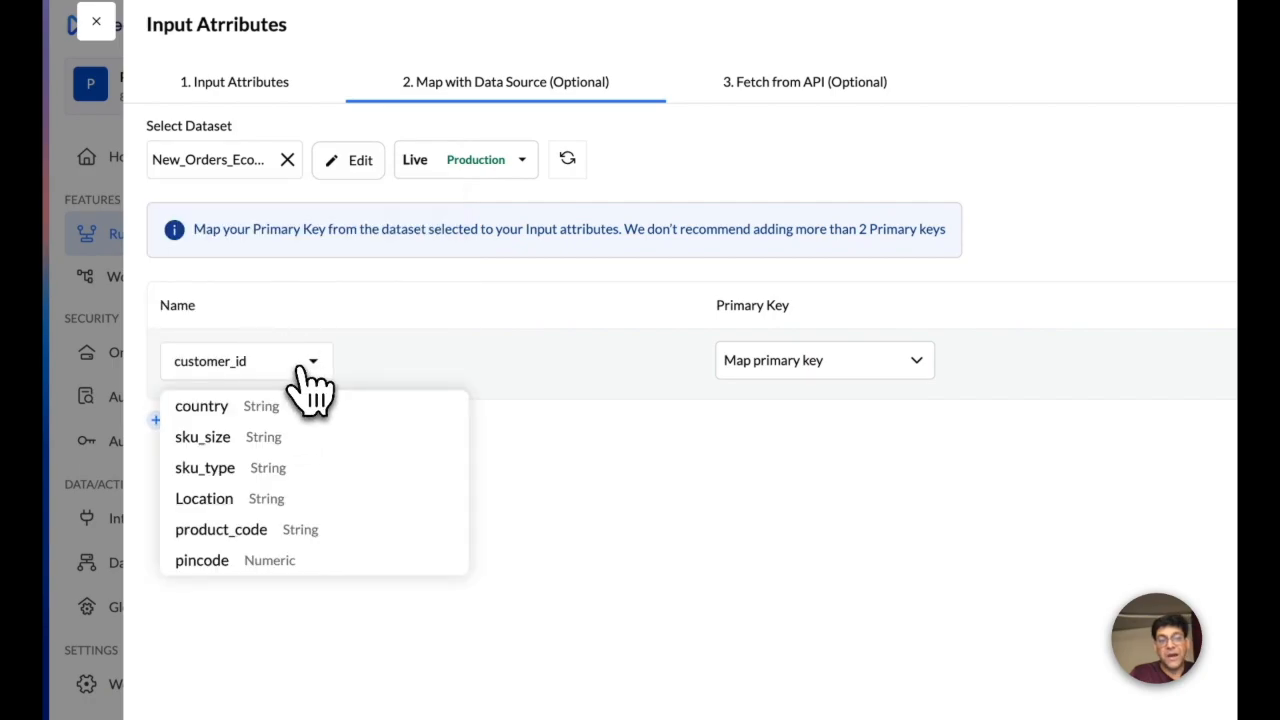
mouse_move(300, 447)
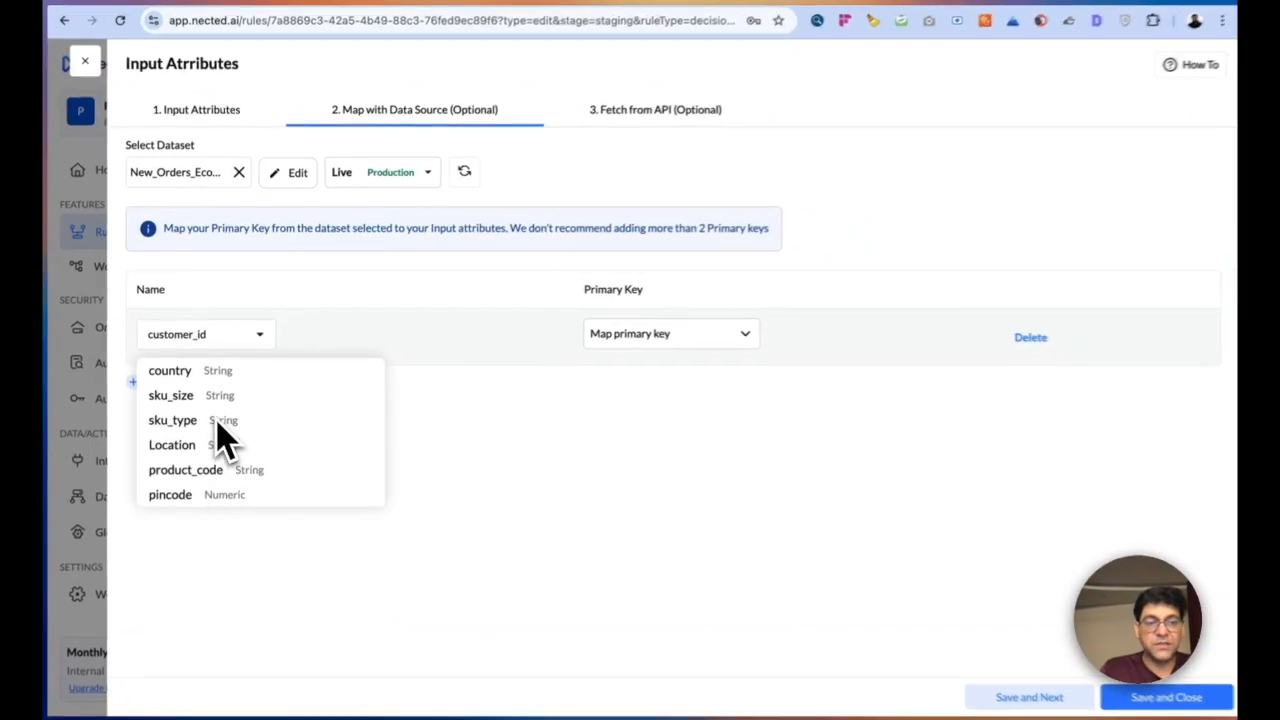
left_click(671, 333)
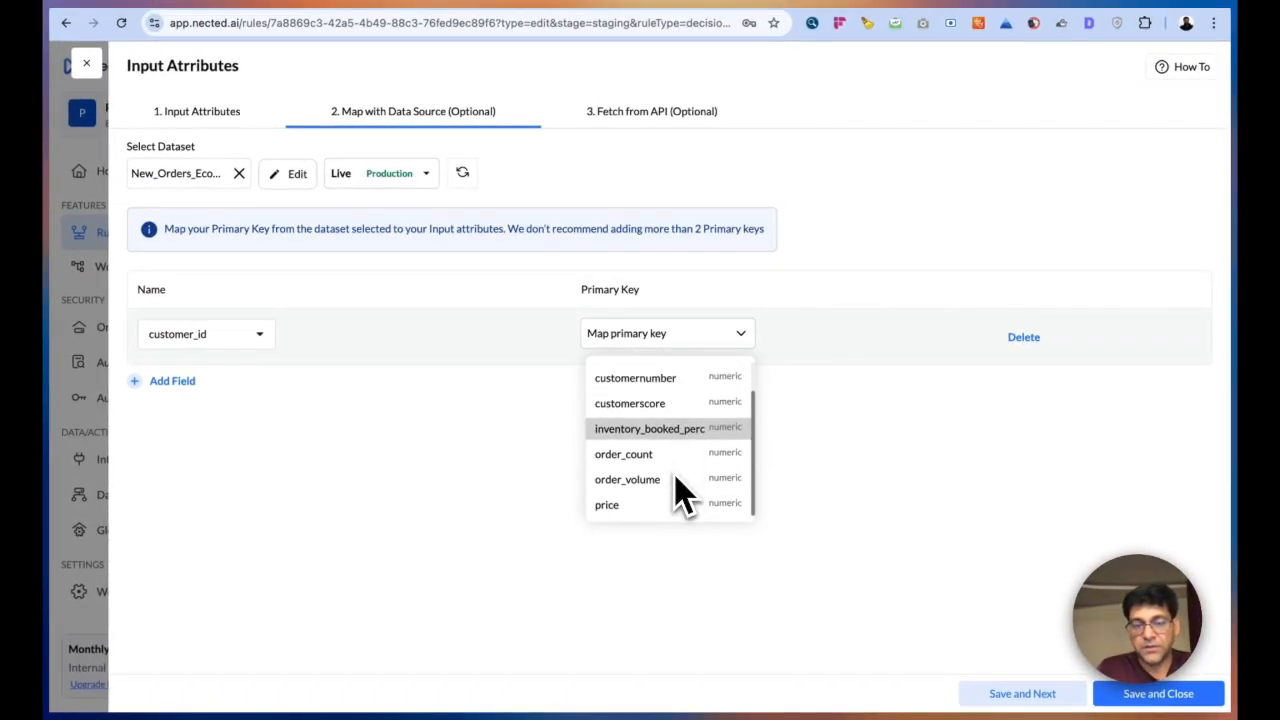
left_click(635, 377)
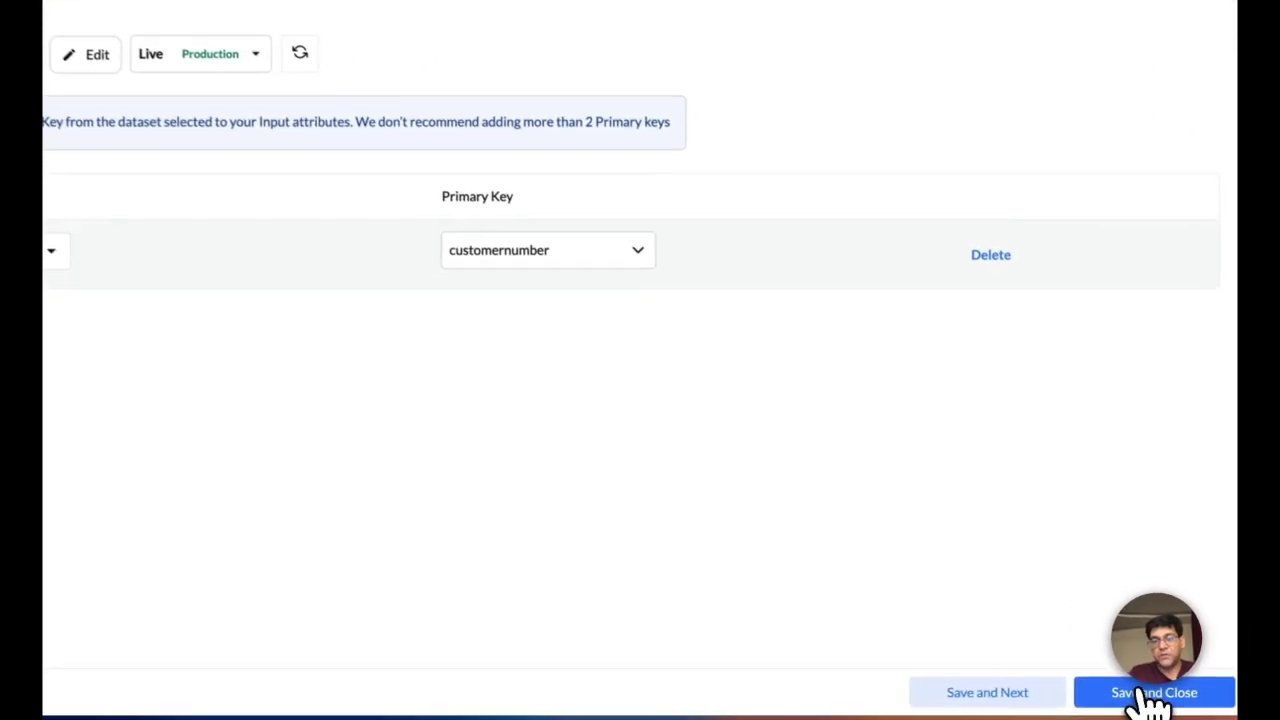
left_click(1167, 691)
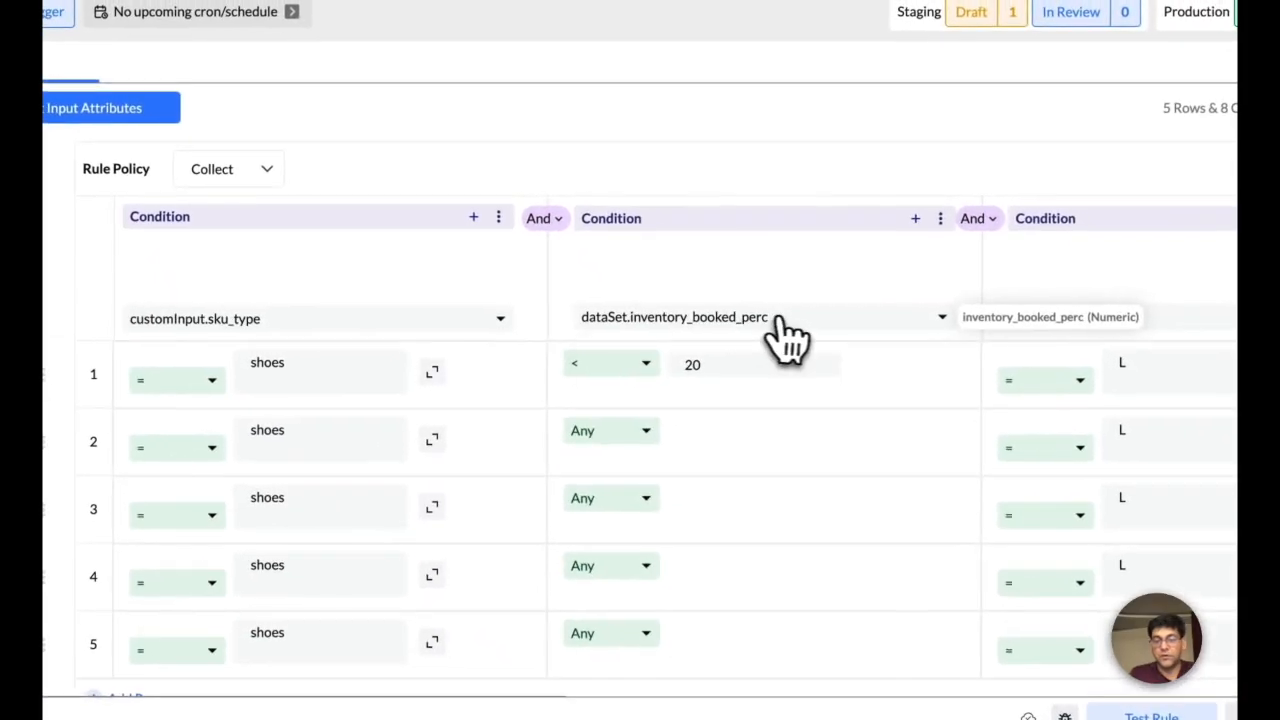
- Browse a condition's dataset attributes, then show API Settings with base URL and sample body
left_click(760, 317)
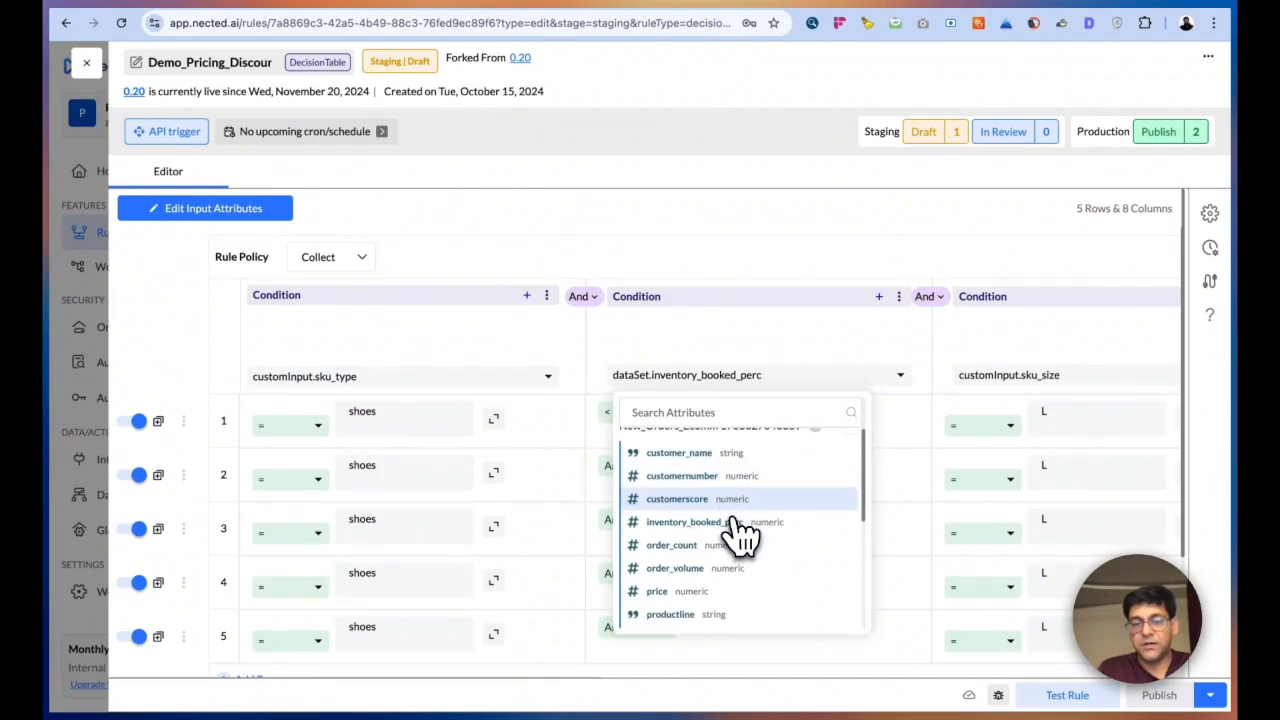
scroll("down", 3)
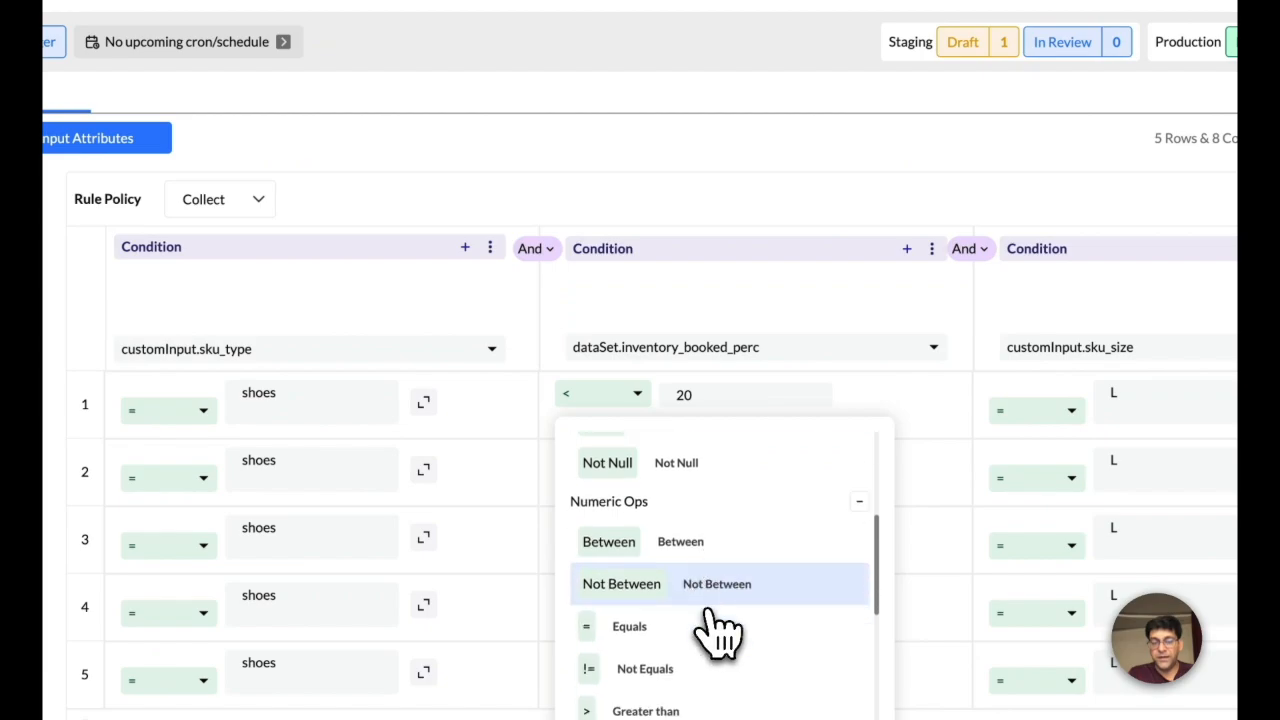
scroll("down", 3)
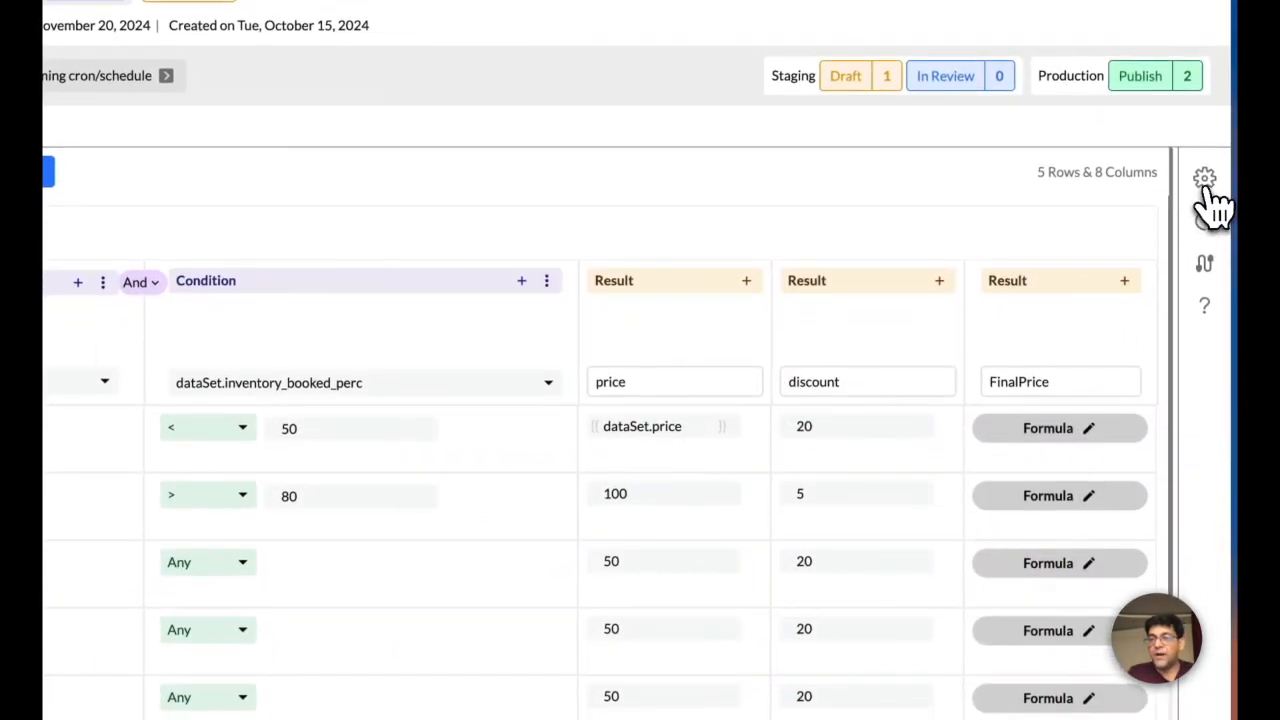
left_click(1203, 173)
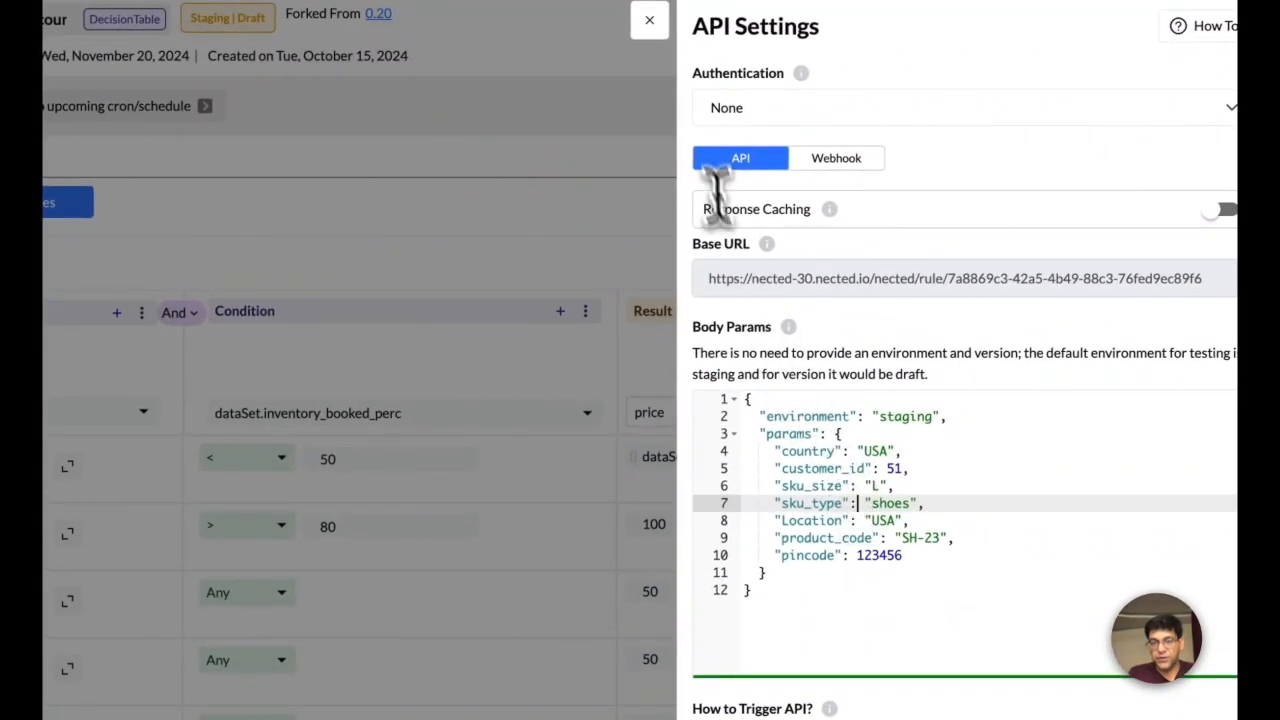
- Create a 'user_details' attribute fetching from NewAPI at users/{customer_id}, test it, and save
left_click(648, 22)
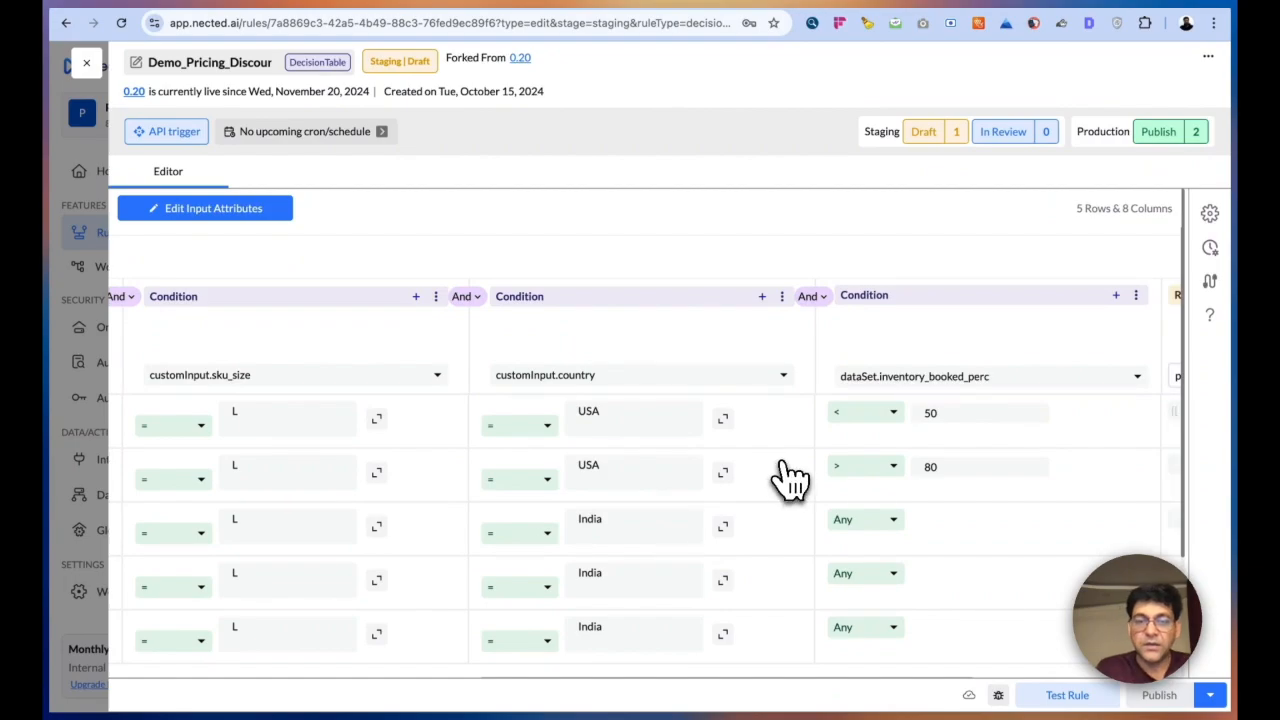
left_click(204, 208)
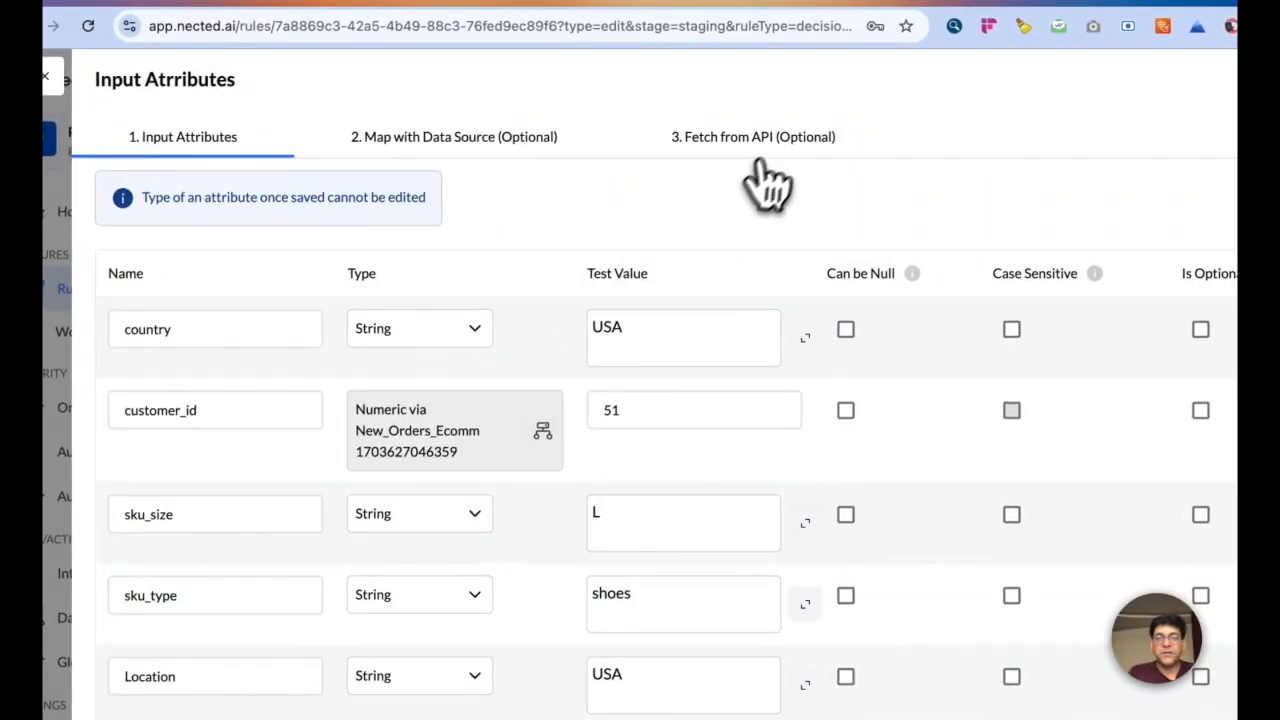
left_click(754, 137)
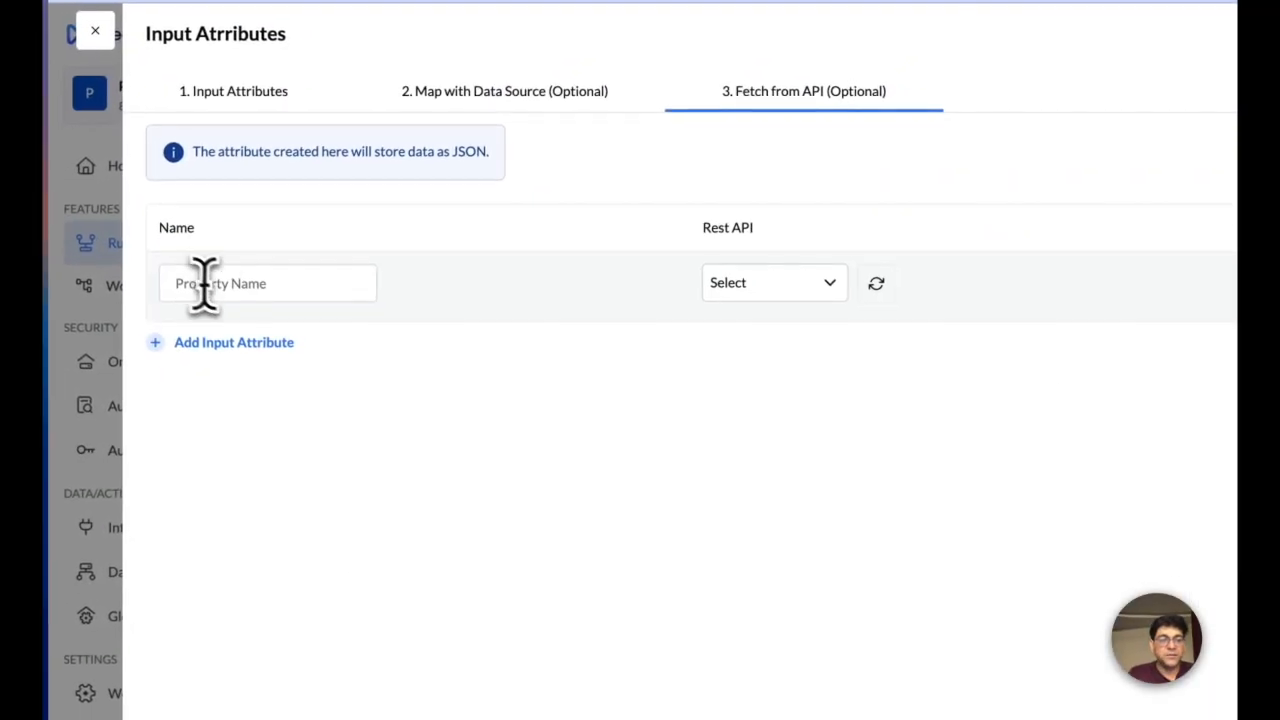
type("user_detai")
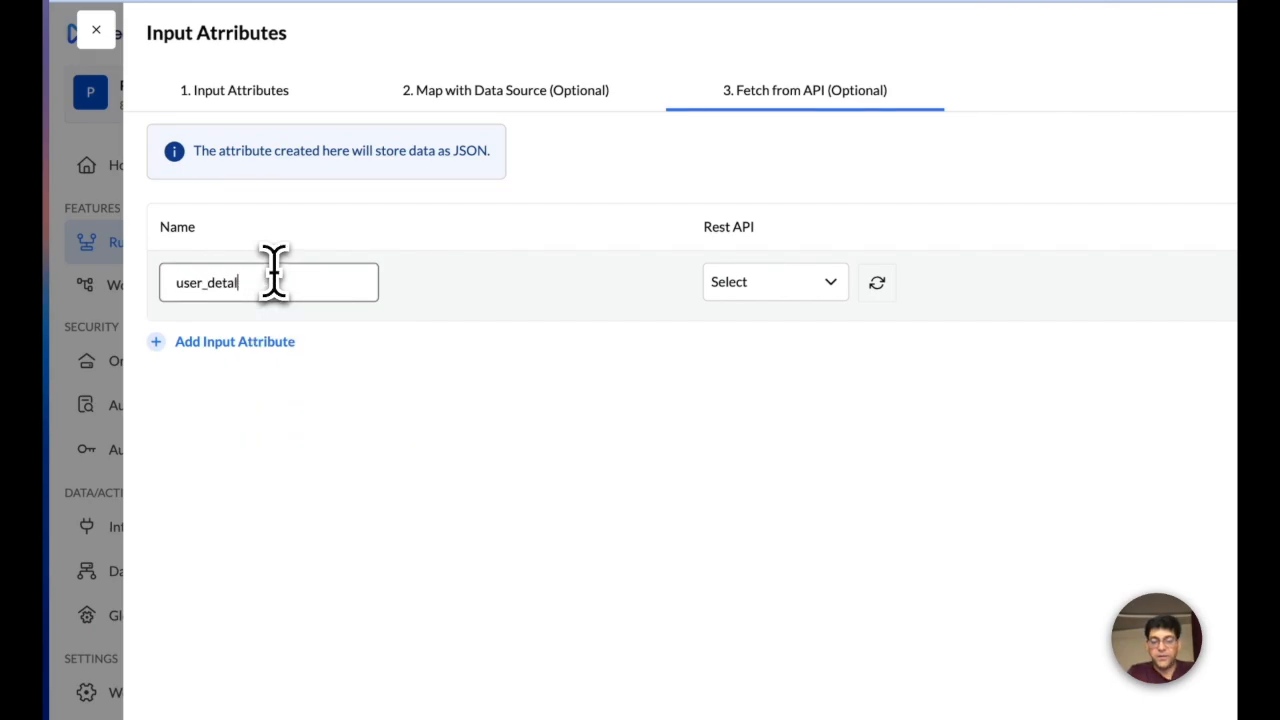
left_click(775, 281)
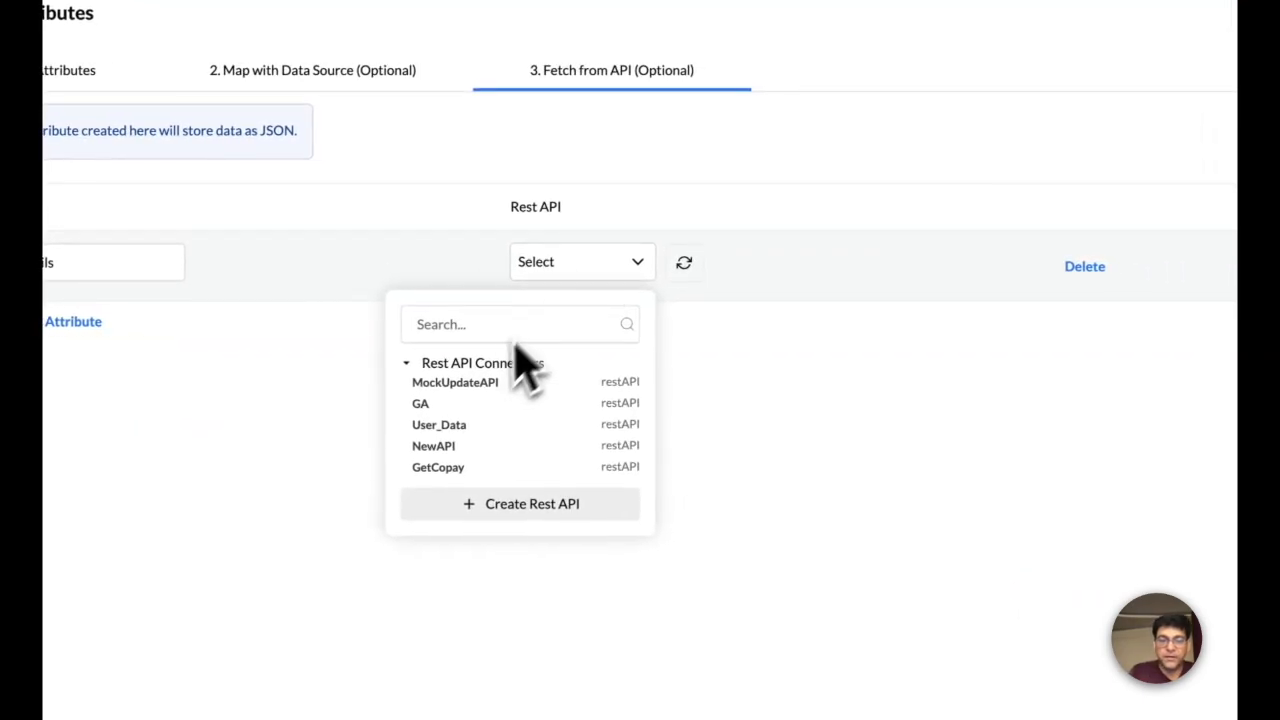
left_click(433, 446)
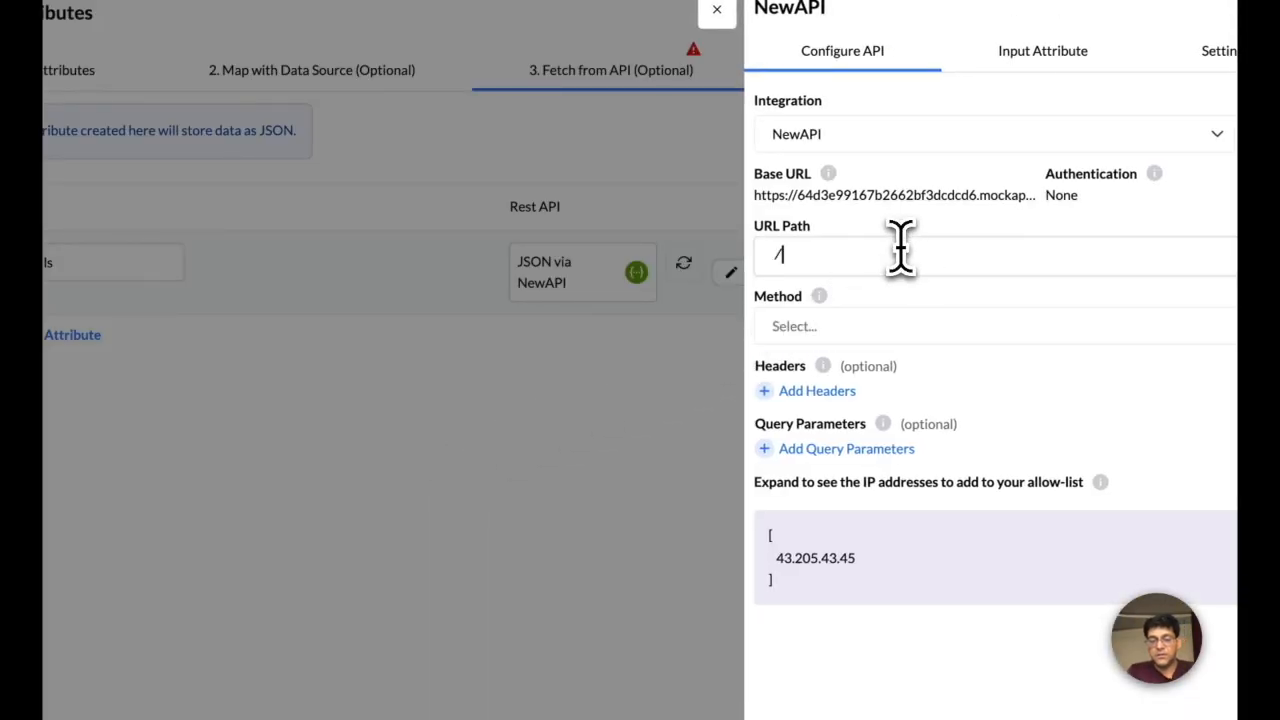
type("users/cus")
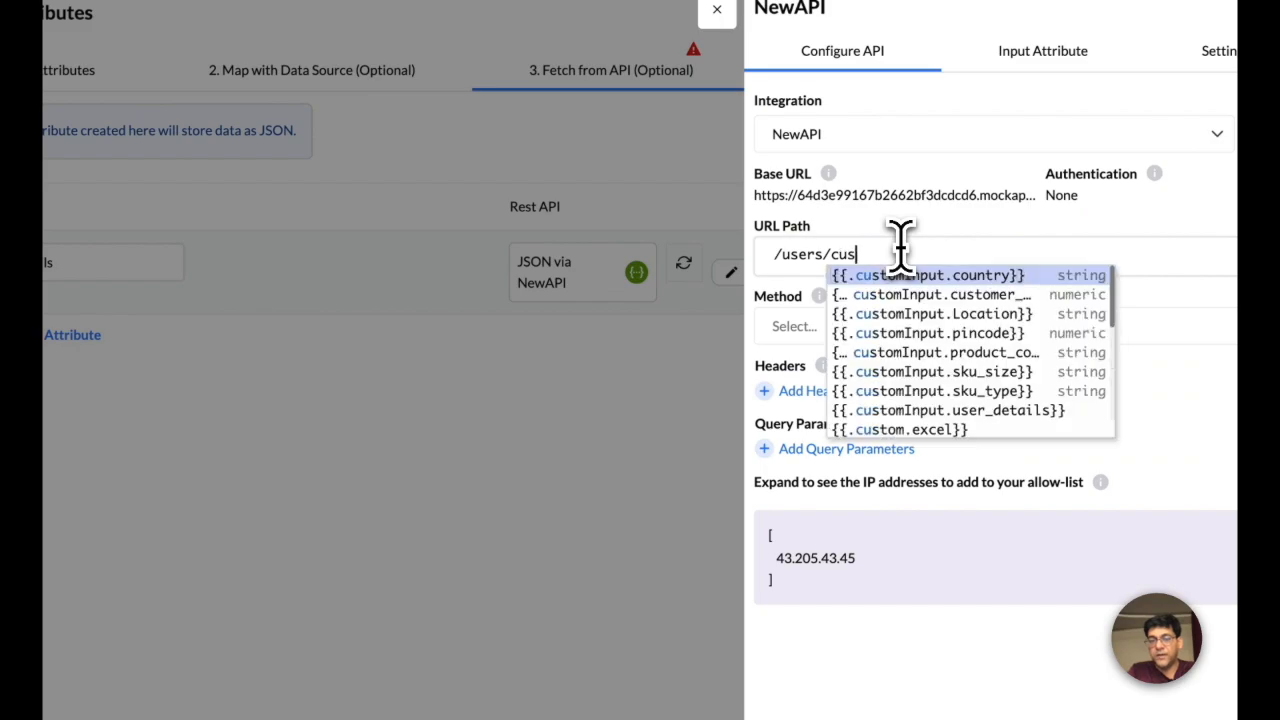
left_click(940, 294)
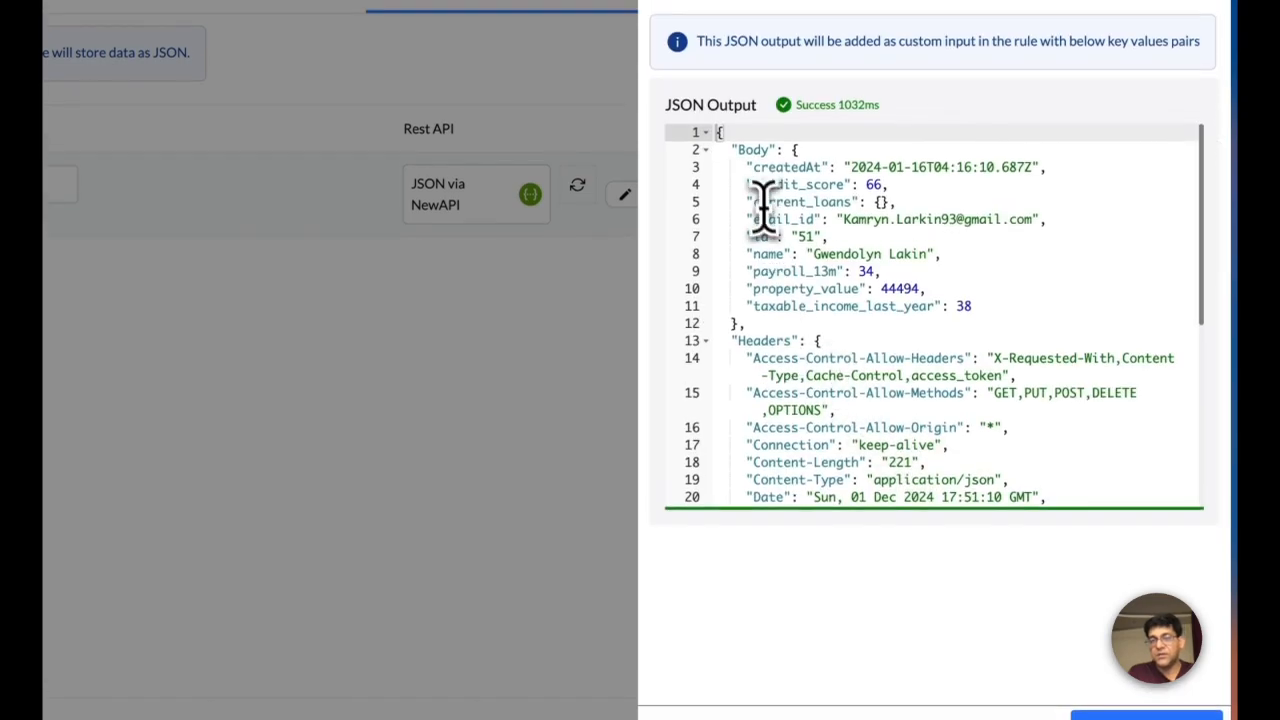
left_click_drag(760, 178, 975, 317)
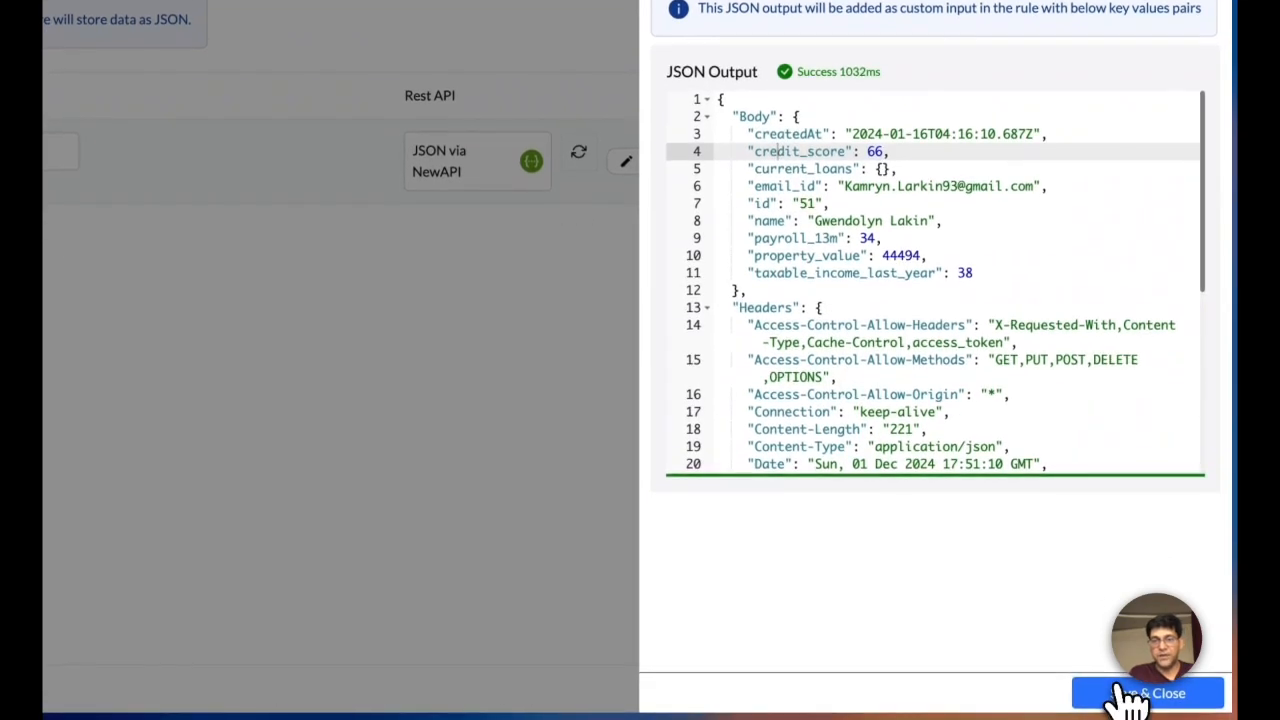
left_click(1155, 691)
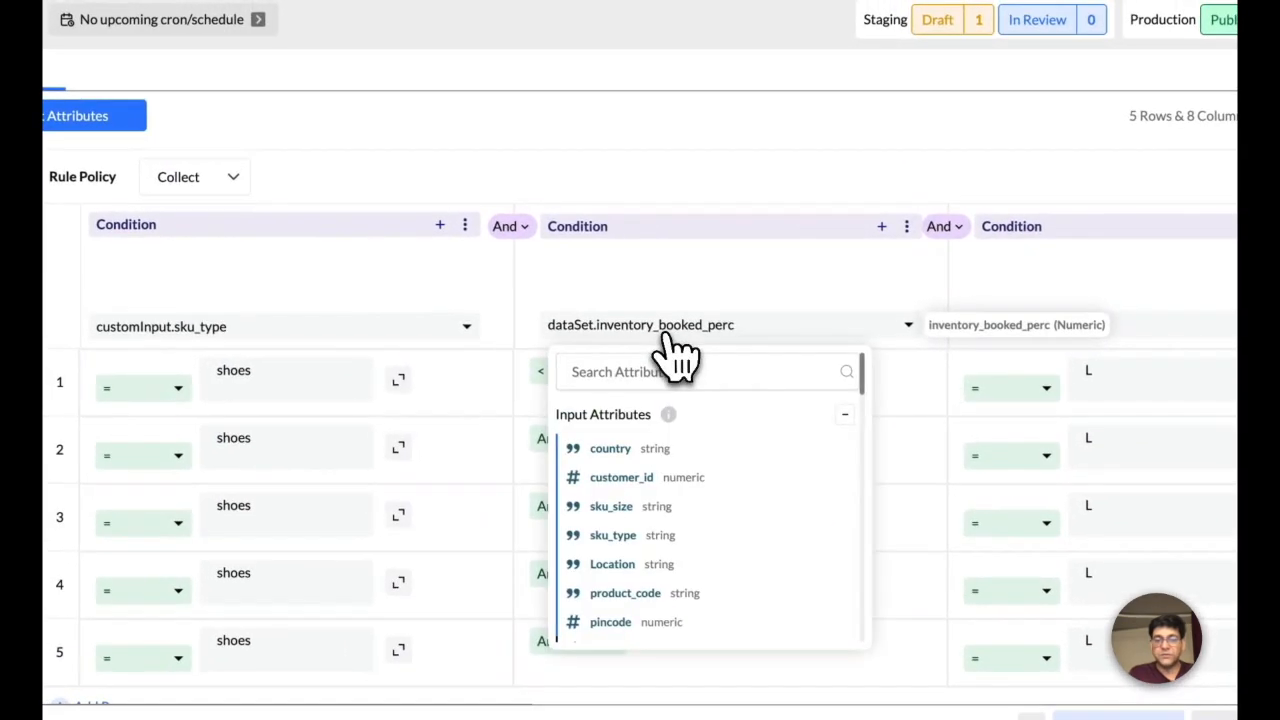
mouse_move(695, 540)
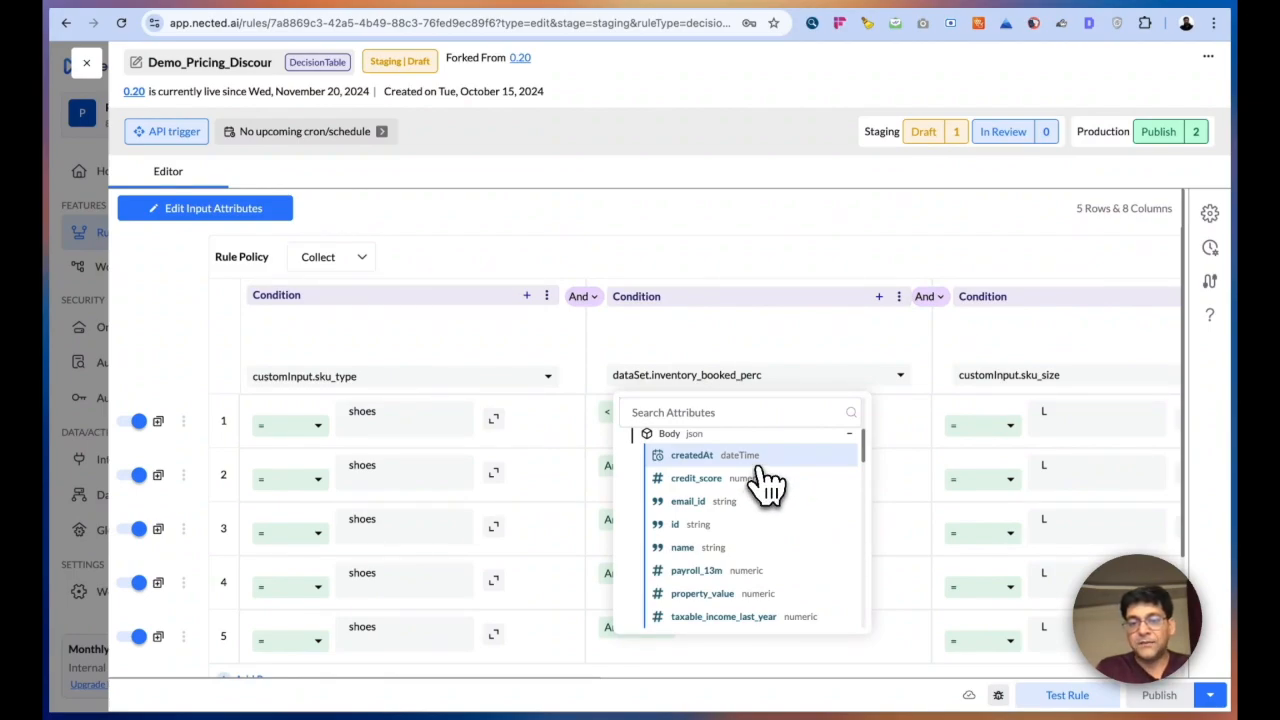
mouse_move(753, 572)
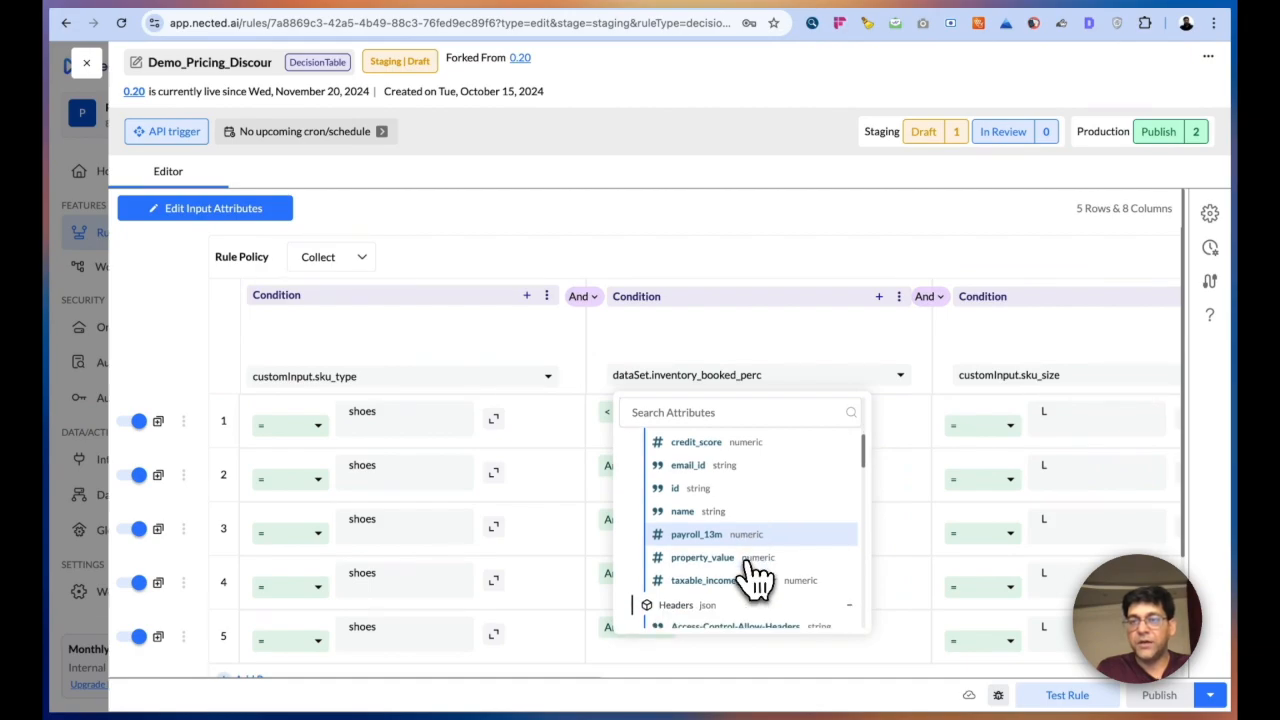
mouse_move(750, 520)
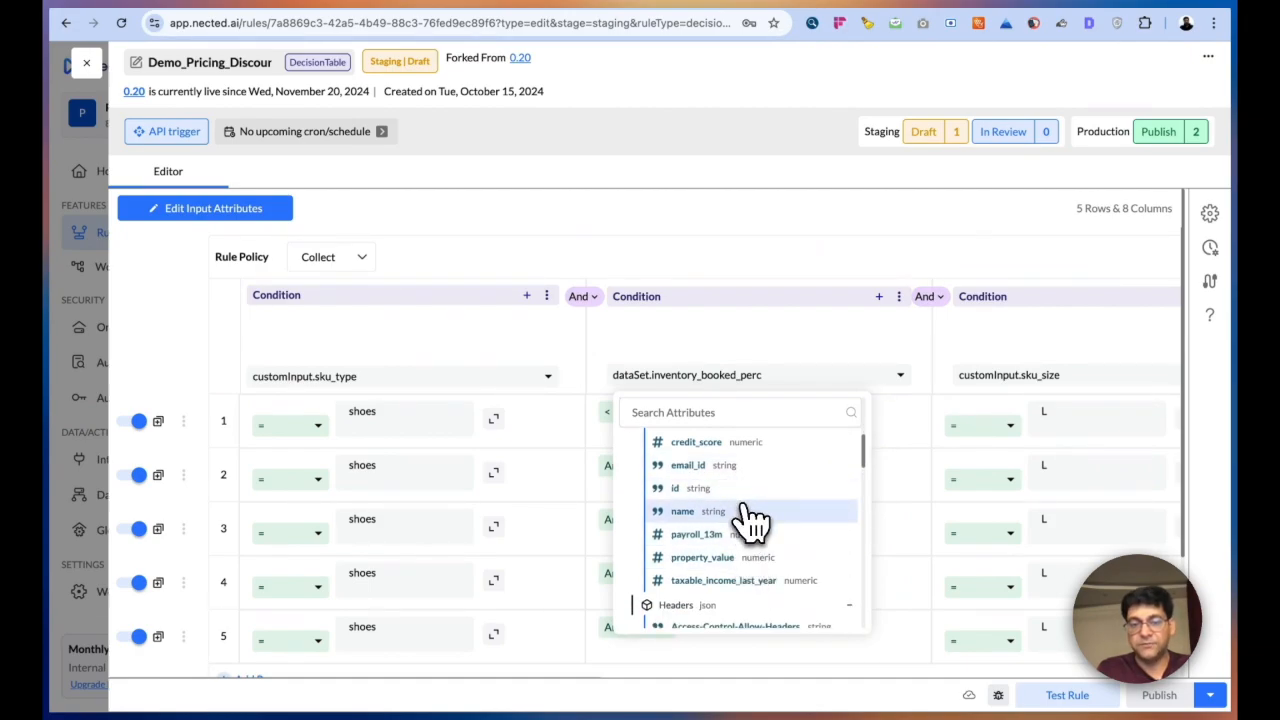
mouse_move(745, 558)
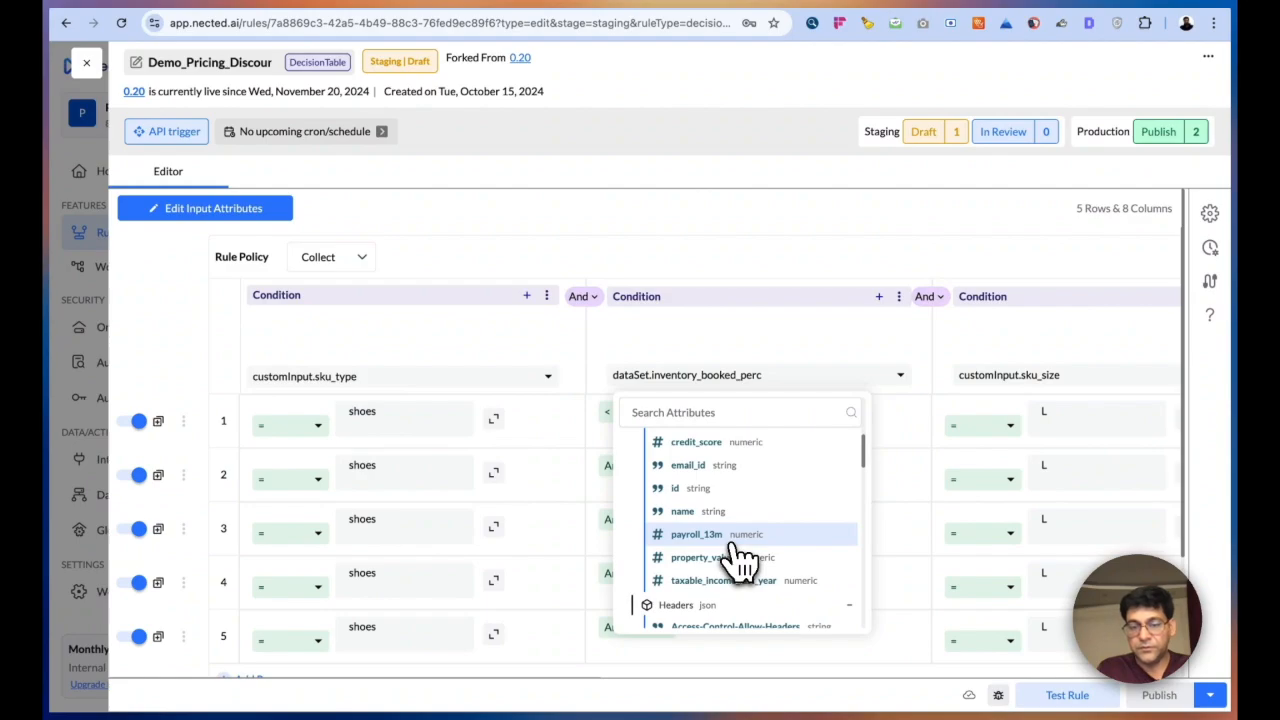
- Check the input attribute definitions, then view the inventory_booked_perc, price, discount and FinalPrice columns
left_click(697, 534)
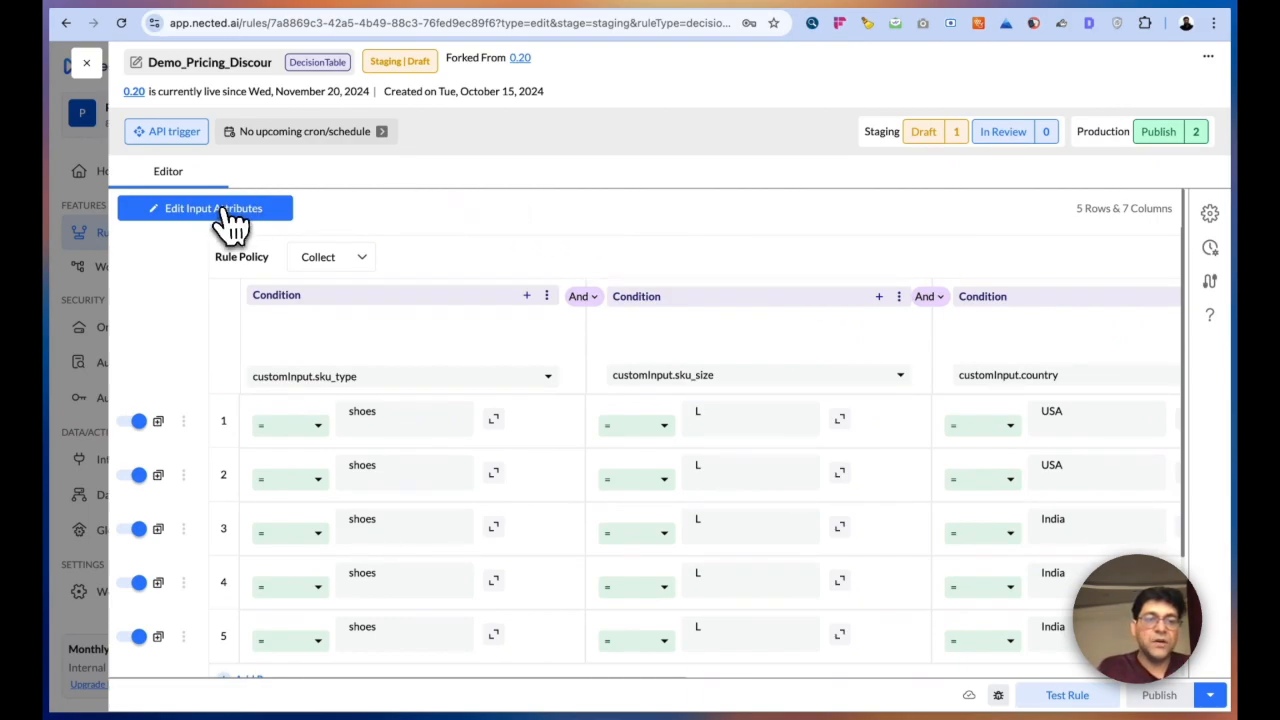
left_click(205, 208)
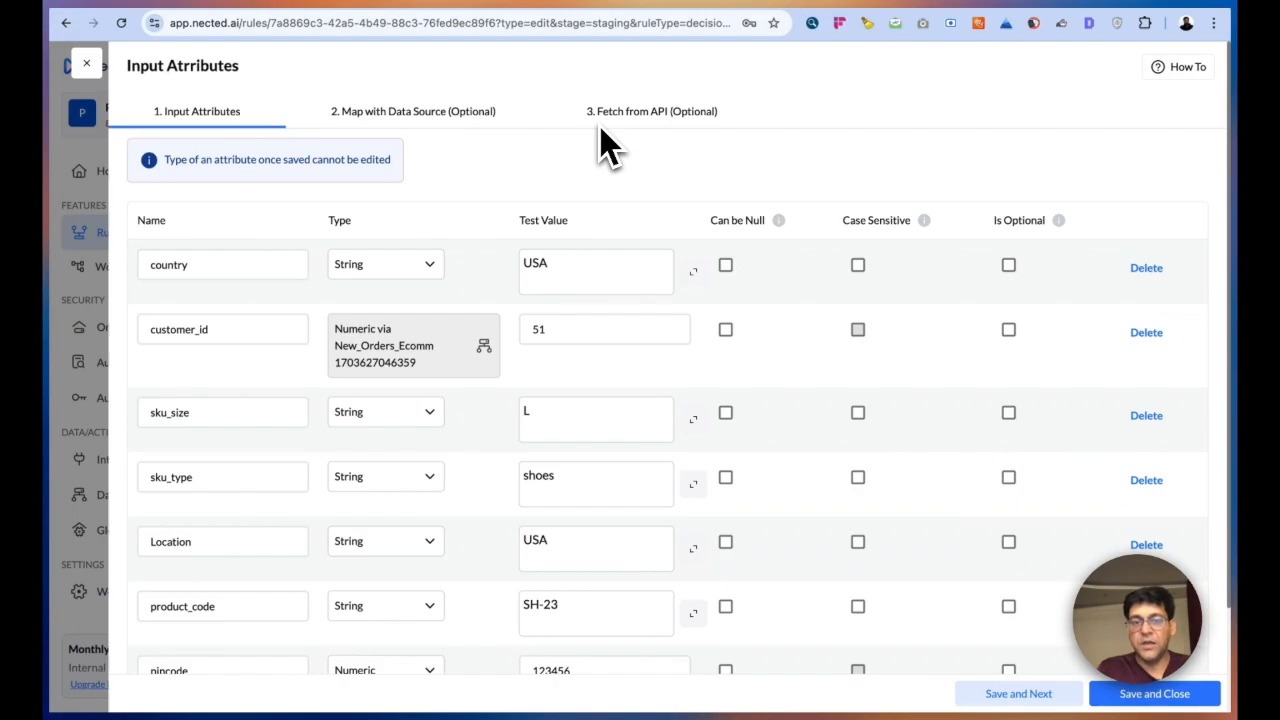
left_click(1158, 694)
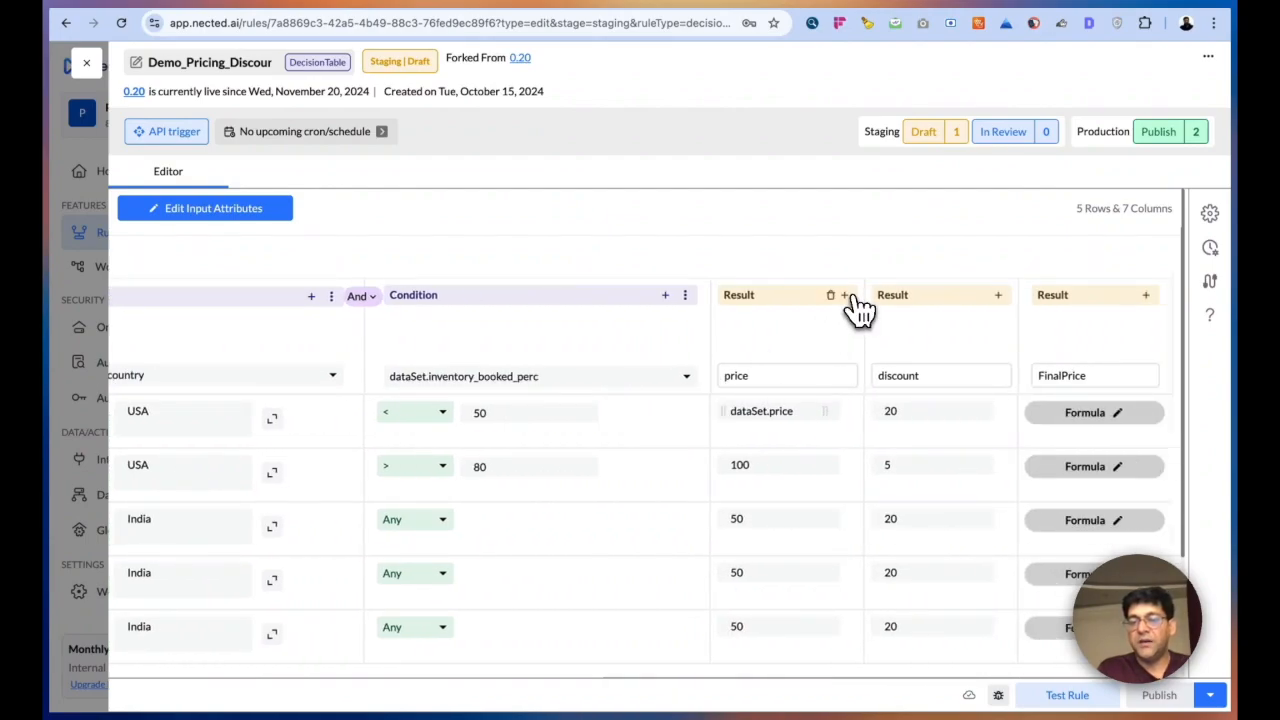
- Review the rule's Trigger, Settings and Schedule panel, then reveal the total_price additional data
left_click(843, 295)
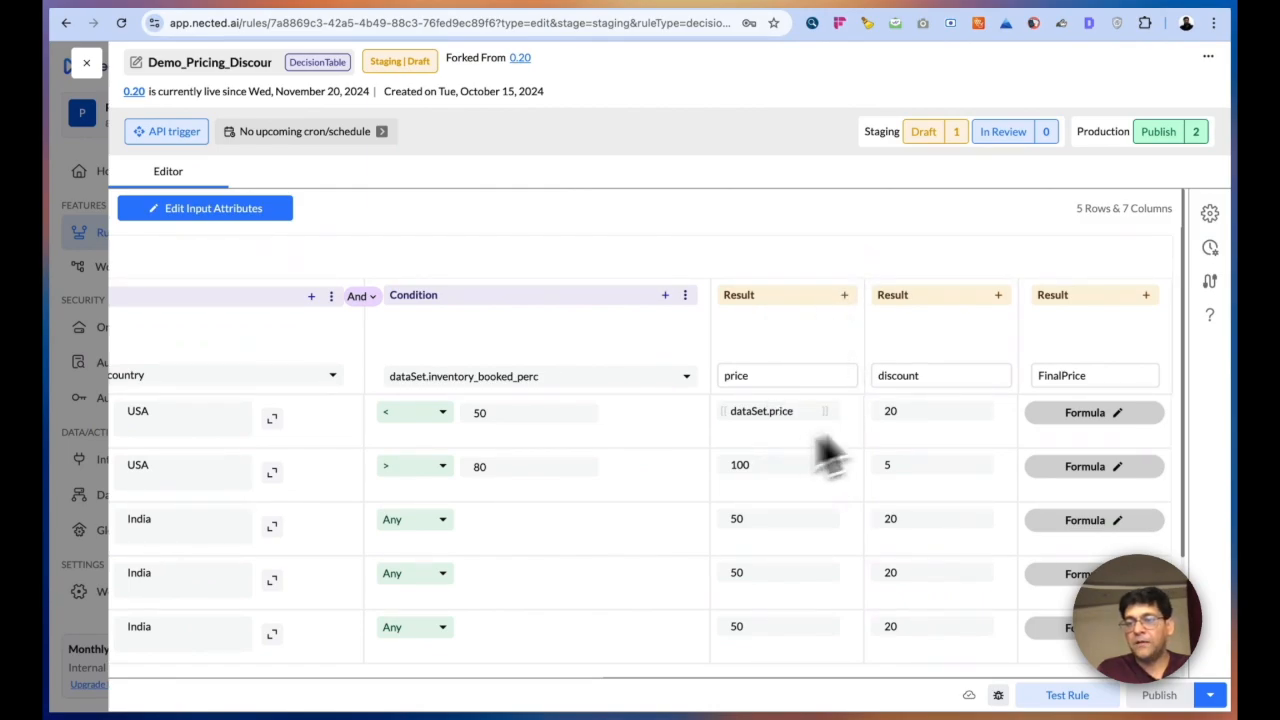
left_click(1208, 211)
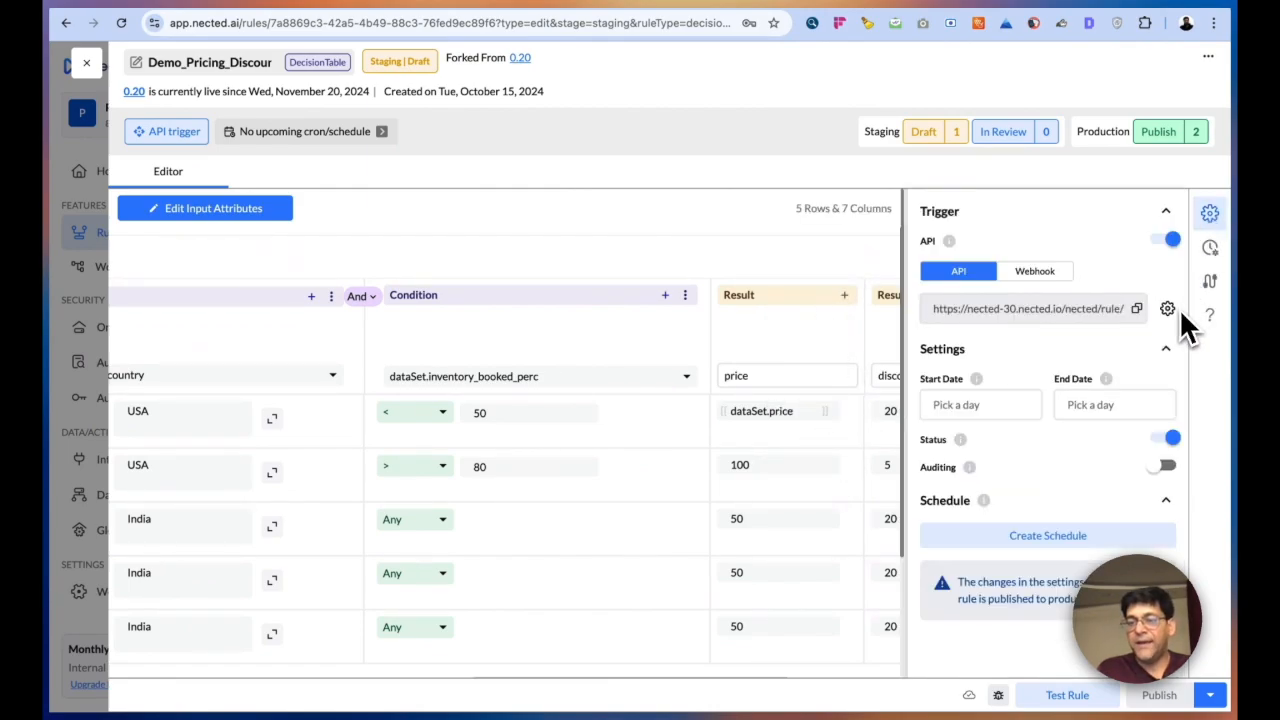
left_click(1169, 308)
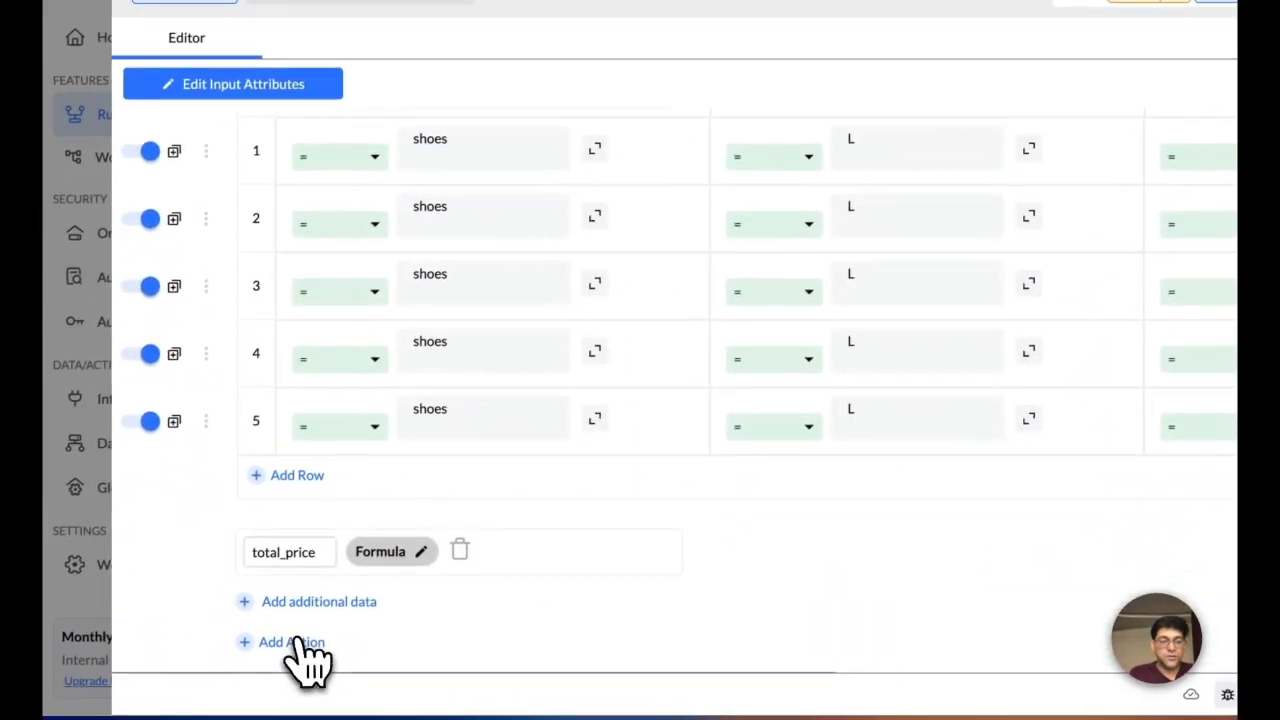
- Bring up the Add Action connector list, showing Snowflake, Slack, REST API and more
left_click(291, 642)
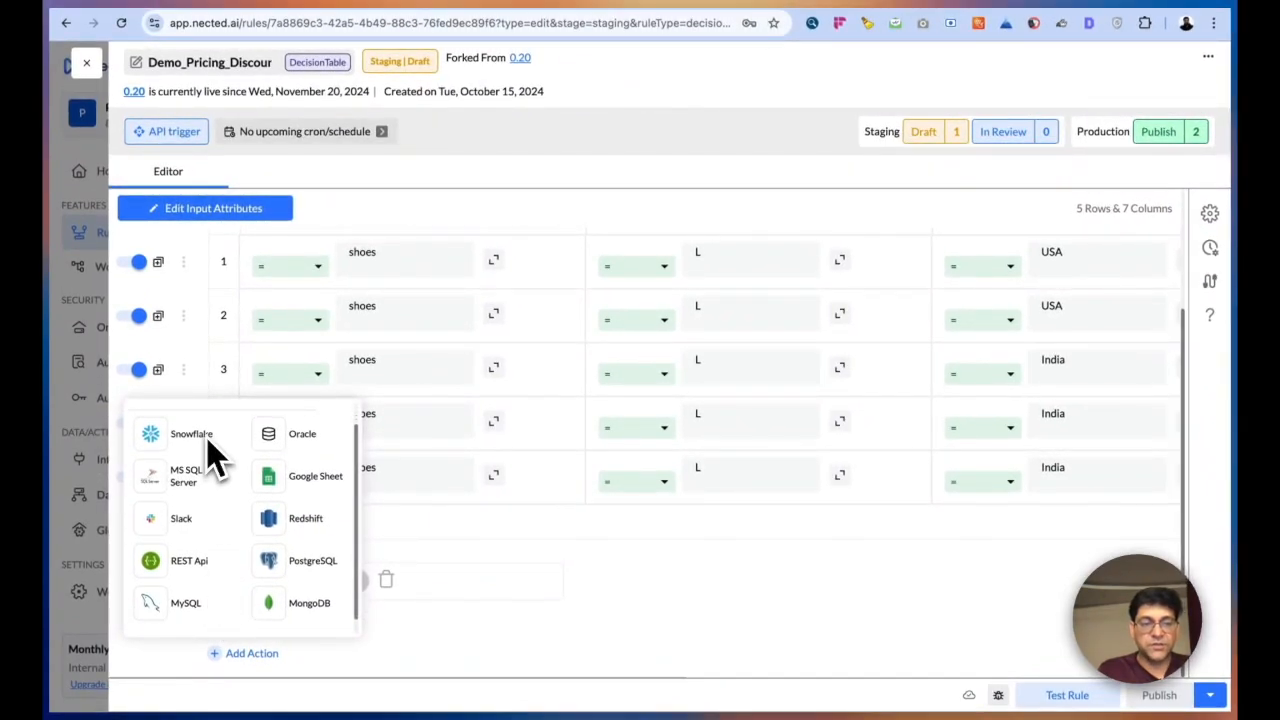
mouse_move(312, 580)
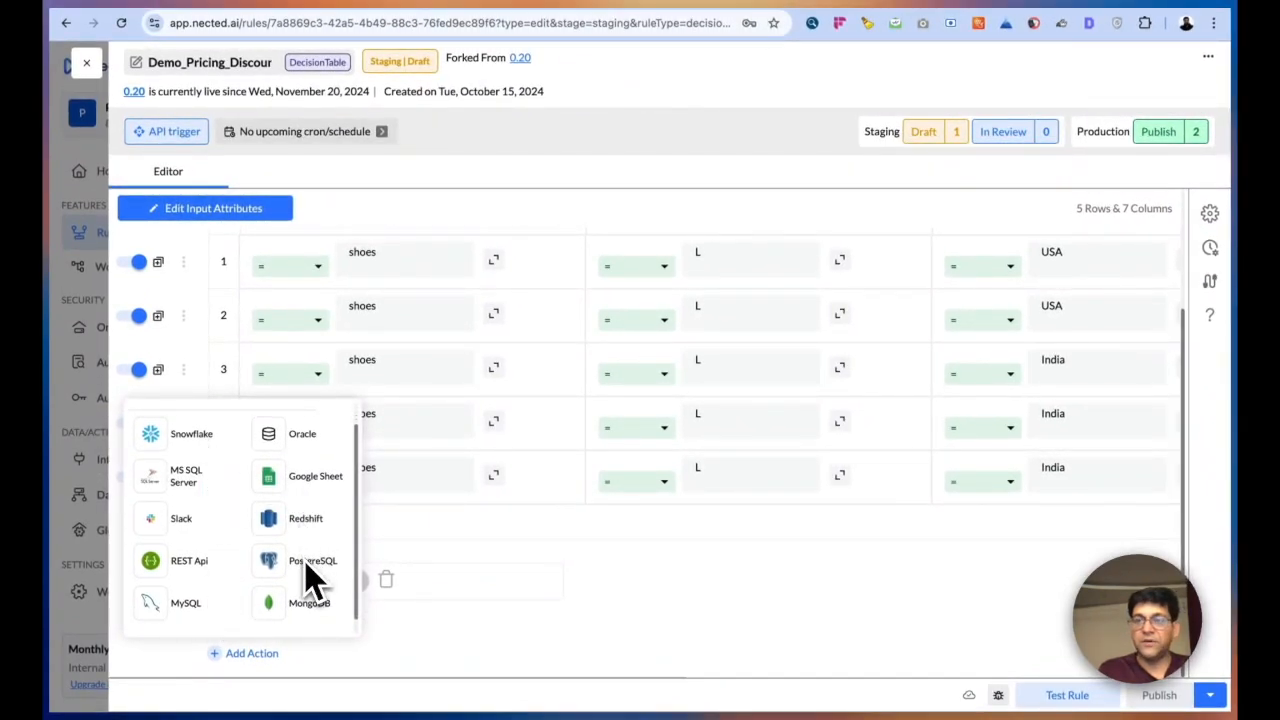
mouse_move(190, 600)
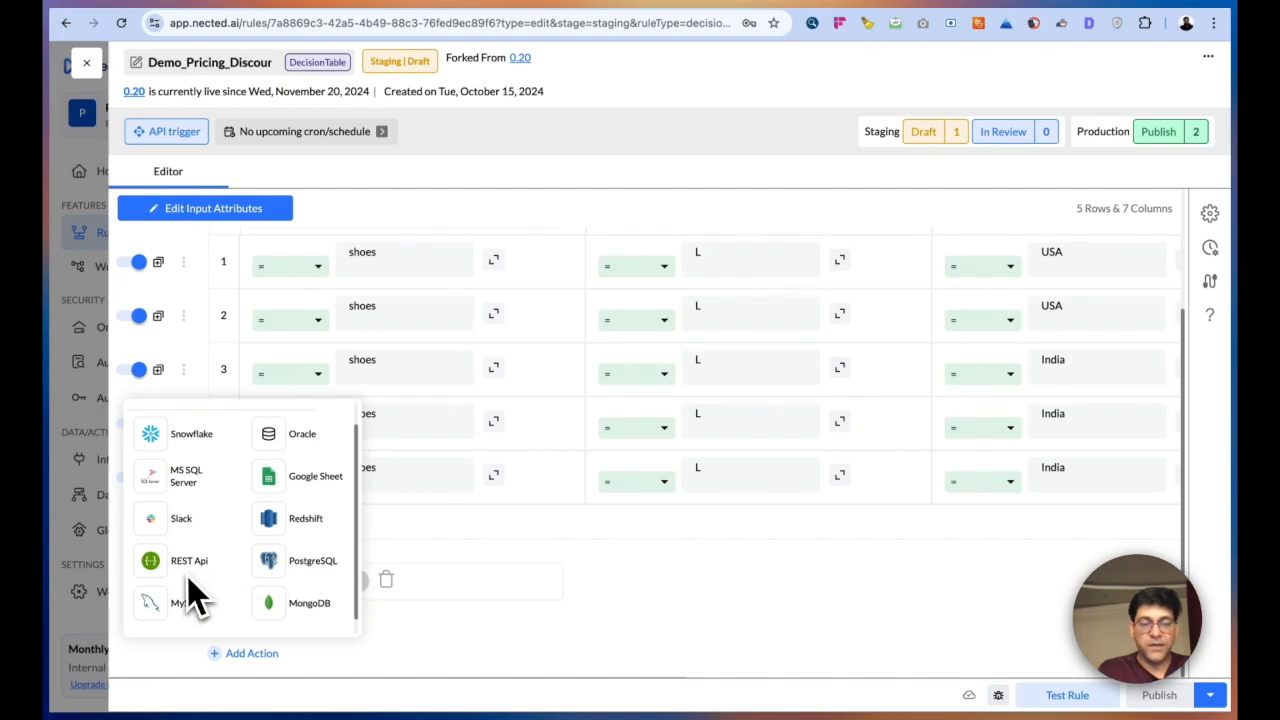
mouse_move(210, 585)
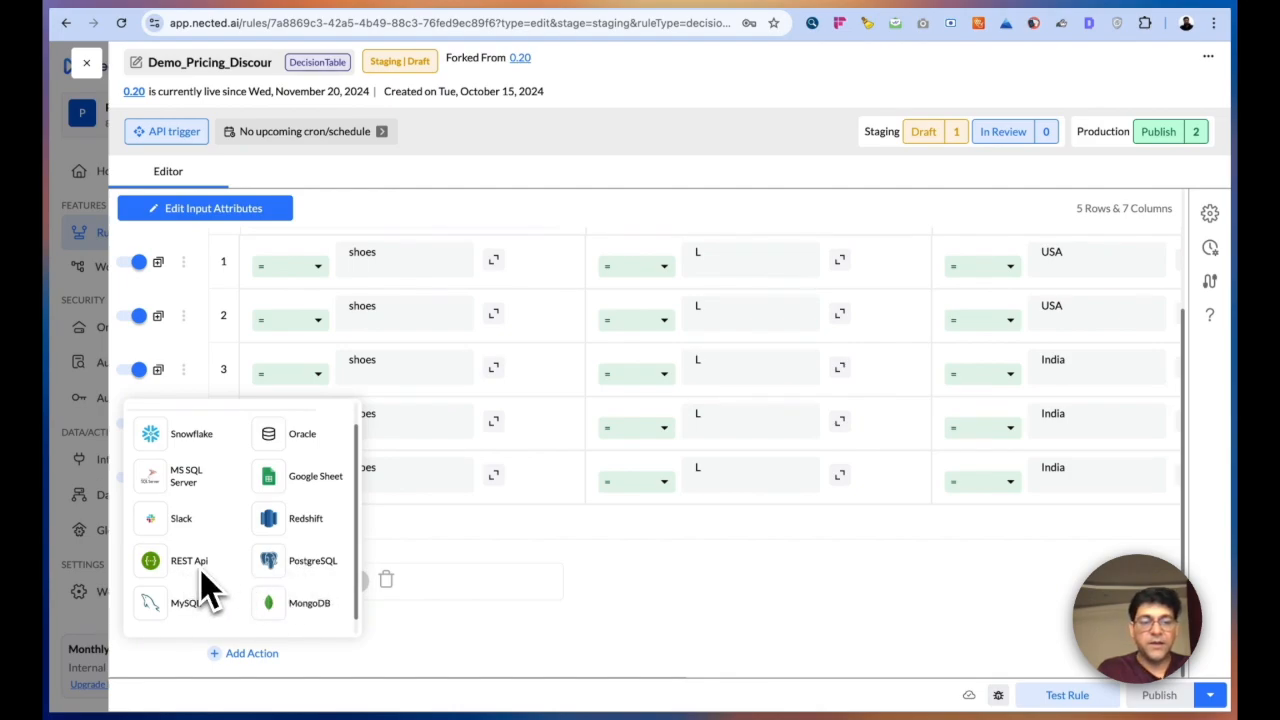
mouse_move(210, 590)
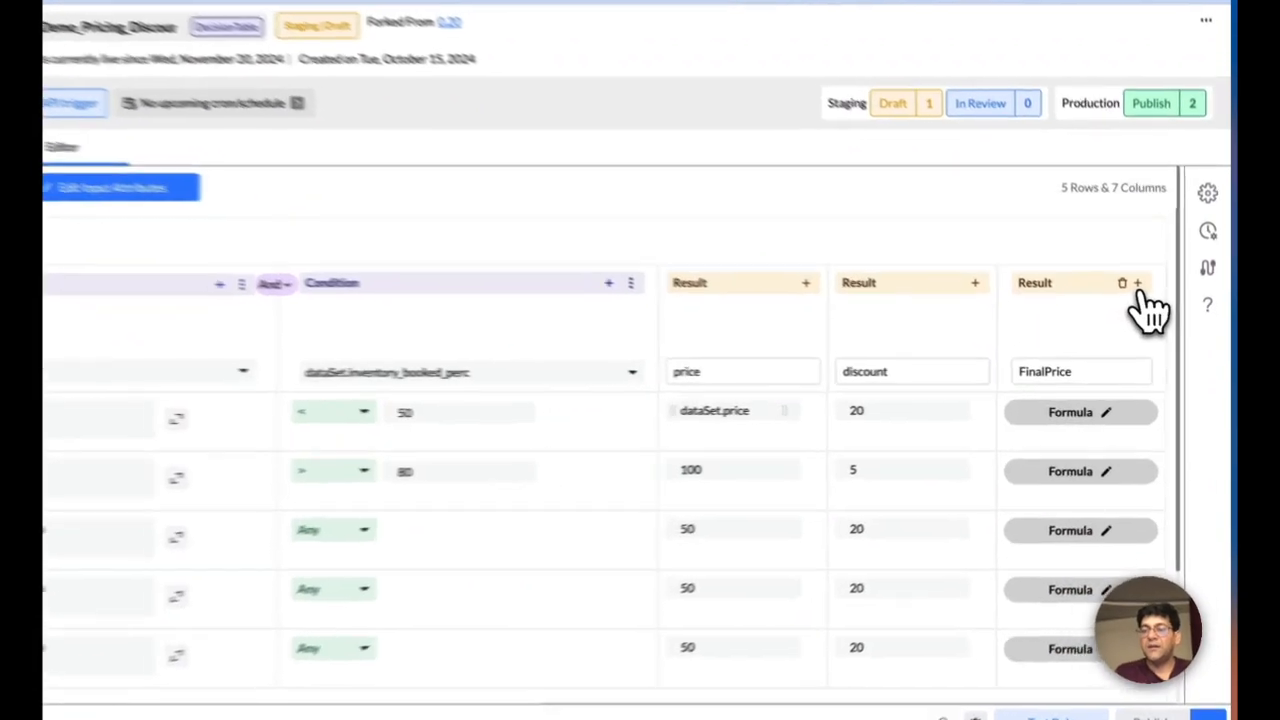
left_click(1081, 412)
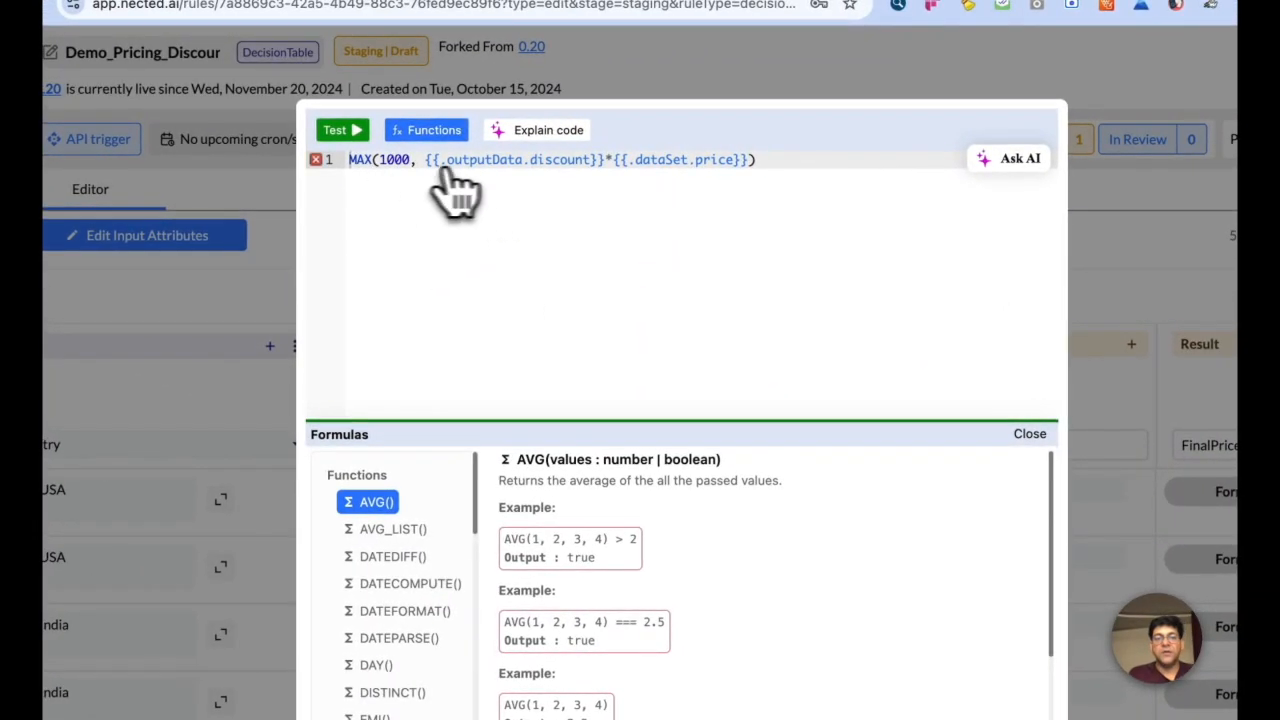
left_click(753, 159)
type("MAX(1")
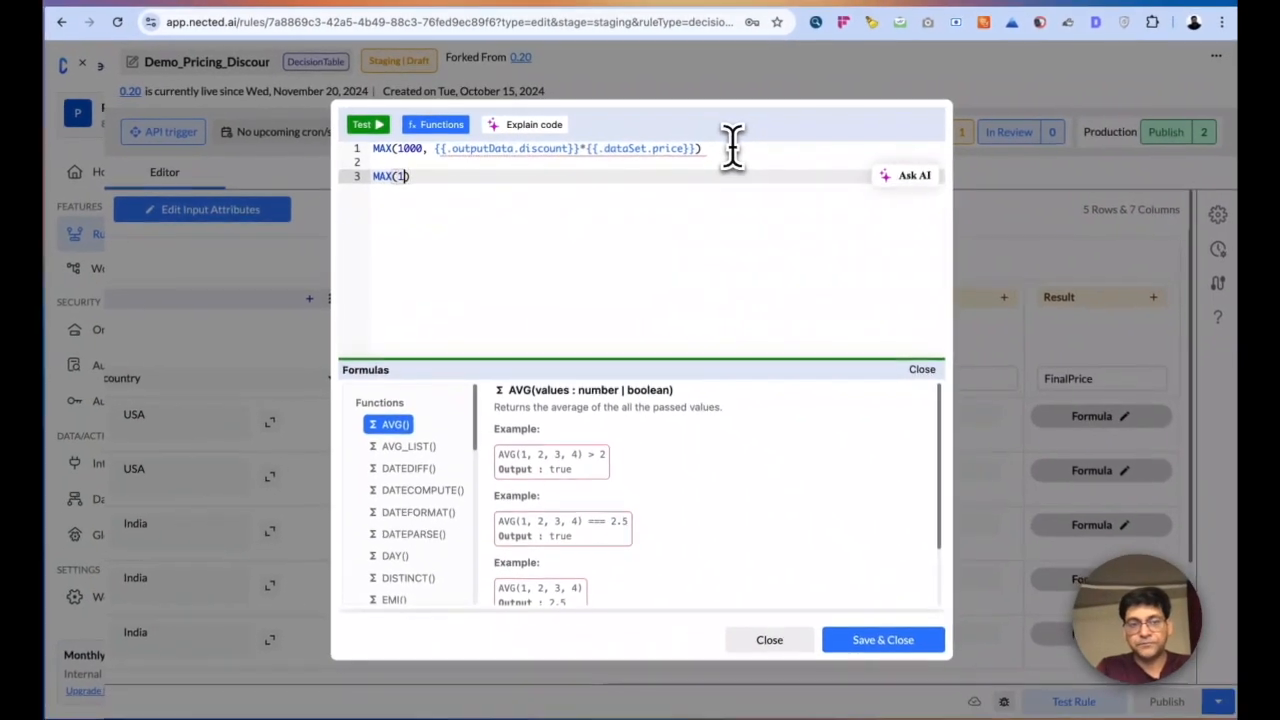
type("output")
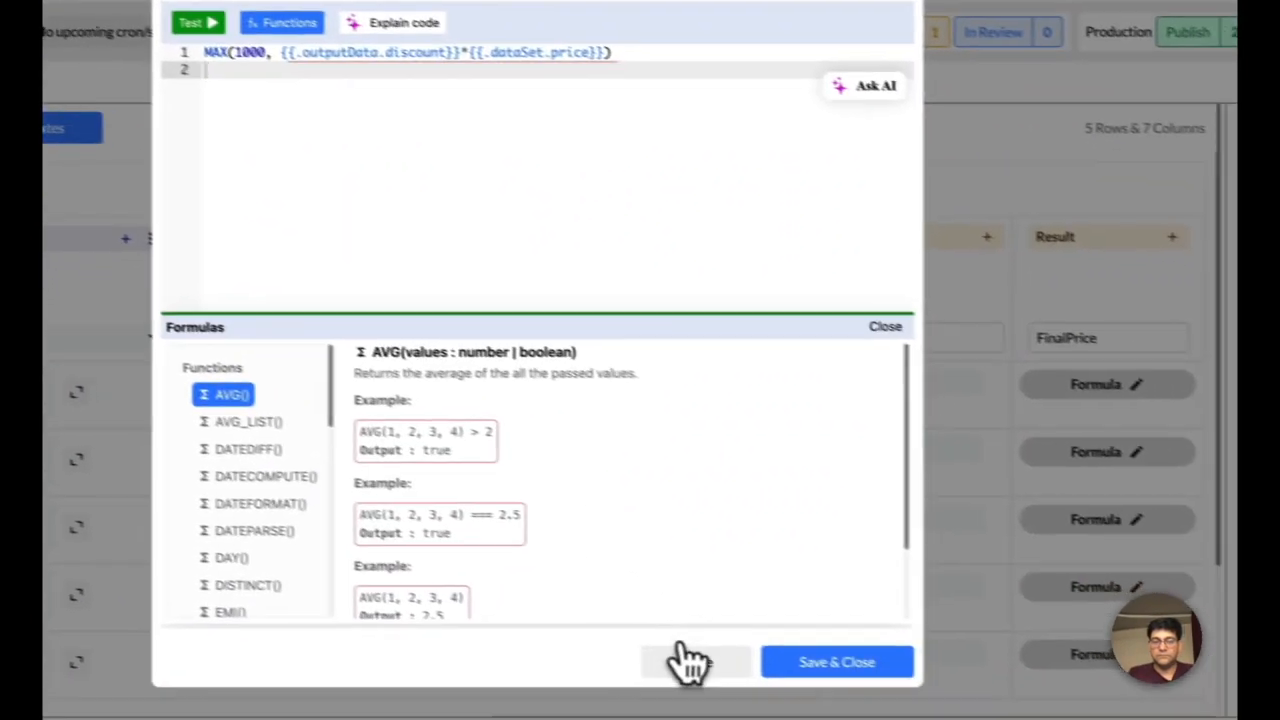
left_click(693, 661)
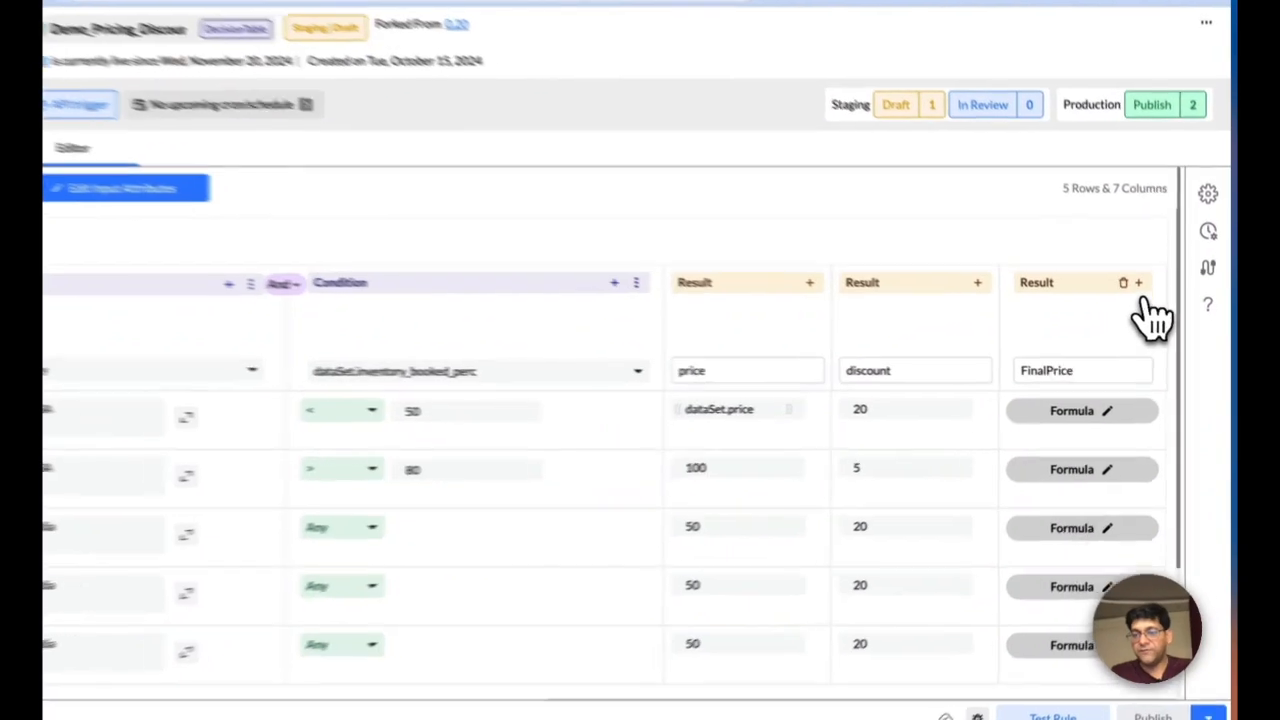
left_click(1141, 282)
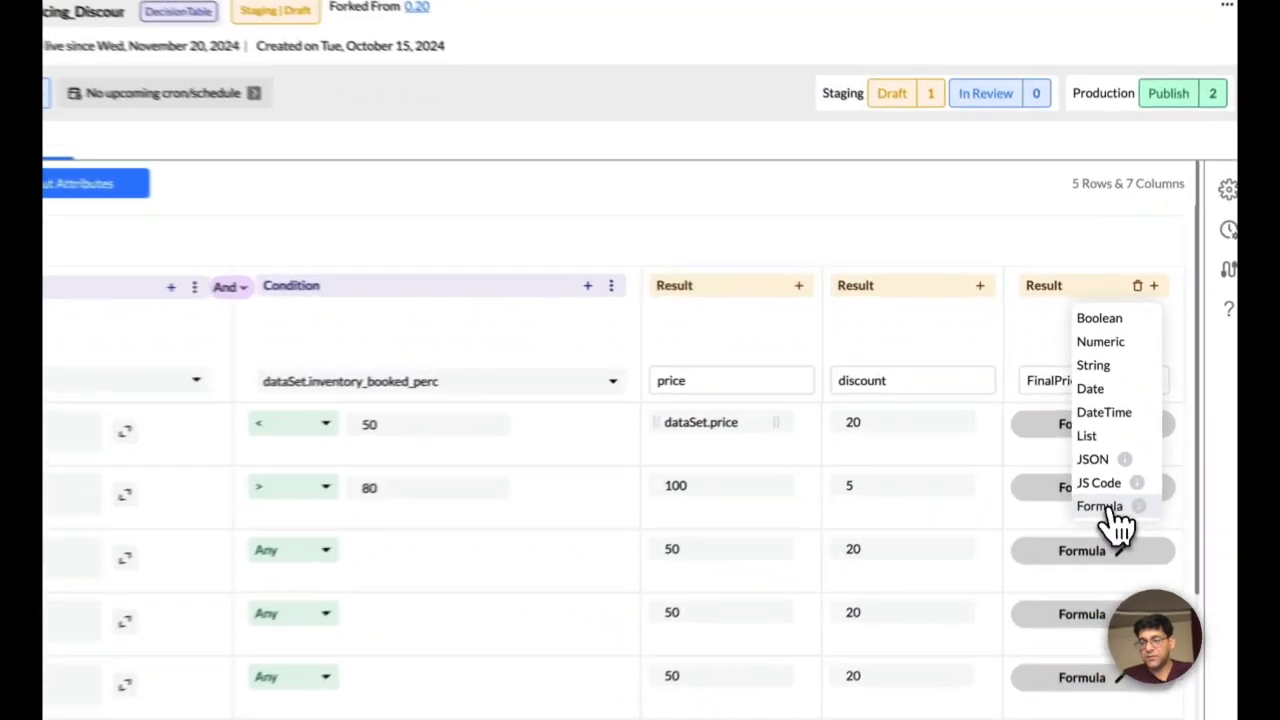
left_click(1096, 506)
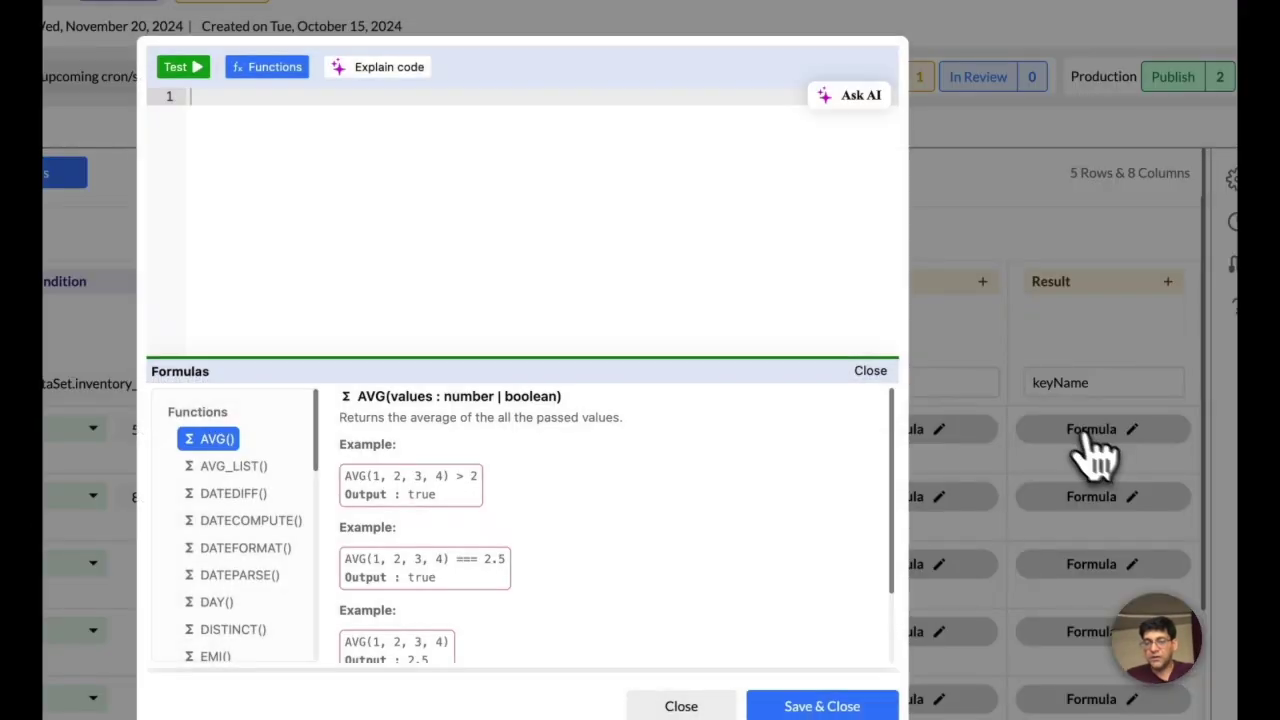
type("MAX(1000,")
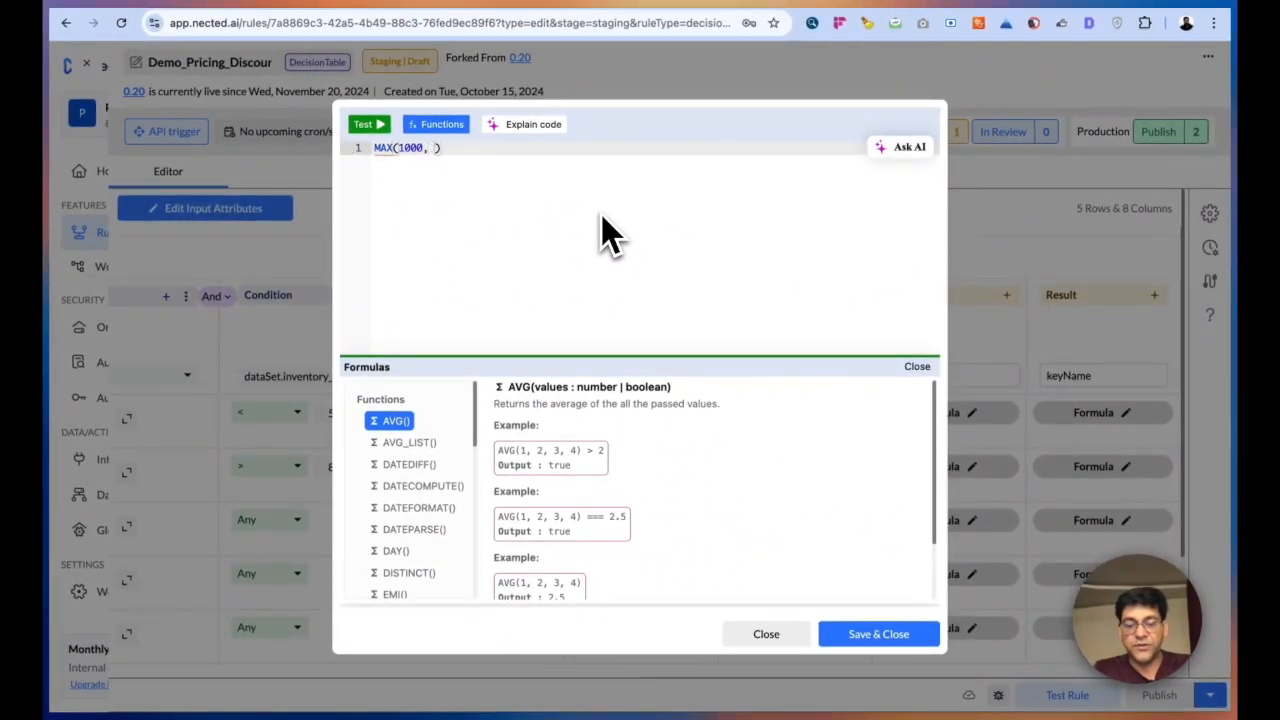
type("discount")
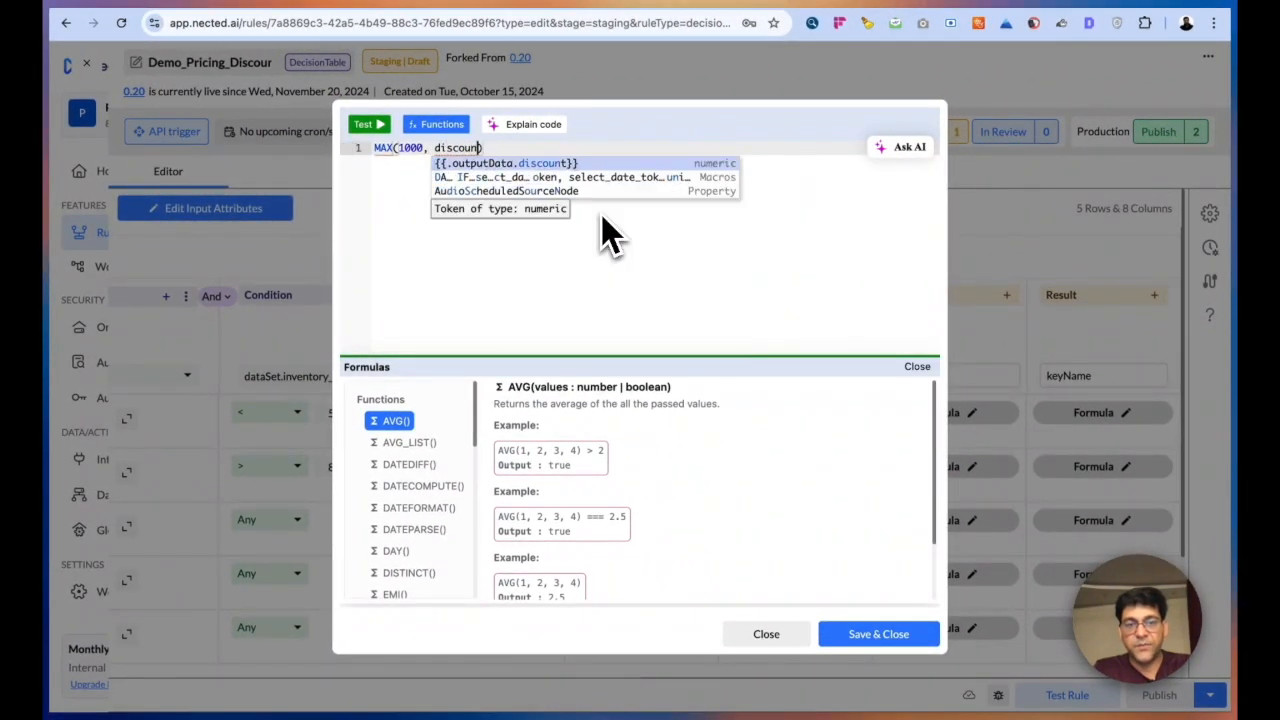
type("}}*price")
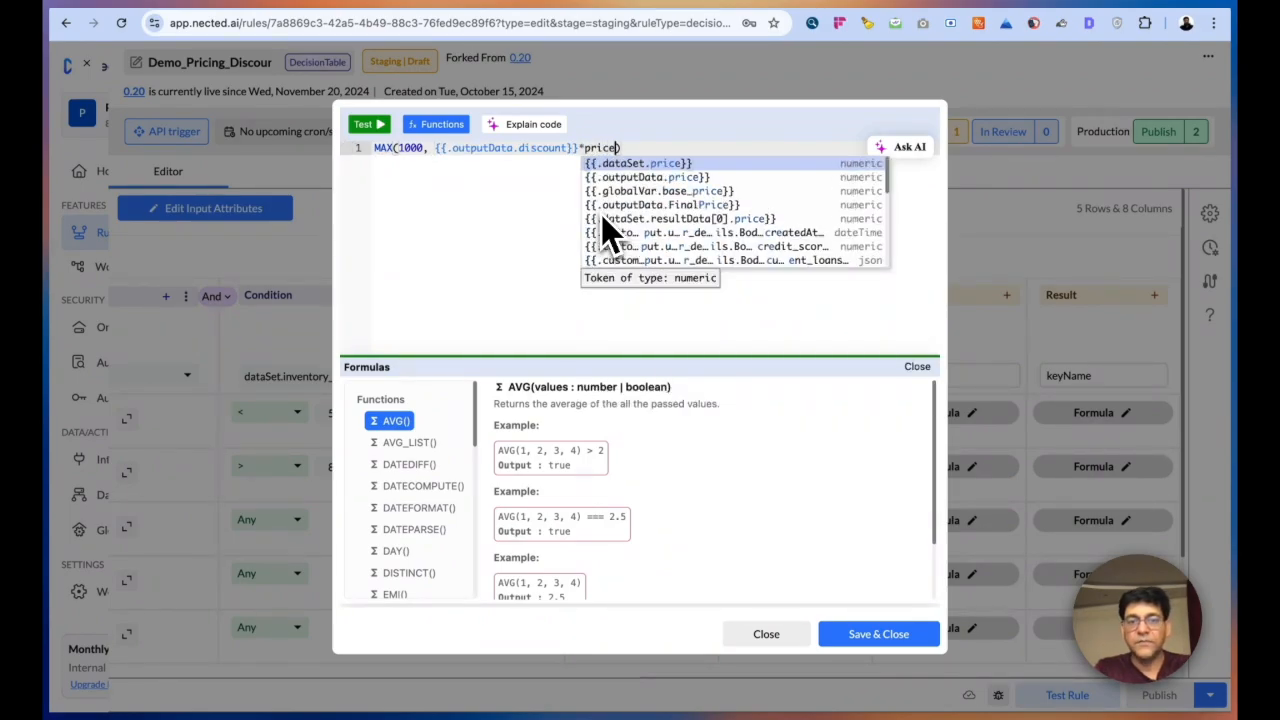
left_click(355, 124)
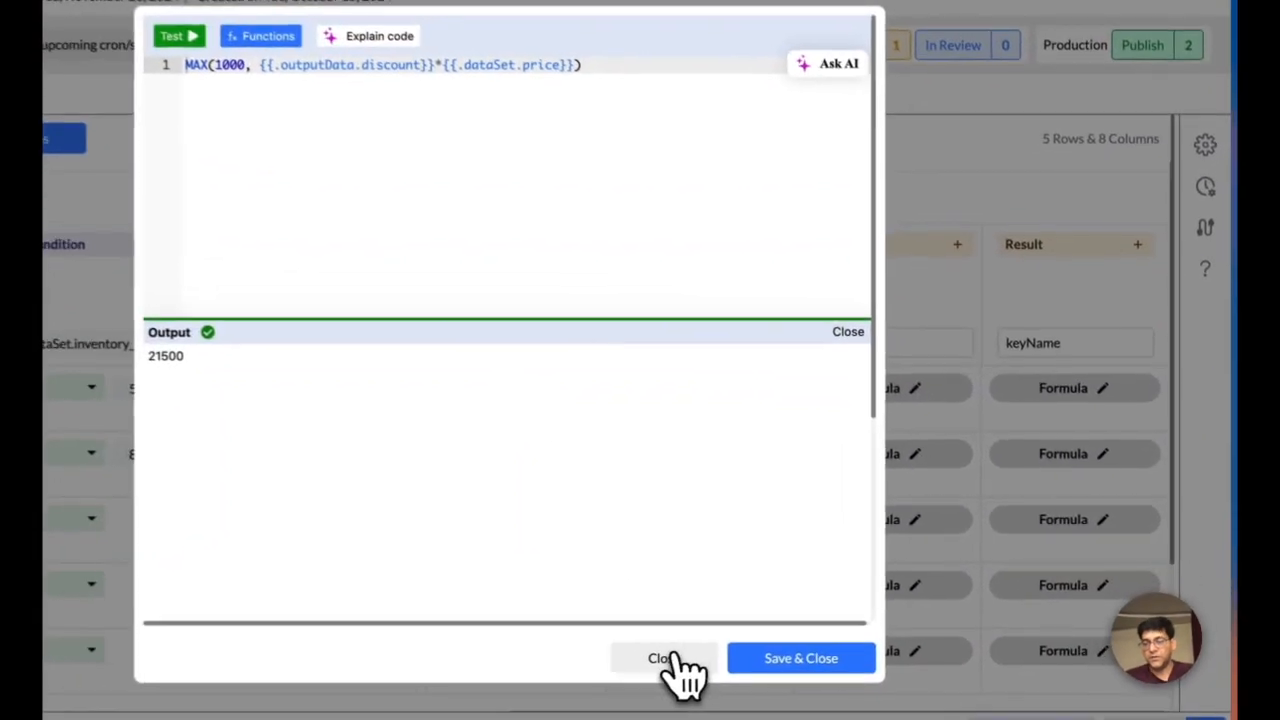
left_click(665, 657)
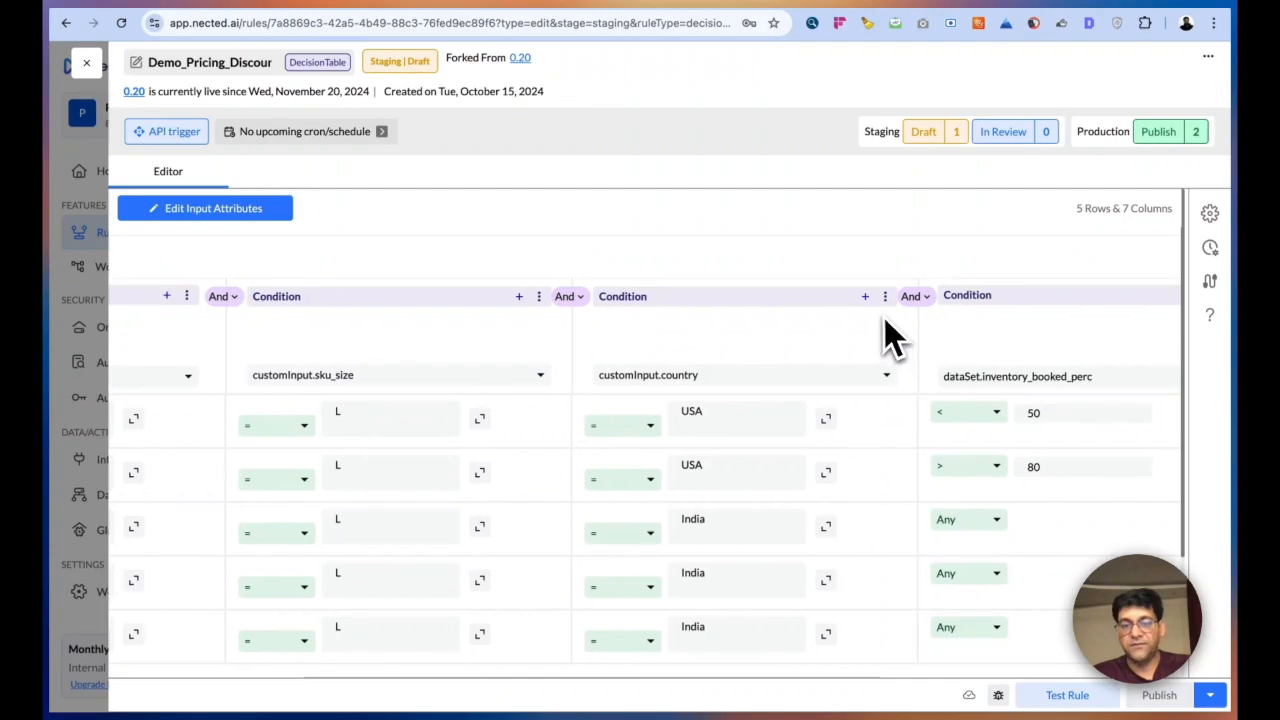
mouse_move(890, 380)
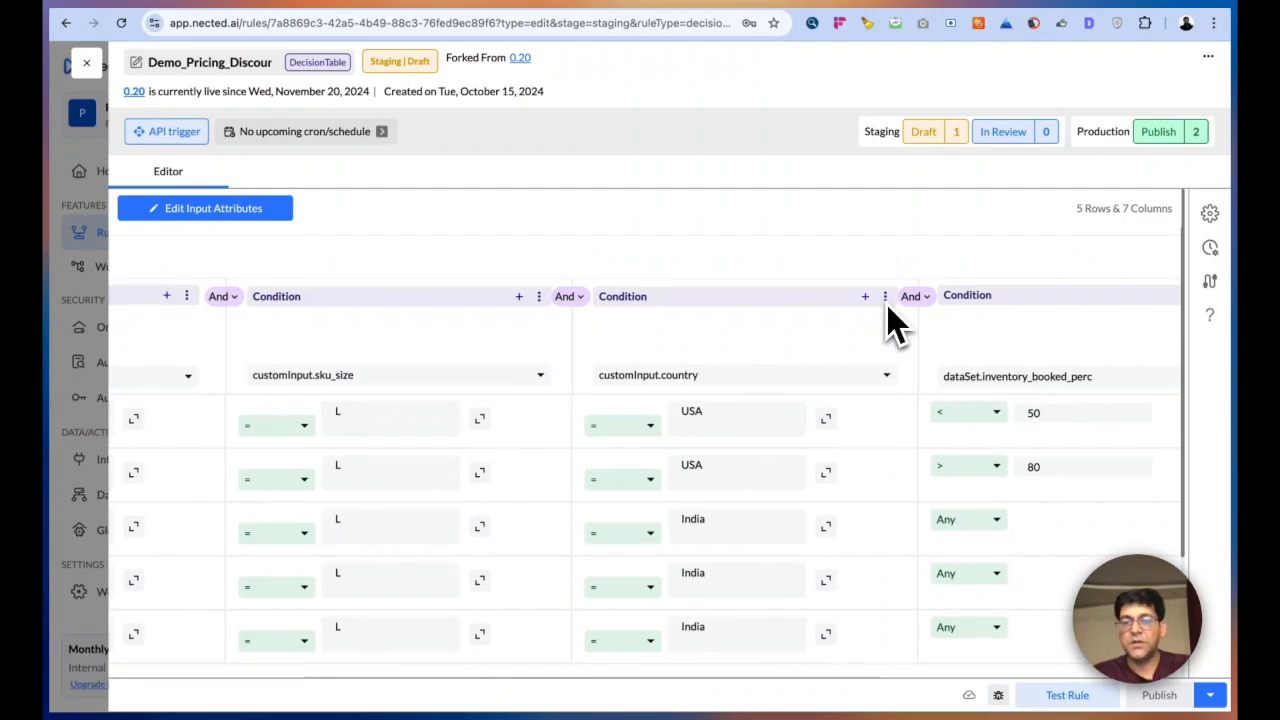
- Add a JavaScript condition column after country with code 'var a = o' and 'return a'
left_click(885, 296)
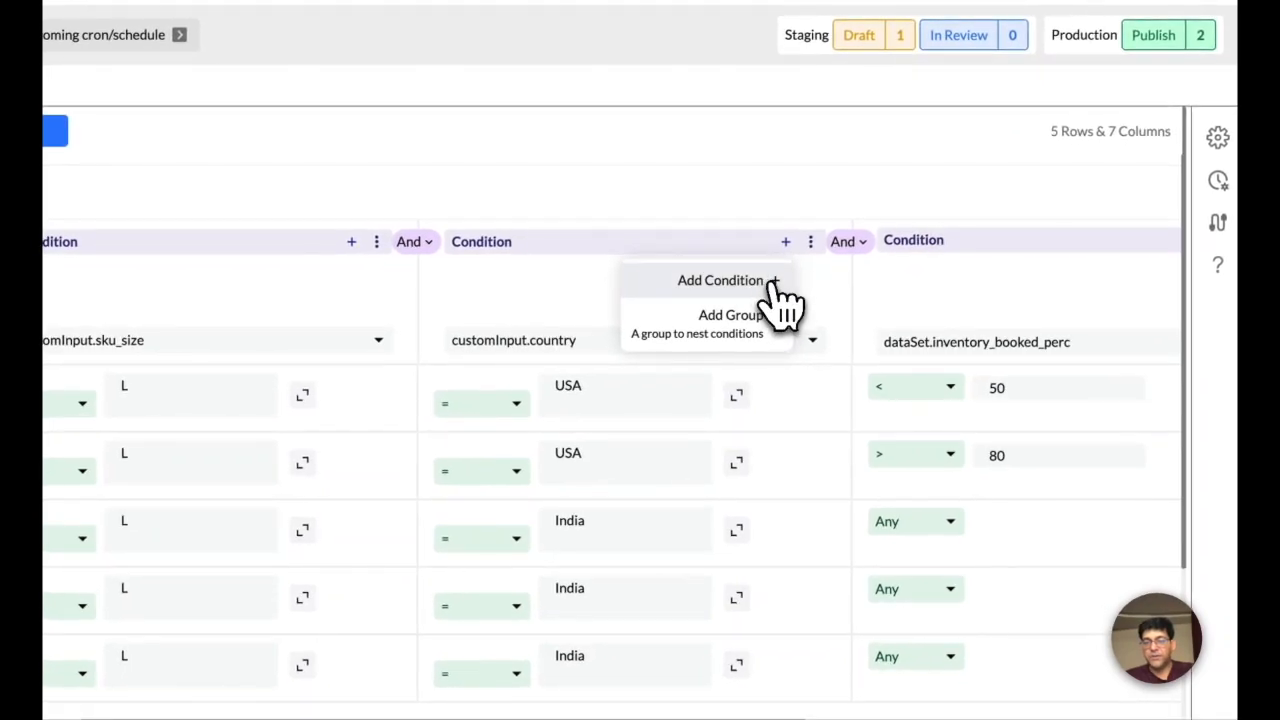
left_click(719, 280)
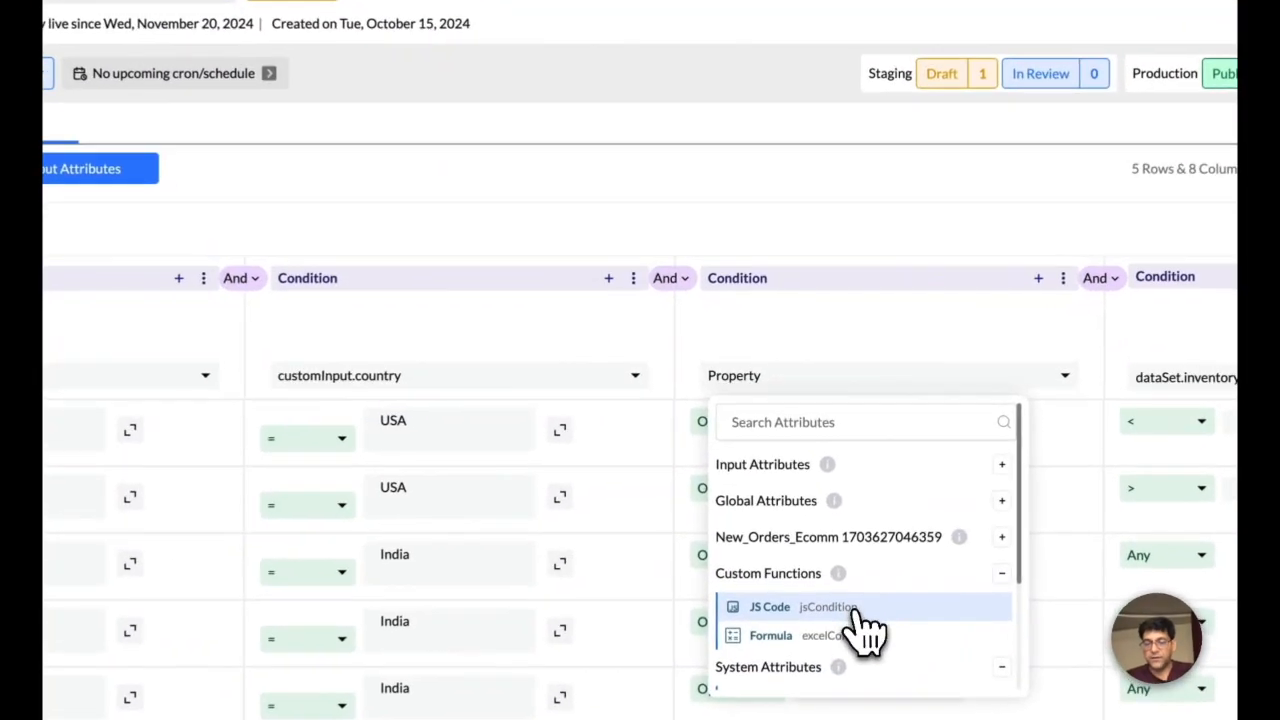
left_click(770, 635)
type("vaer a")
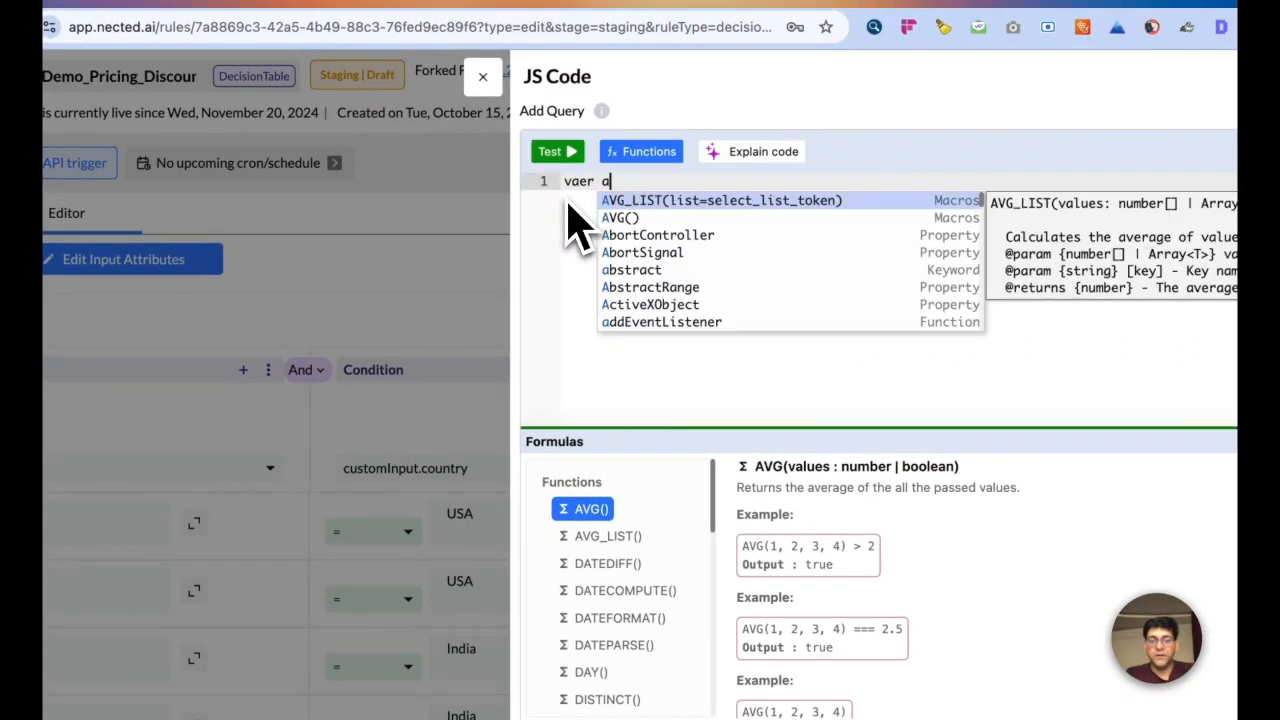
type("var a = o")
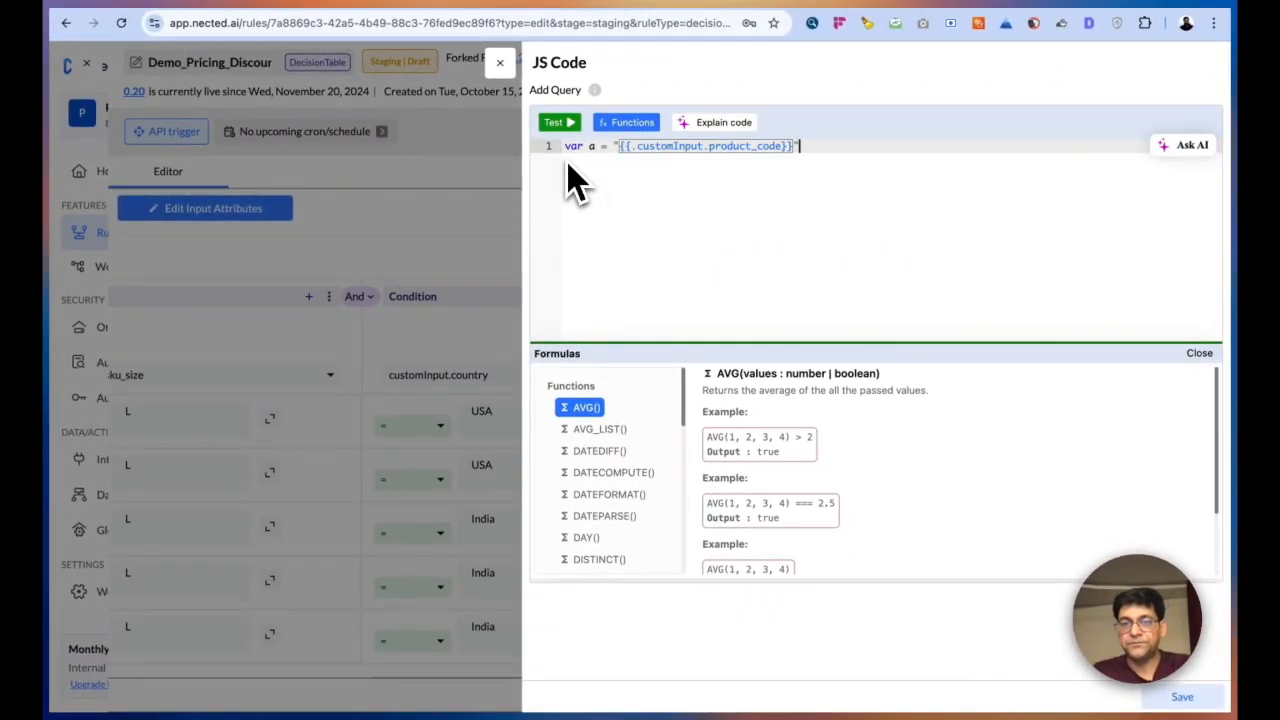
type("return a")
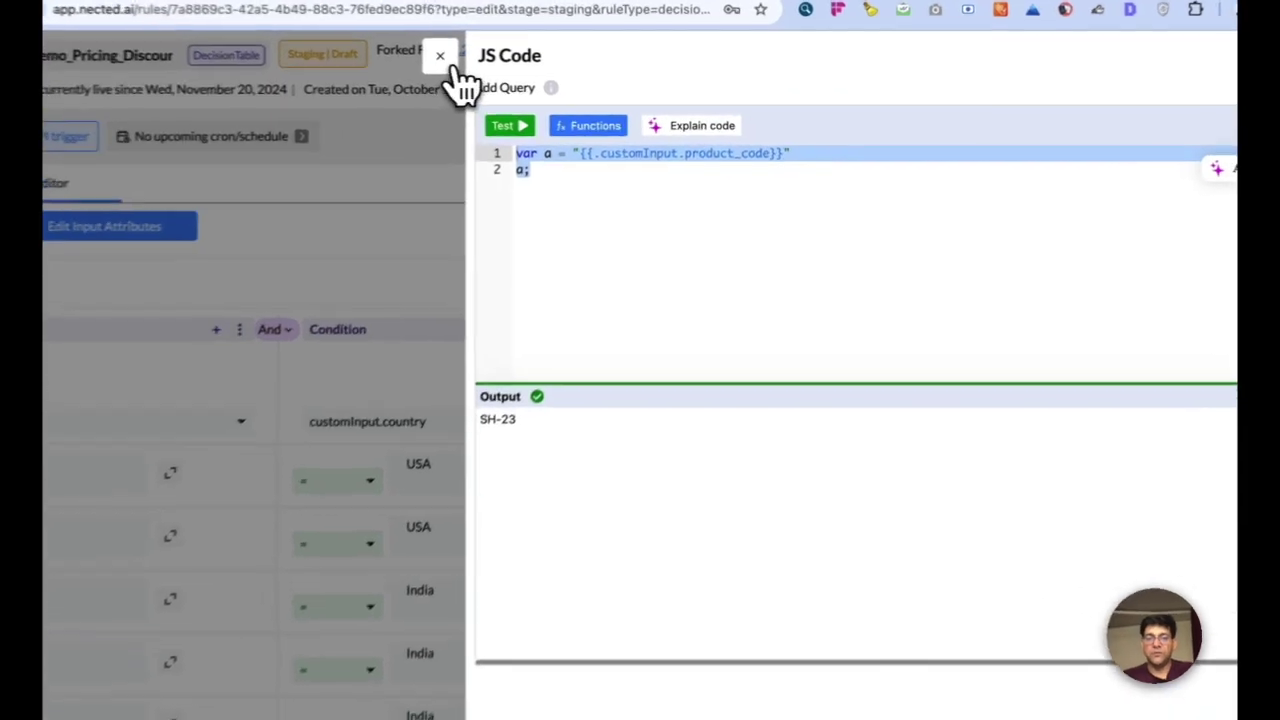
- Delete the custom.JS Code condition column and confirm its removal
left_click(440, 55)
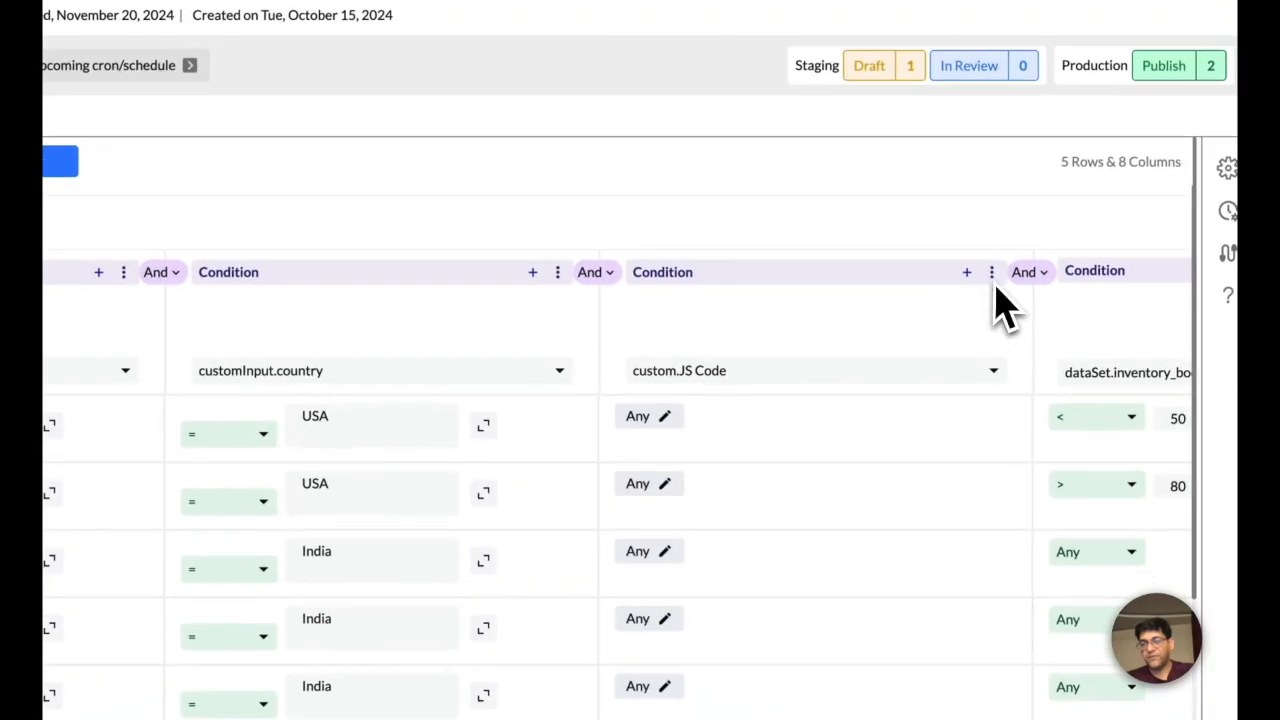
left_click(990, 271)
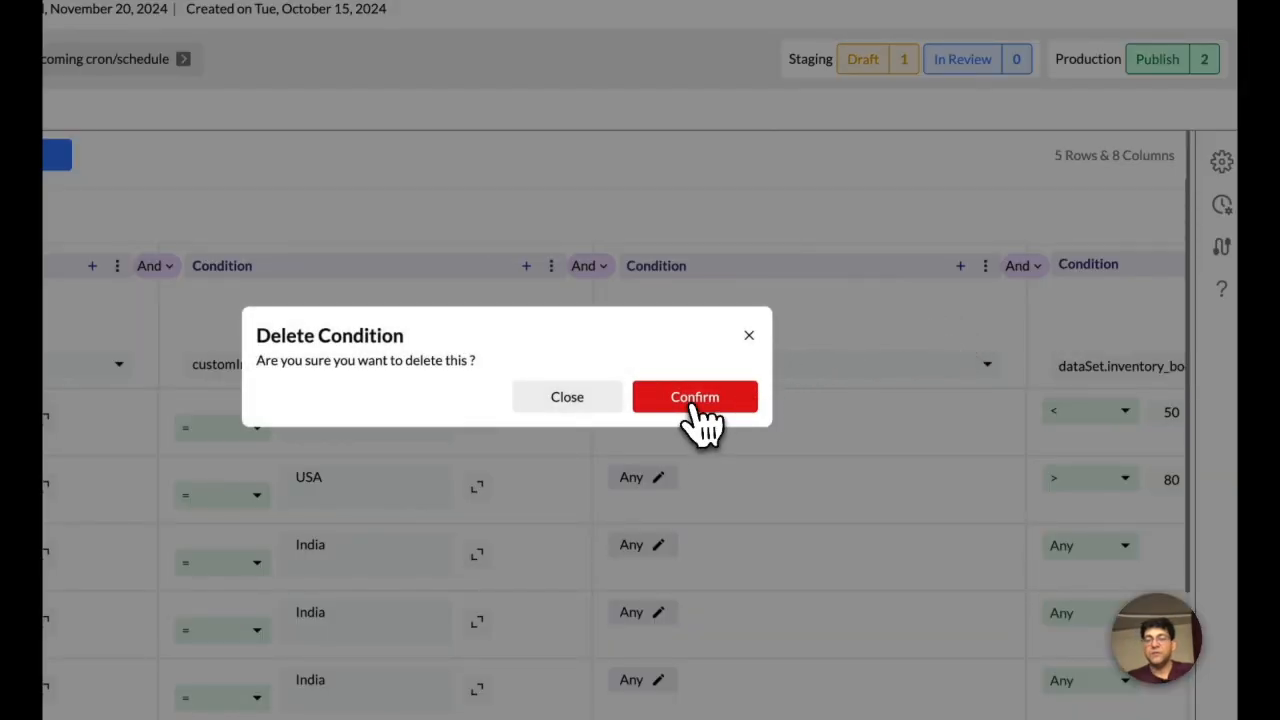
left_click(694, 397)
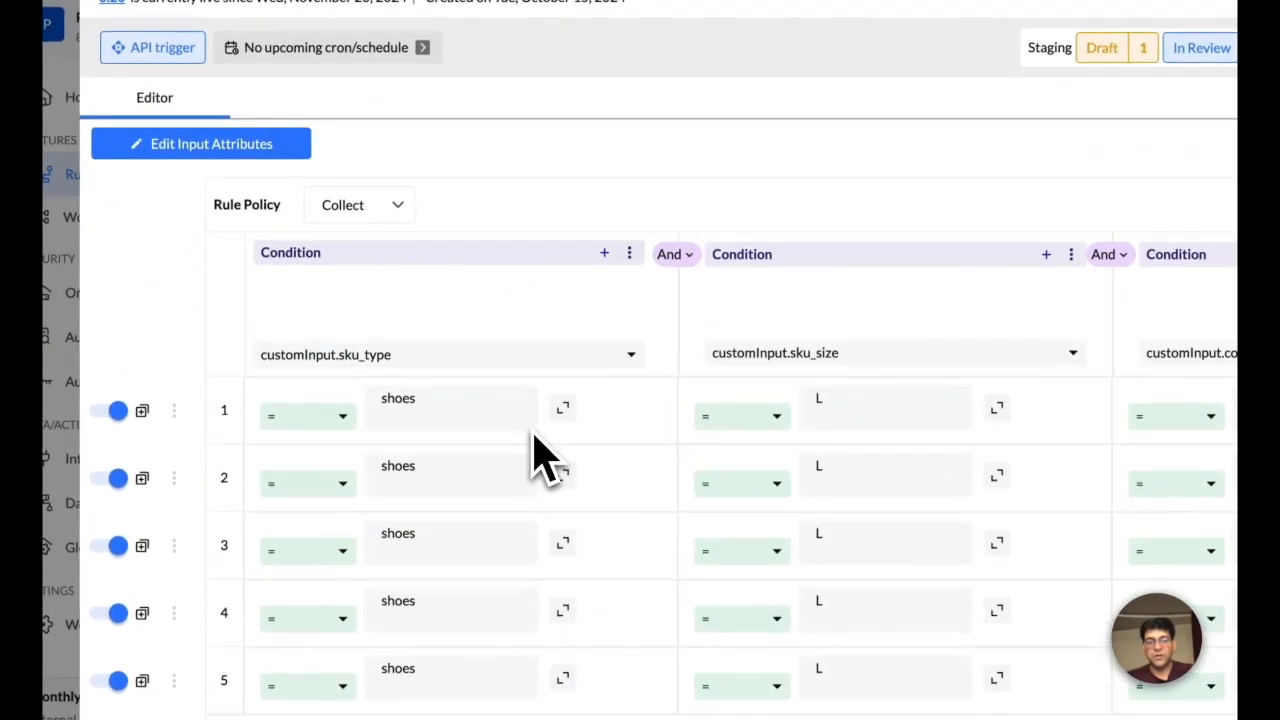
mouse_move(595, 535)
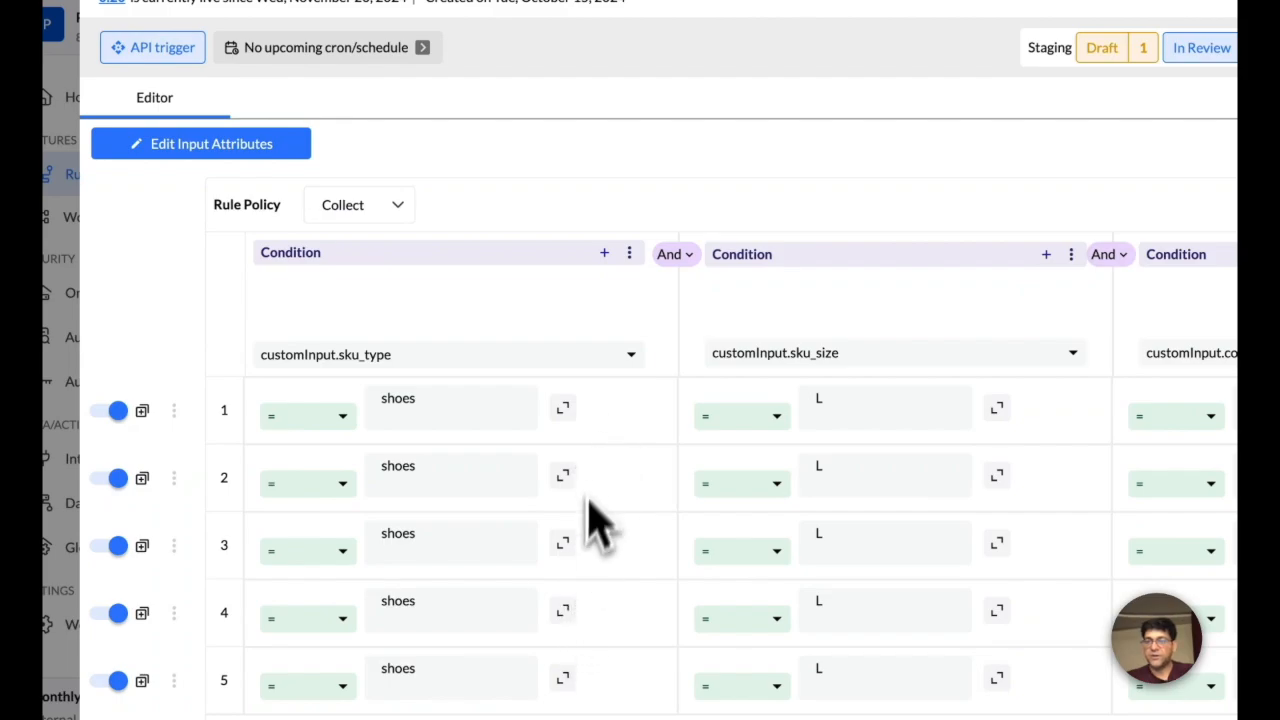
- List the Rule Policy options First, Unique, Collect, Order and Evaluate All
left_click(358, 204)
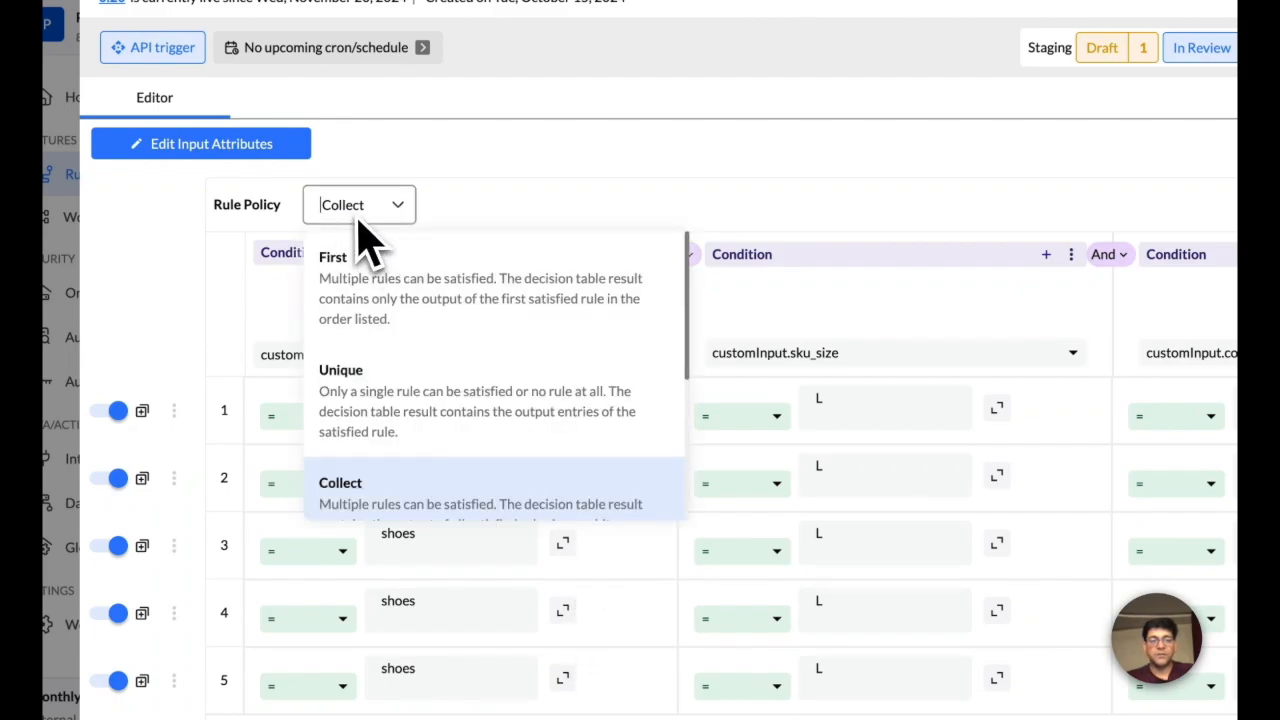
scroll("down", 3)
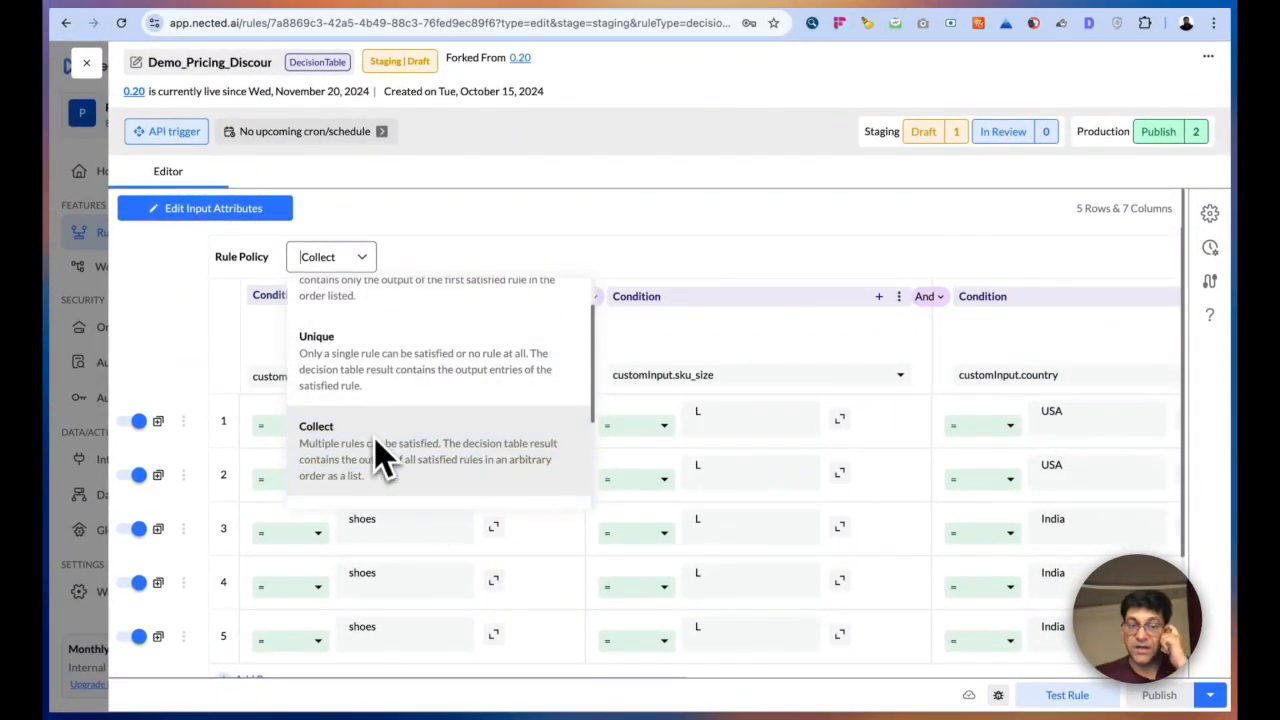
scroll("down", 3)
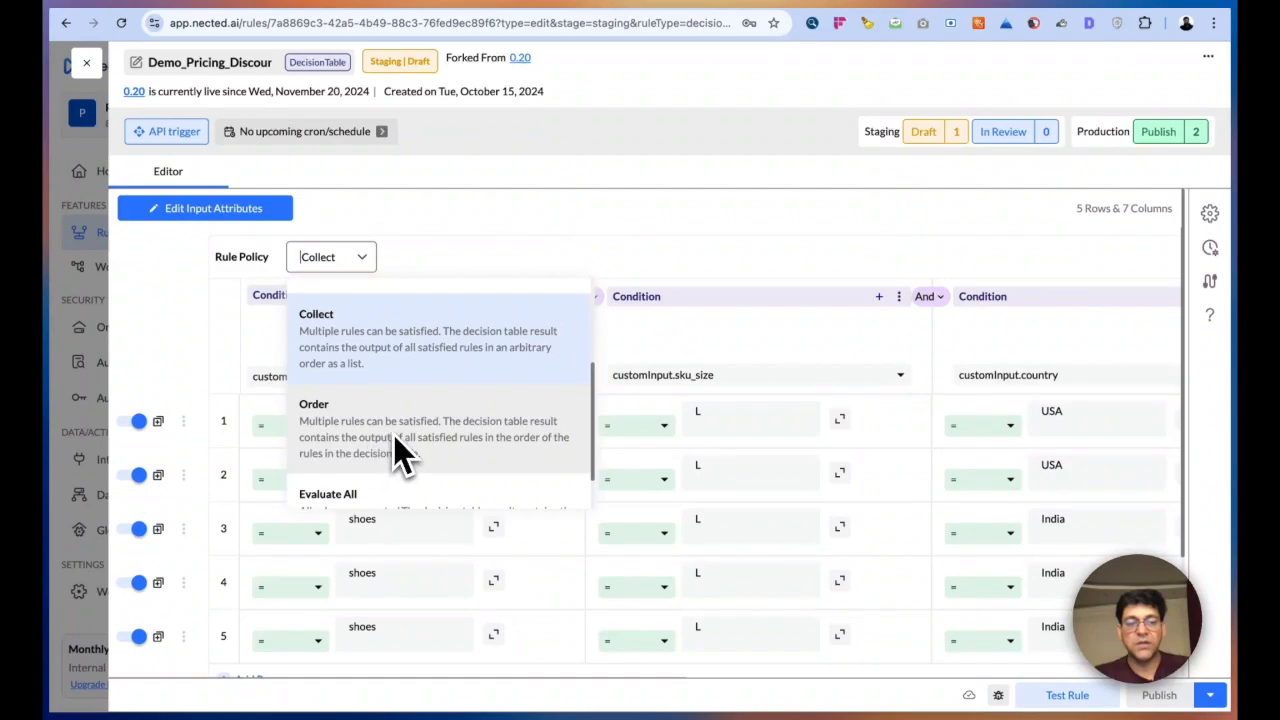
scroll("down", 3)
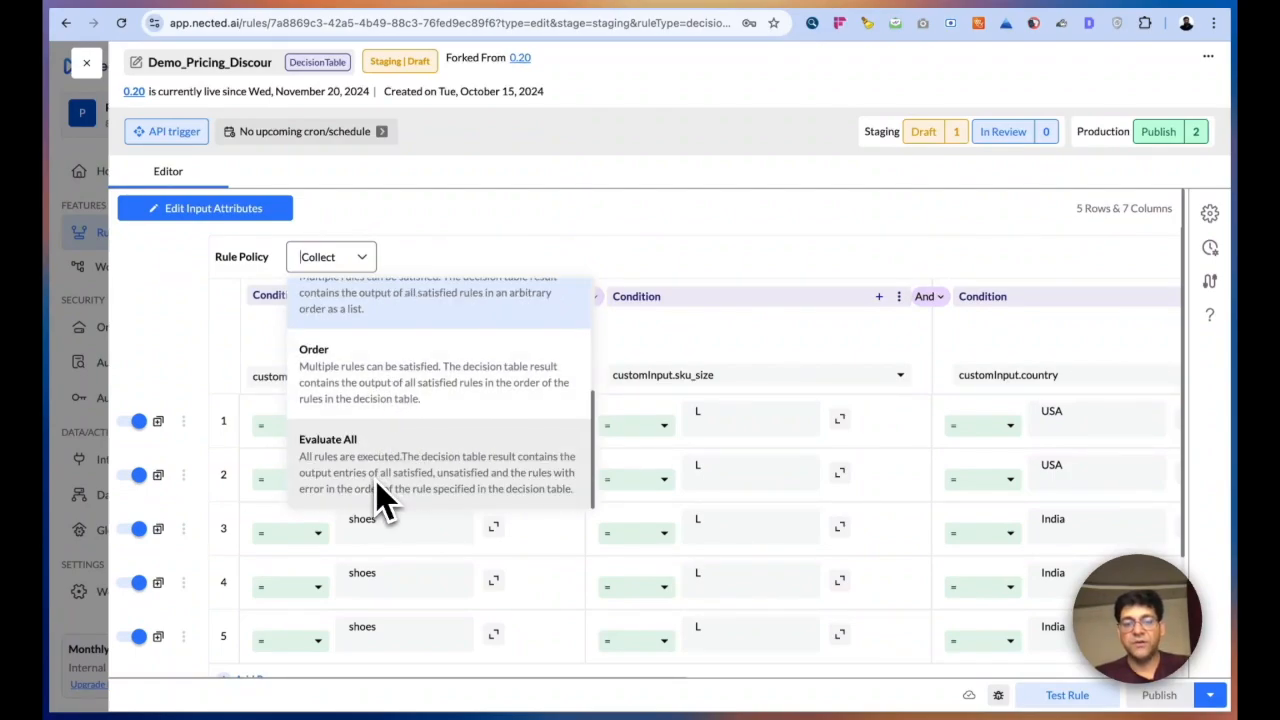
mouse_move(432, 515)
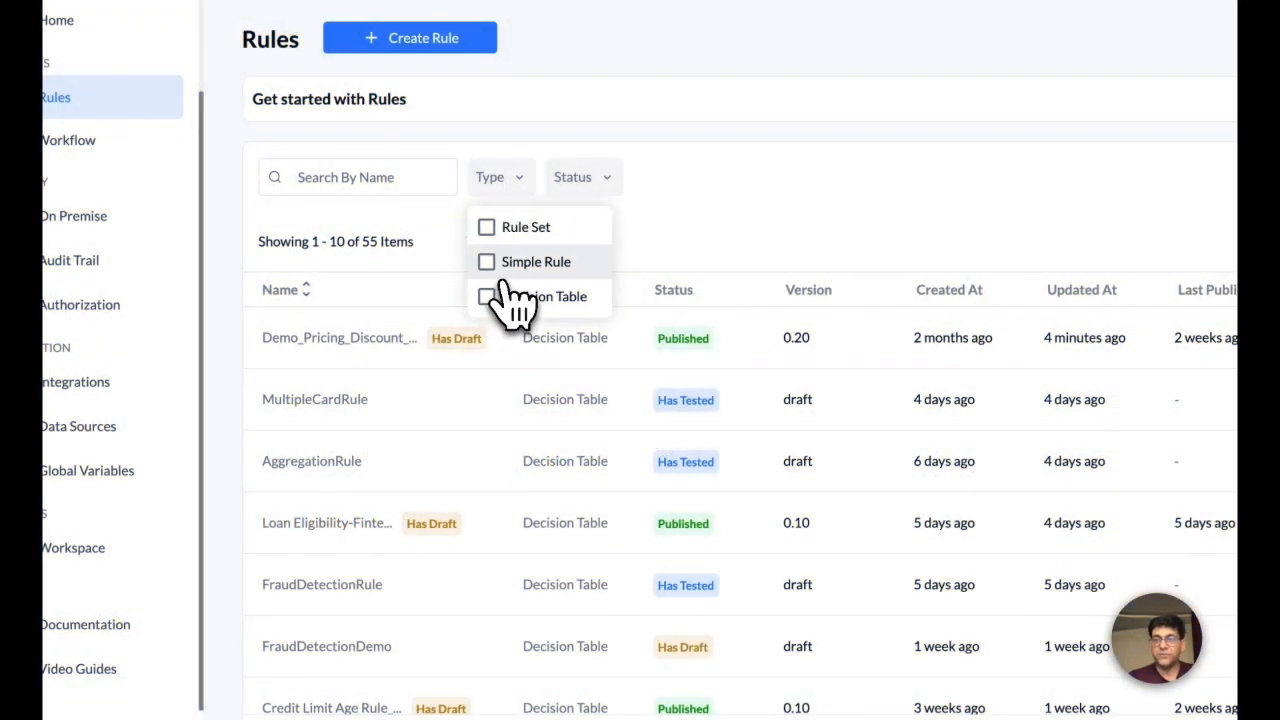
mouse_move(510, 300)
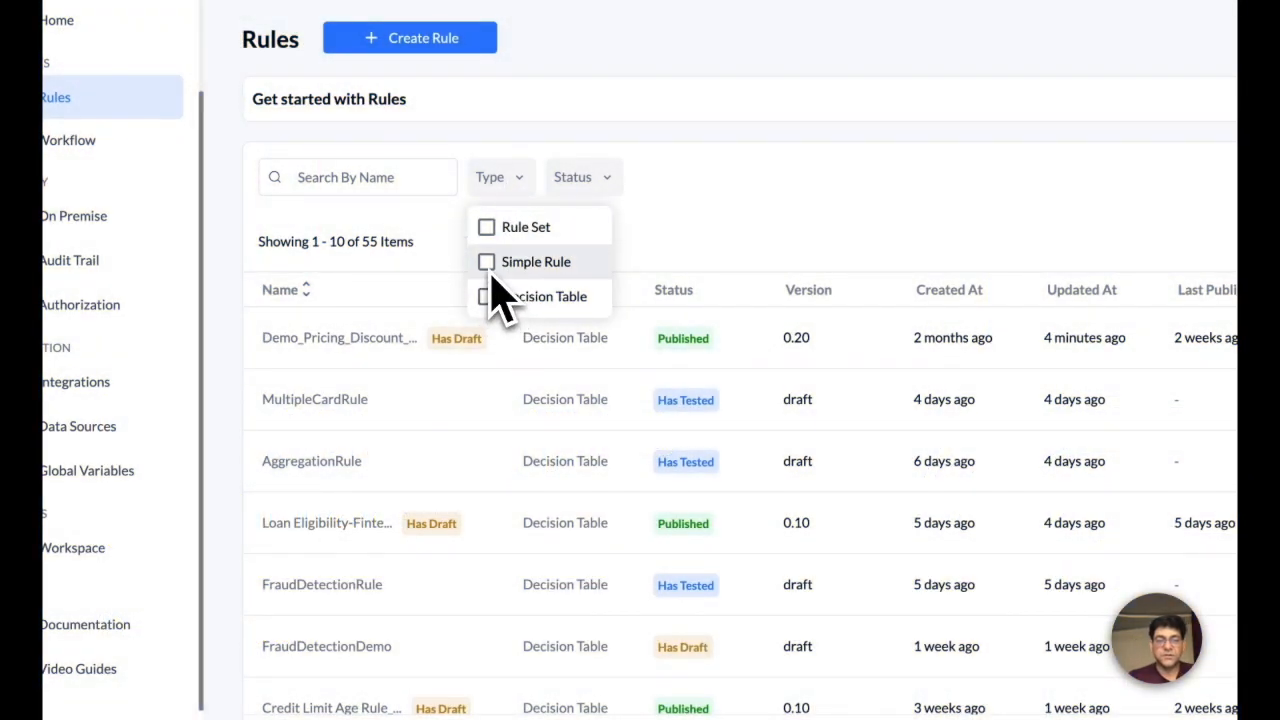
- Filter Rules to Simple Rule and scroll through Customer_Segmentation's nested condition groups
left_click(485, 261)
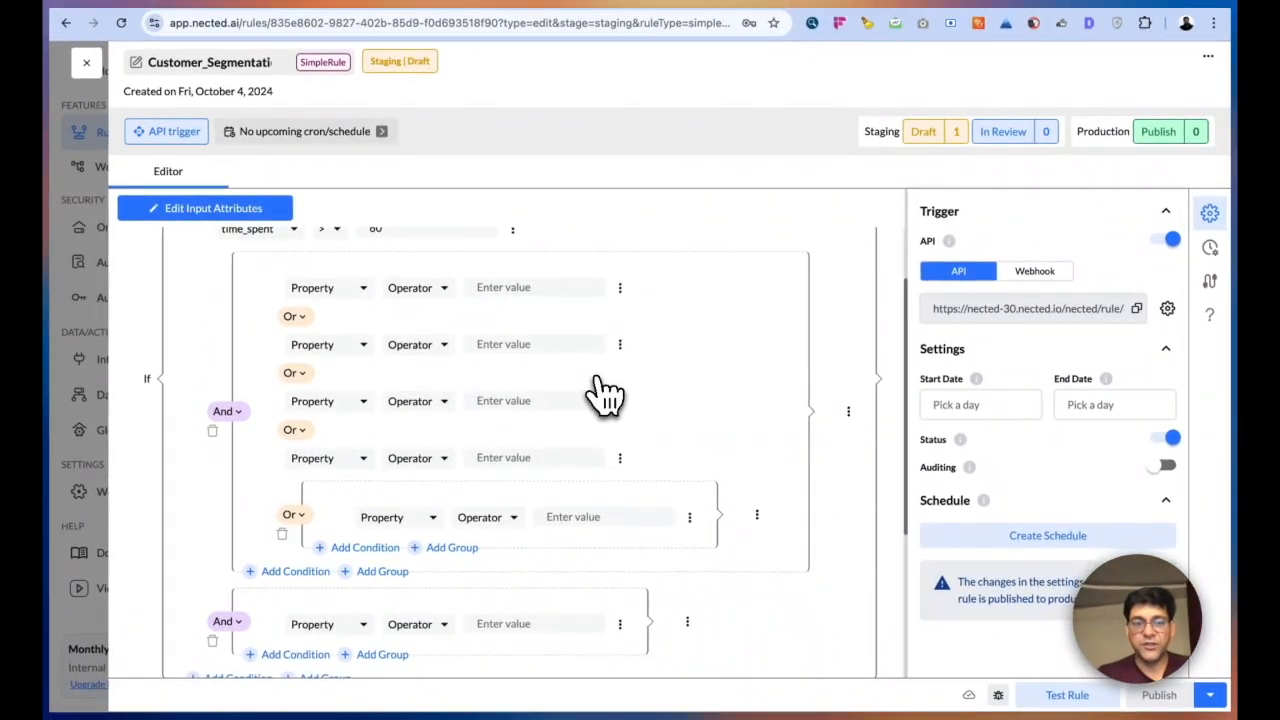
scroll("down", 3)
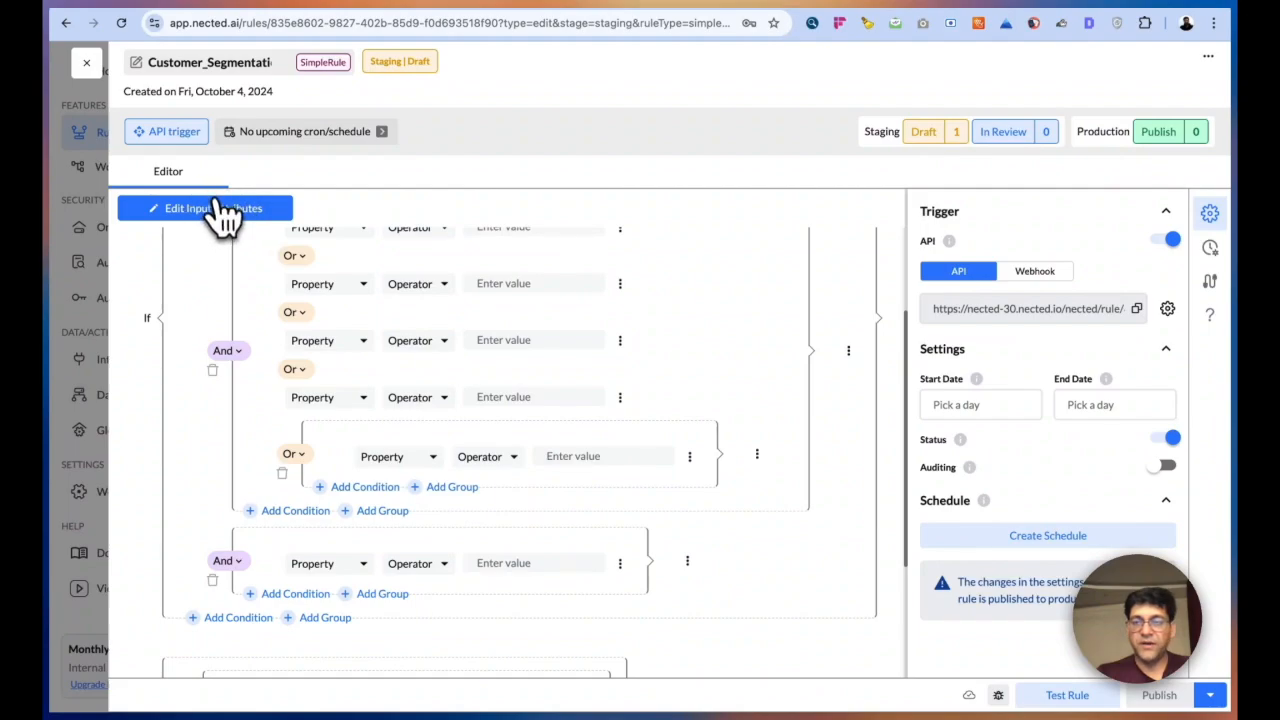
mouse_move(1020, 320)
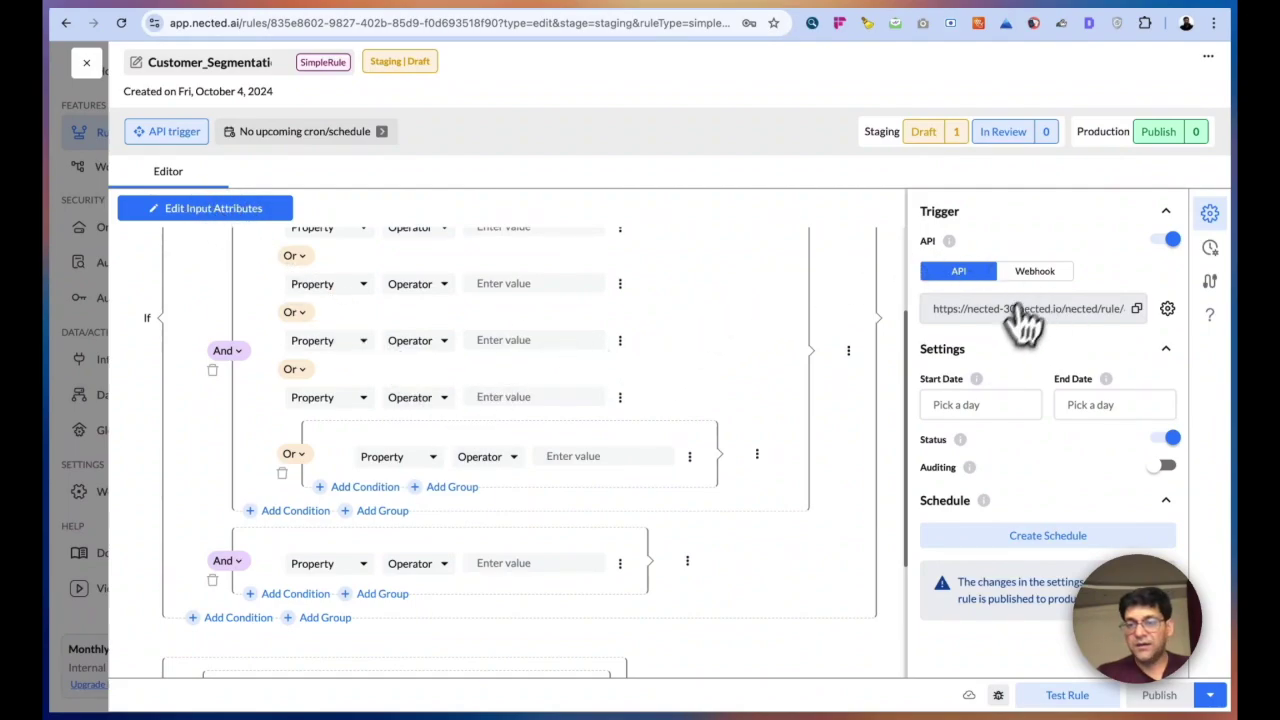
mouse_move(1130, 355)
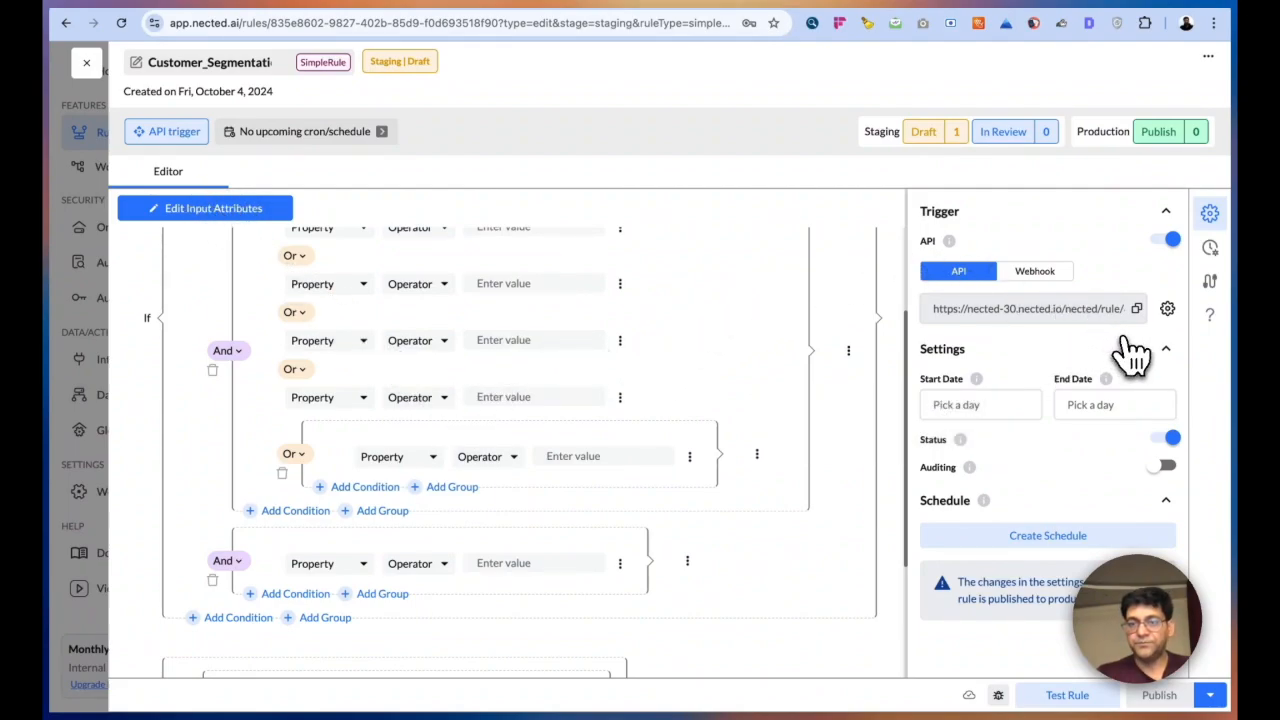
scroll("down", 3)
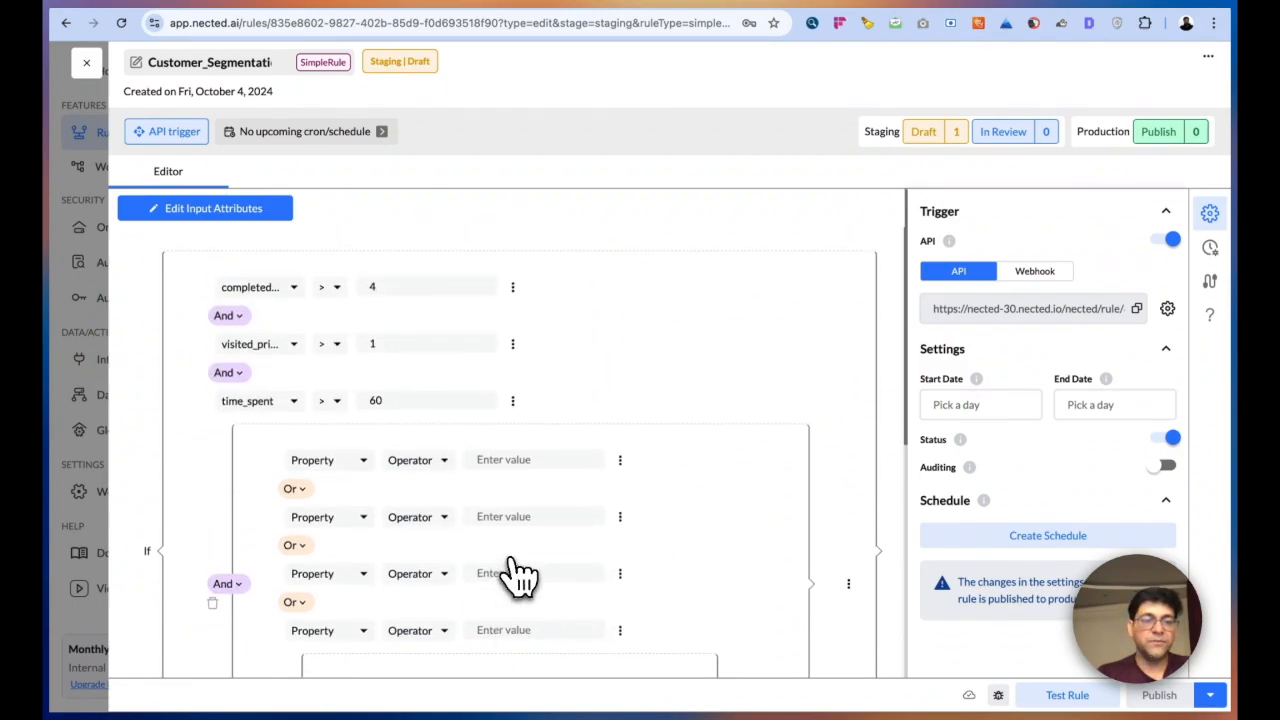
mouse_move(440, 470)
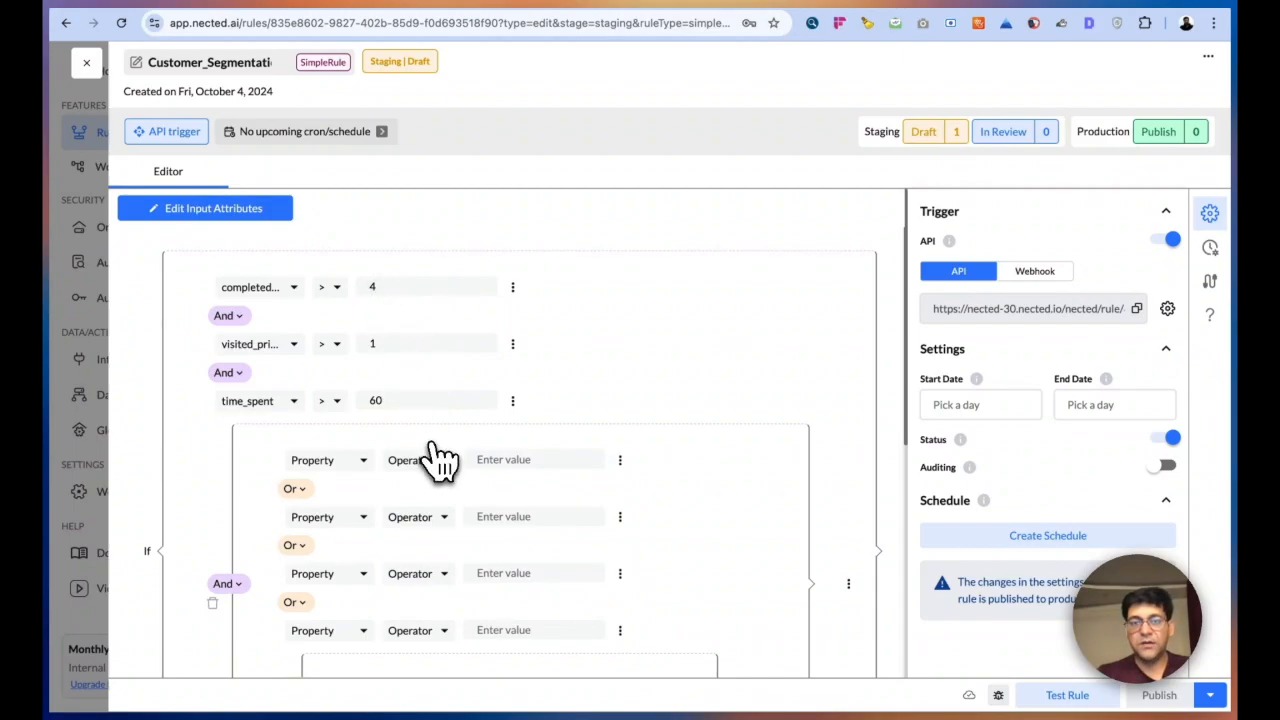
left_click(92, 67)
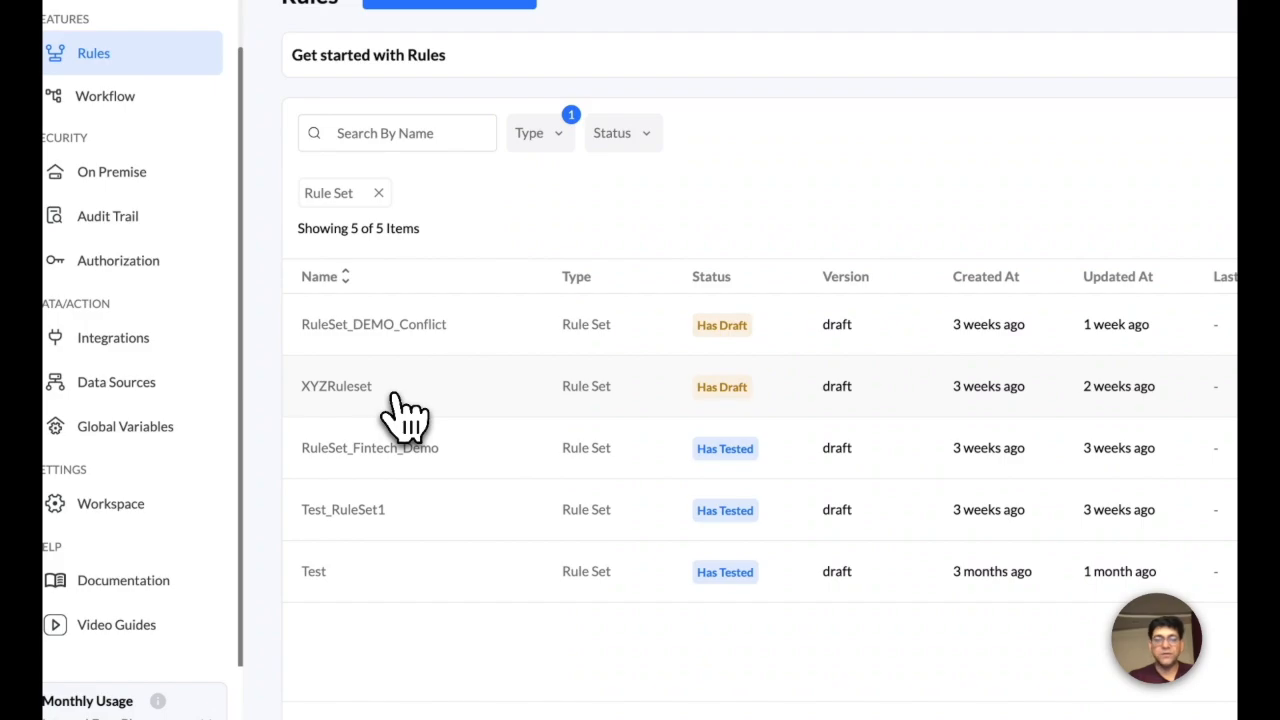
mouse_move(398, 462)
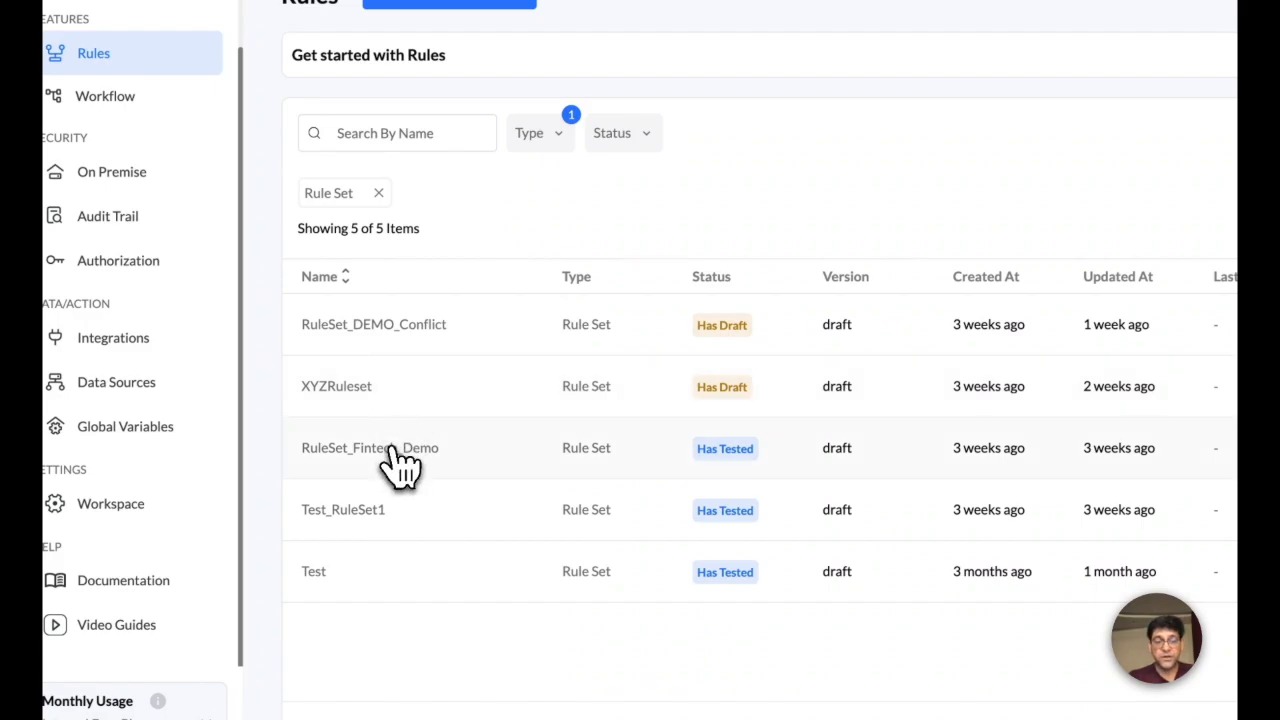
- Open RuleSet_Fintech_Demo, view its API settings, add FraudDetectionRule, and list its policies
left_click(369, 448)
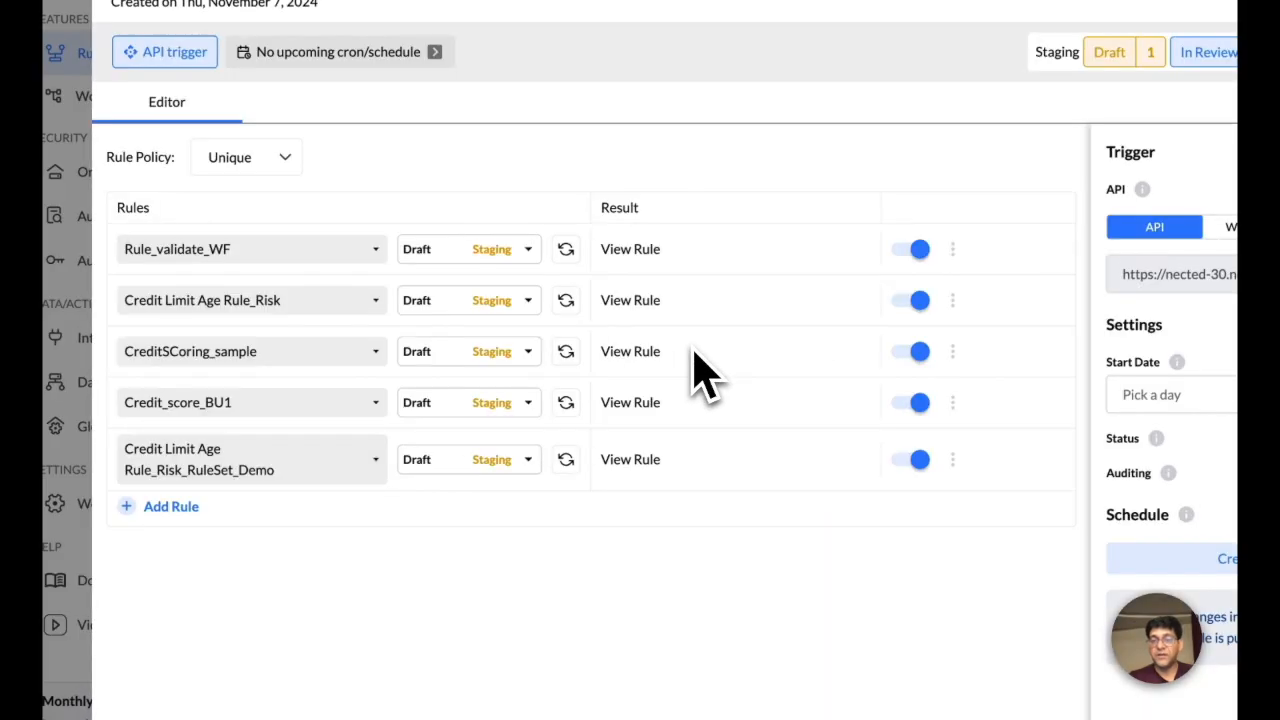
mouse_move(360, 185)
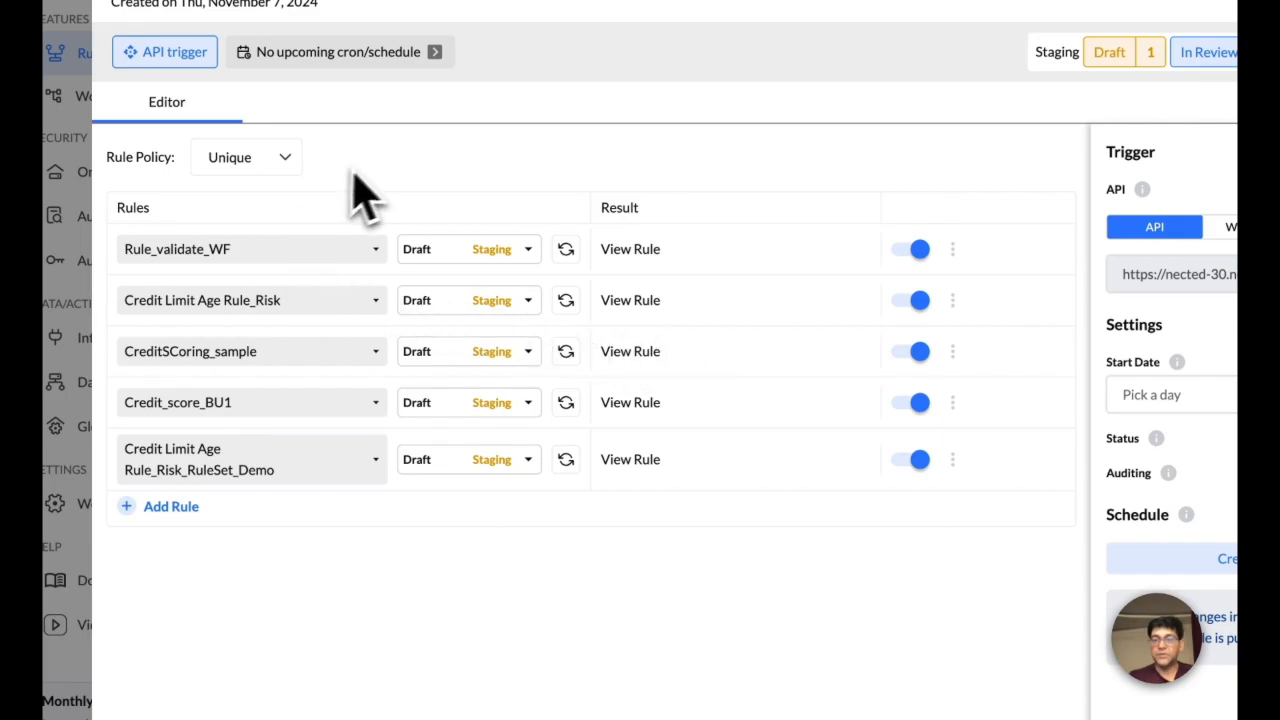
left_click(170, 506)
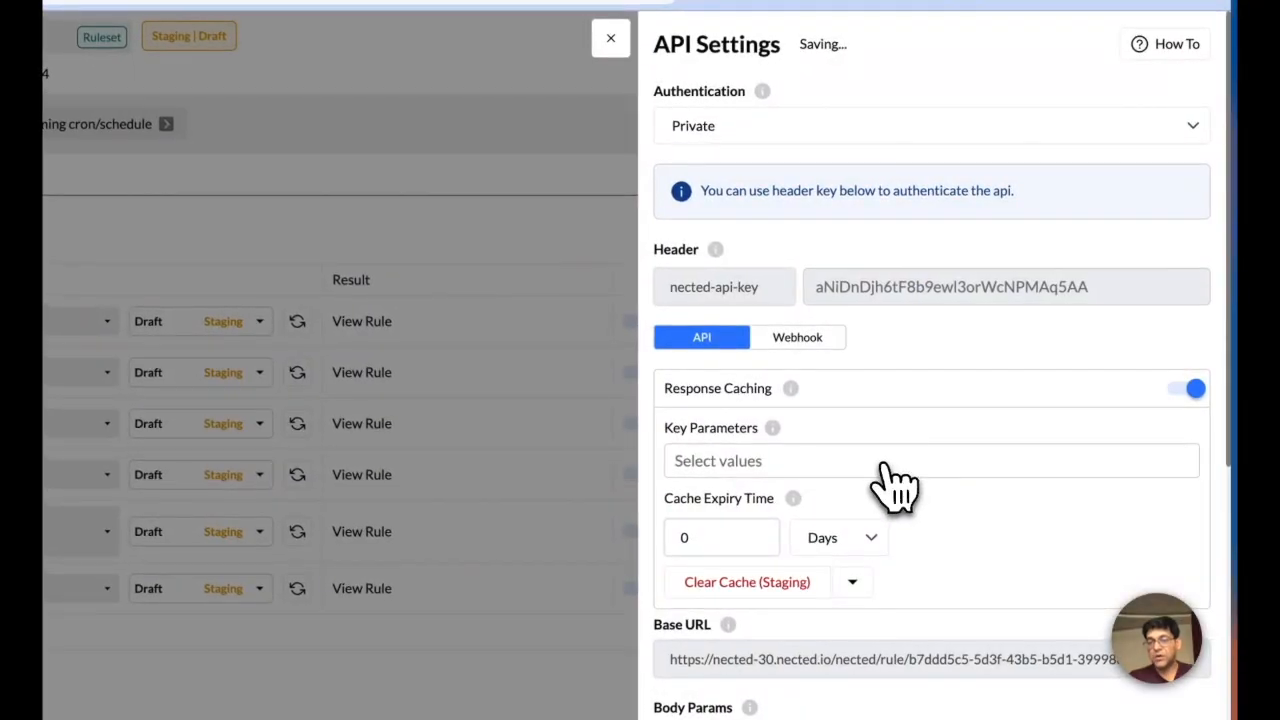
left_click(609, 38)
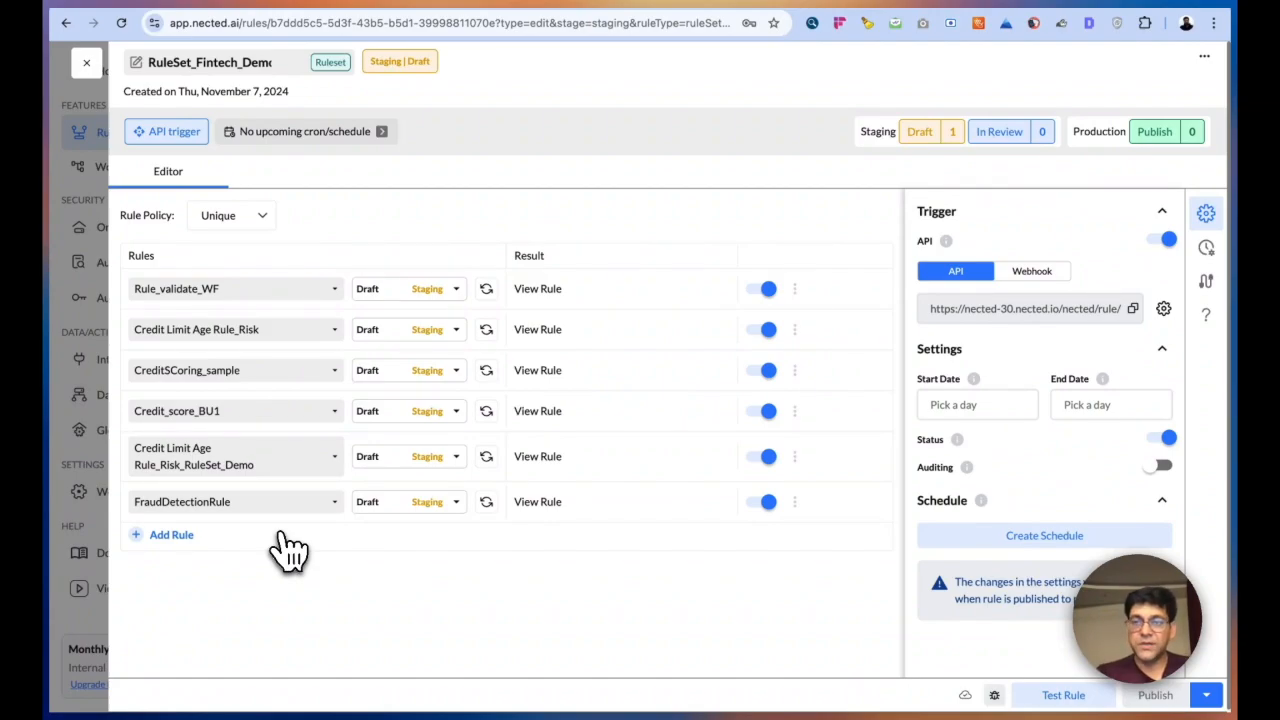
mouse_move(277, 258)
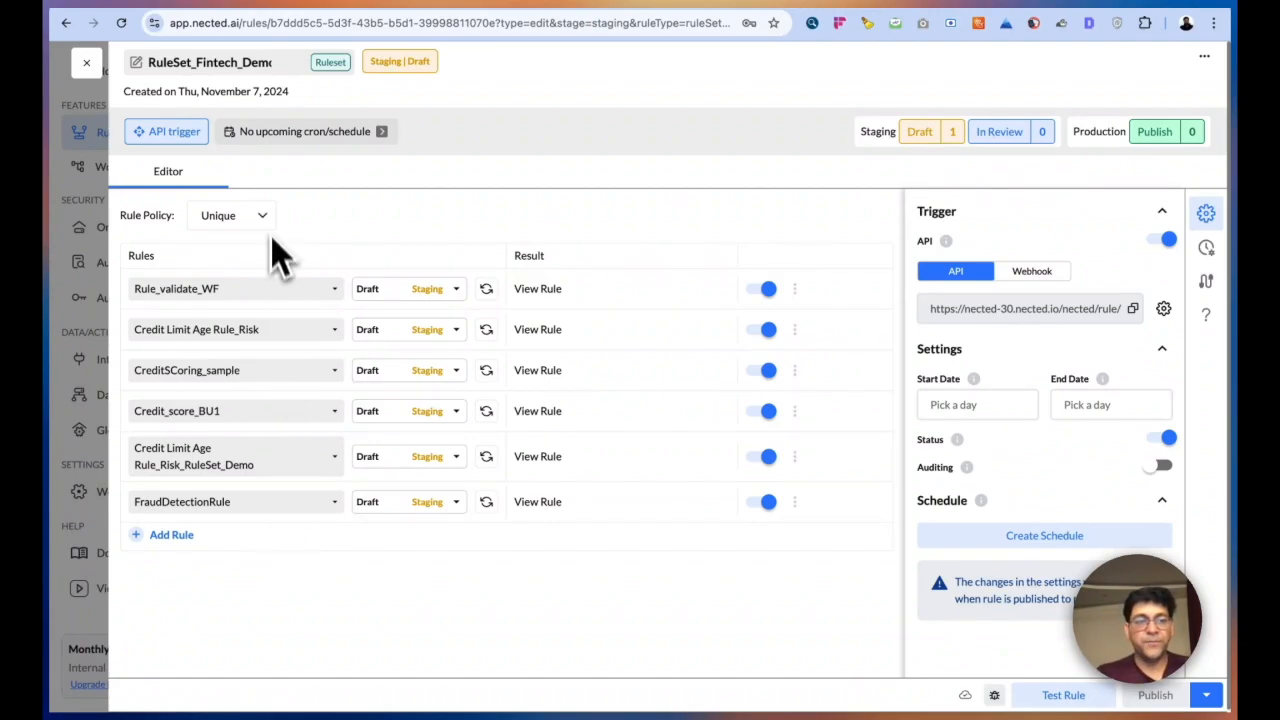
left_click(231, 215)
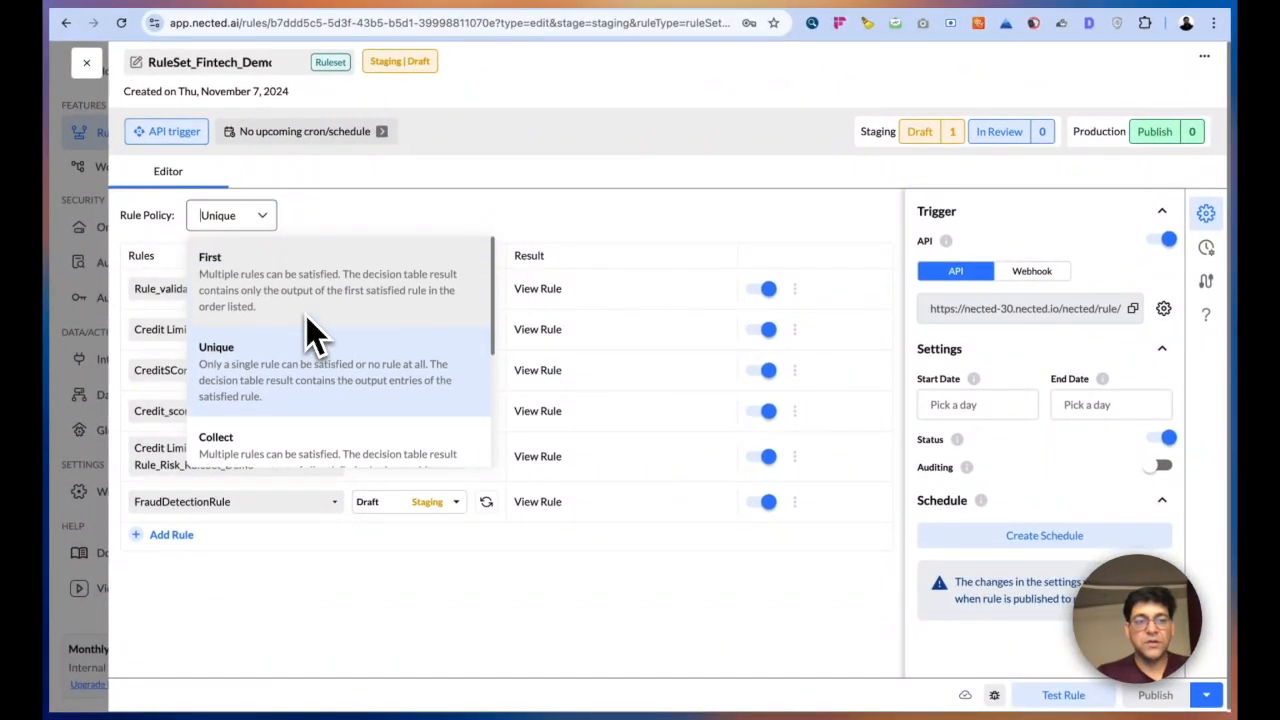
mouse_move(275, 300)
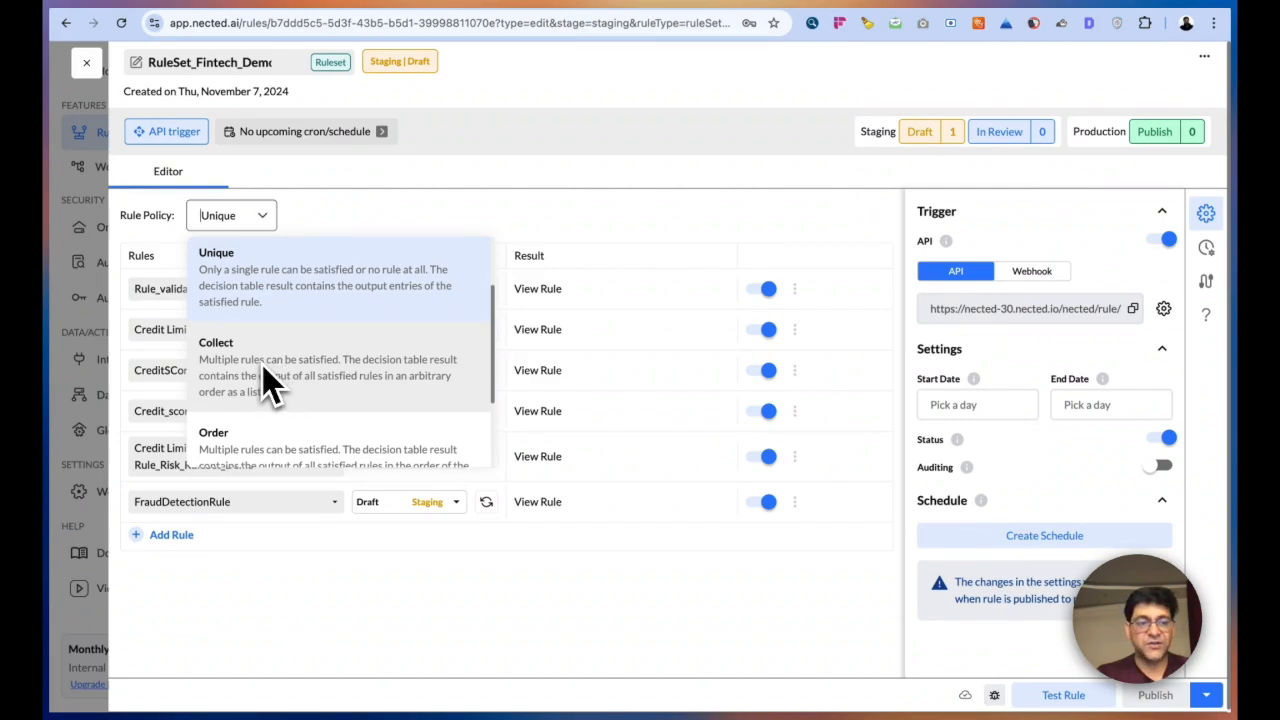
scroll("down", 3)
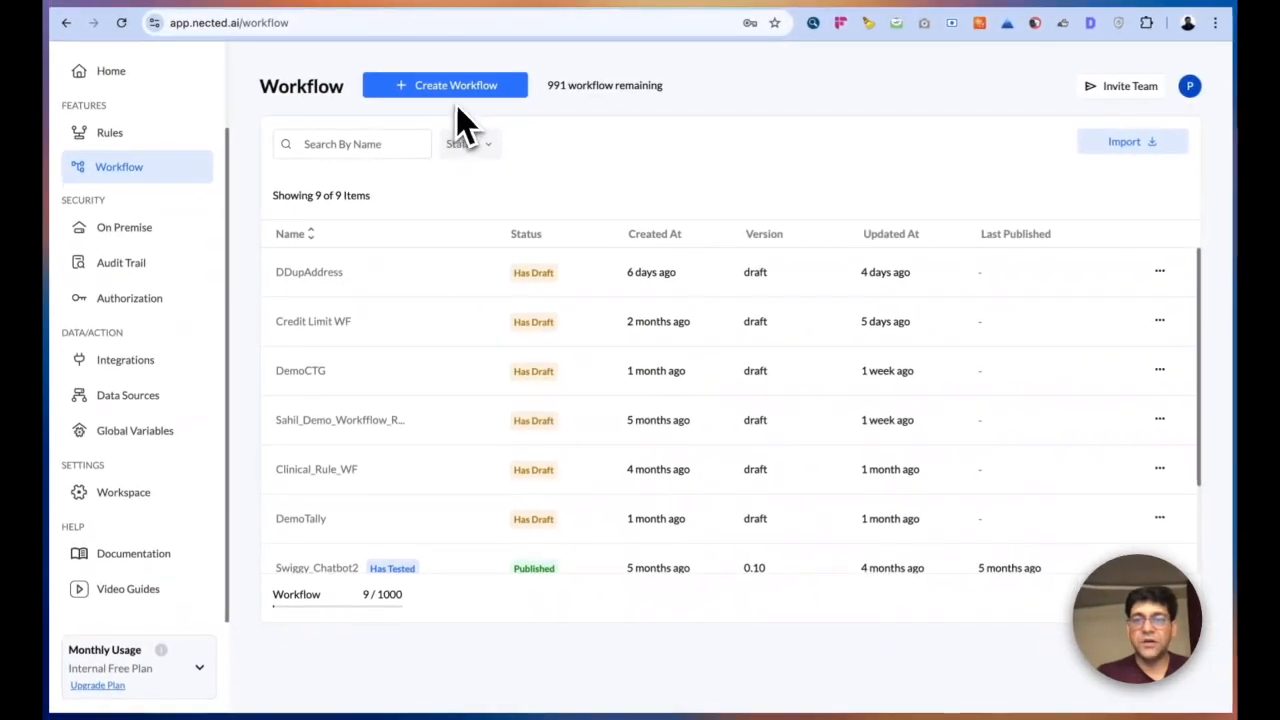
mouse_move(400, 205)
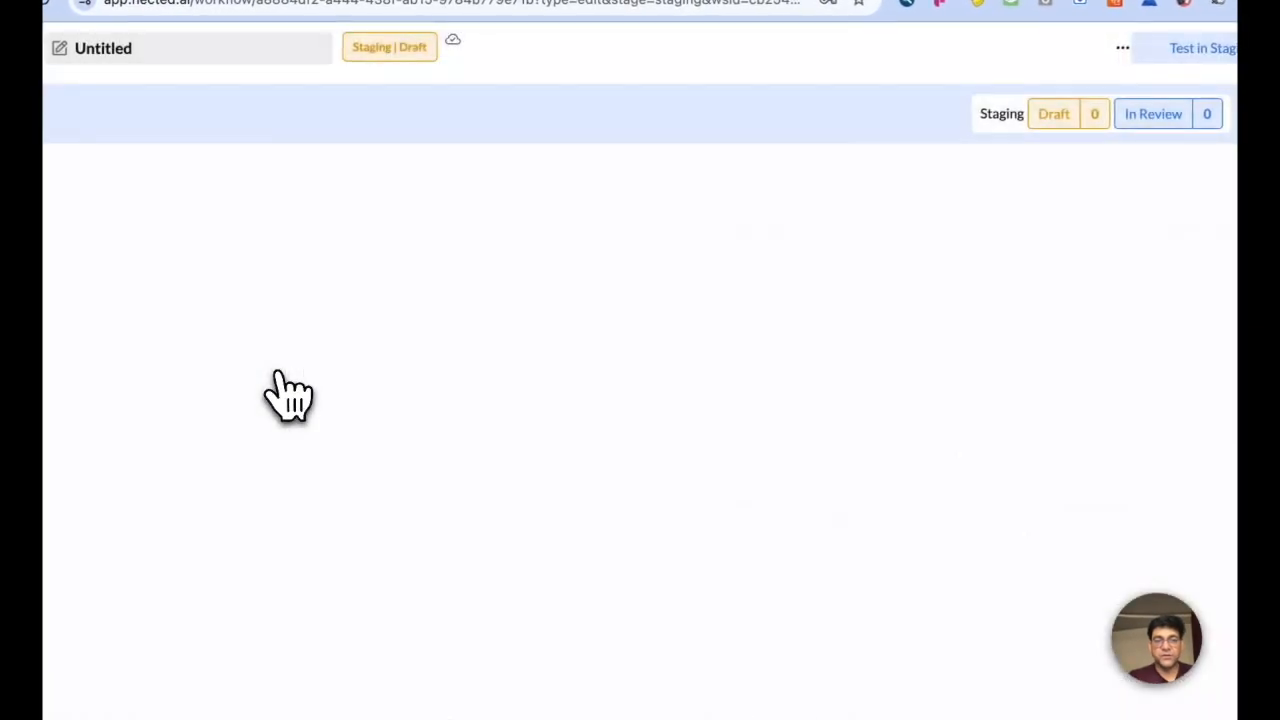
left_click(652, 300)
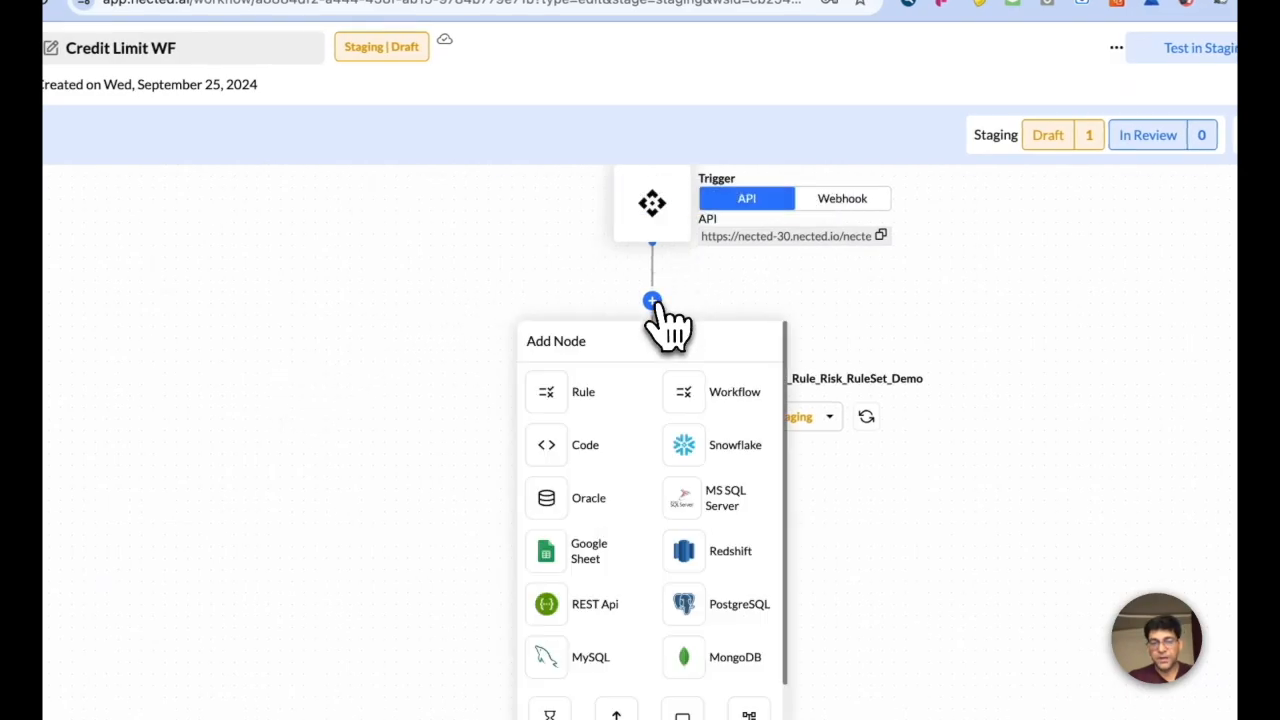
mouse_move(583, 410)
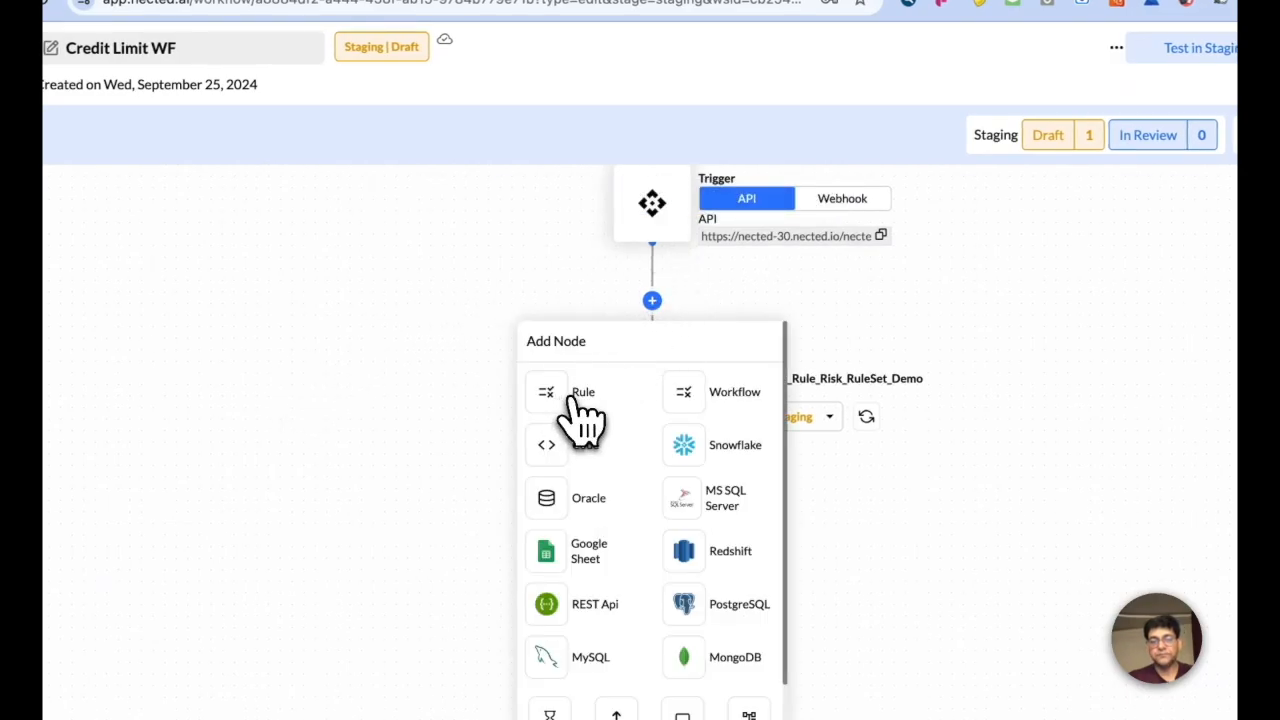
left_click(583, 392)
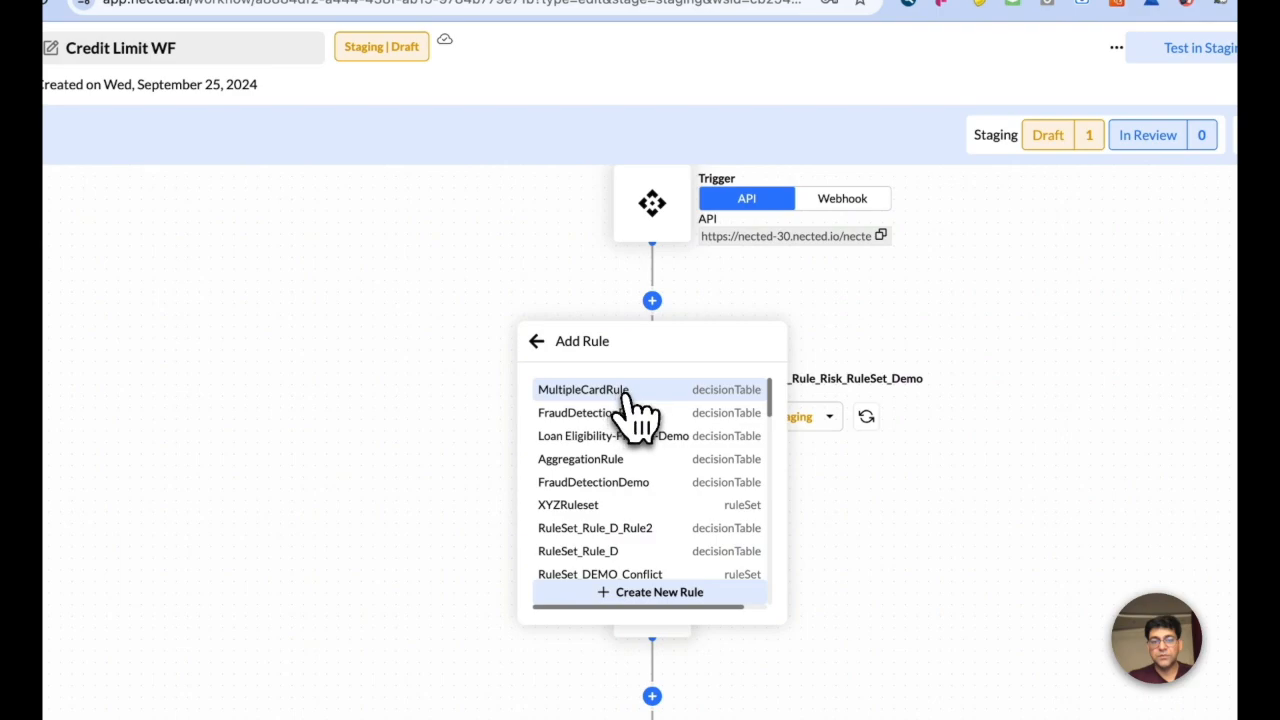
left_click(583, 389)
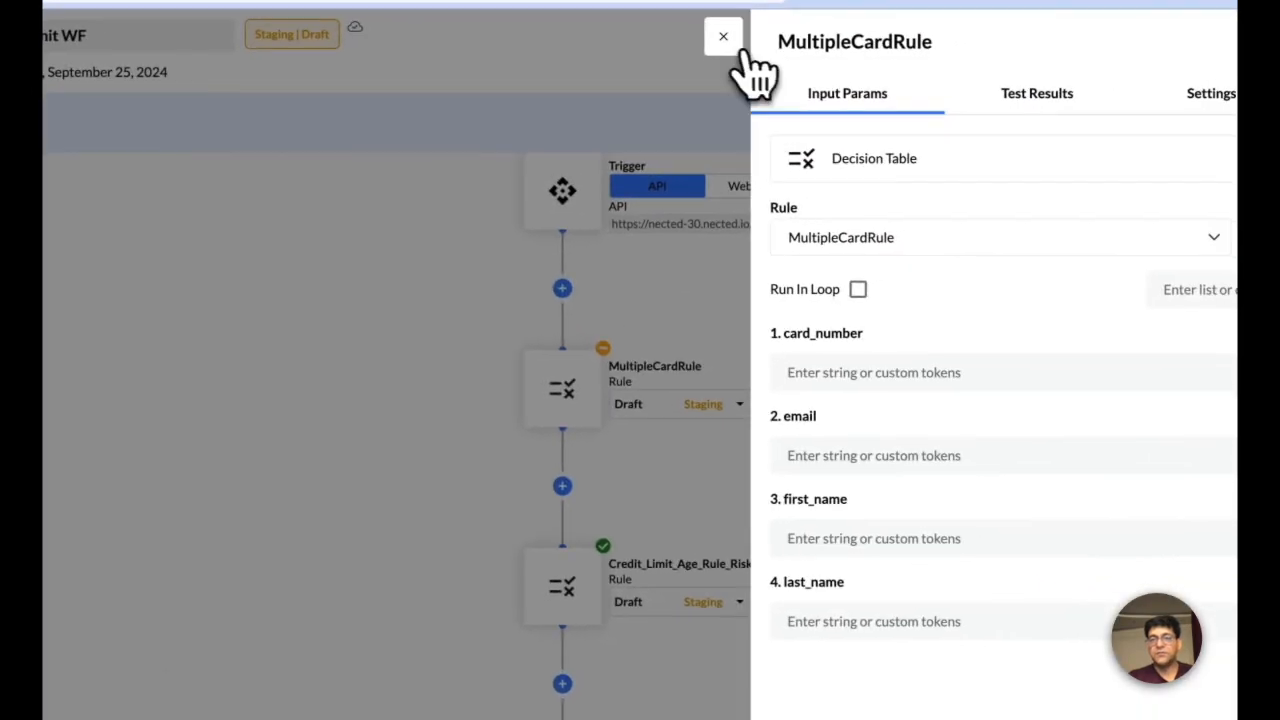
left_click(723, 36)
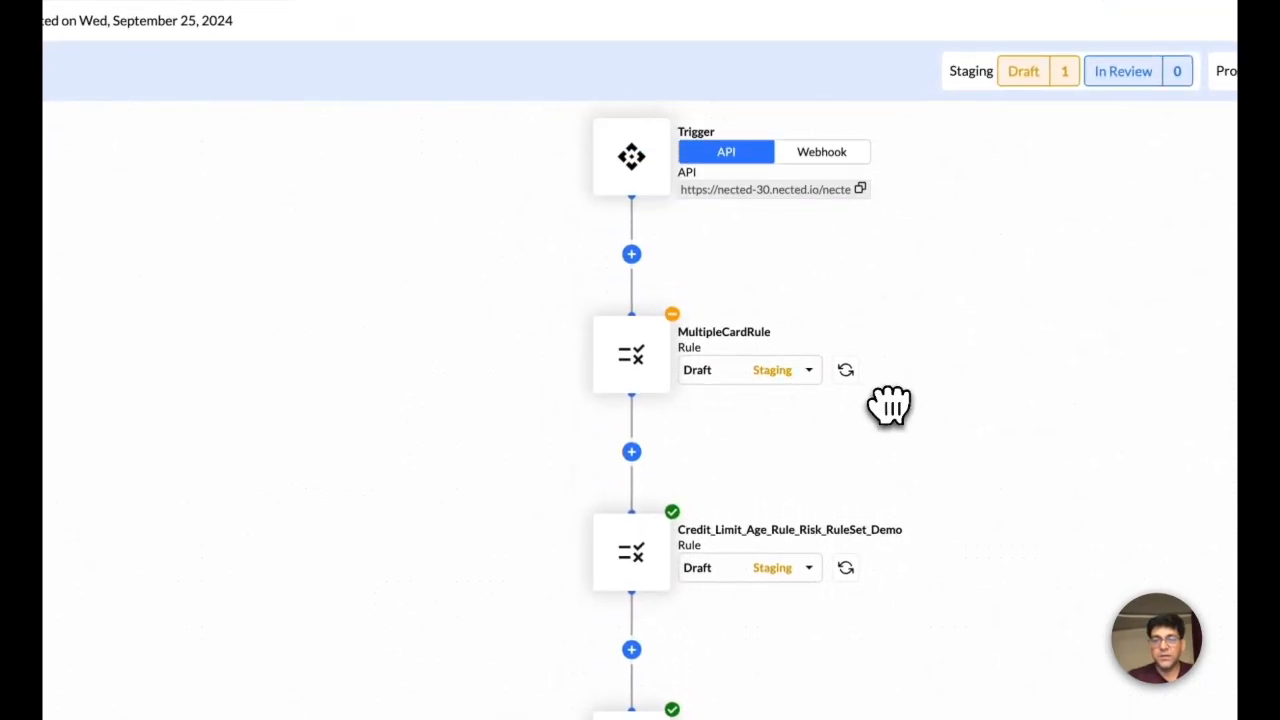
mouse_move(660, 365)
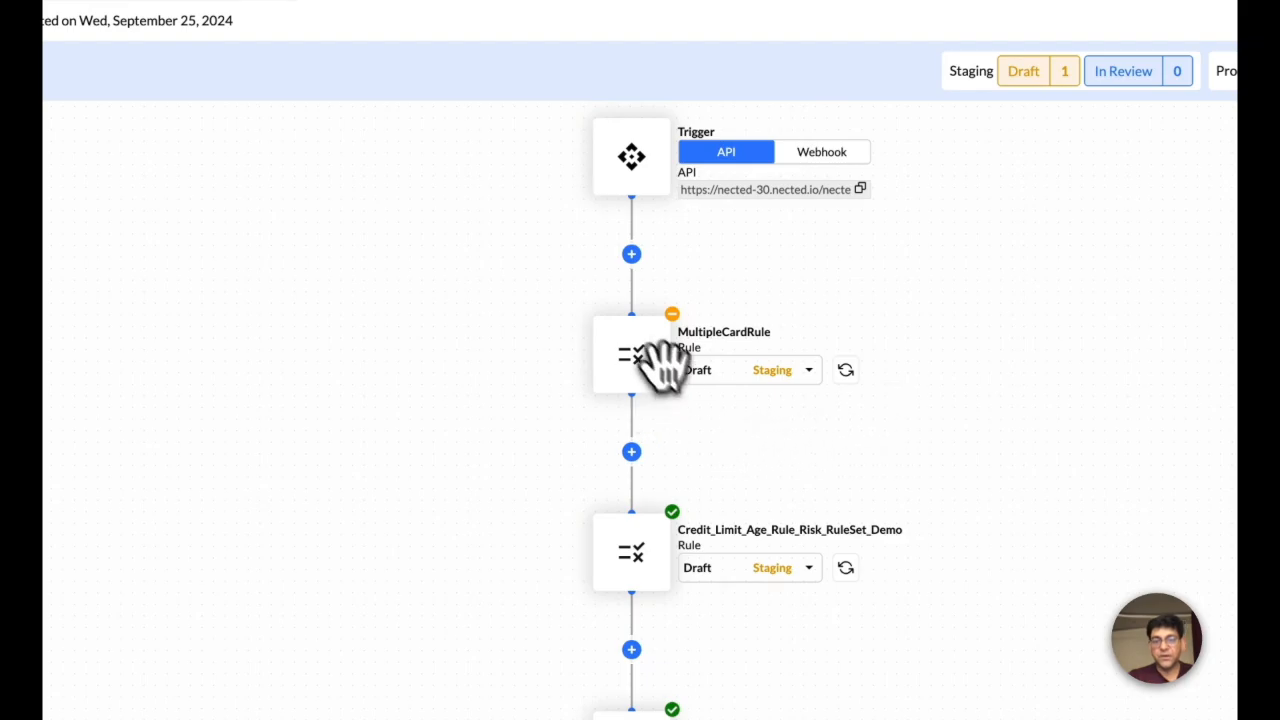
scroll("down", 3)
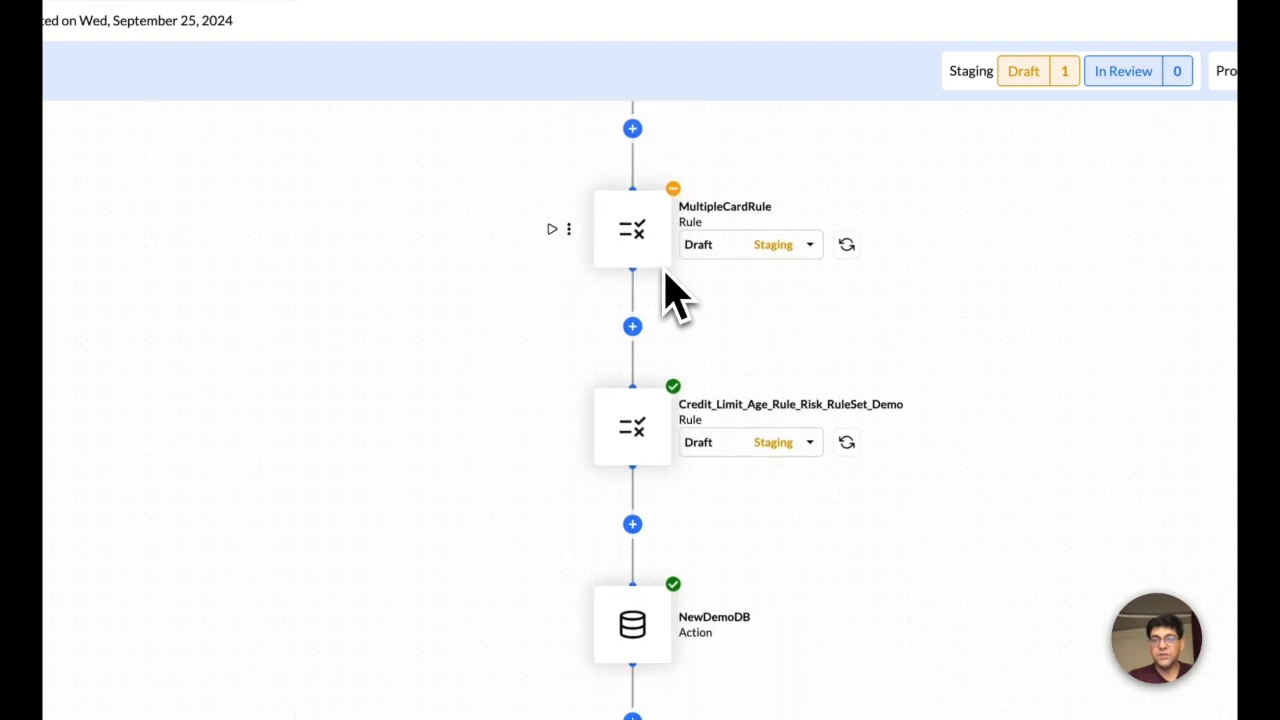
mouse_move(705, 340)
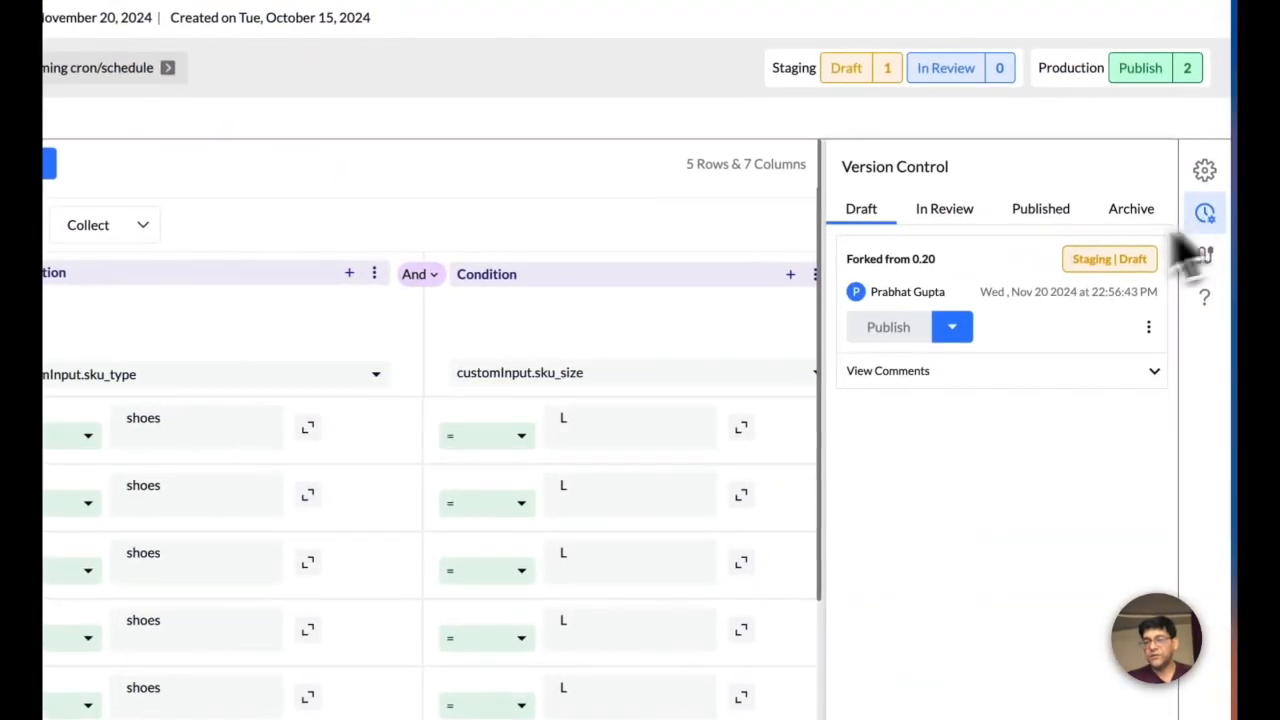
- Show the Published version history, then the Dependency Map of integrations and datasources
left_click(1040, 208)
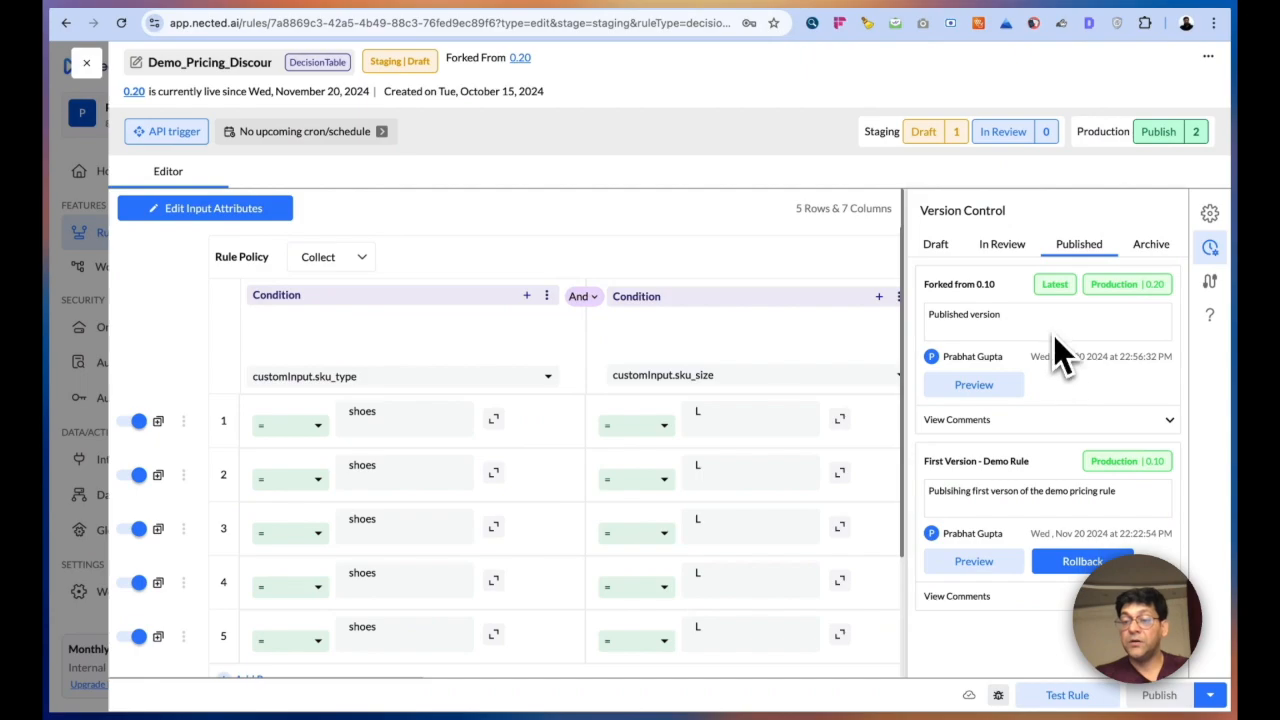
mouse_move(1053, 488)
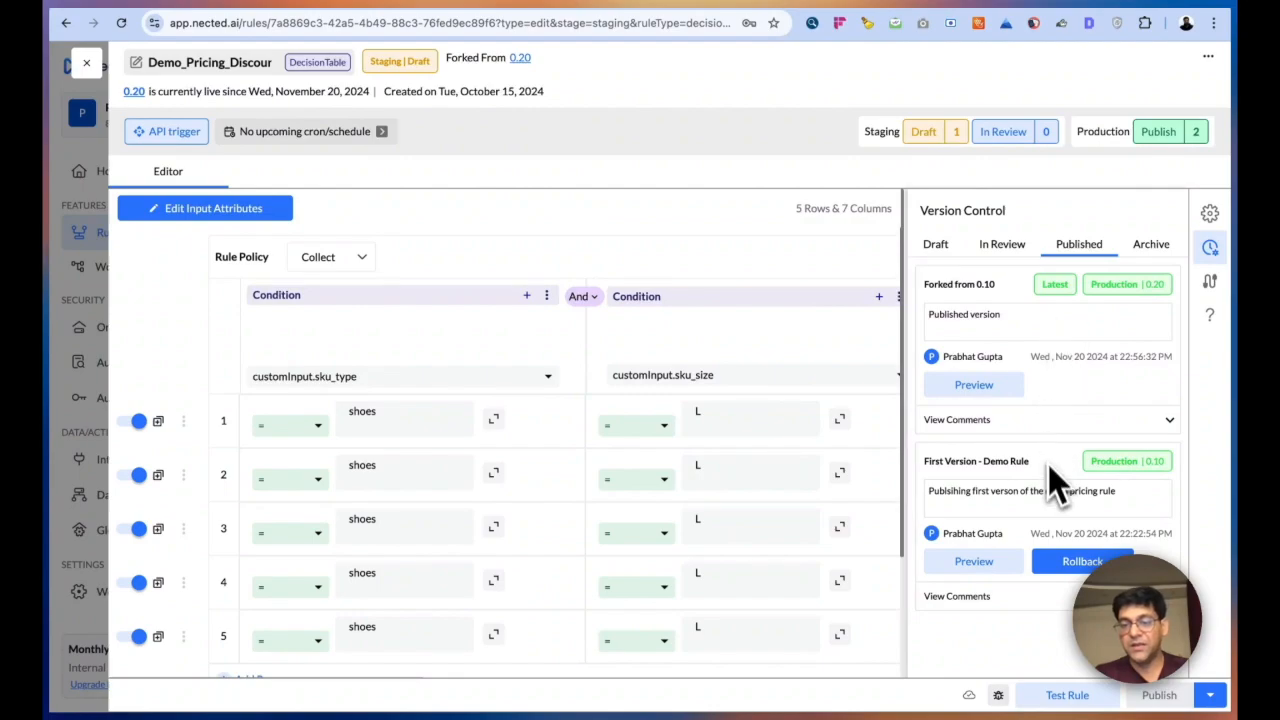
mouse_move(1075, 440)
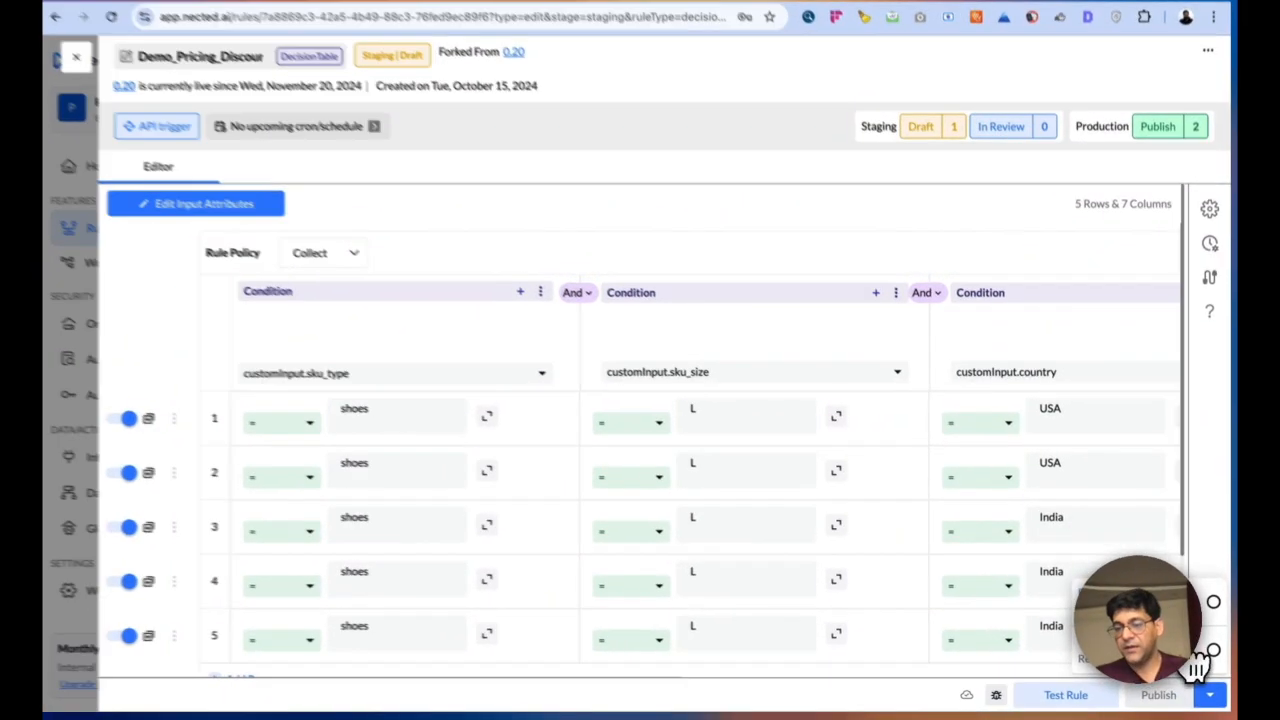
left_click(1209, 277)
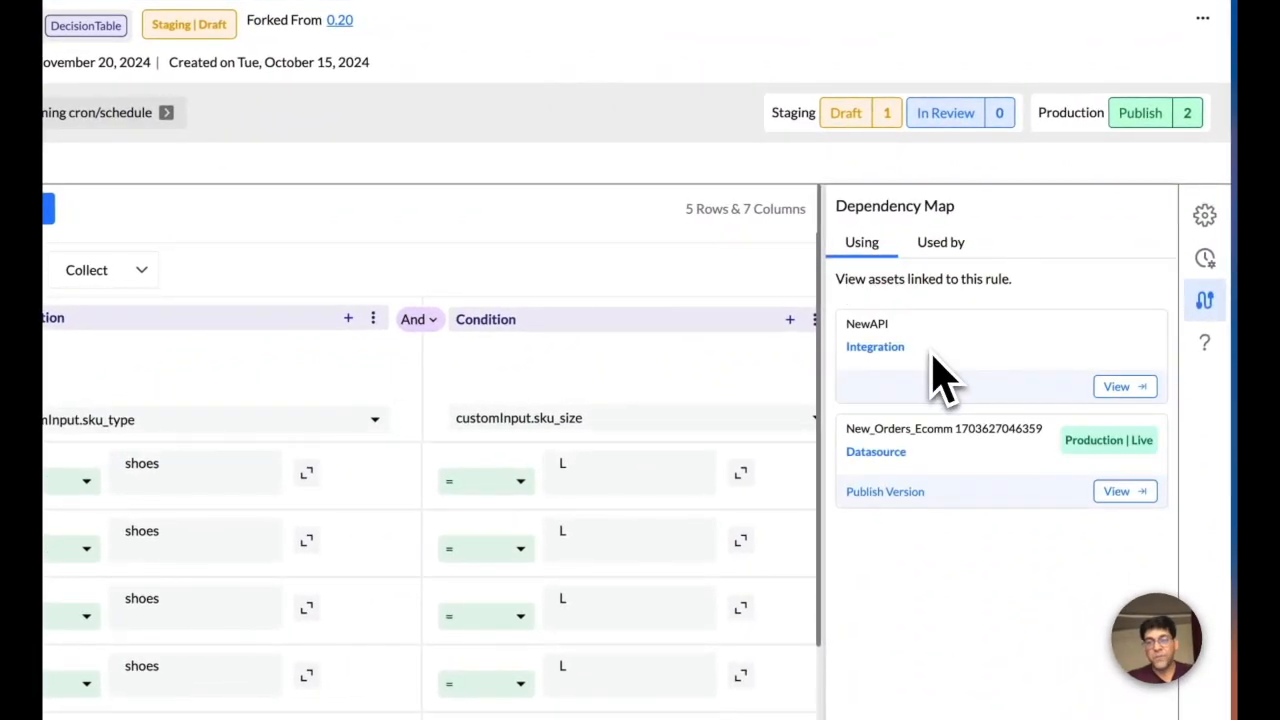
left_click(1205, 300)
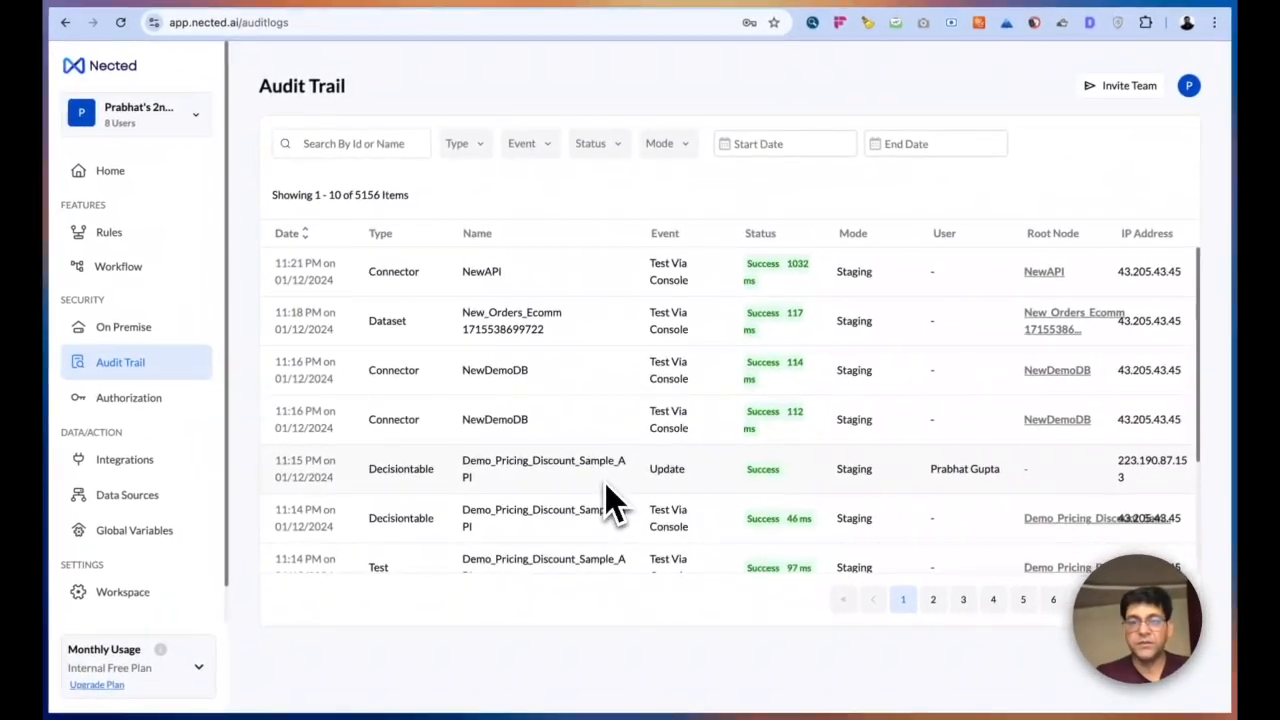
mouse_move(660, 475)
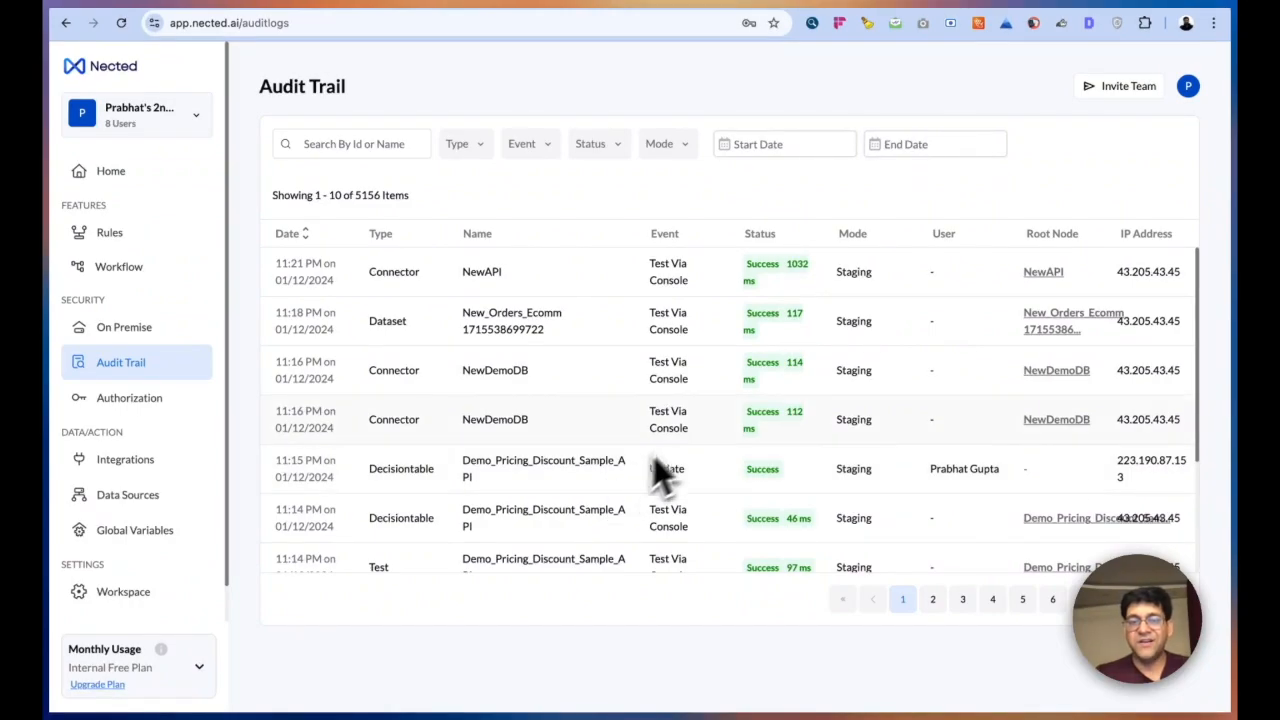
mouse_move(755, 510)
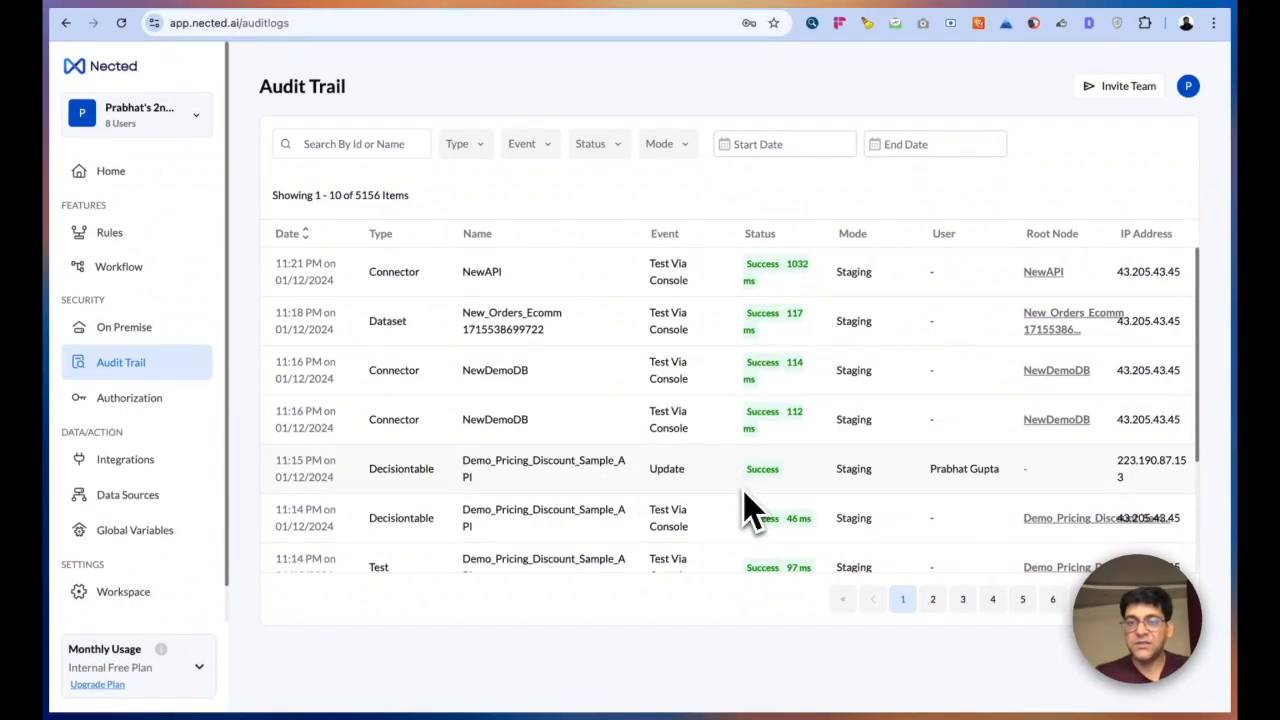
mouse_move(820, 488)
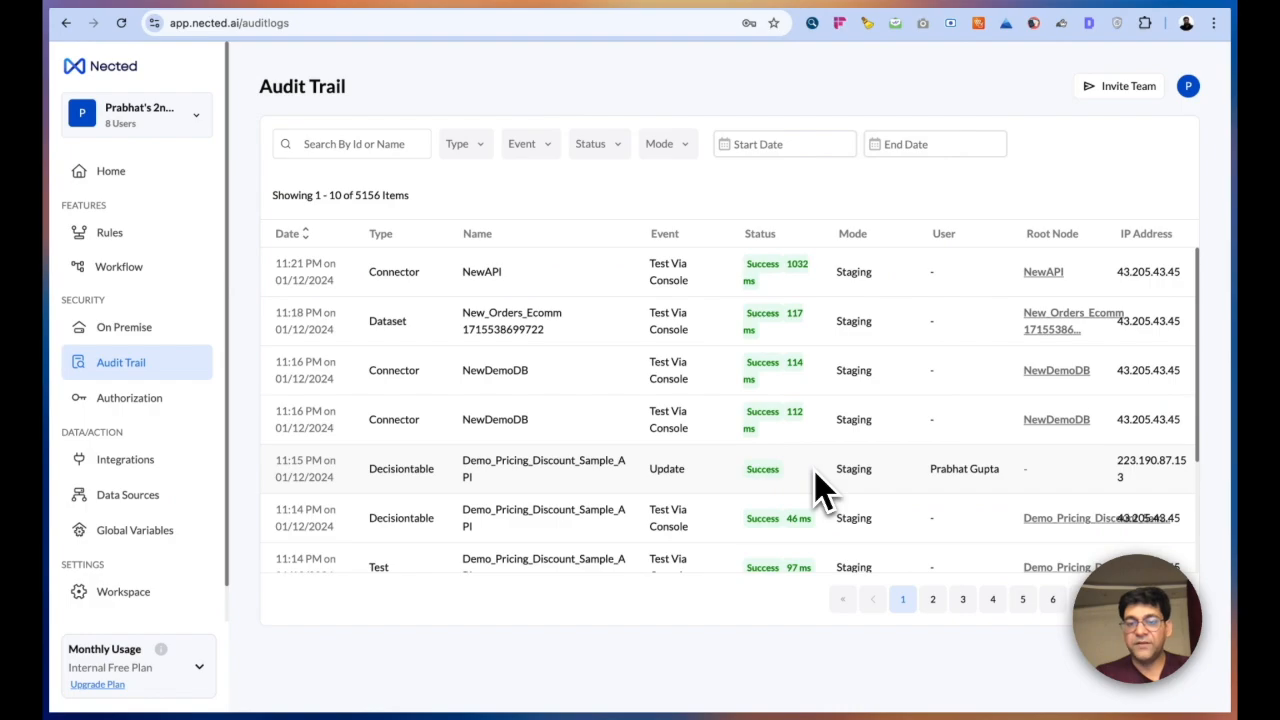
mouse_move(830, 590)
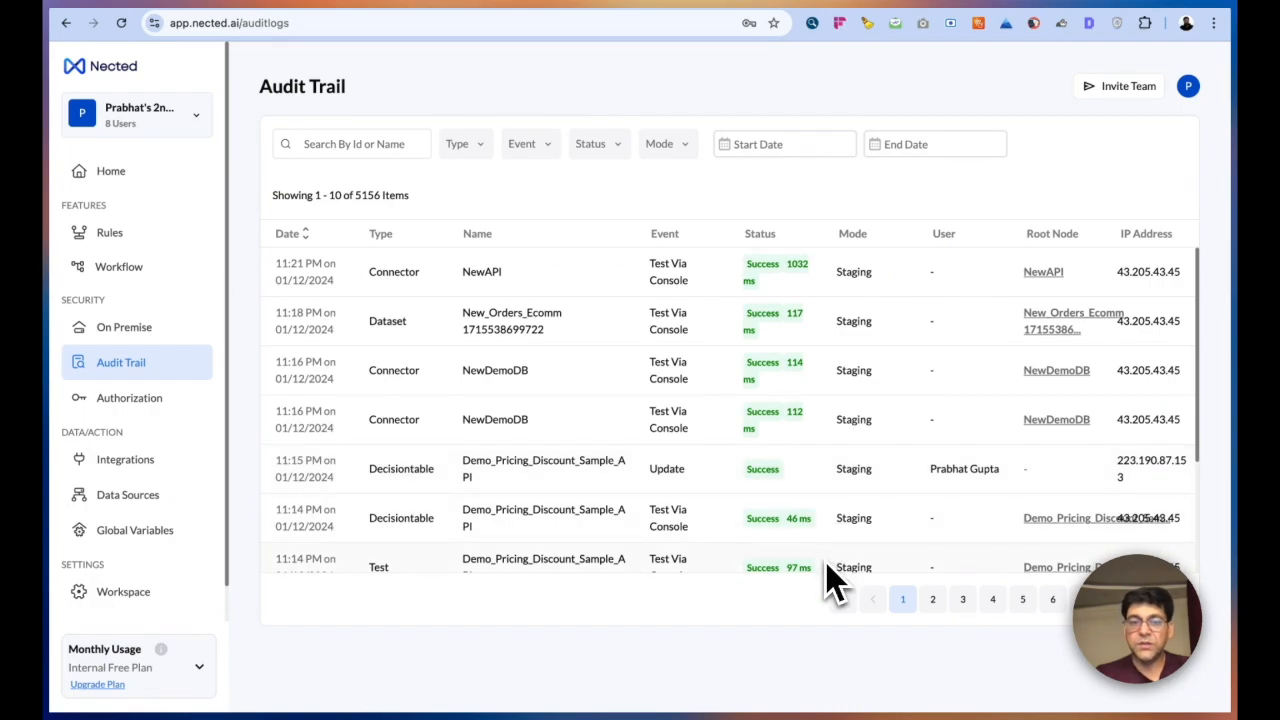
- Scroll through the Audit Trail log of connector, dataset and decision table events
scroll("down", 3)
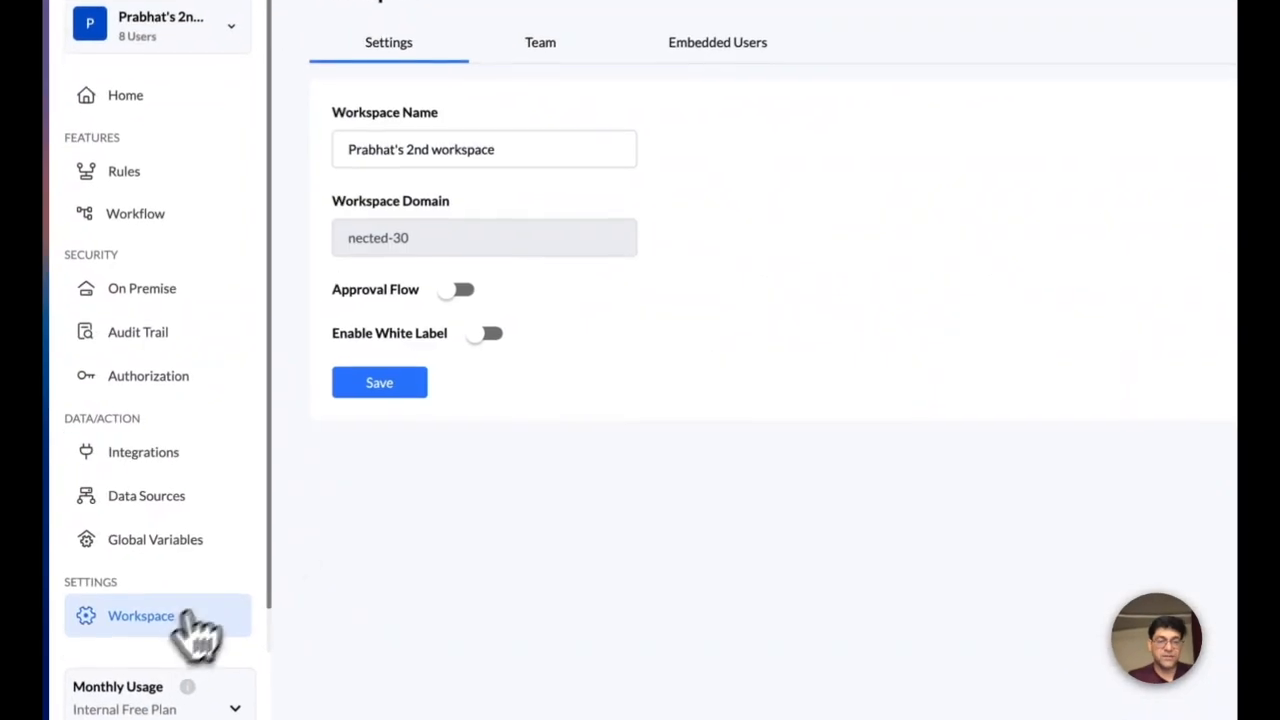
- Show the Team tab's 8 members and invite roles Admin, Approver, Editor, Viewer, Tech
left_click(539, 42)
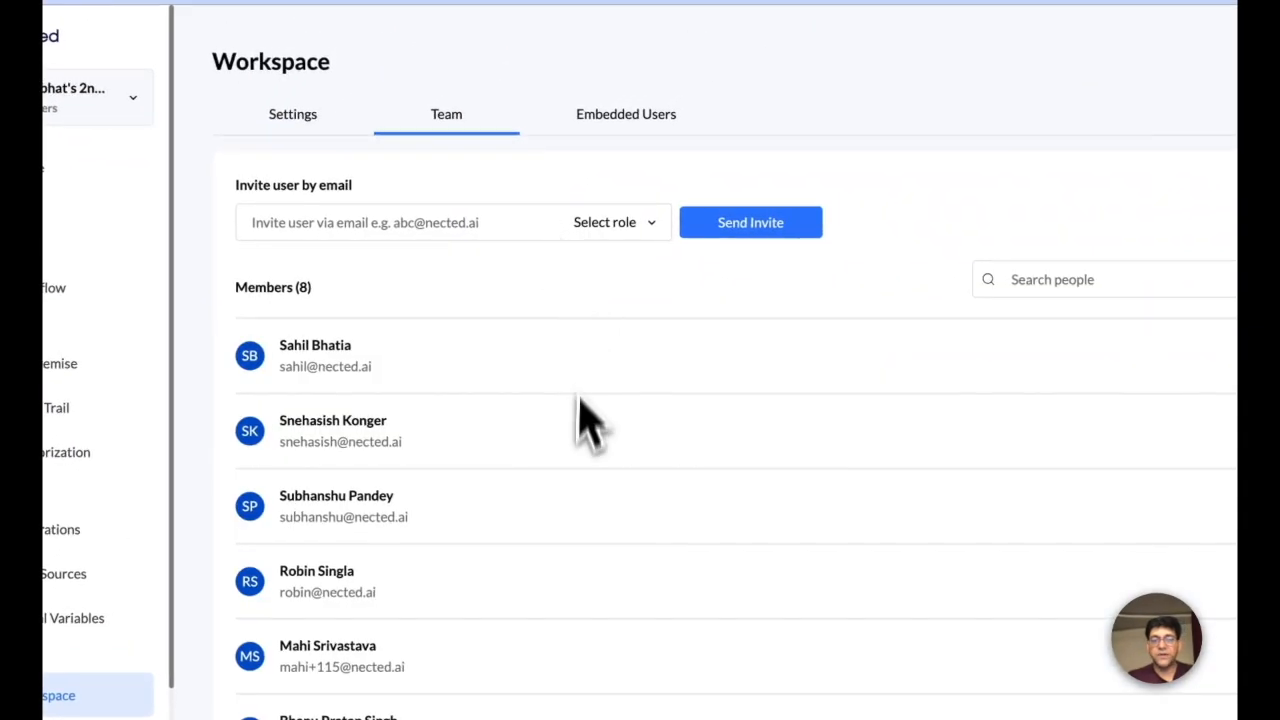
left_click(614, 222)
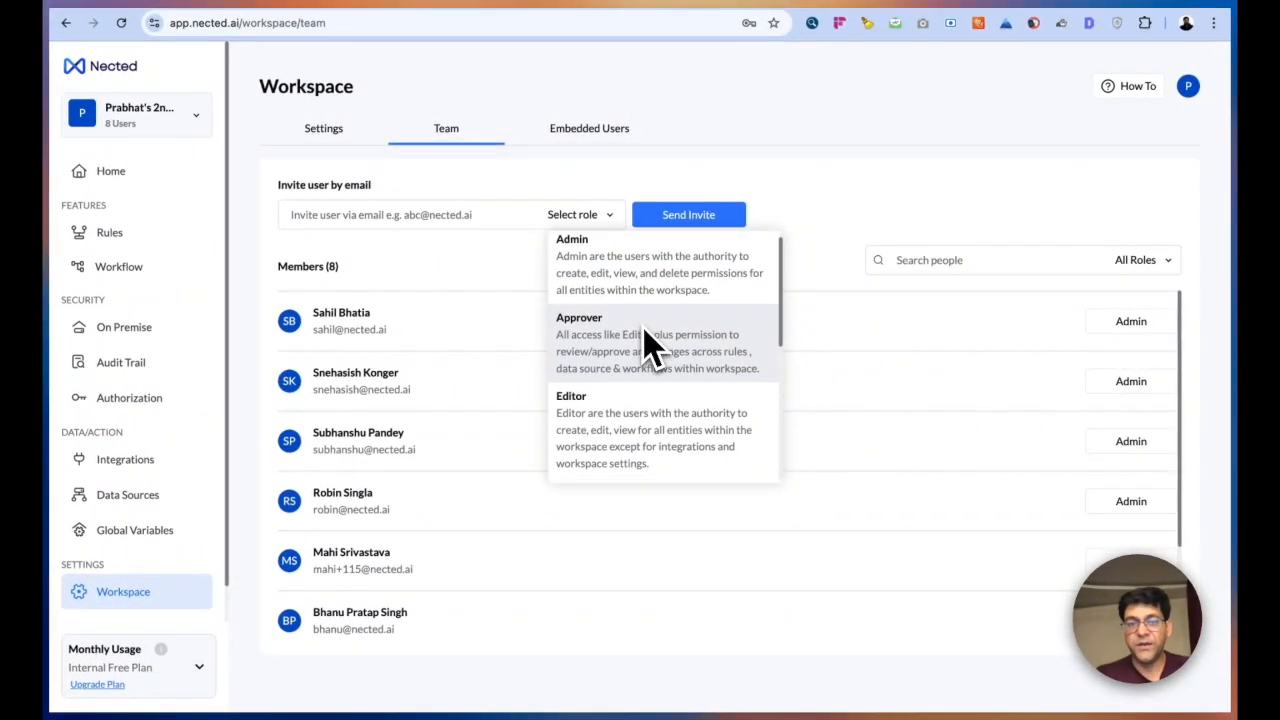
scroll("down", 3)
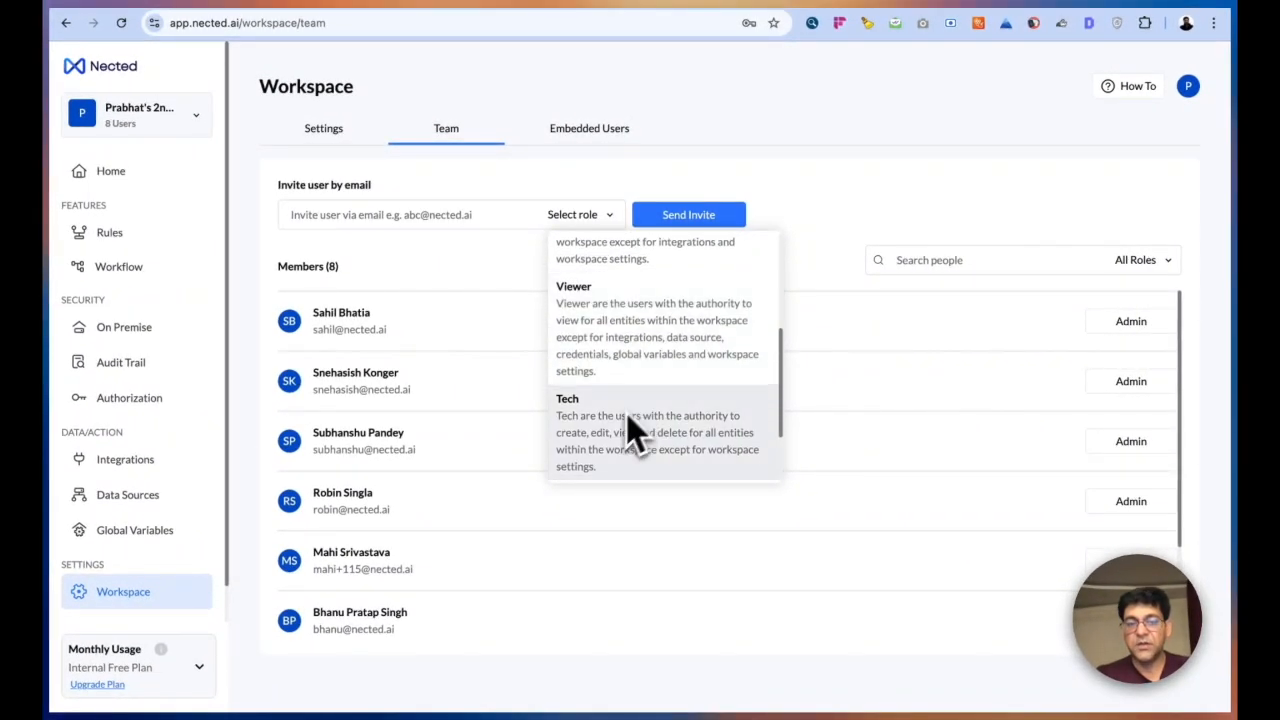
mouse_move(655, 453)
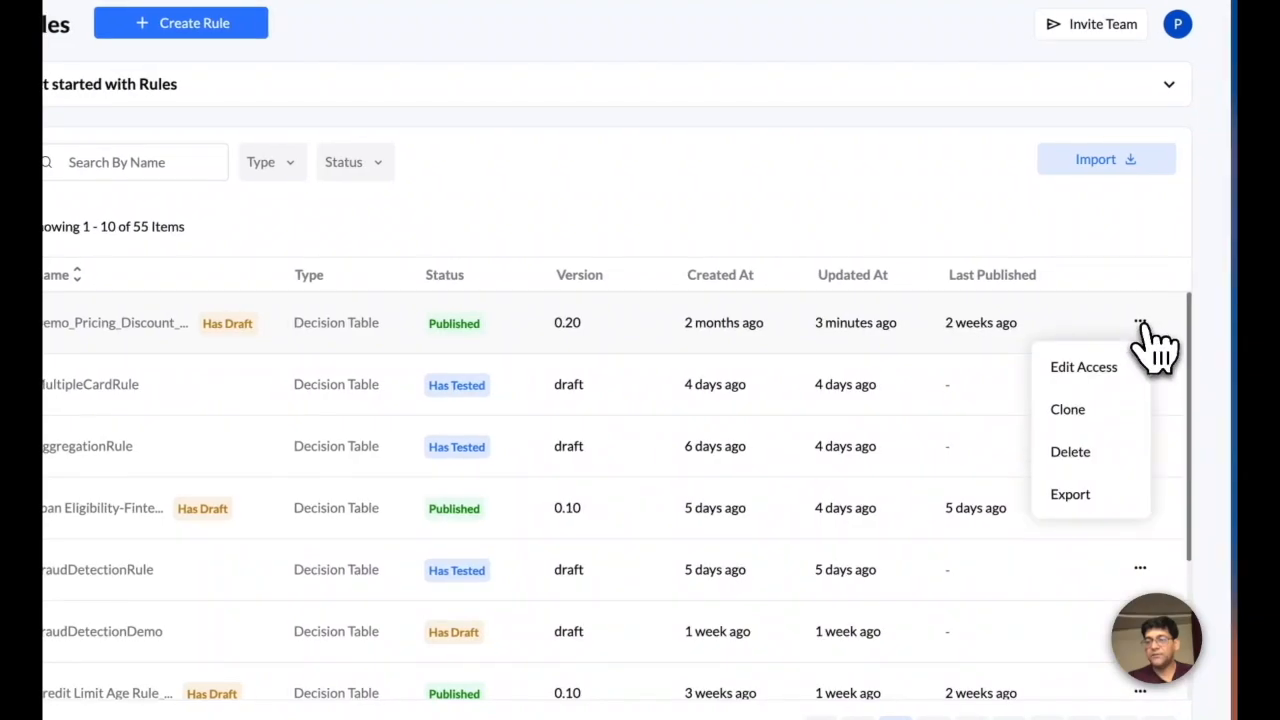
- Review member workspace and entity roles on the demo pricing discount rule's access panel
left_click(1083, 367)
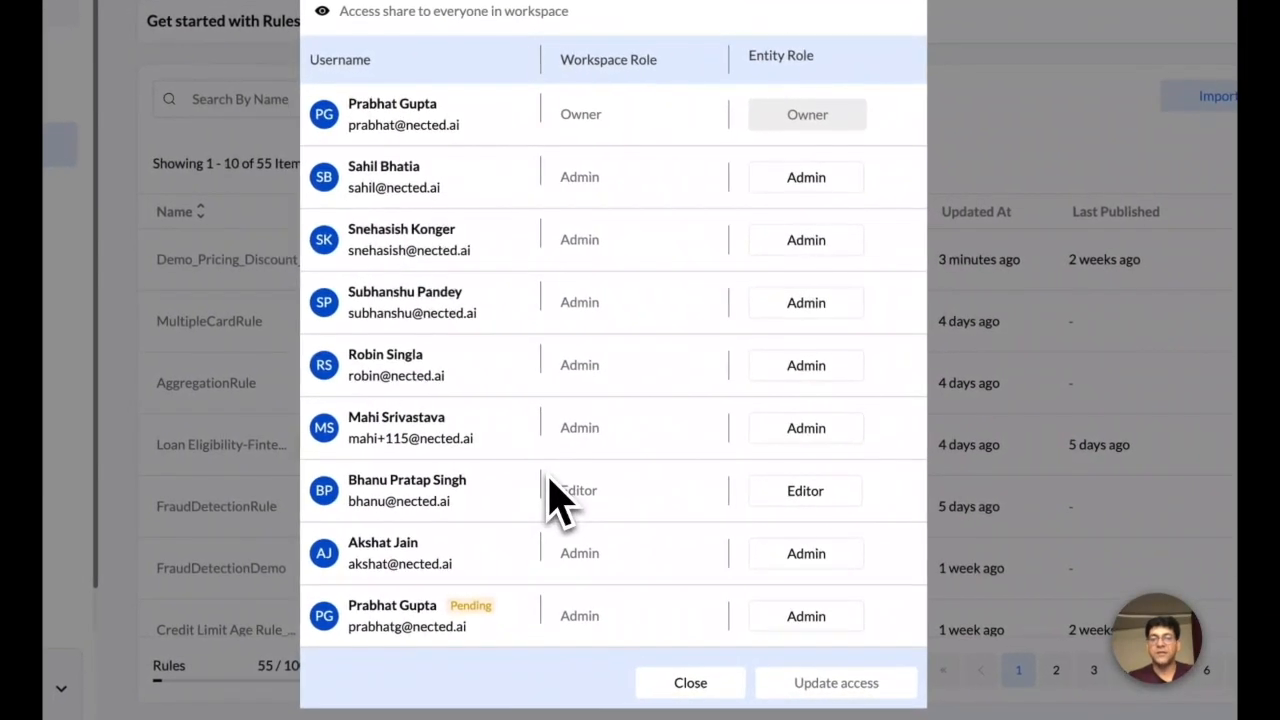
mouse_move(790, 660)
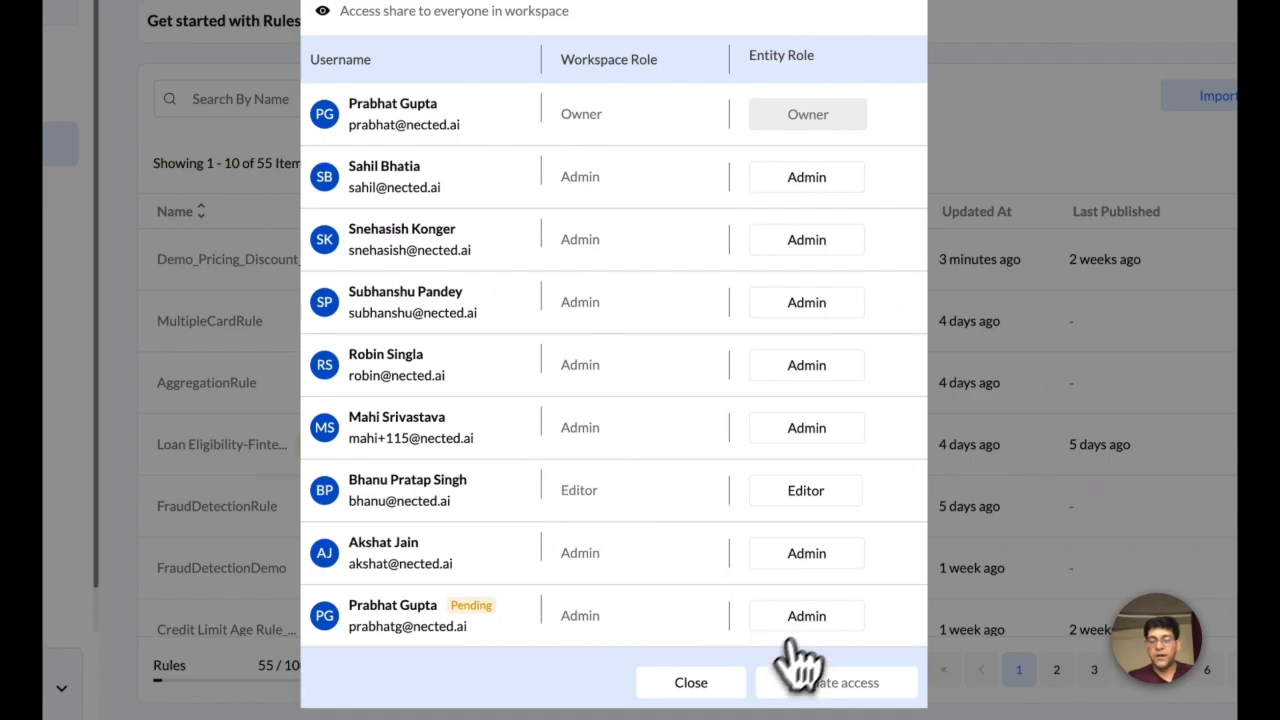
left_click(691, 683)
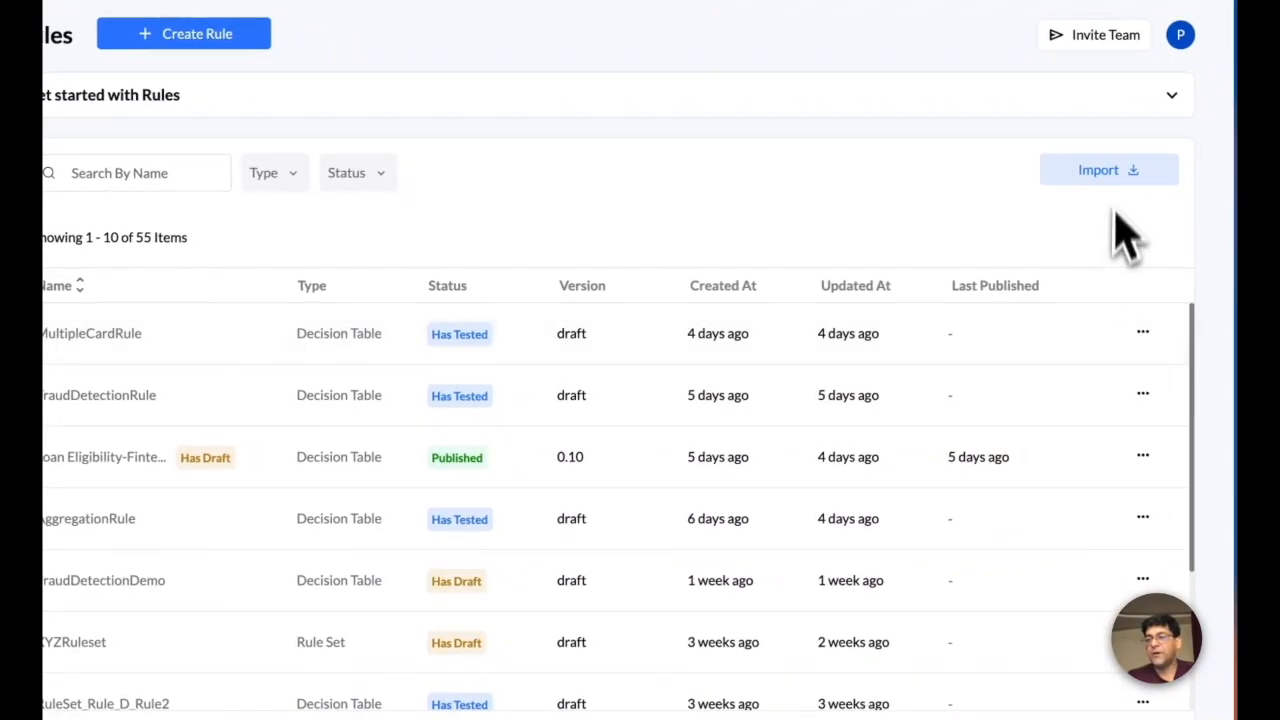
mouse_move(1125, 215)
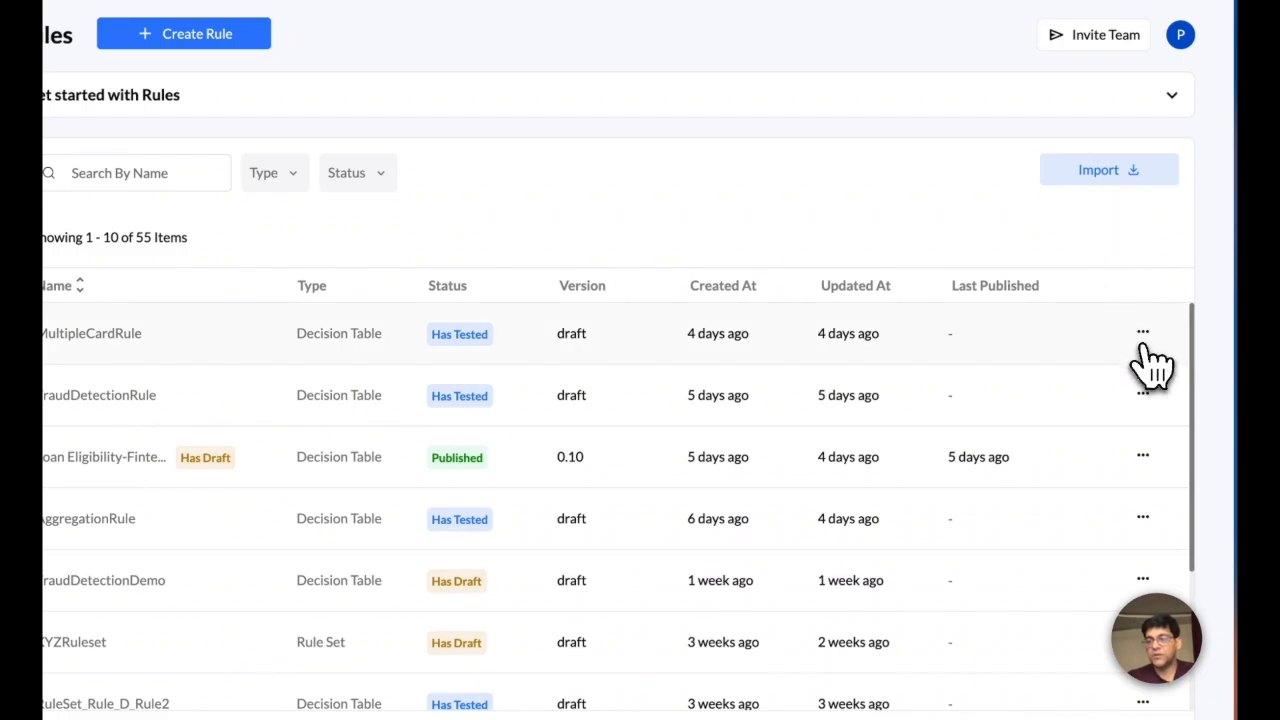
left_click(1144, 332)
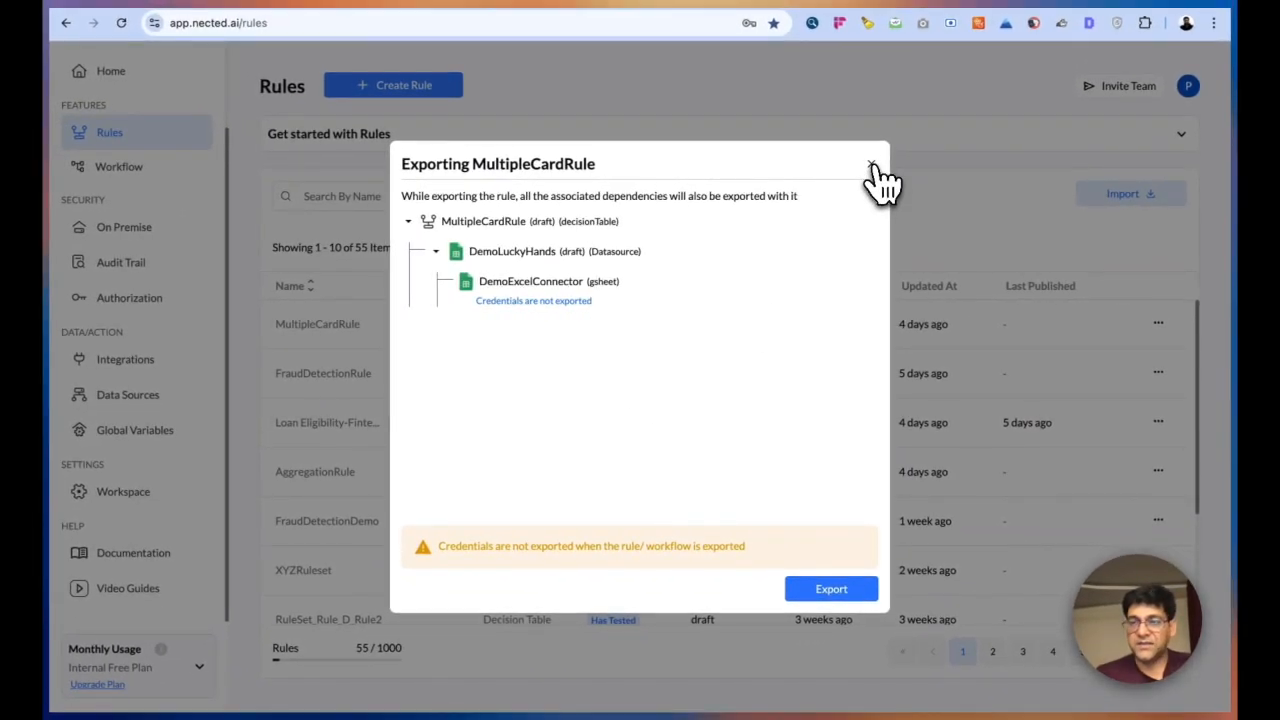
left_click(870, 163)
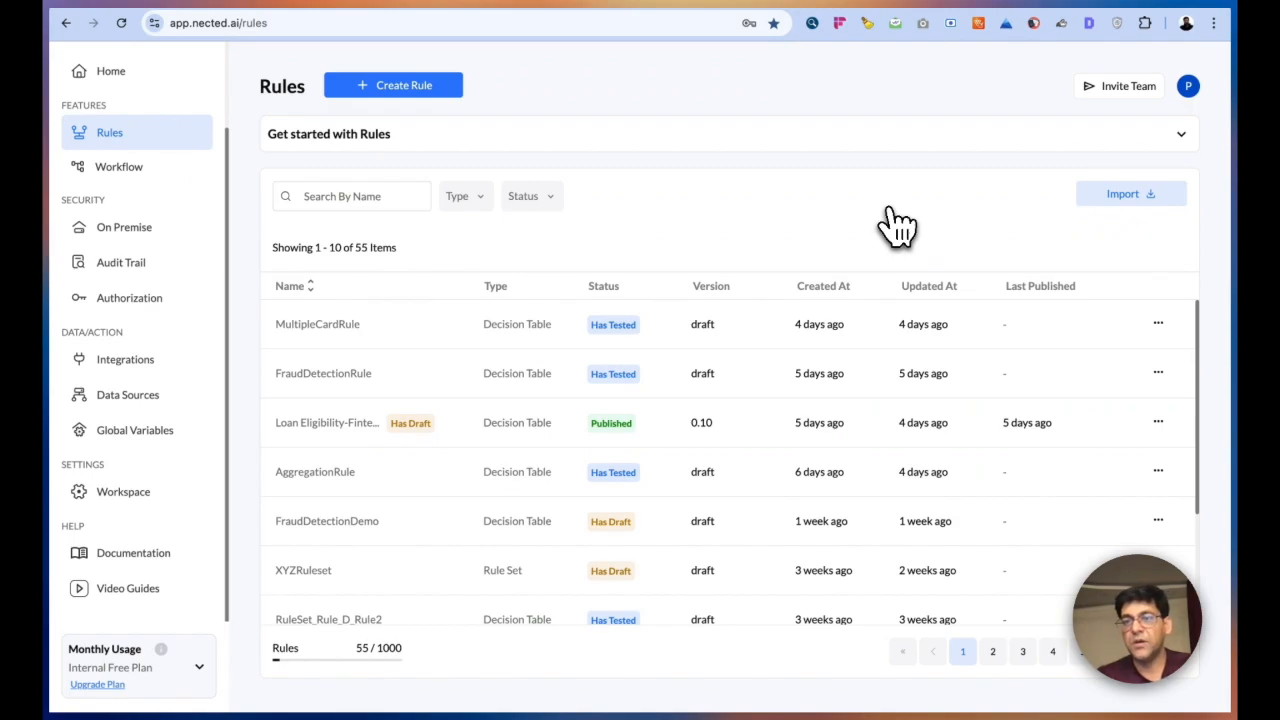
left_click(123, 227)
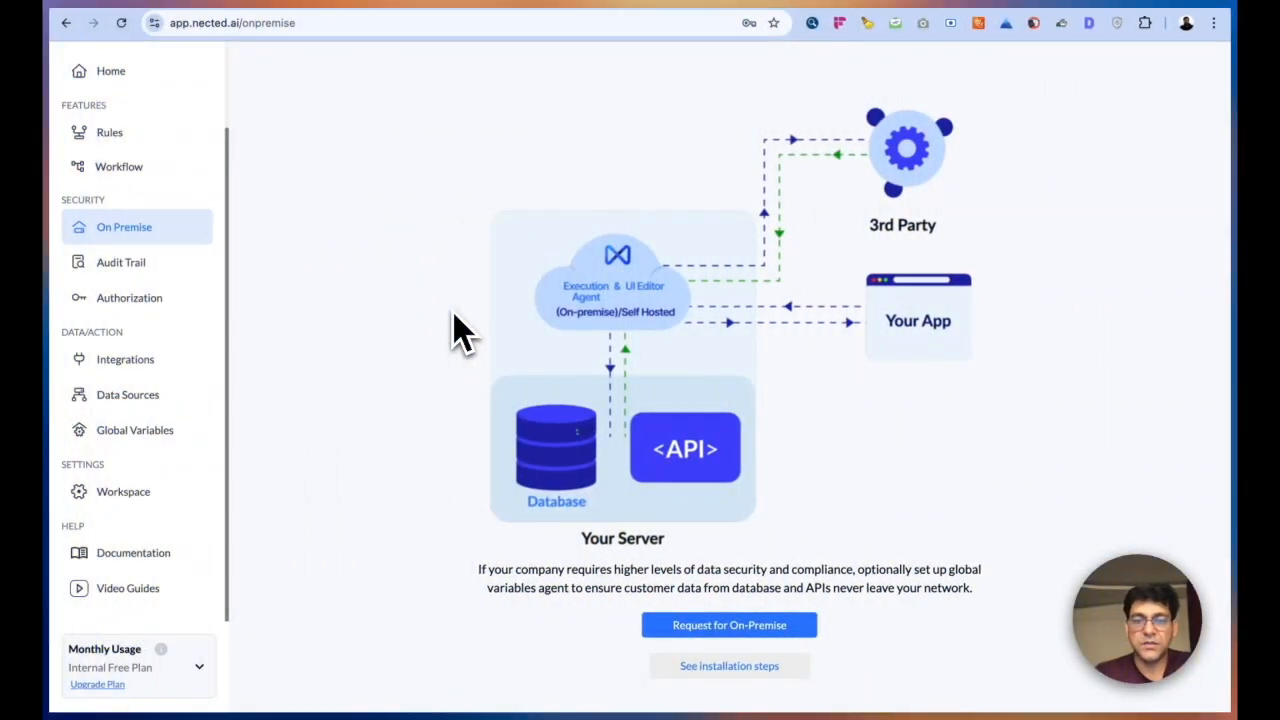
mouse_move(400, 260)
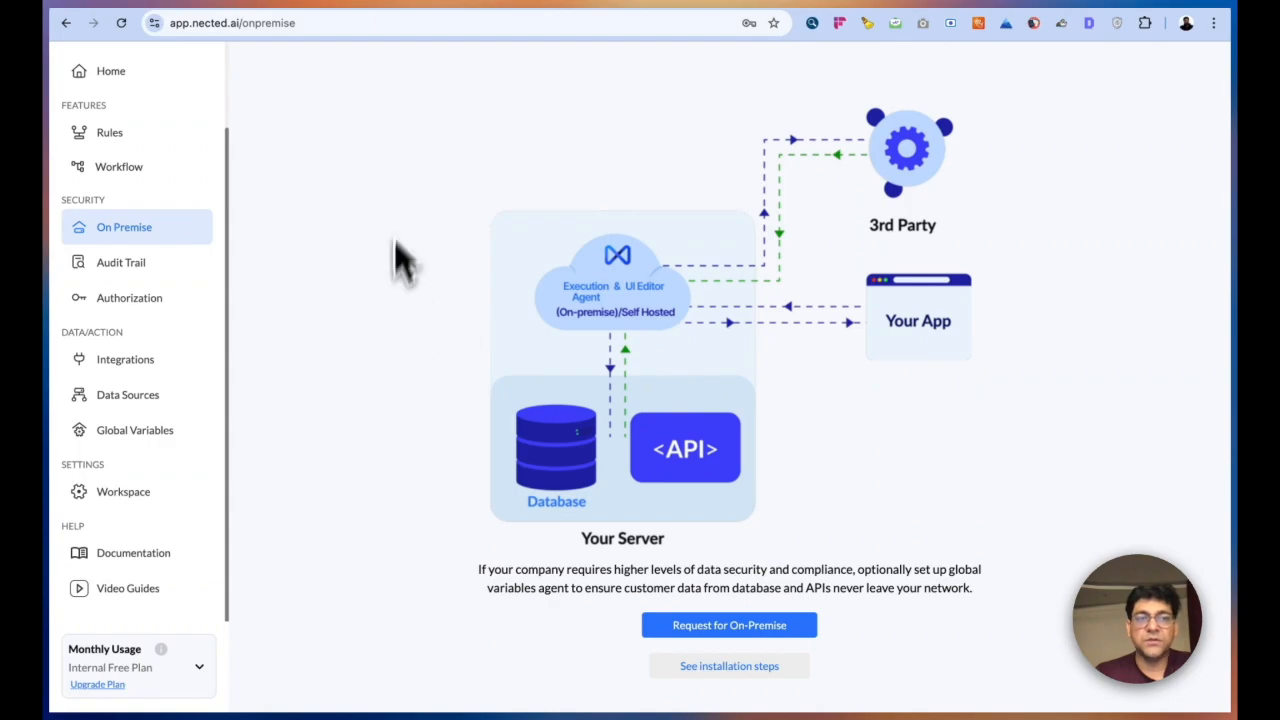
mouse_move(425, 305)
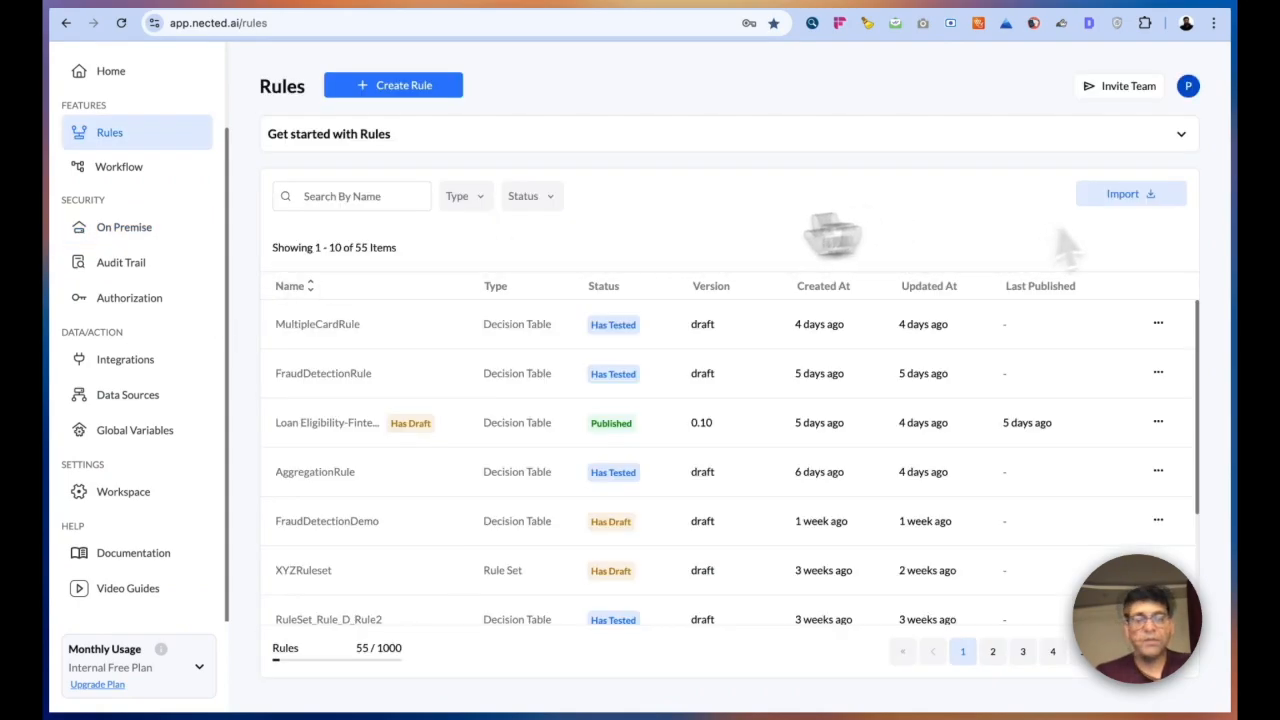
mouse_move(632, 250)
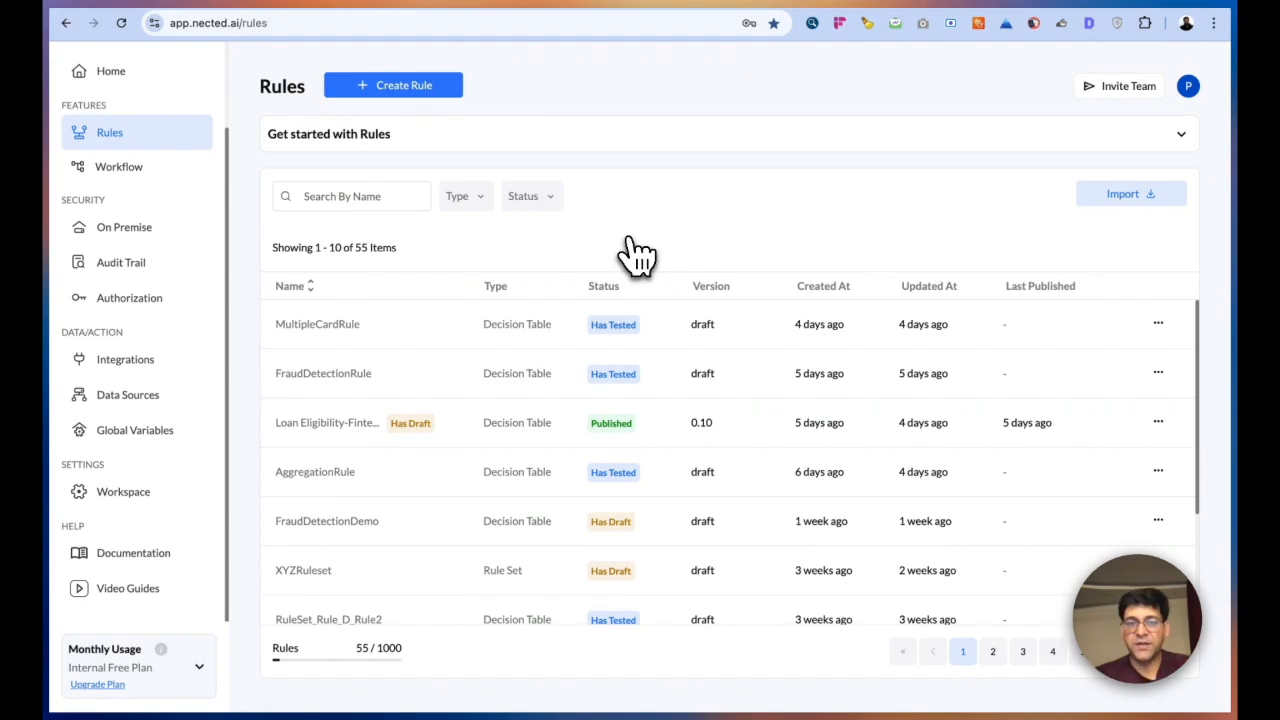